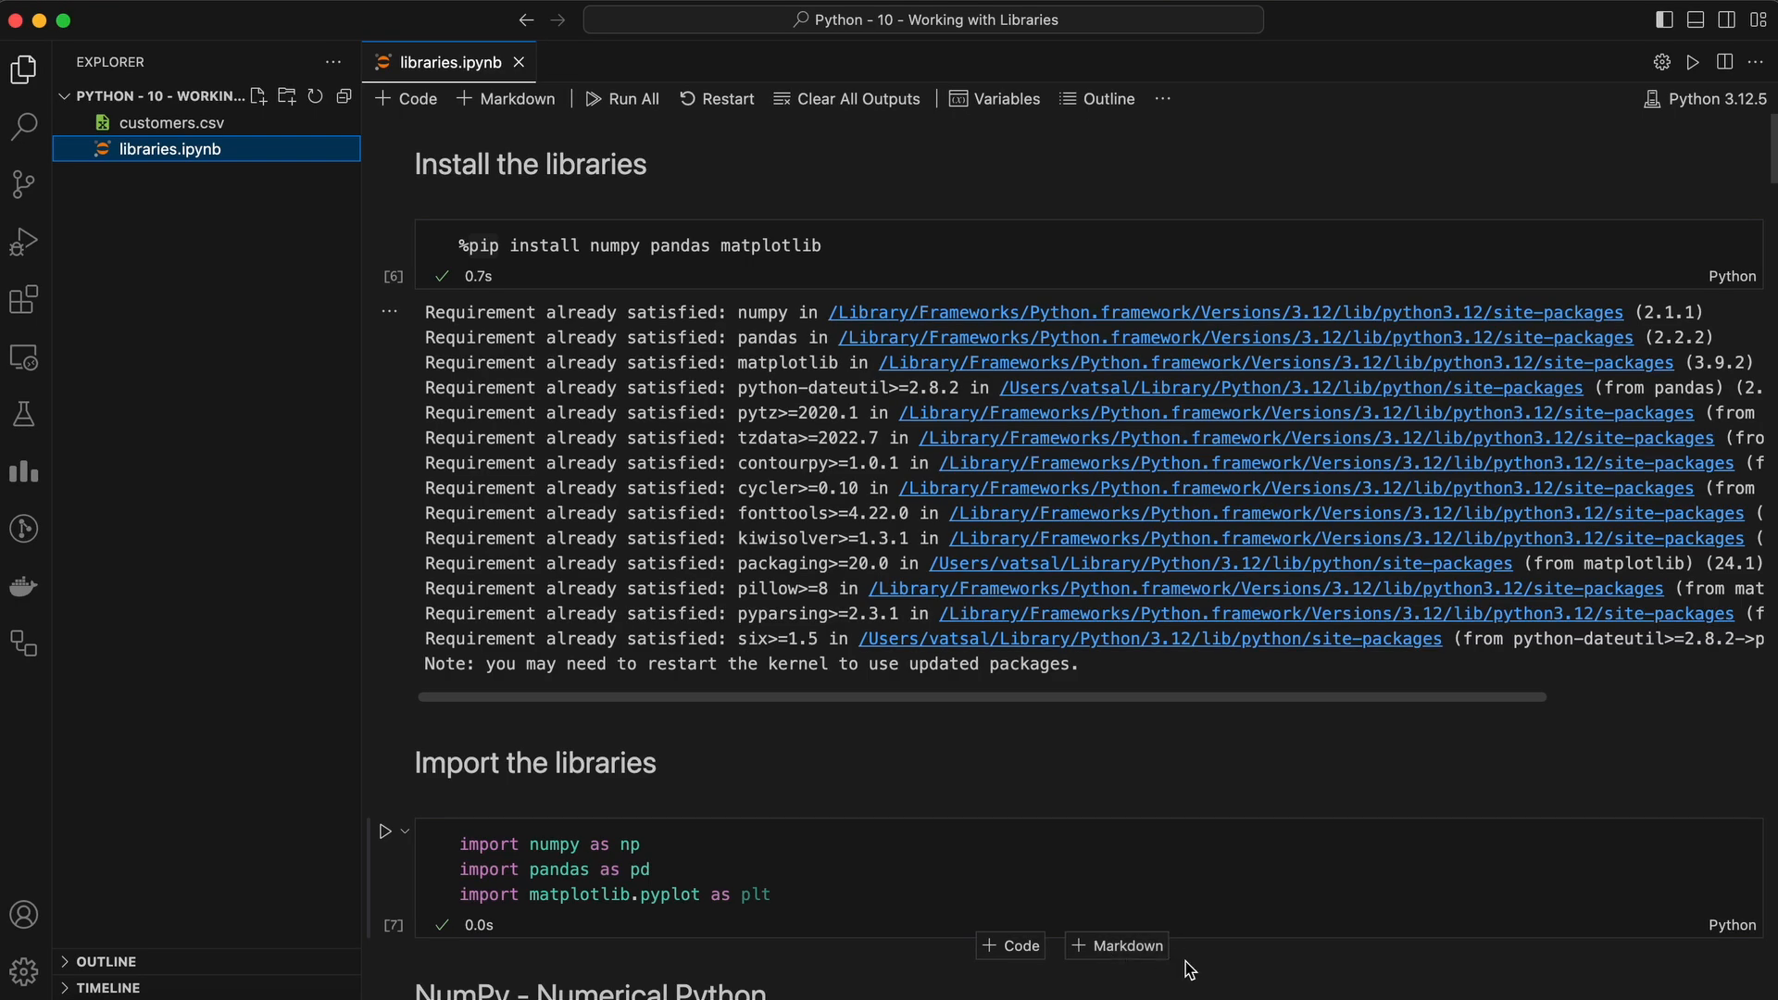
- Scroll through the whole notebook and clear all previous cell outputs and run numbers
scroll(down, 3)
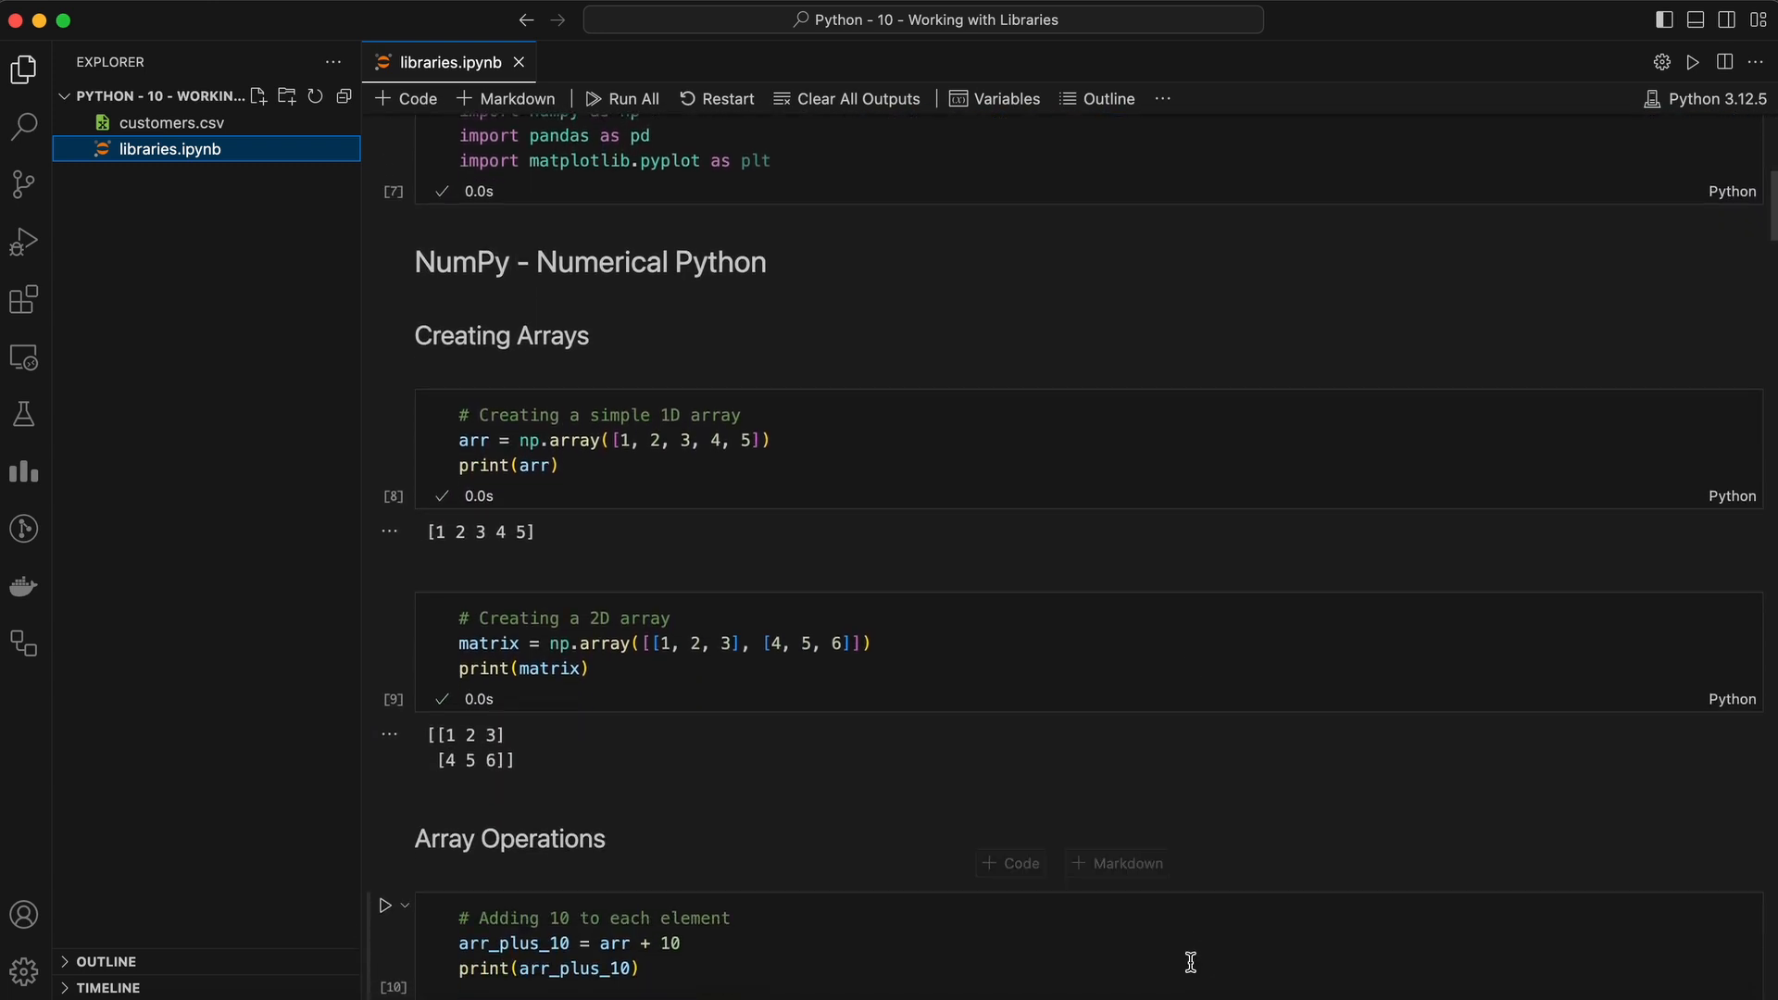
scroll(down, 3)
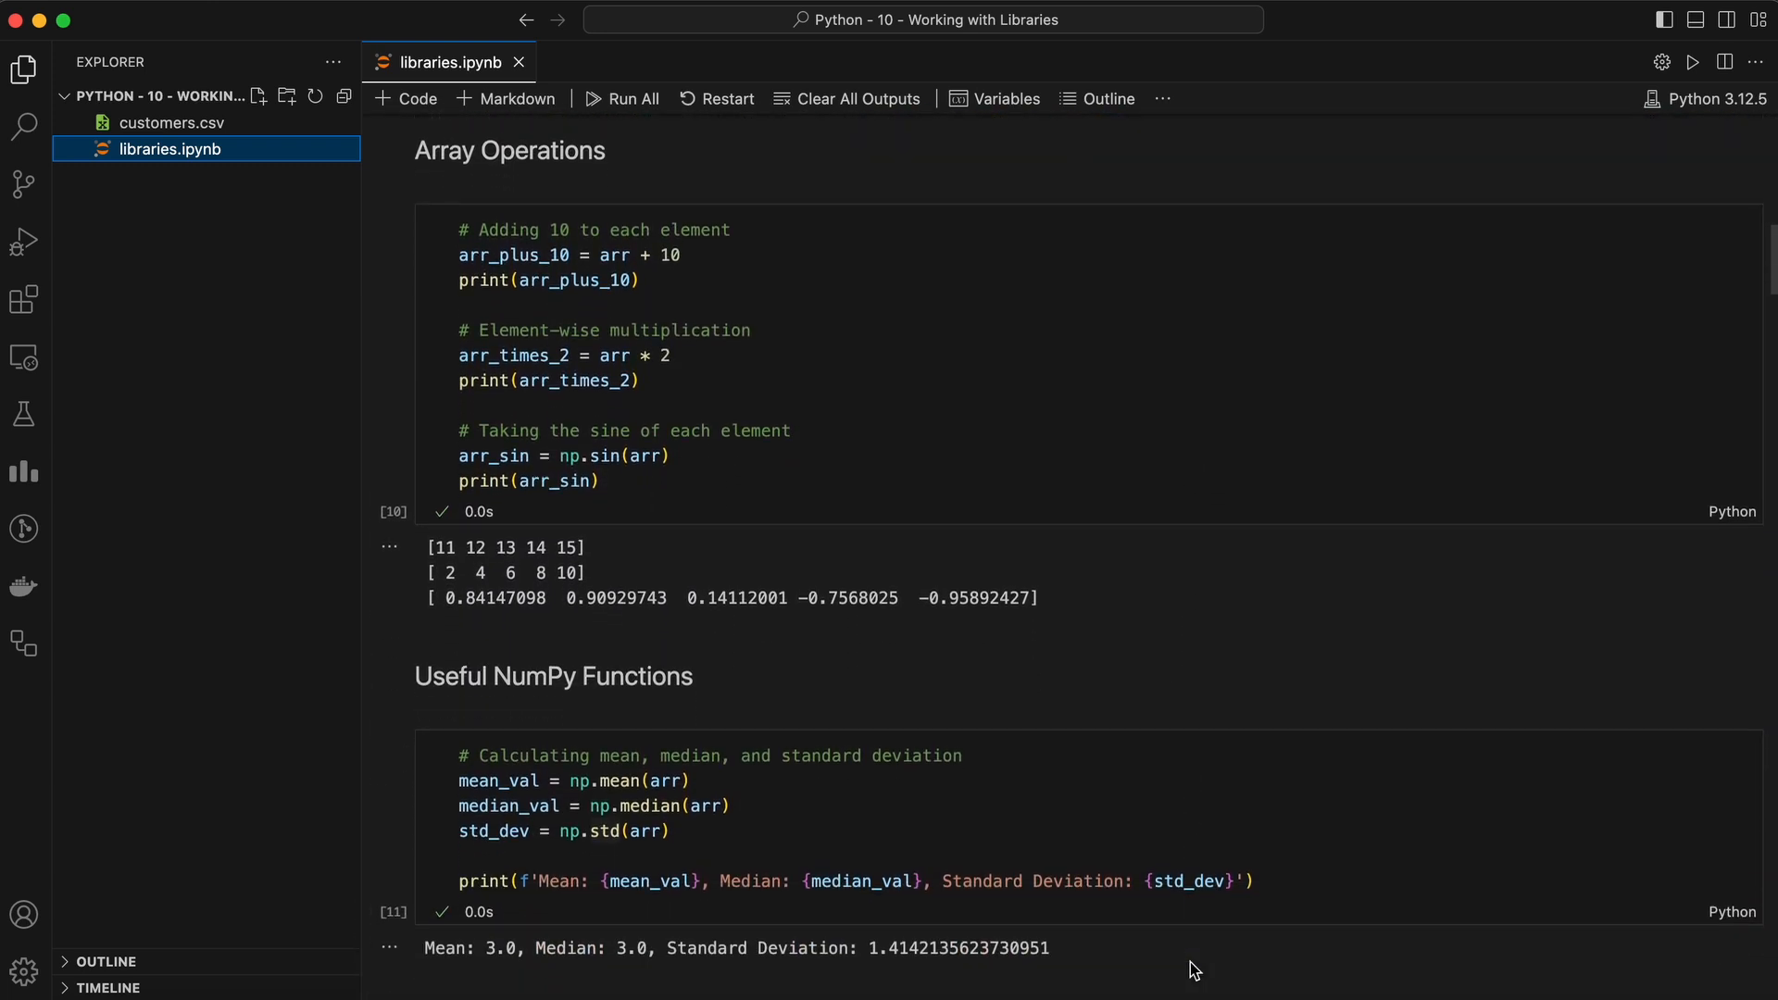
scroll(down, 3)
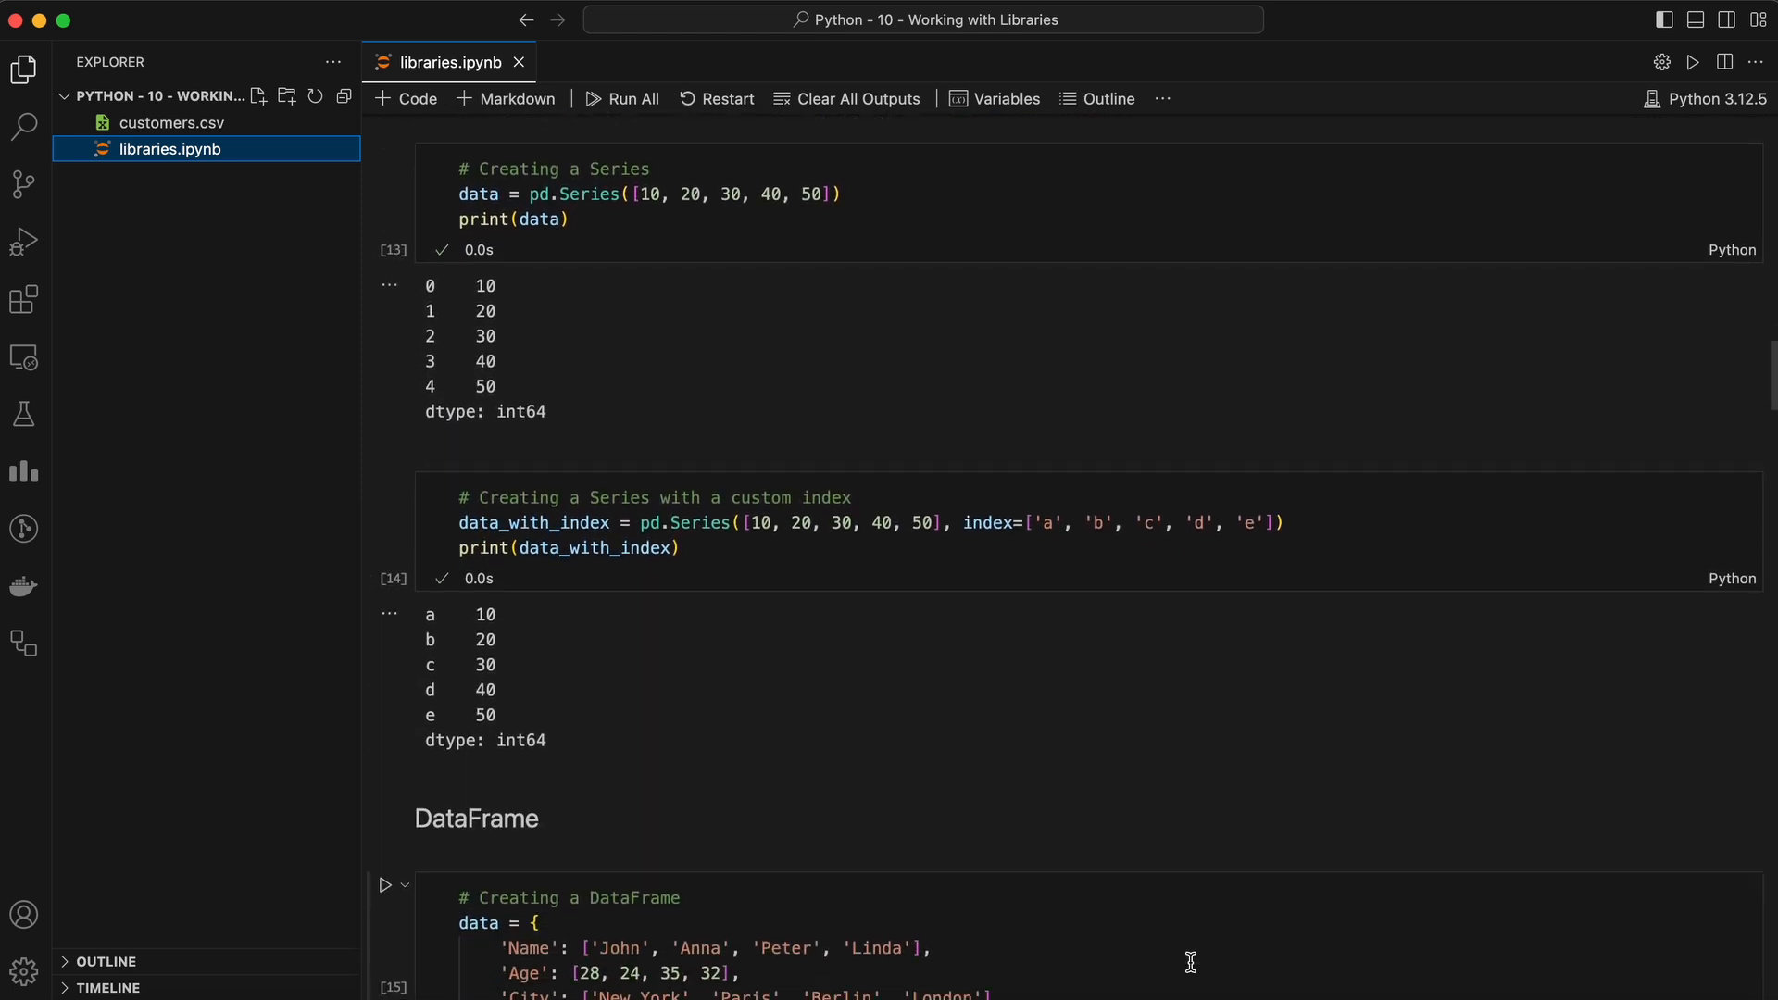
scroll(down, 3)
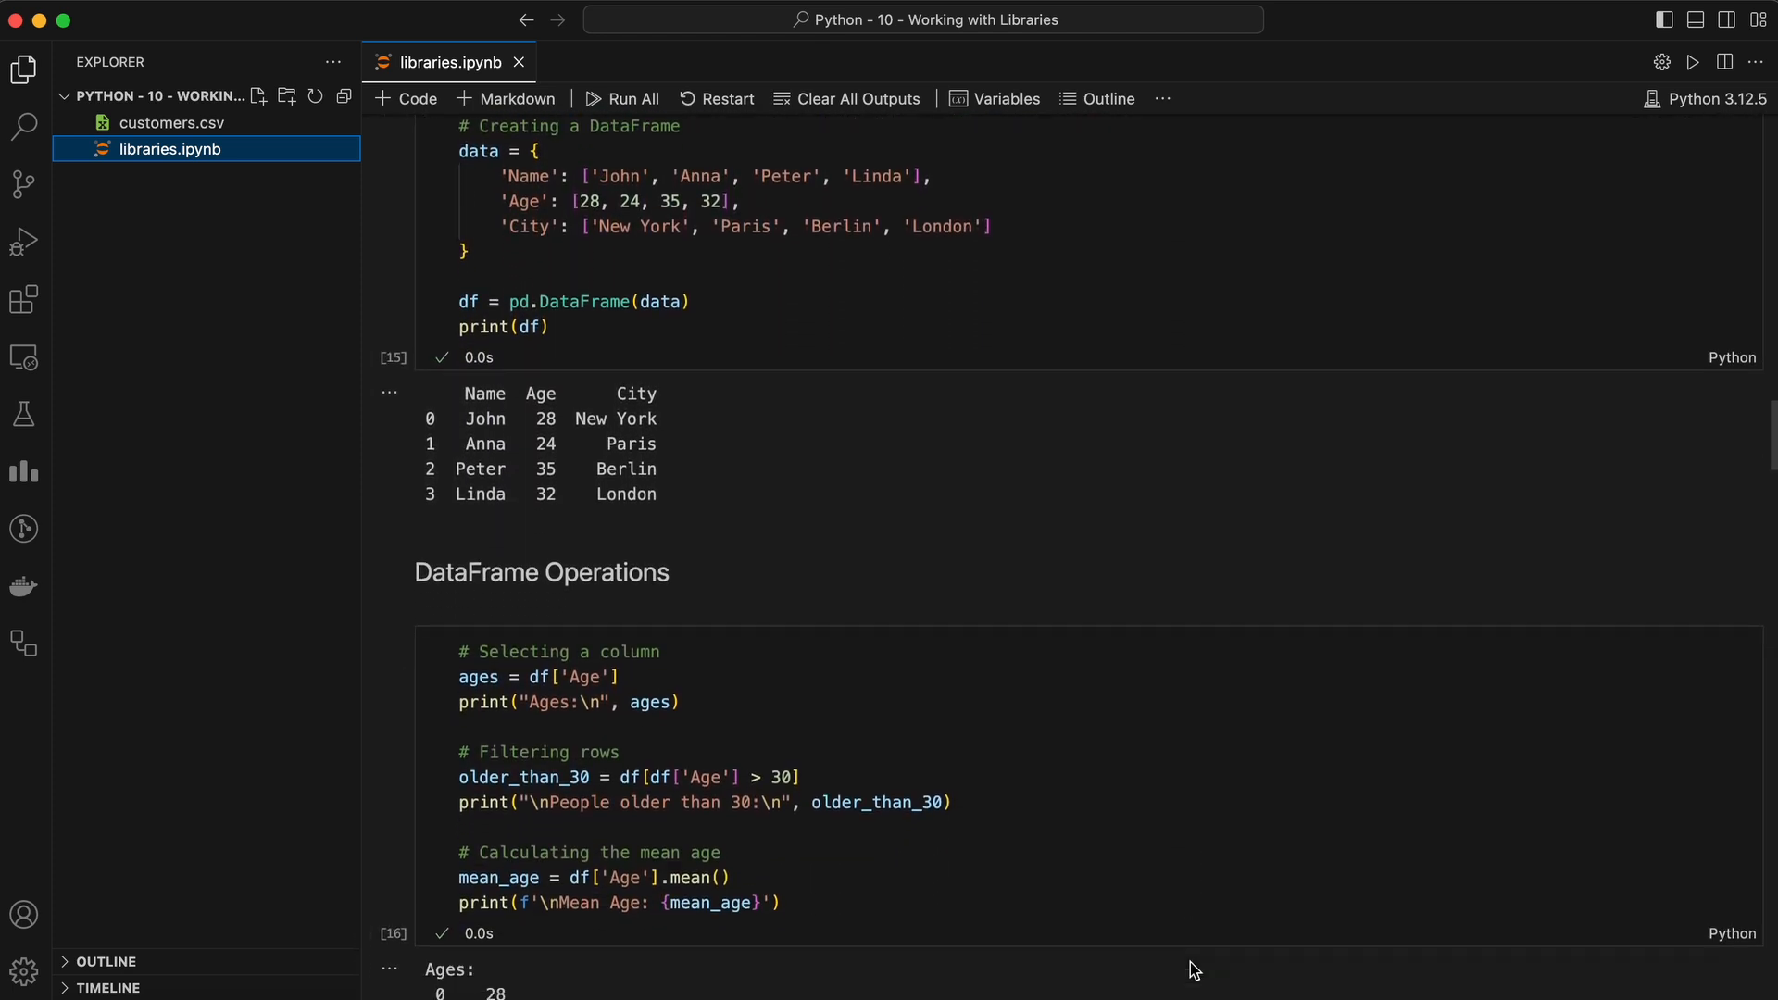
scroll(down, 3)
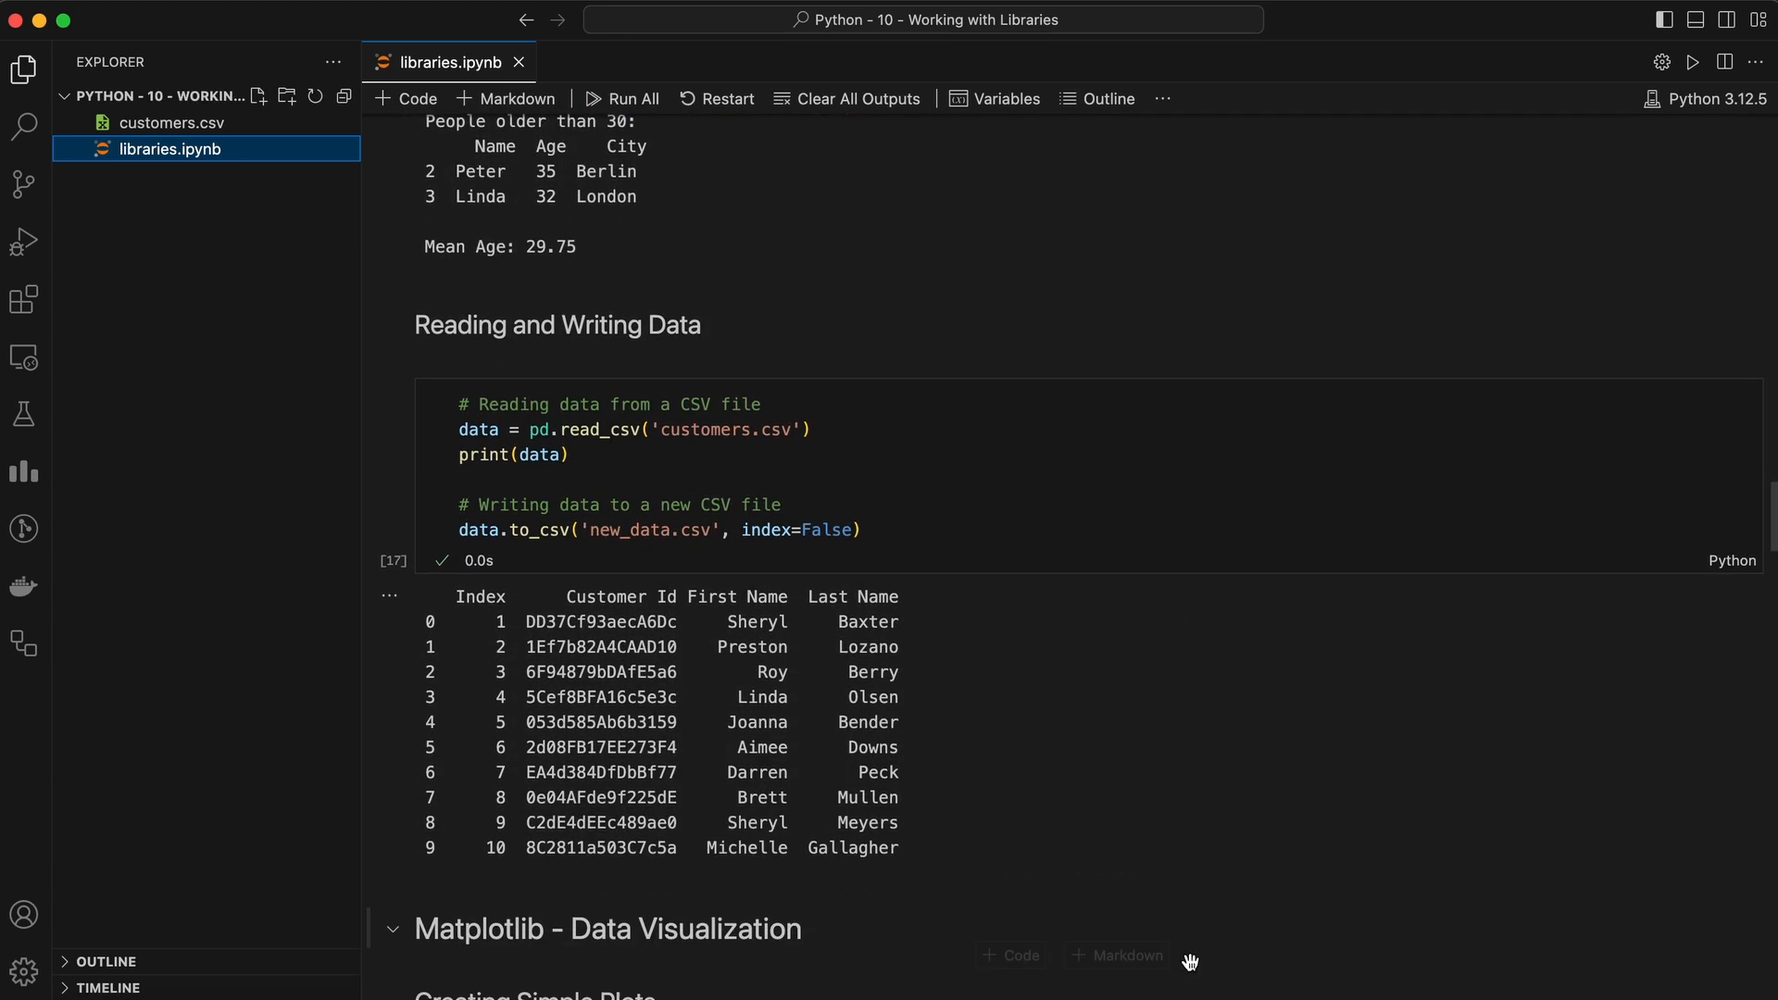
scroll(down, 3)
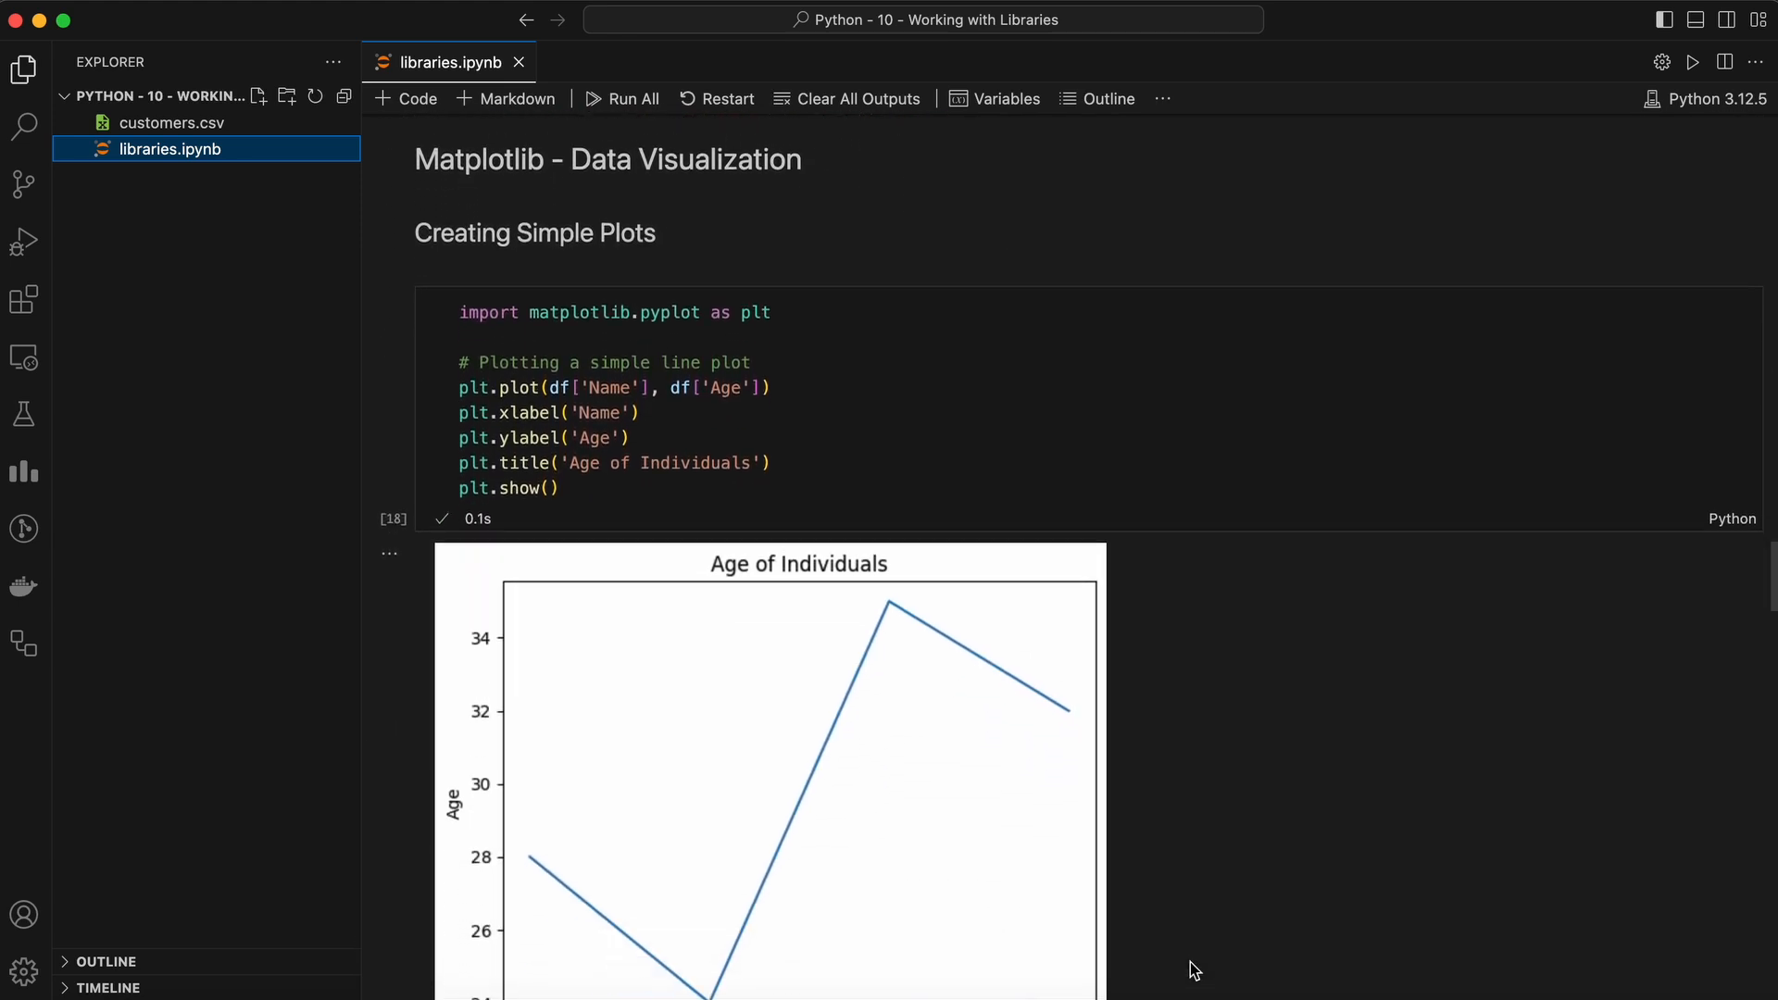
scroll(down, 3)
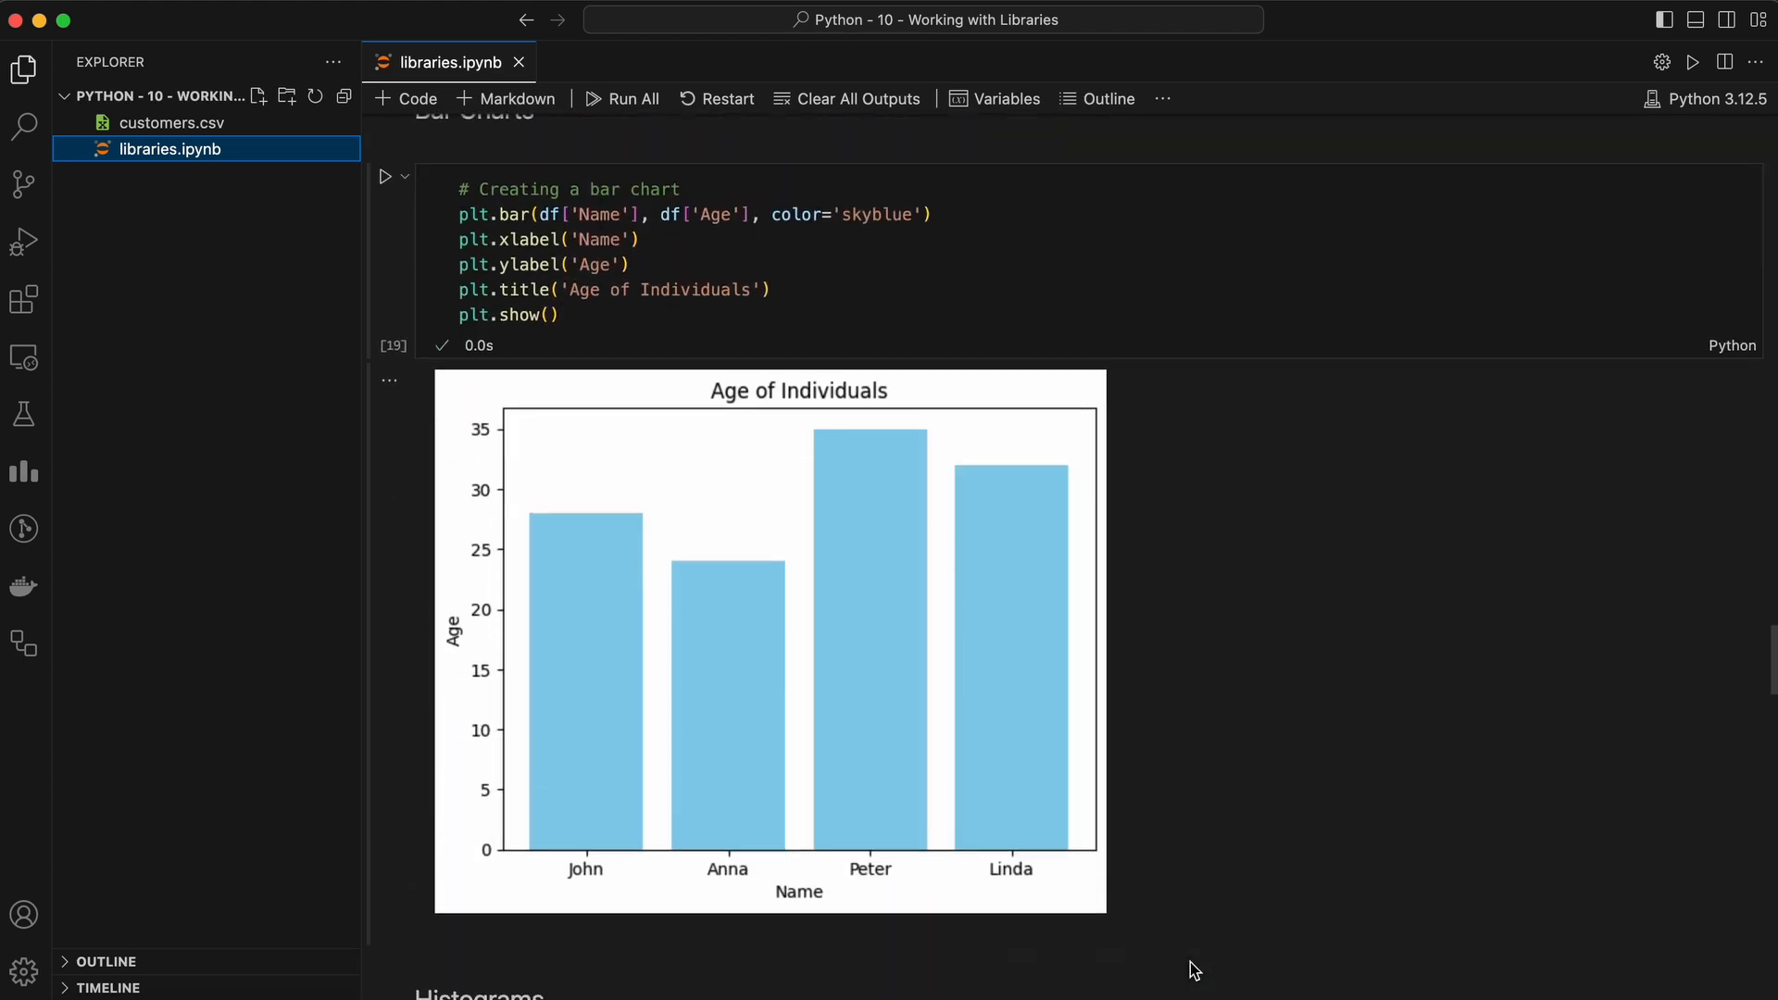
scroll(down, 3)
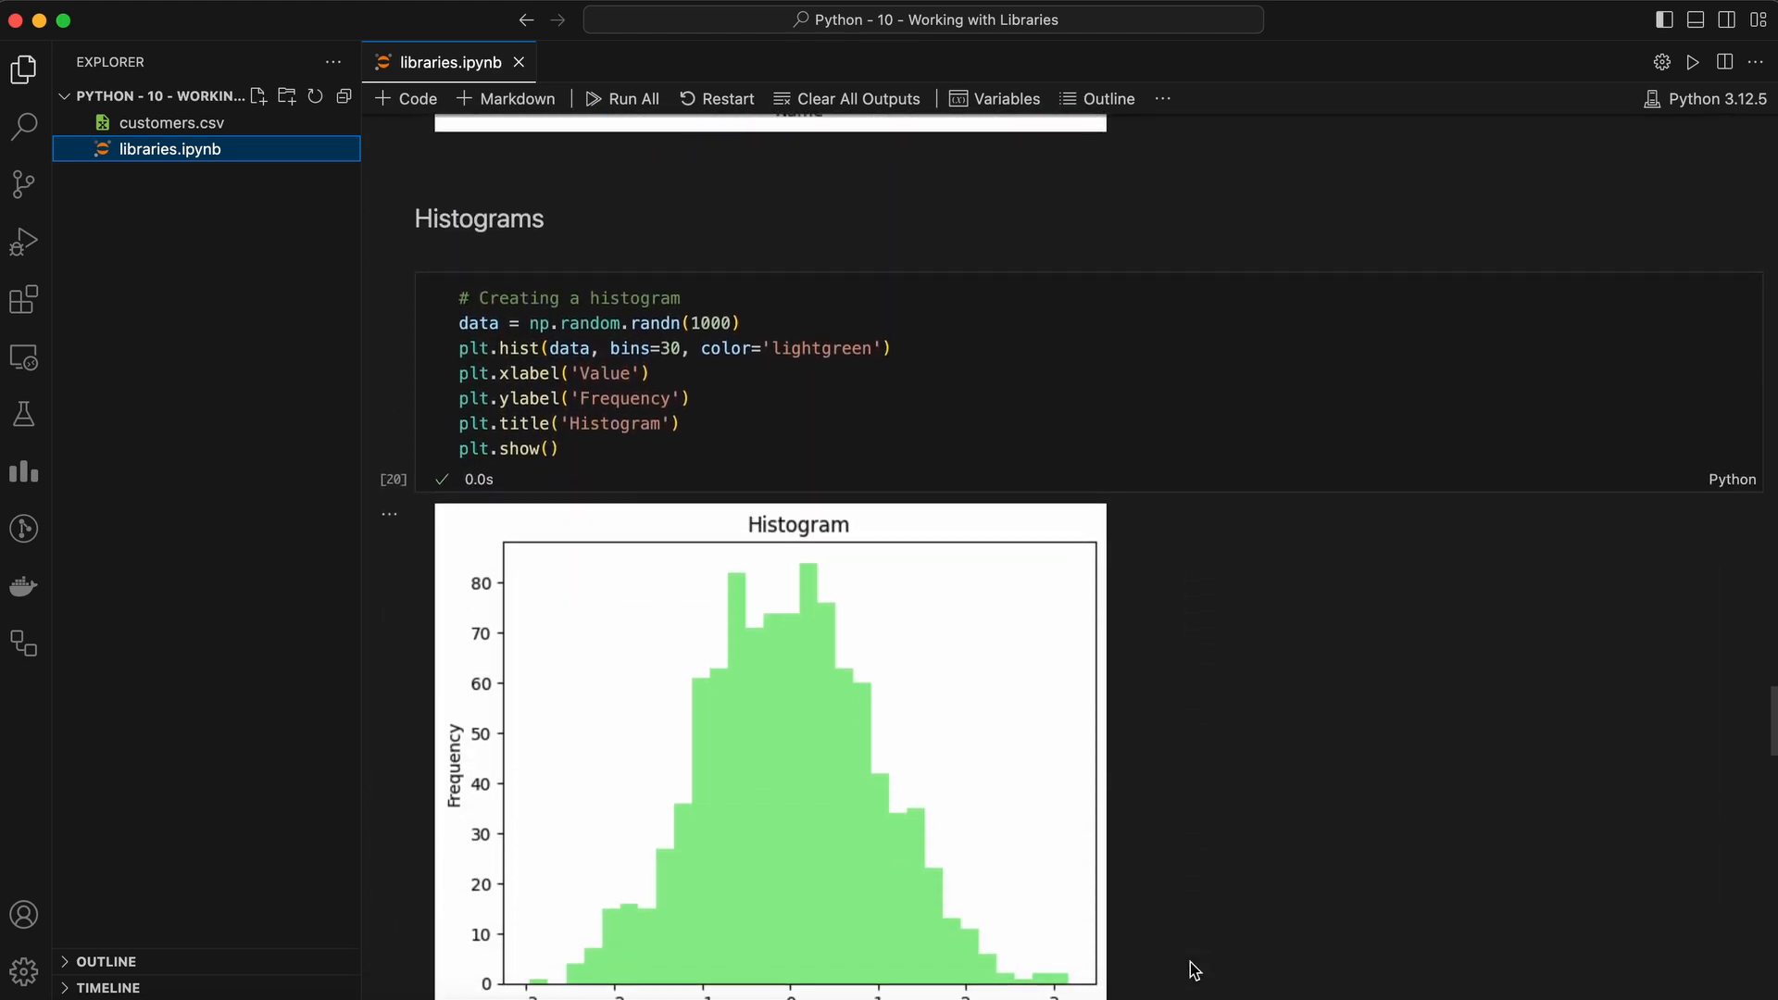
scroll(down, 3)
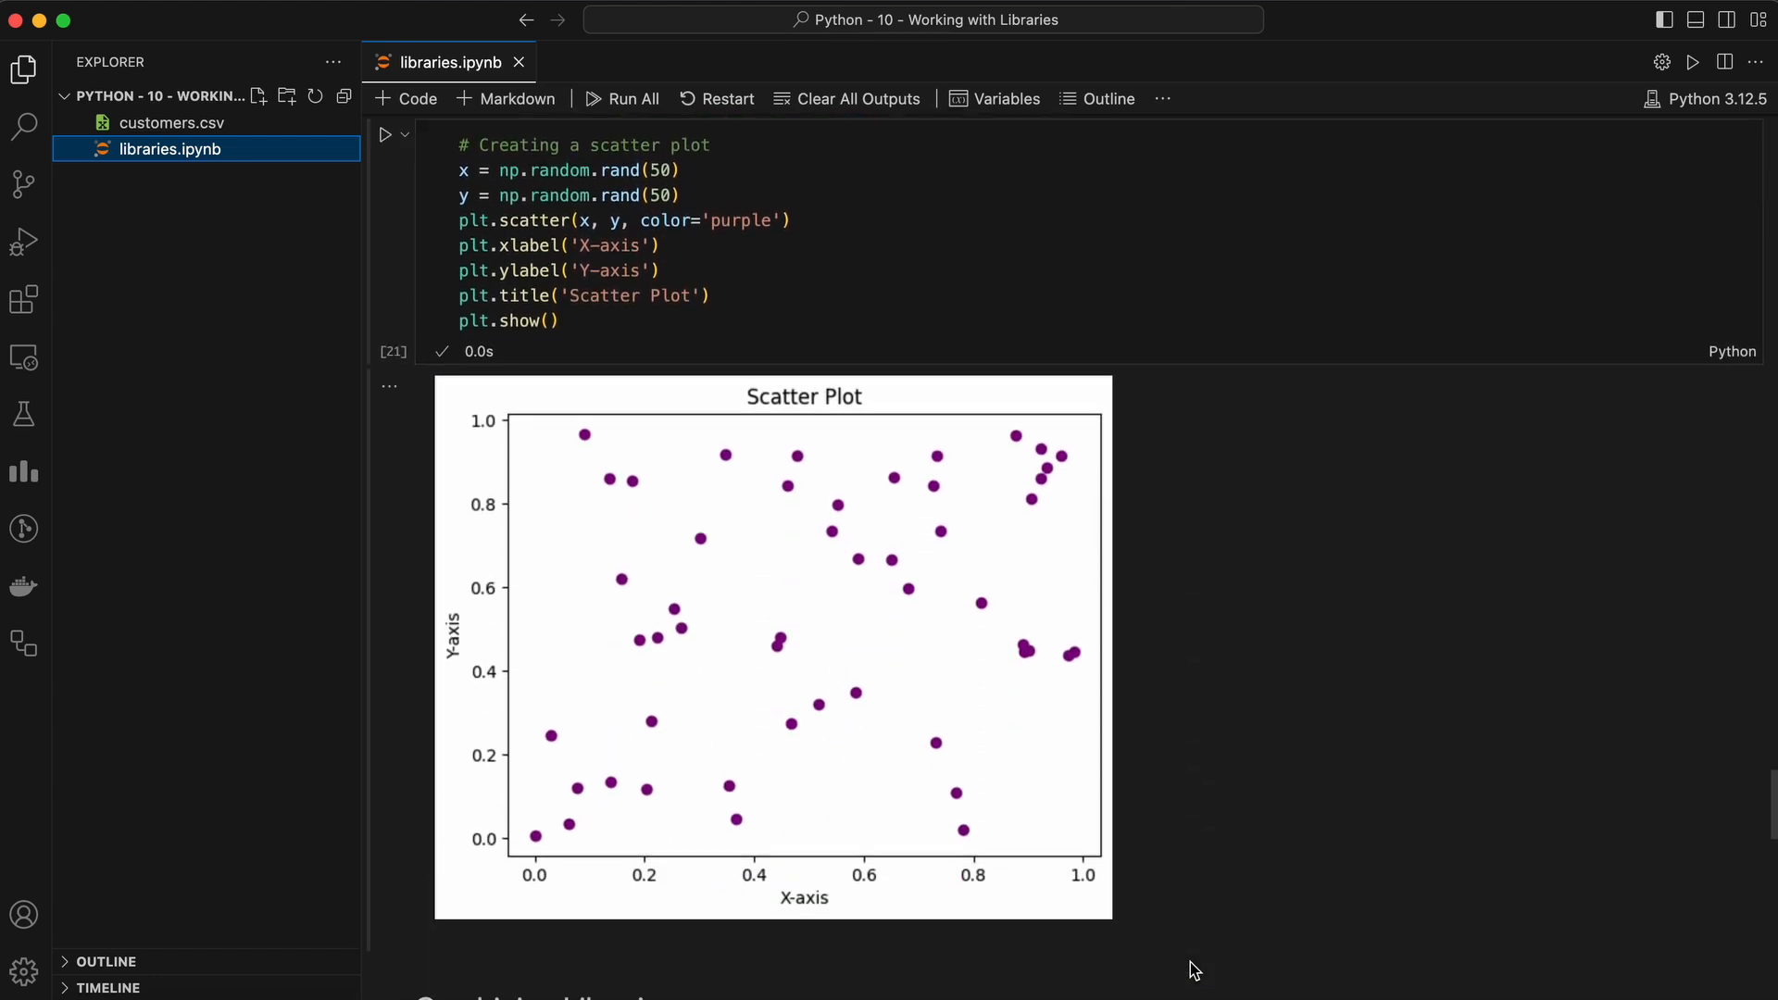
scroll(down, 3)
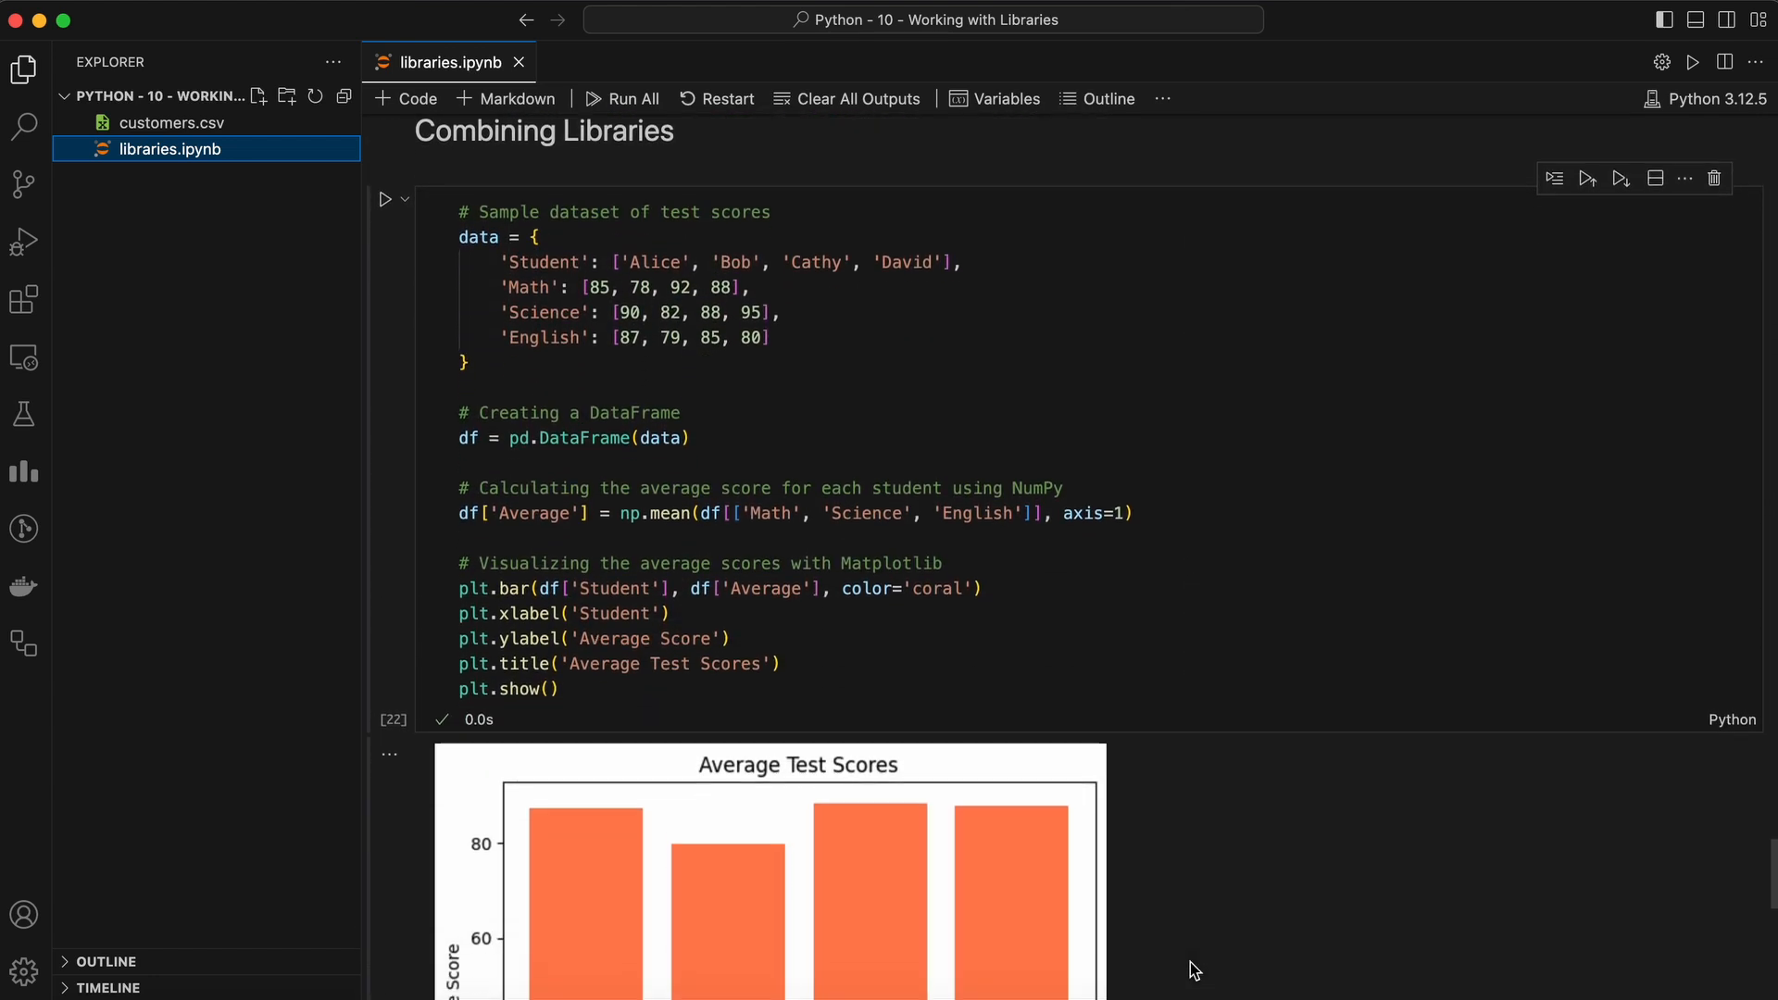
scroll(down, 3)
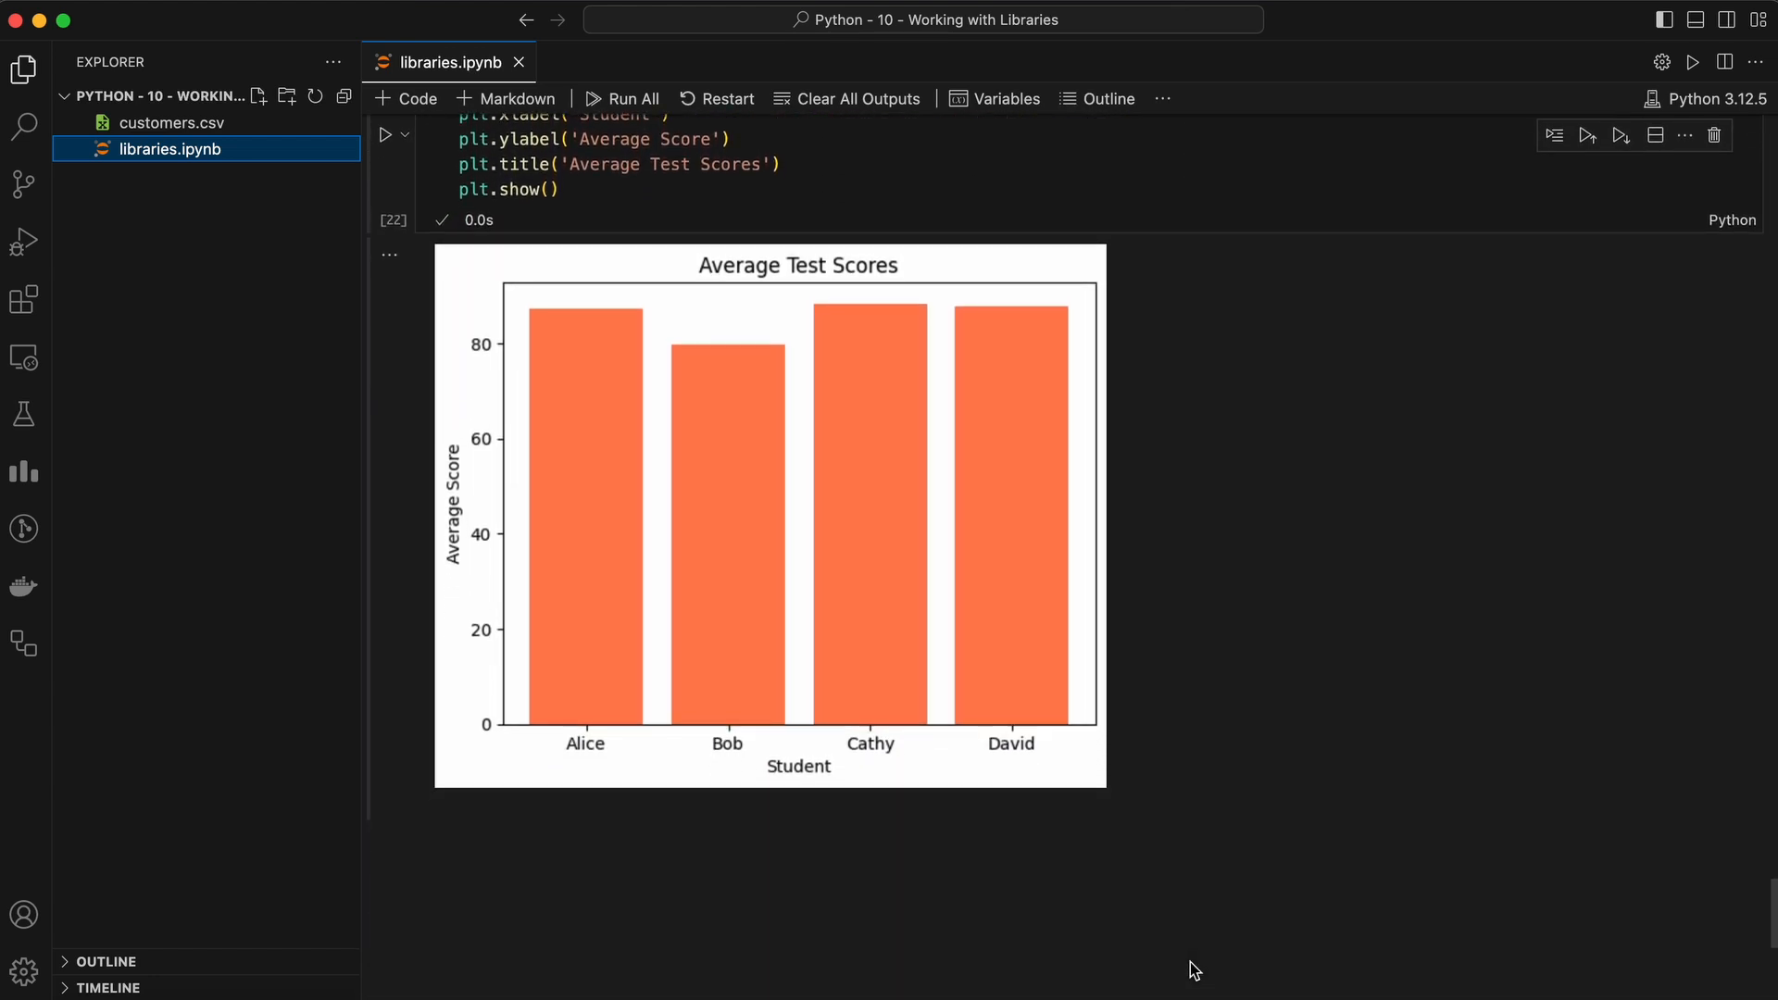
click(847, 99)
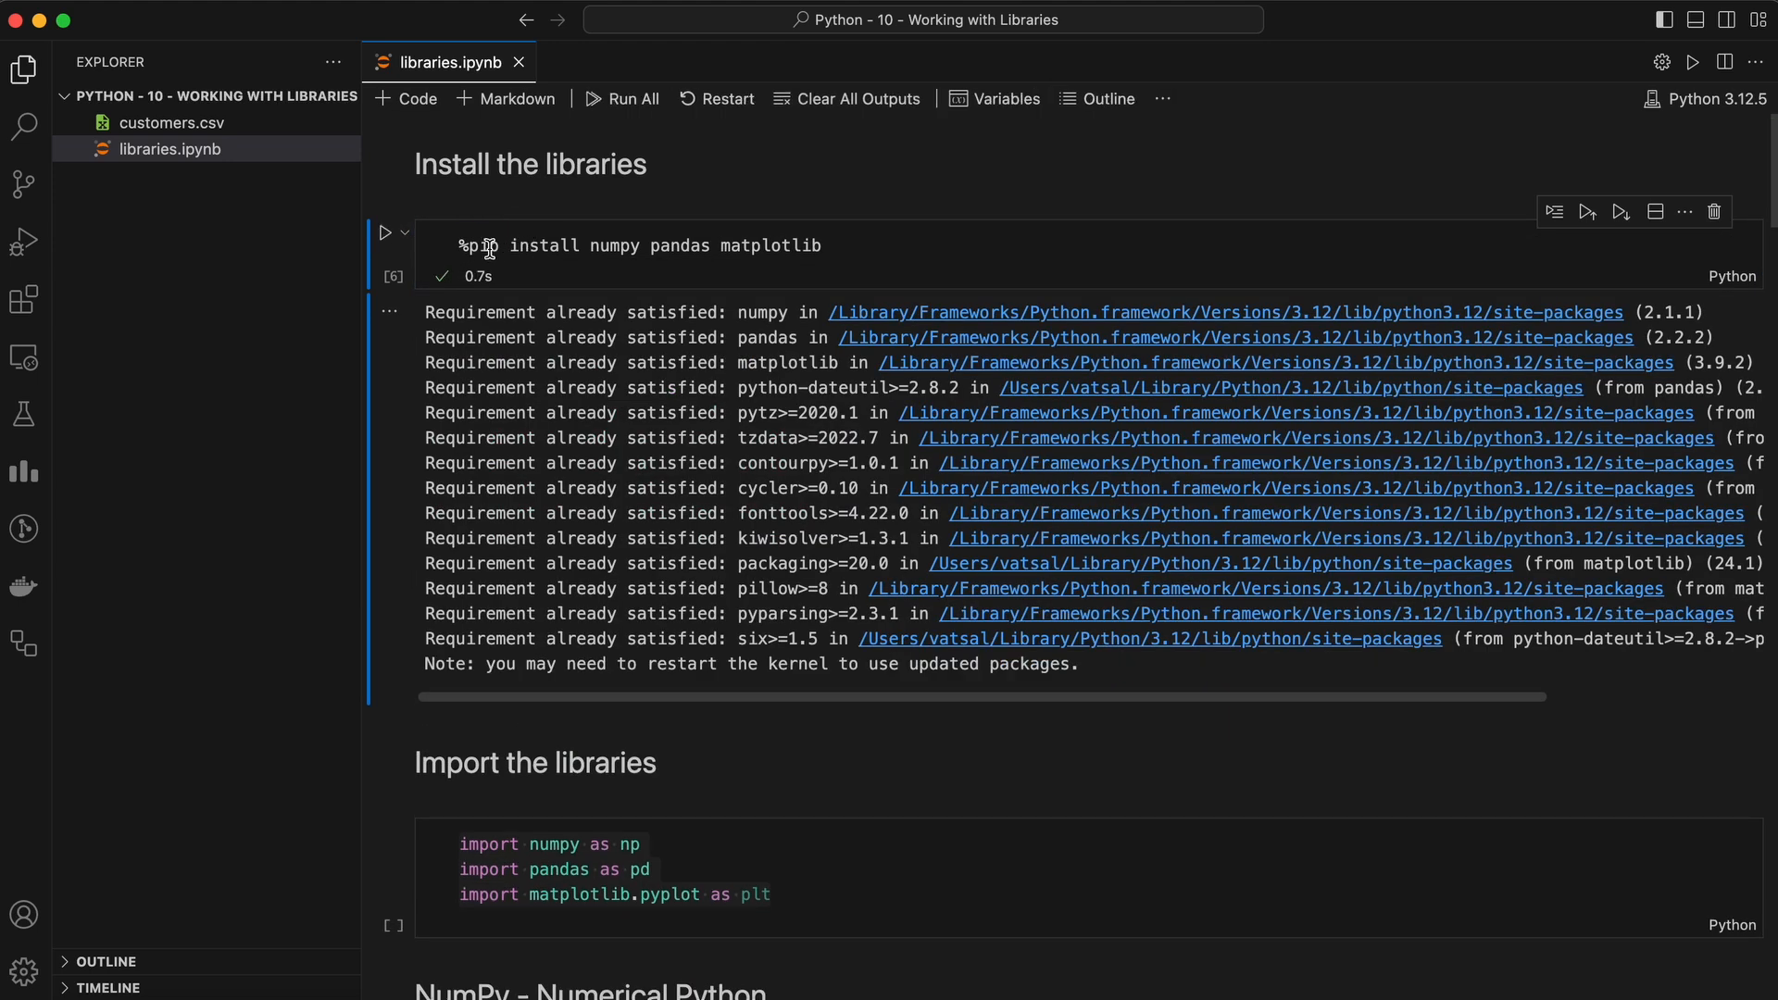
- Highlight the pip install command and scroll down to the Creating Arrays section
double_click(482, 247)
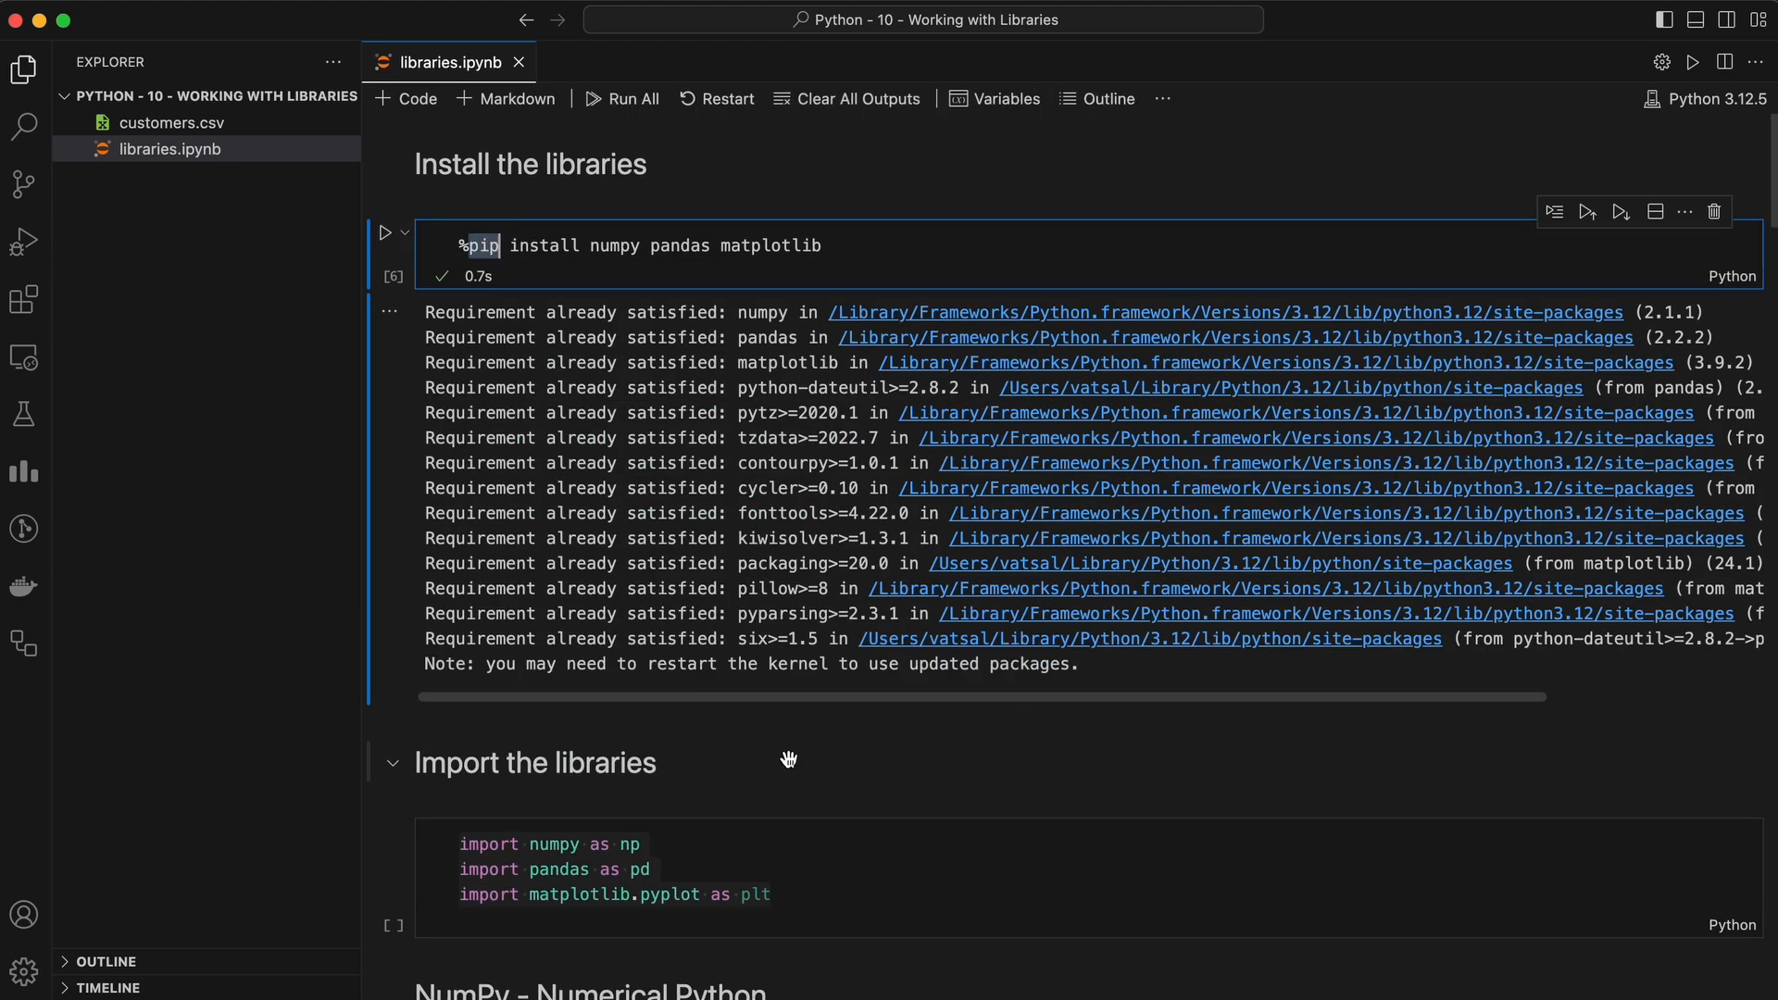
scroll(down, 3)
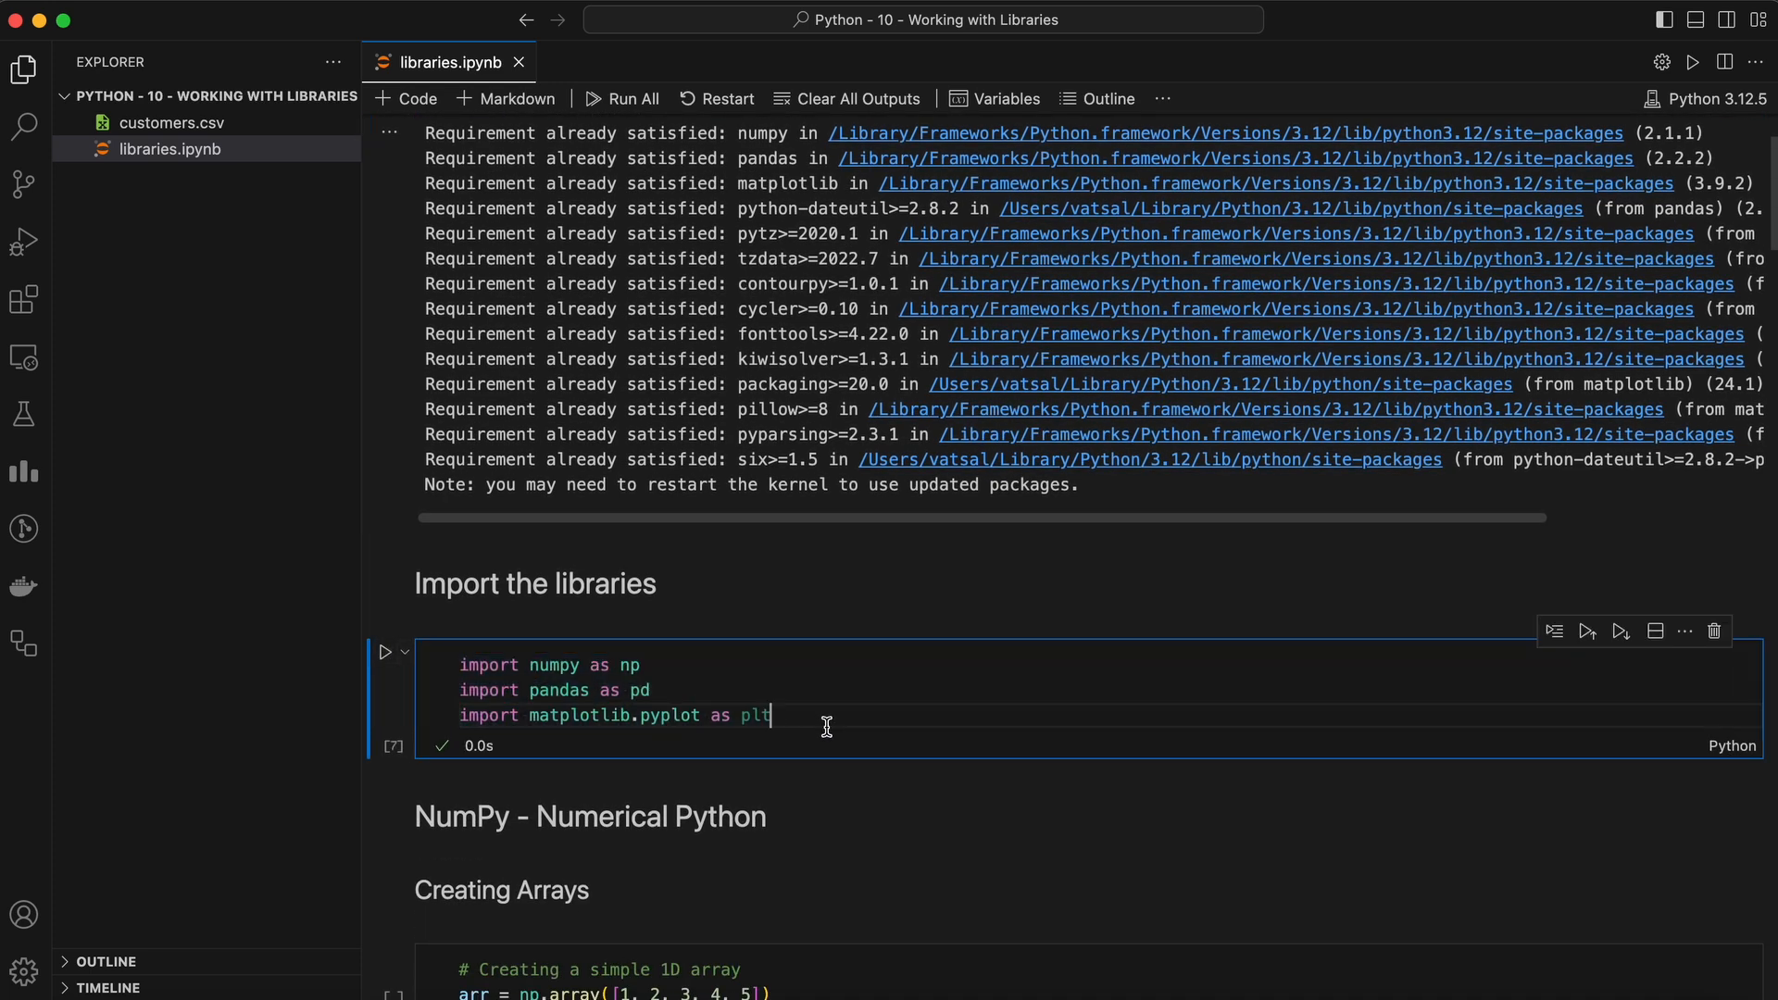
scroll(down, 3)
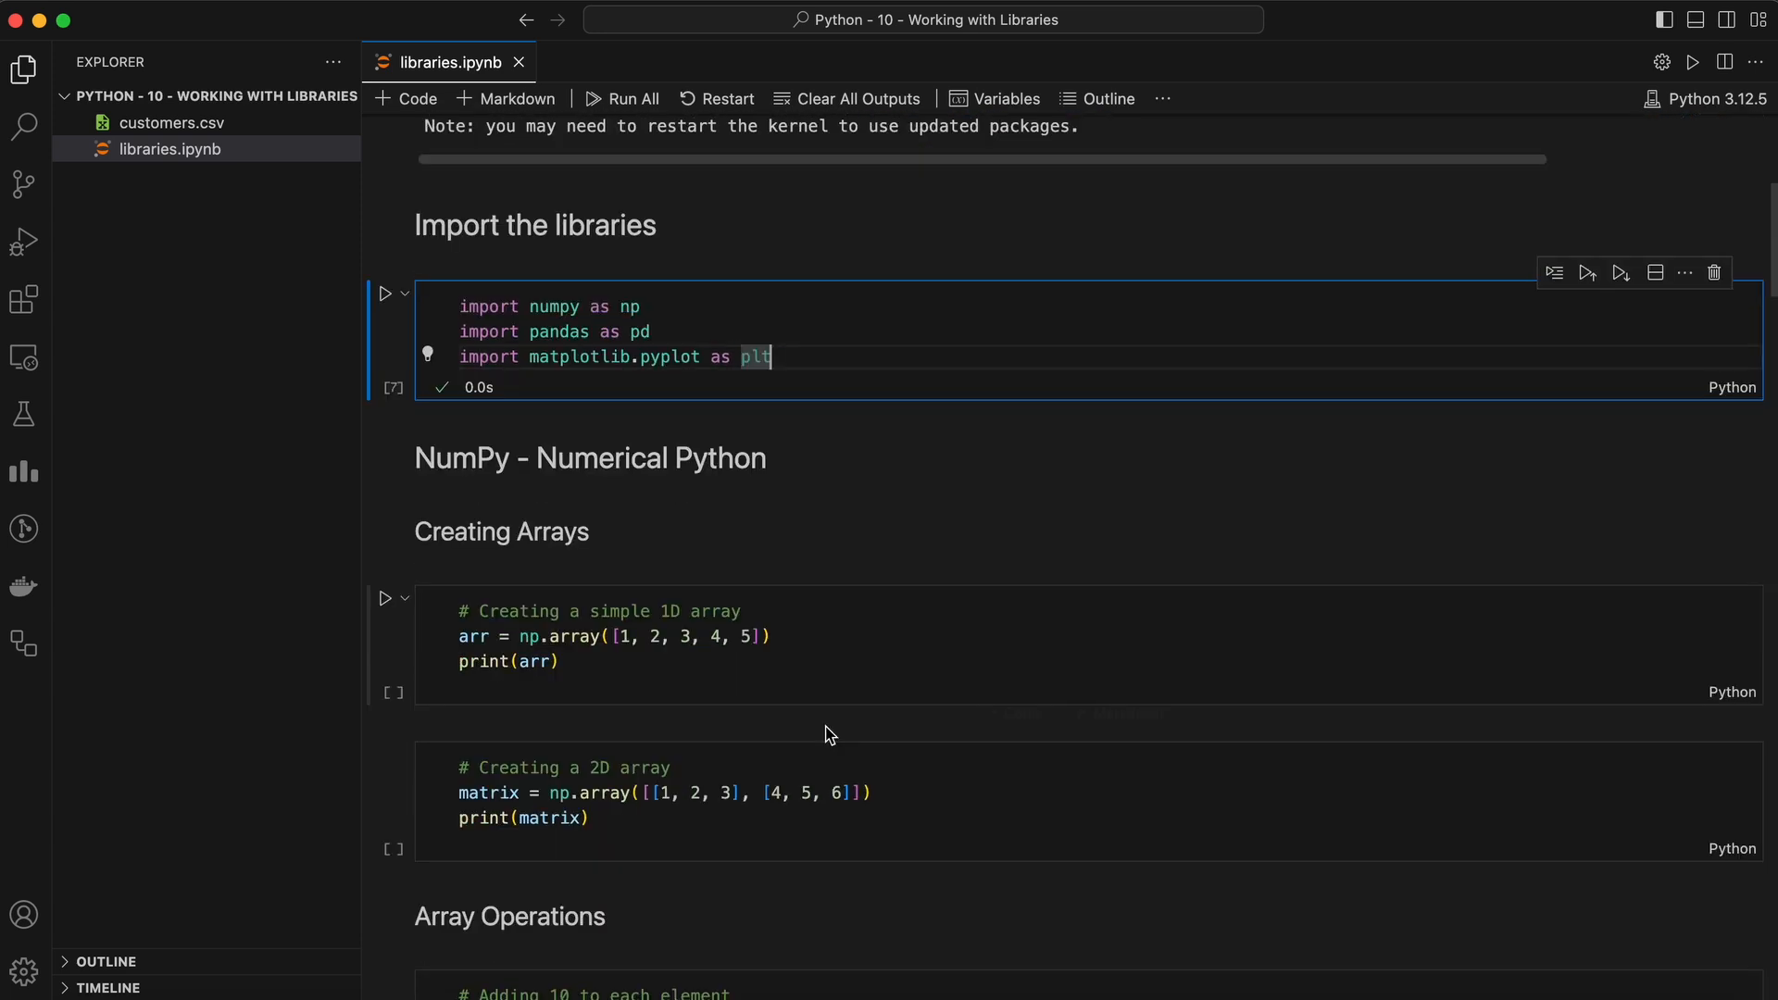
scroll(down, 3)
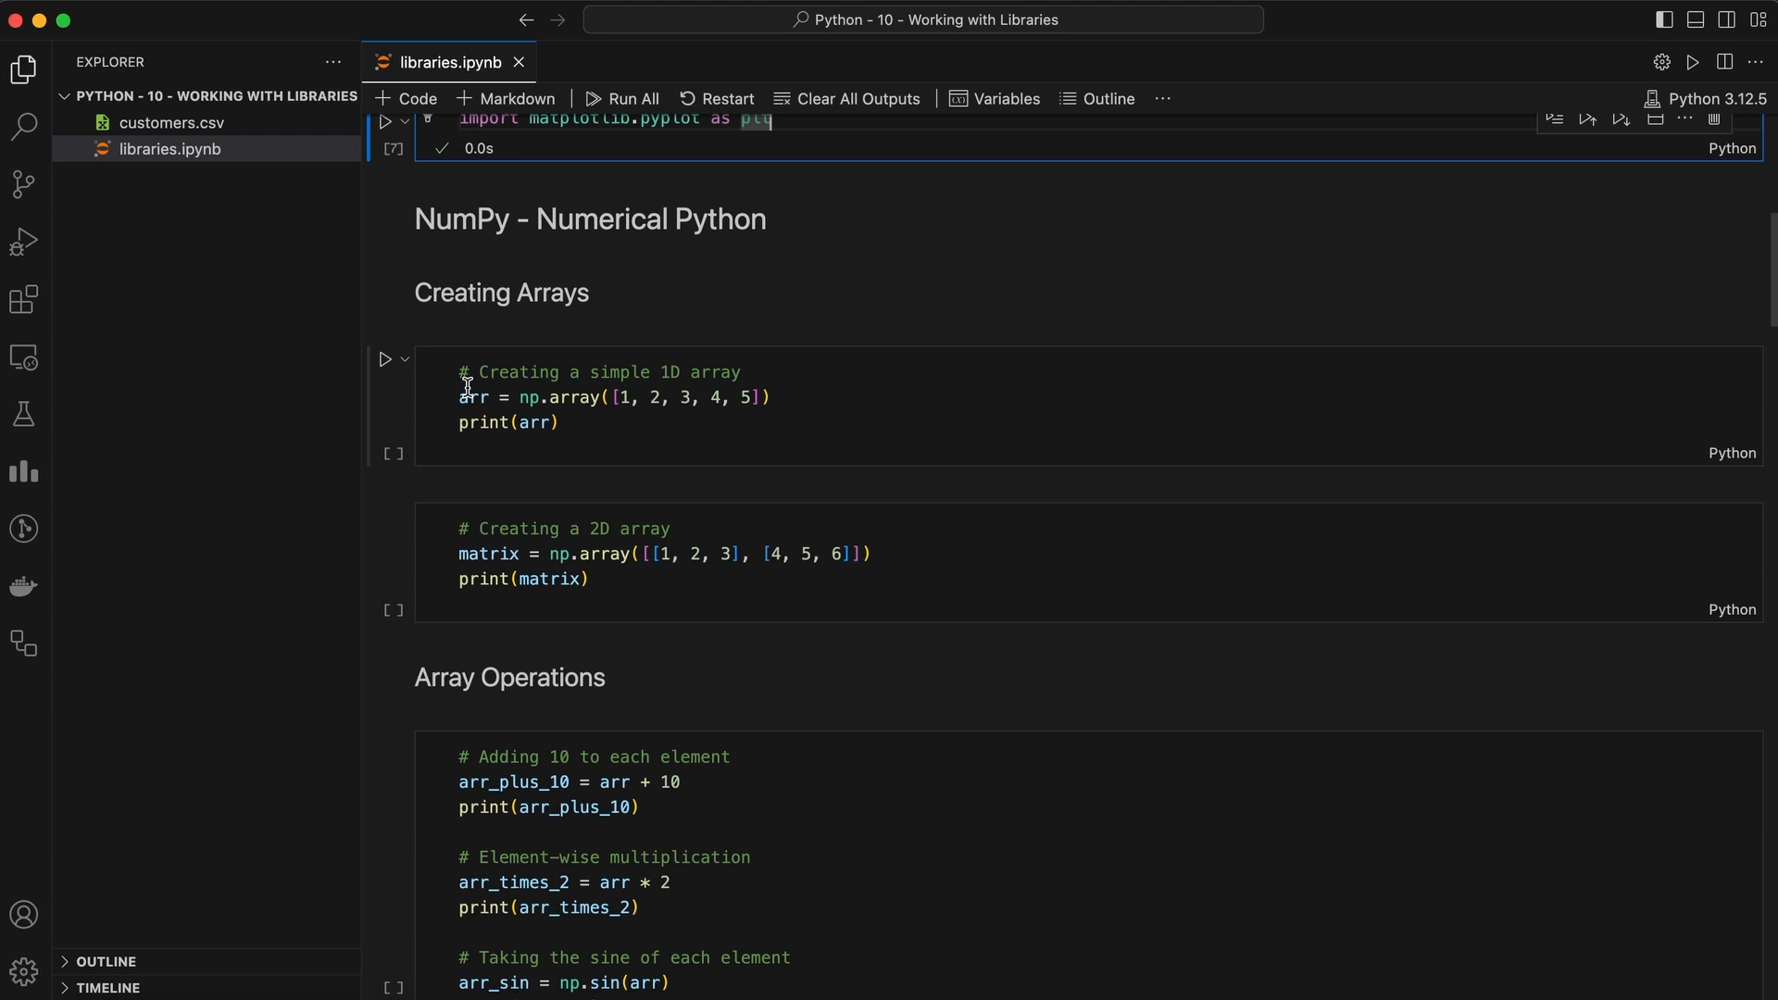
mouse_move(374, 376)
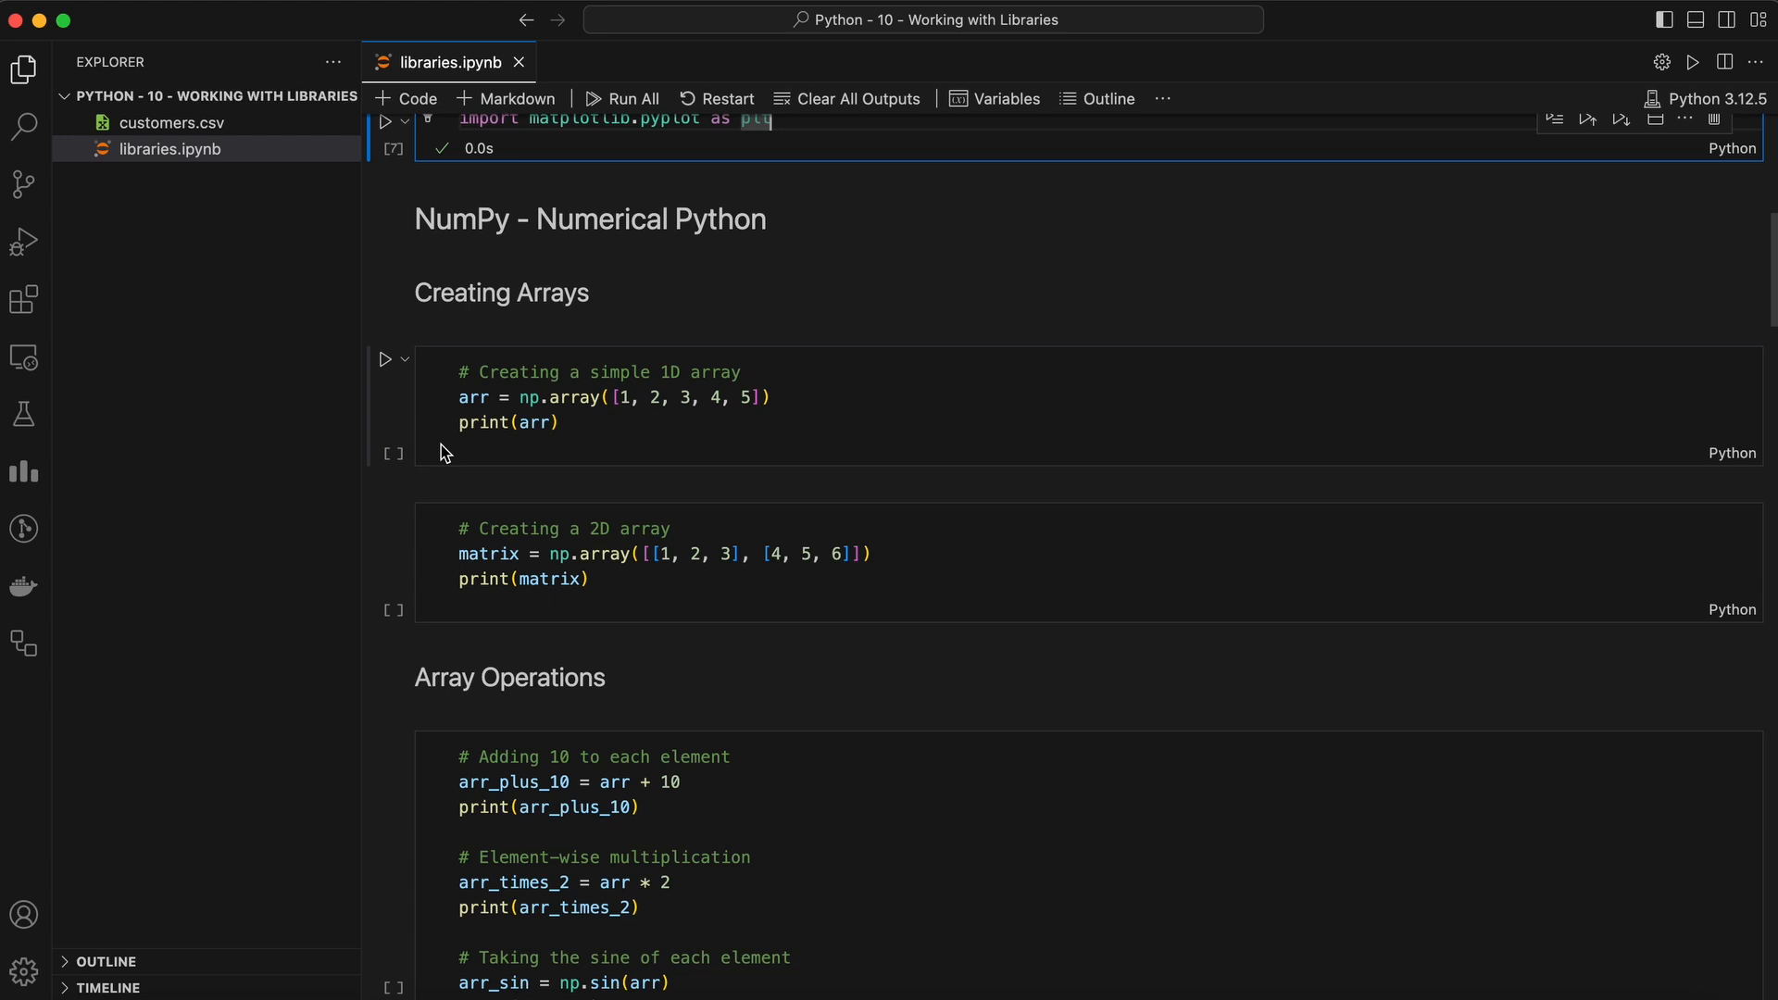
mouse_move(663, 438)
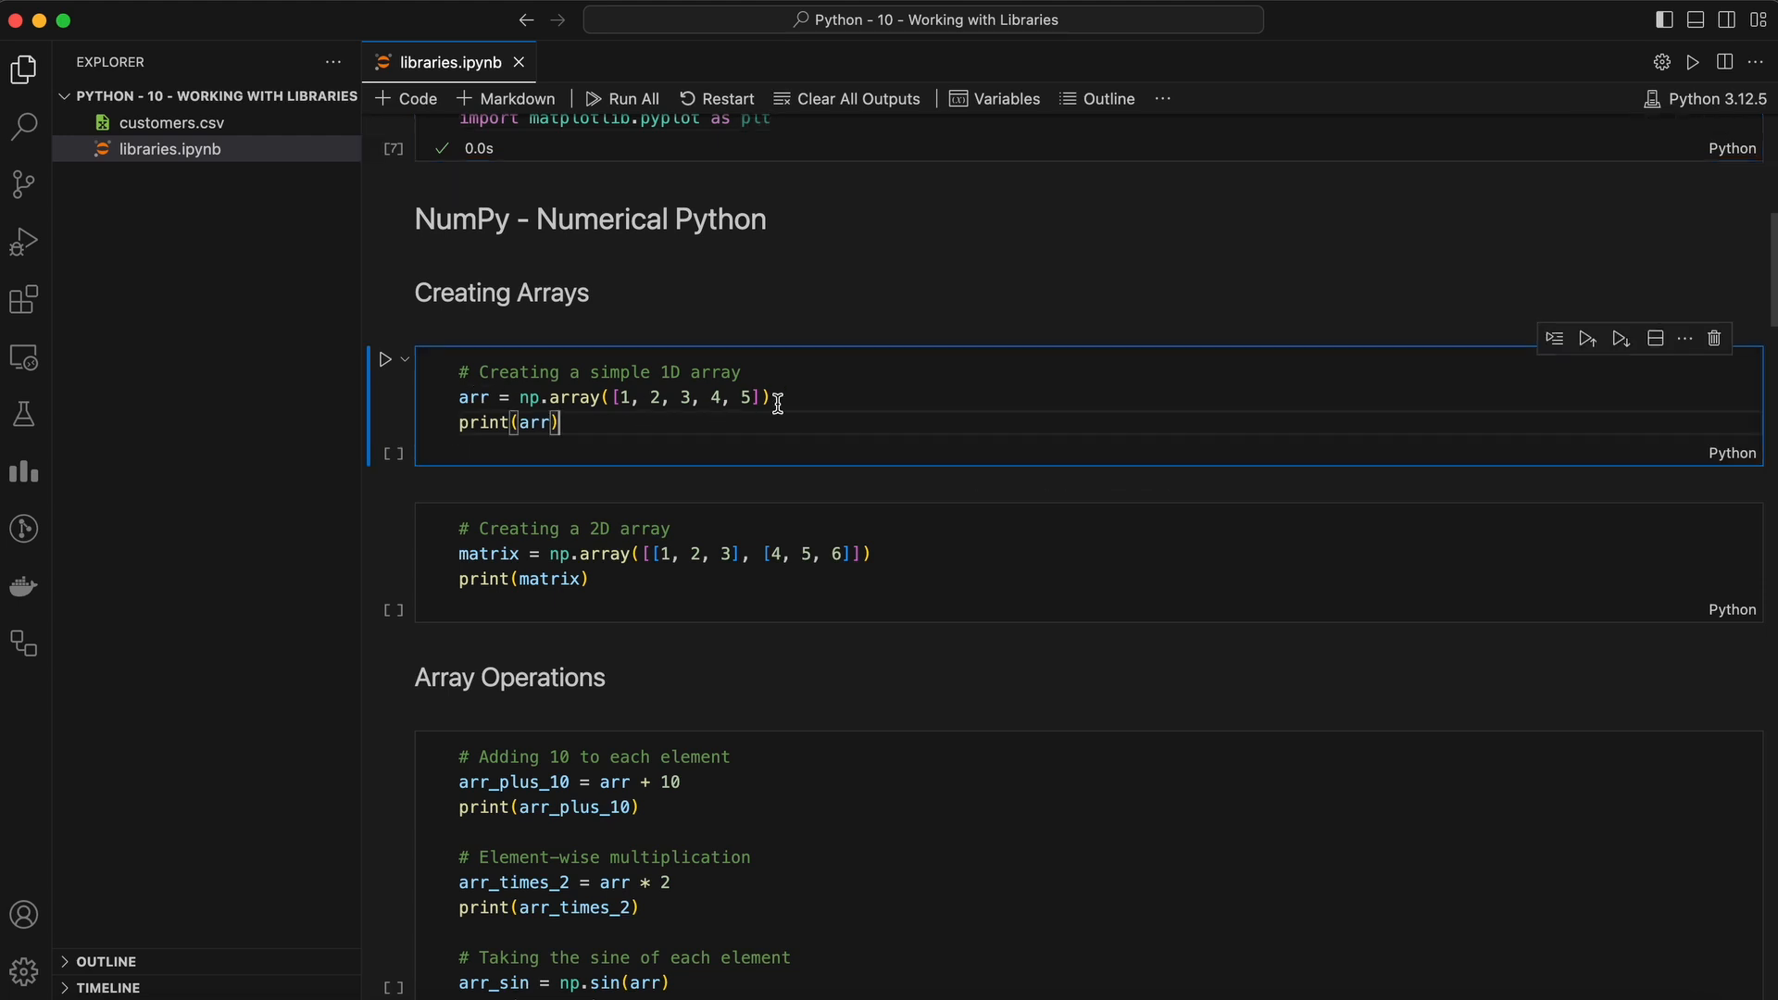
- Run the 1D array, 2D array and arr + 10 array operations cells
click(387, 360)
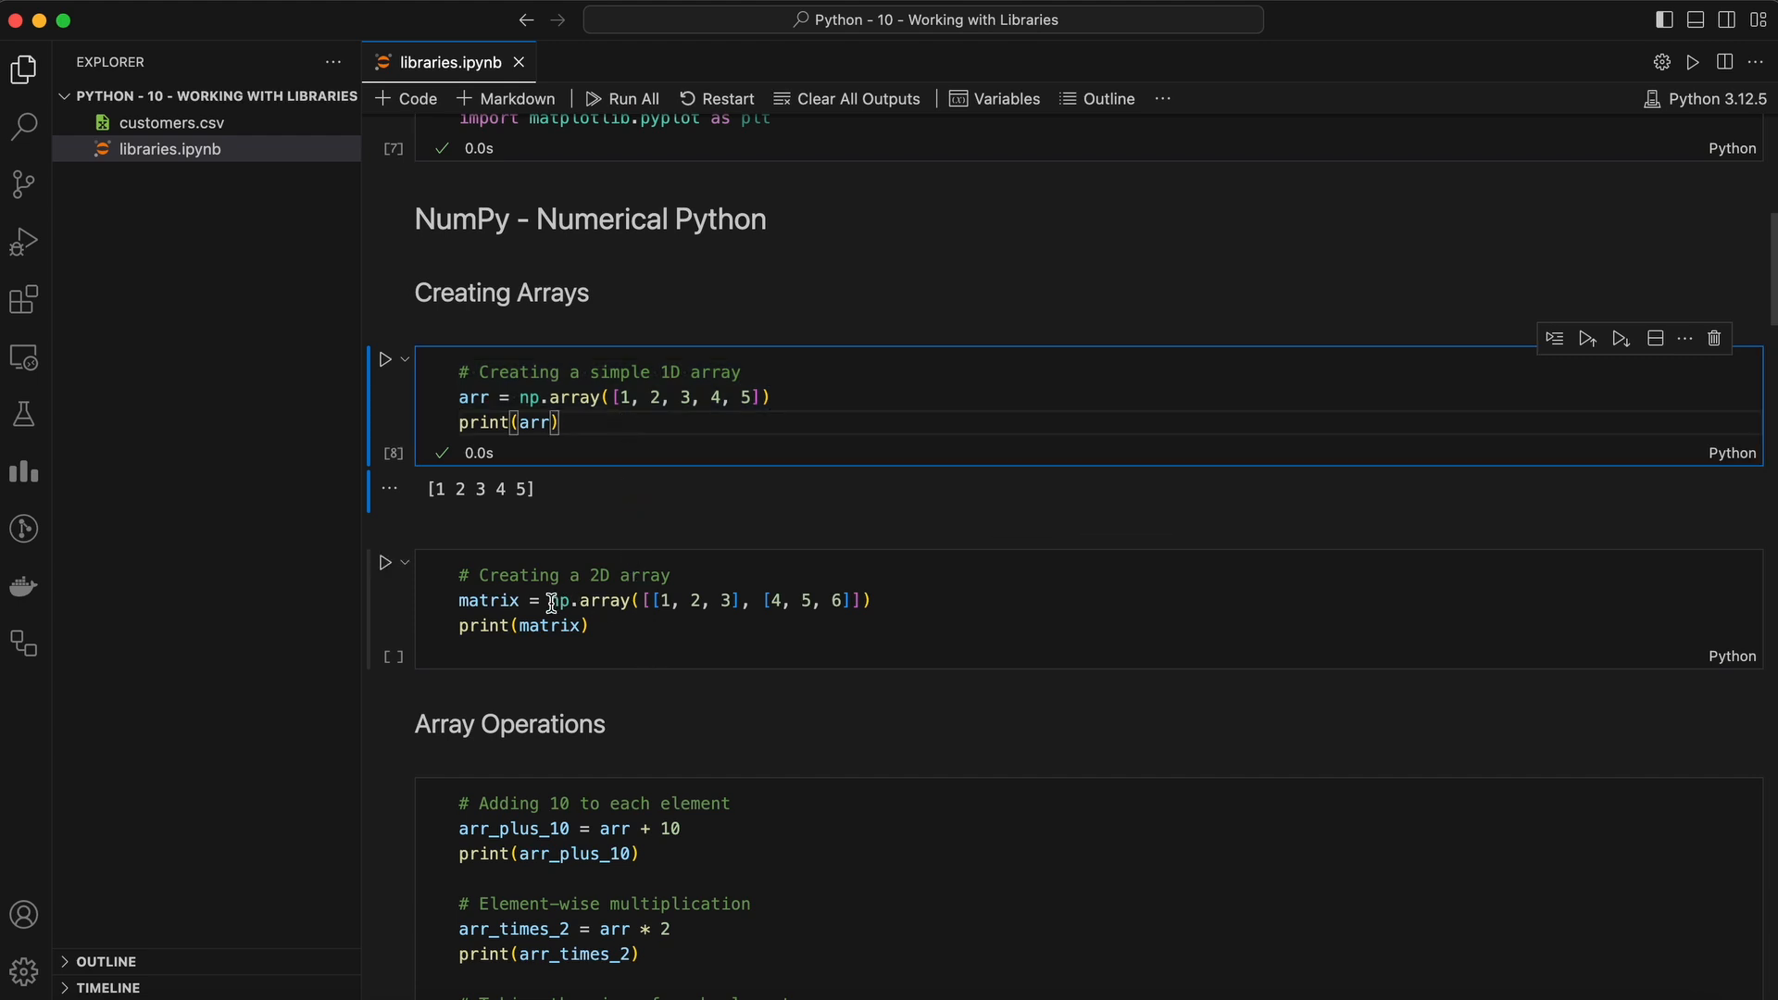
click(385, 563)
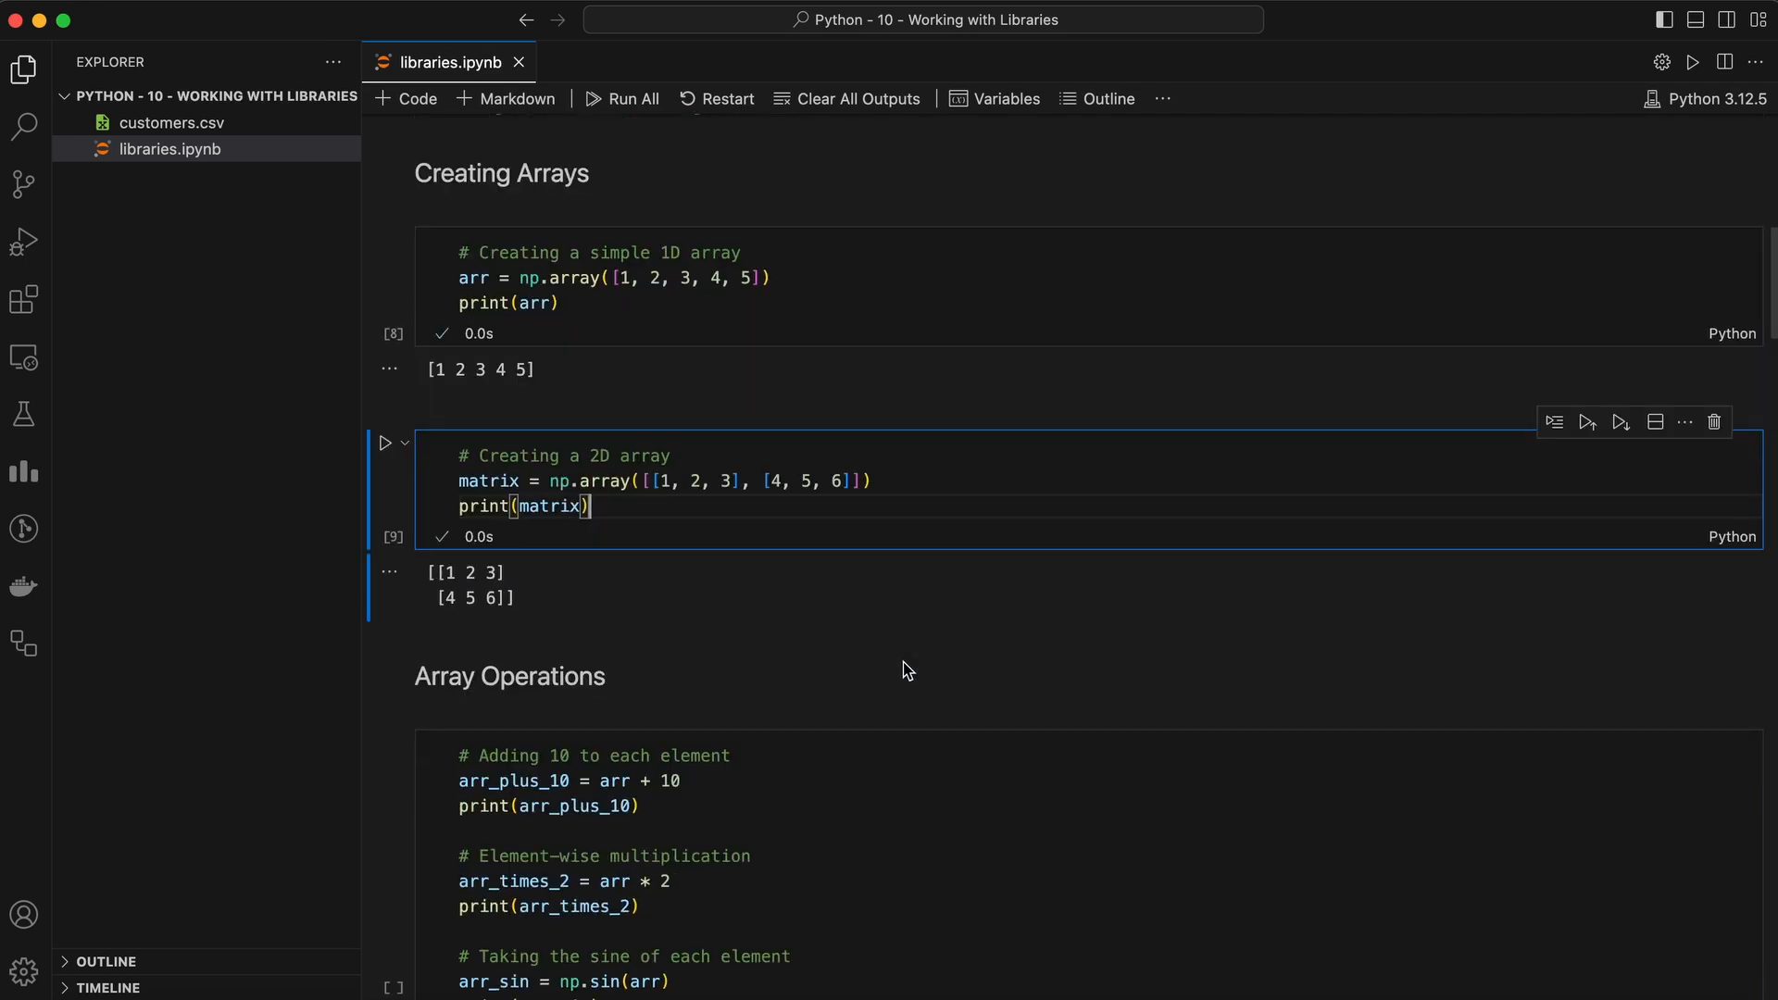
scroll(down, 3)
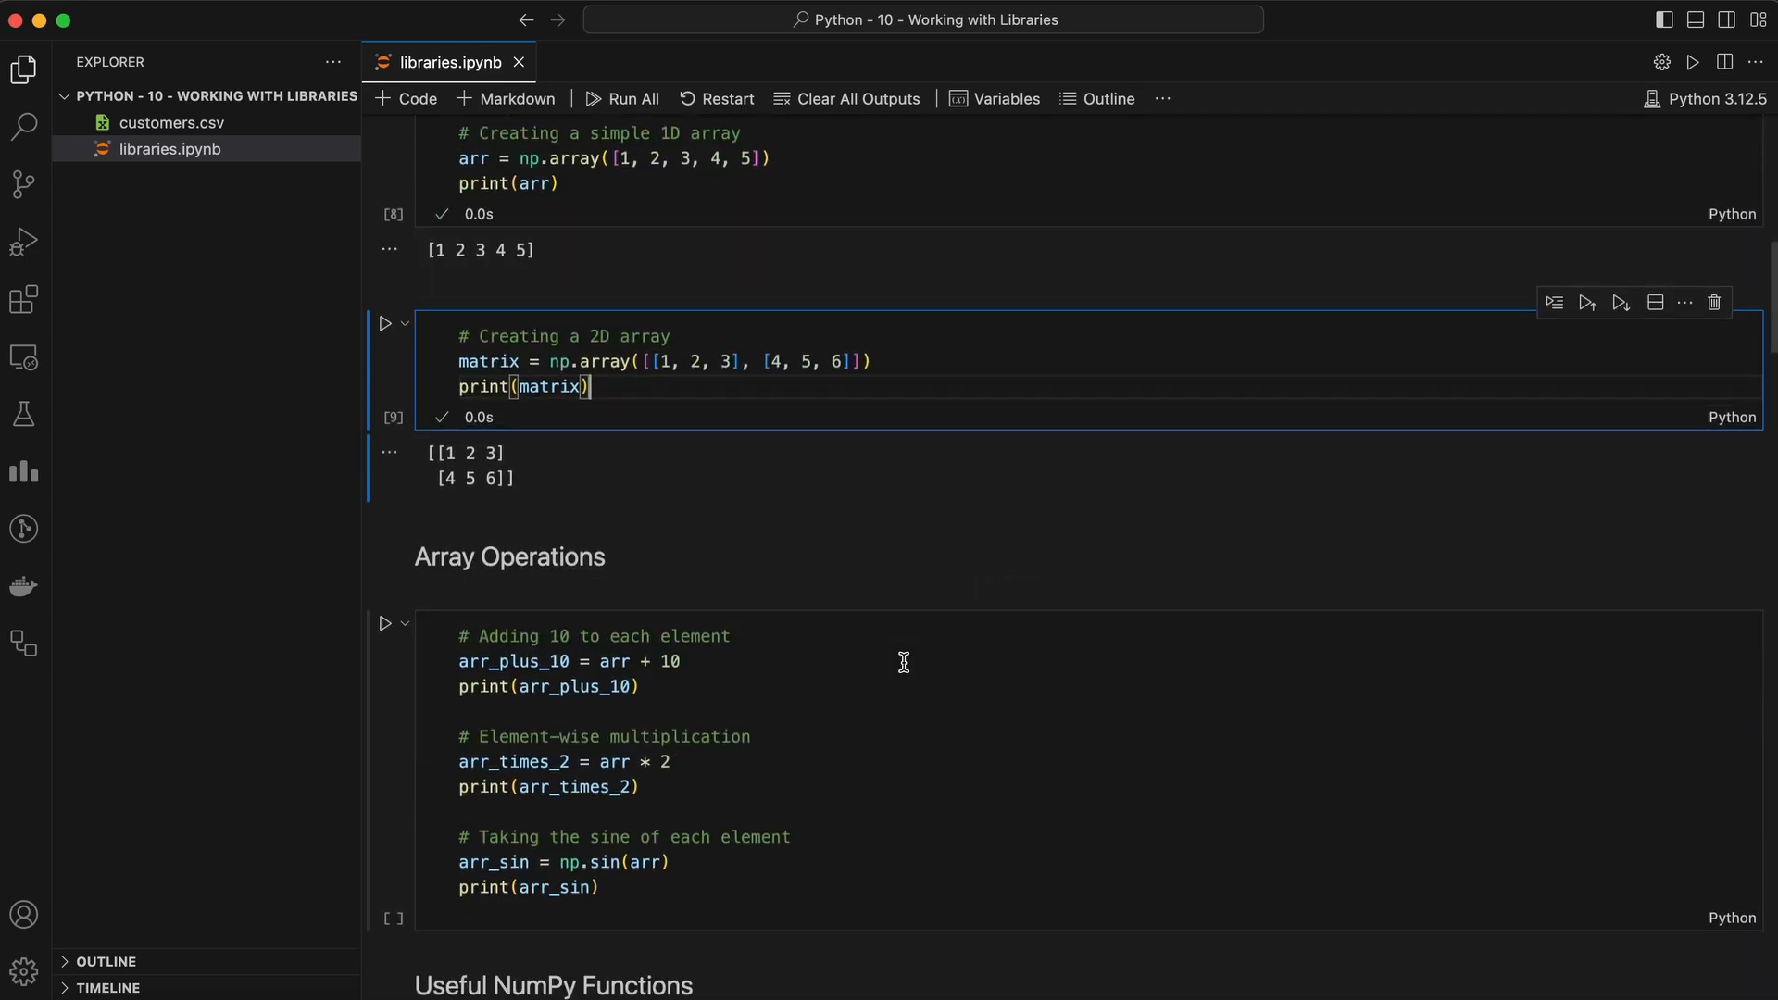
scroll(down, 3)
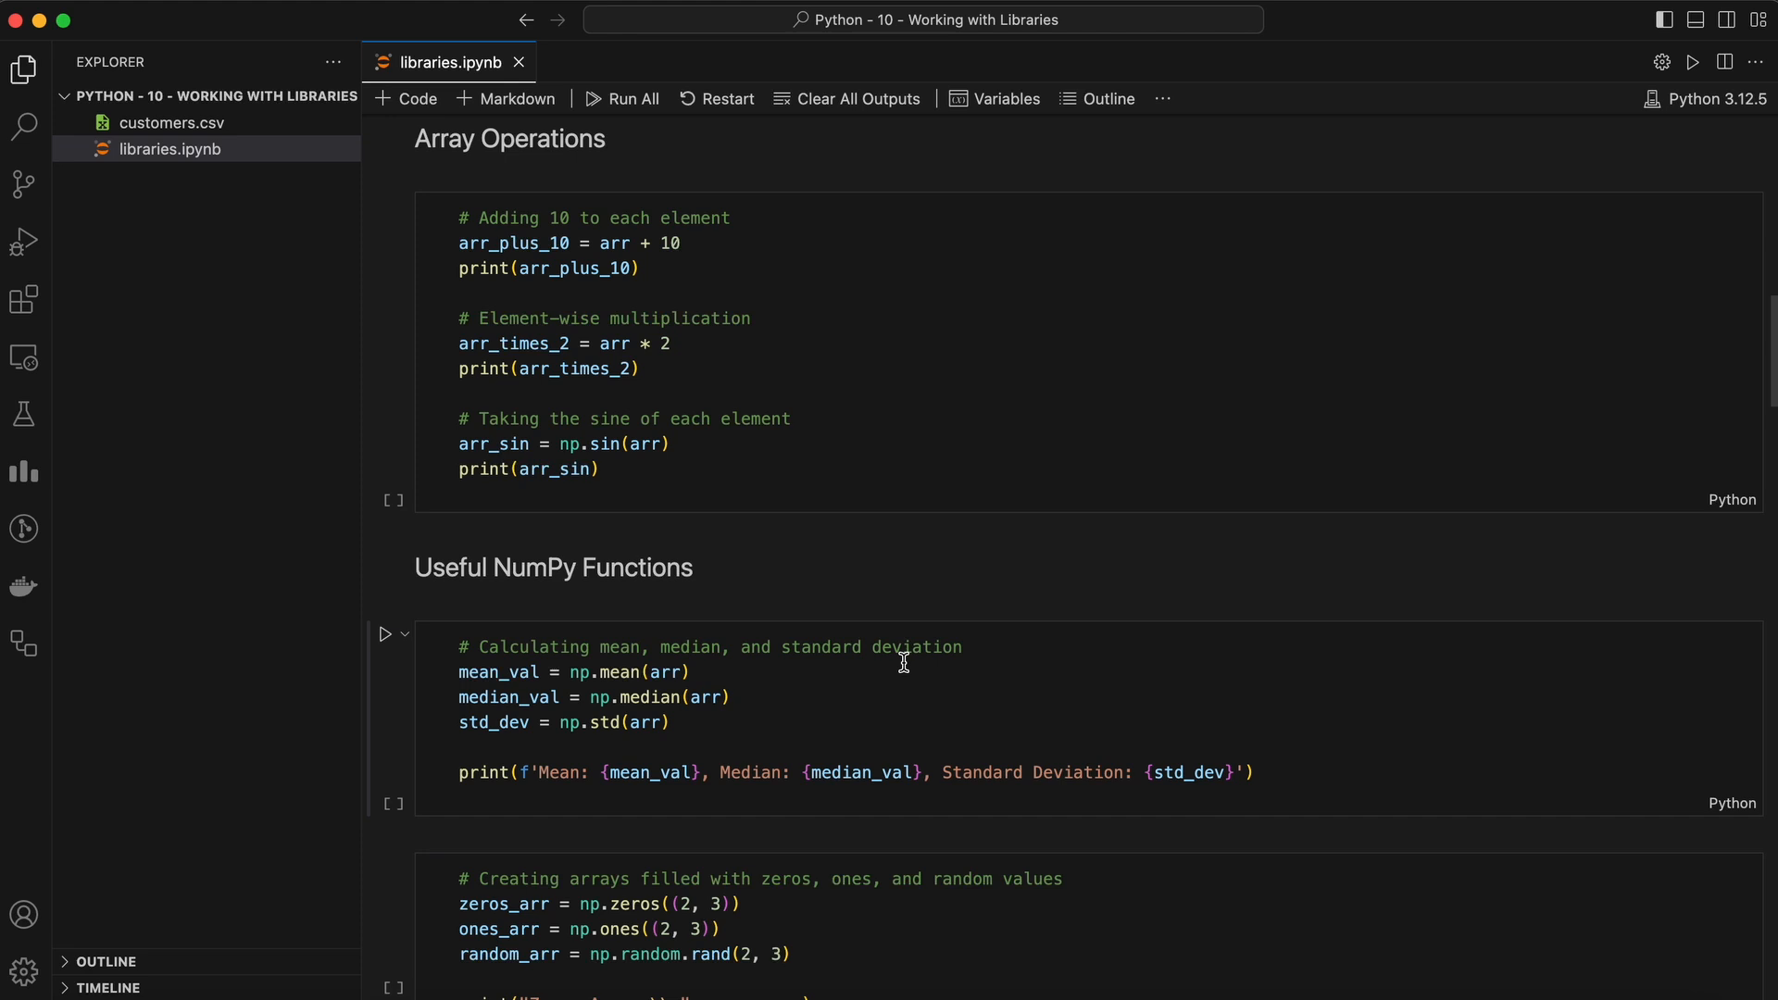
click(600, 243)
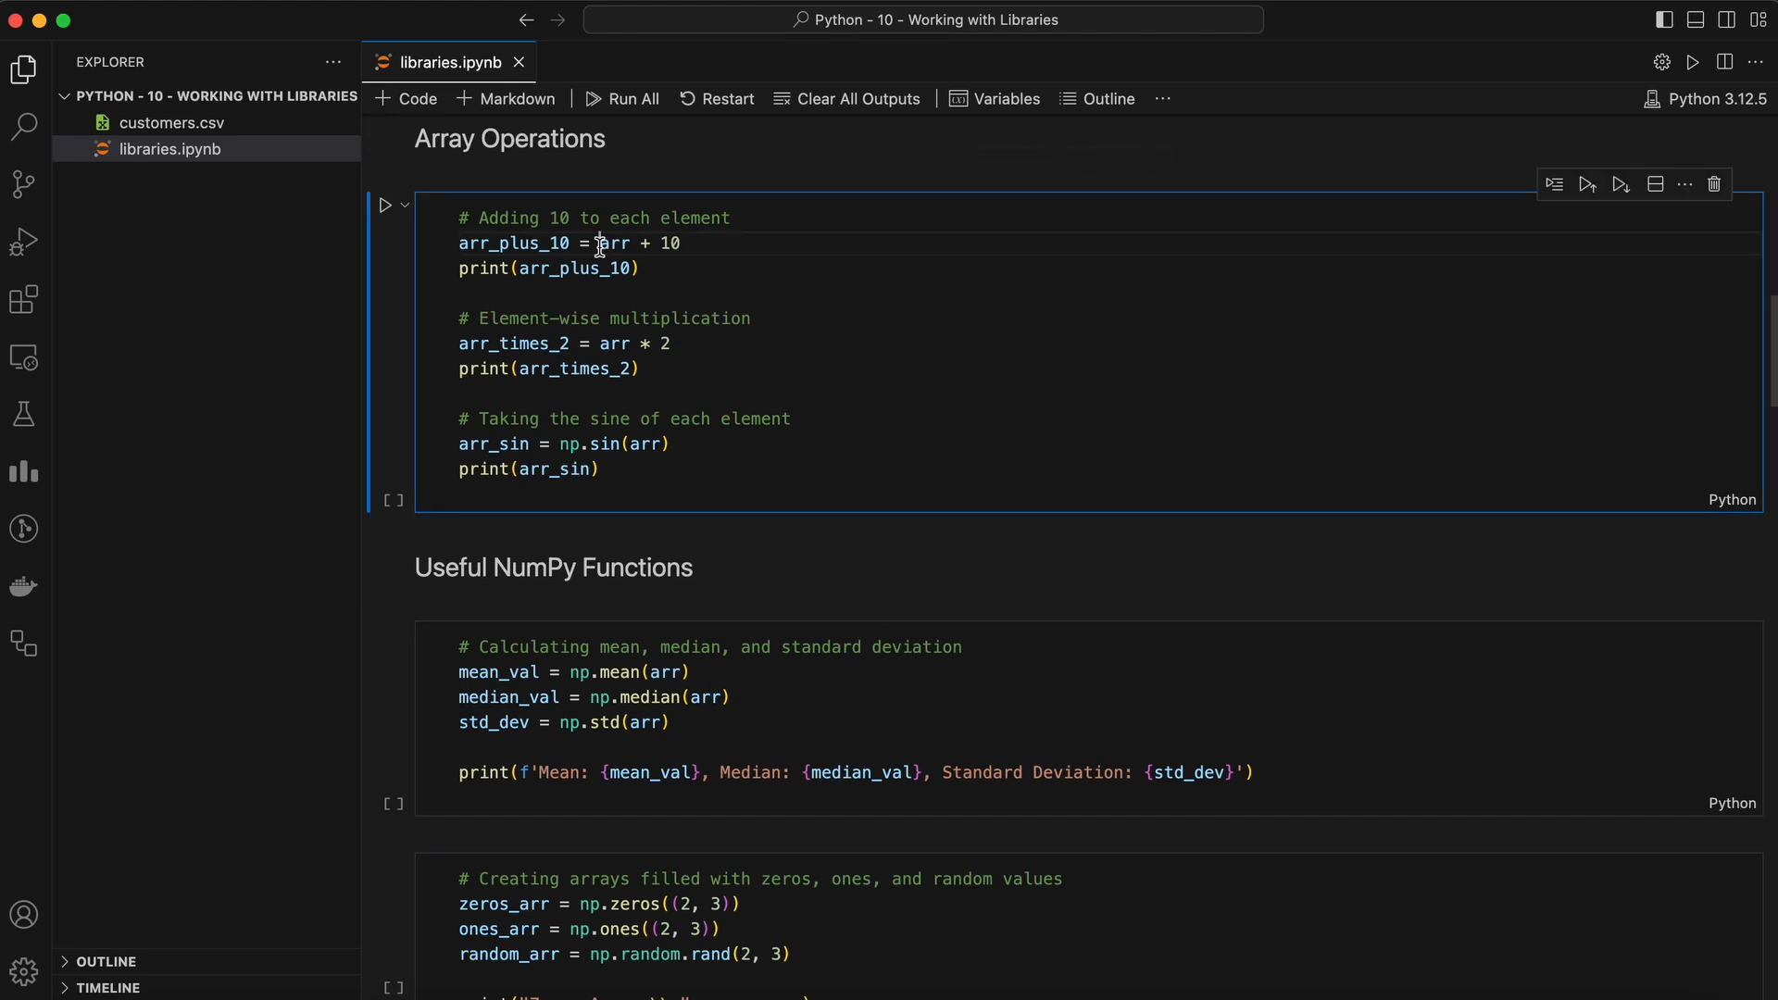
drag(598, 243, 680, 243)
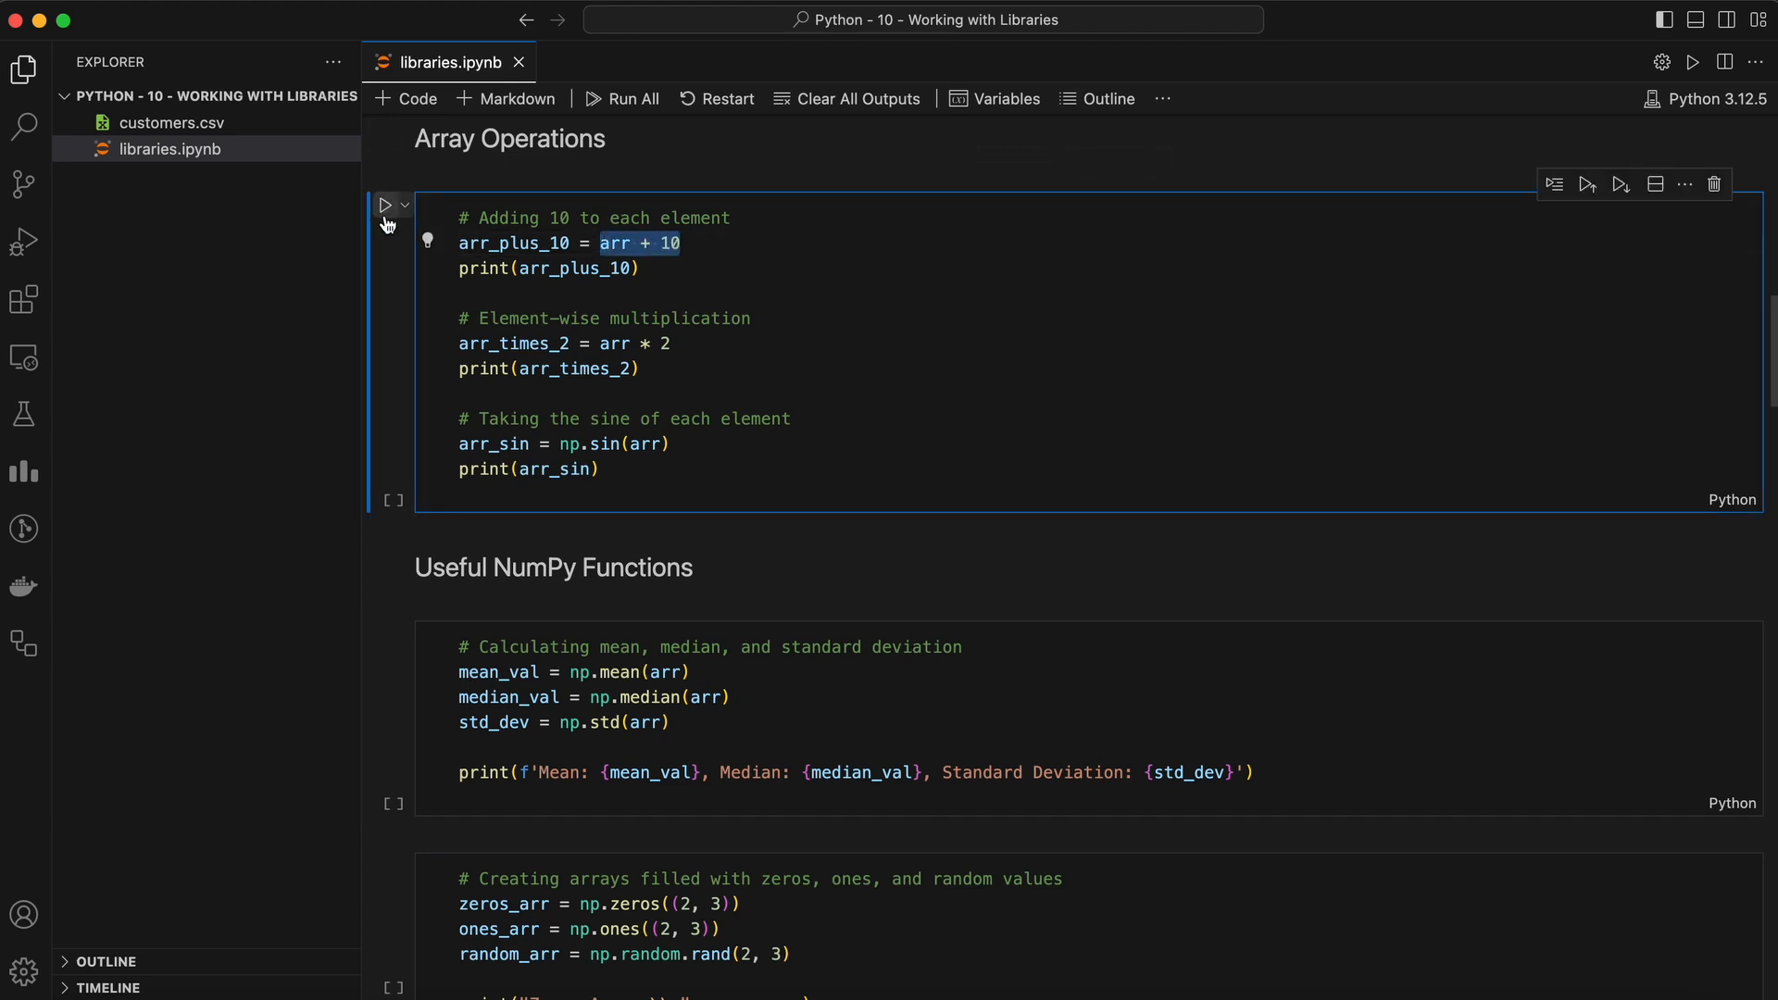
click(387, 206)
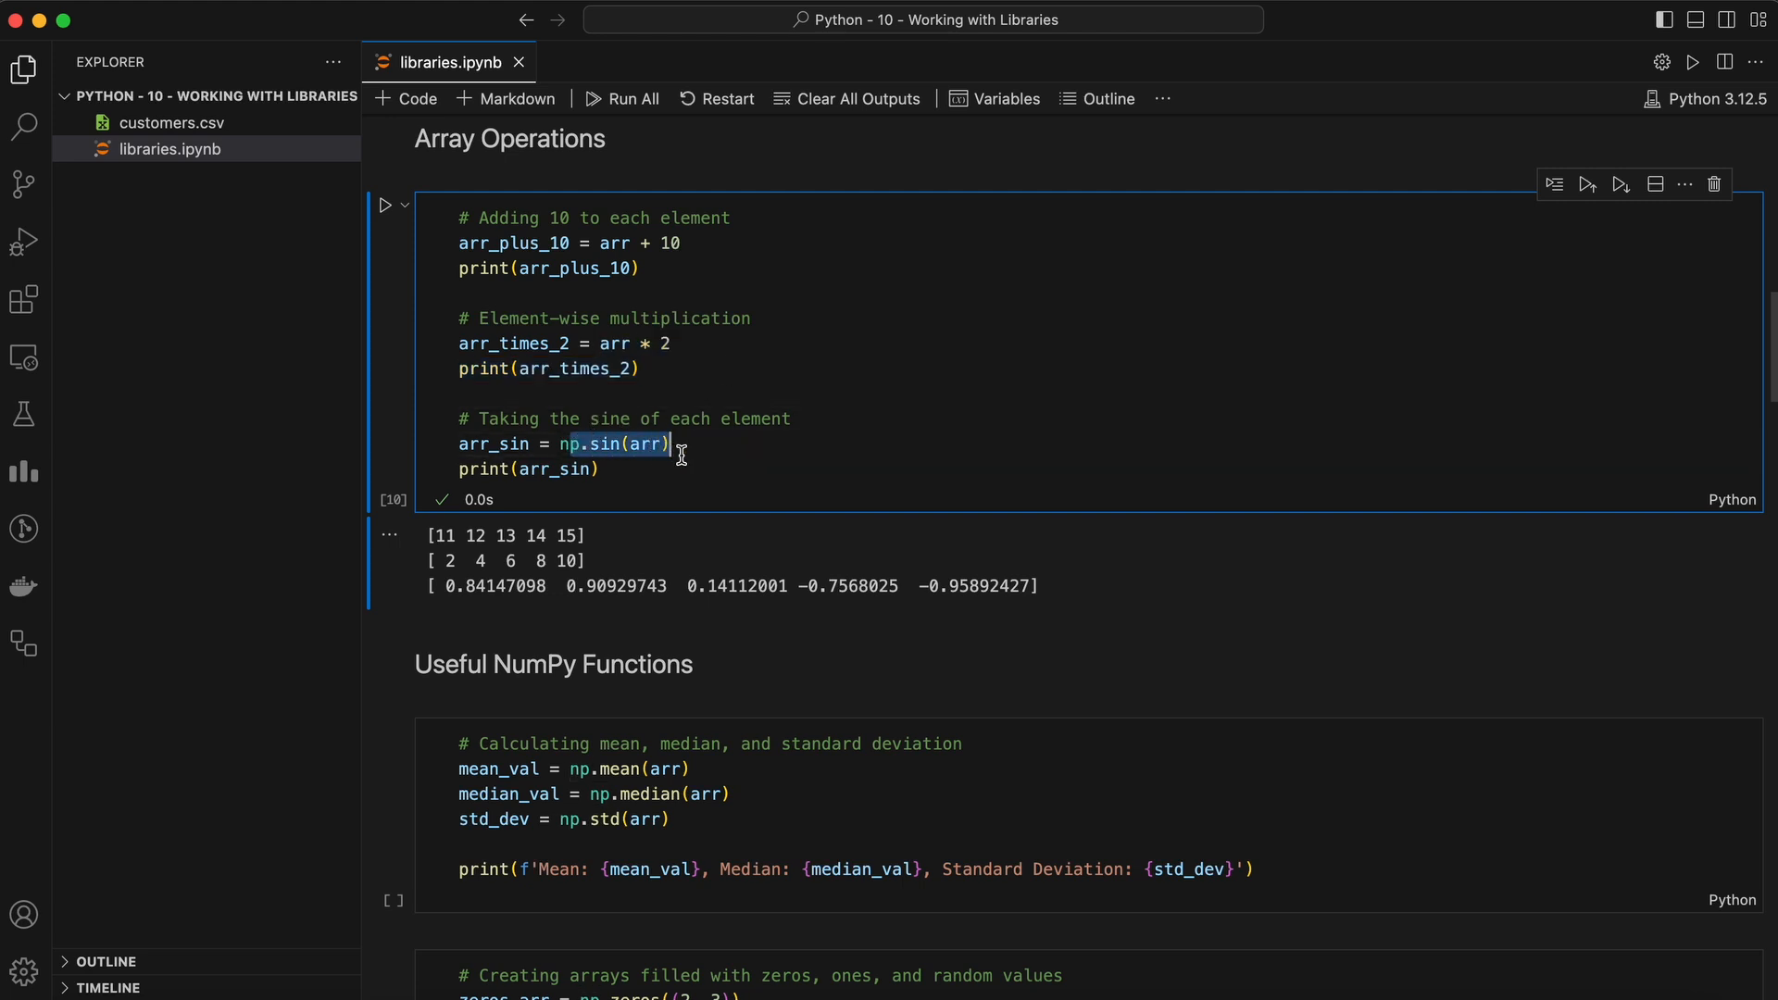
mouse_move(725, 456)
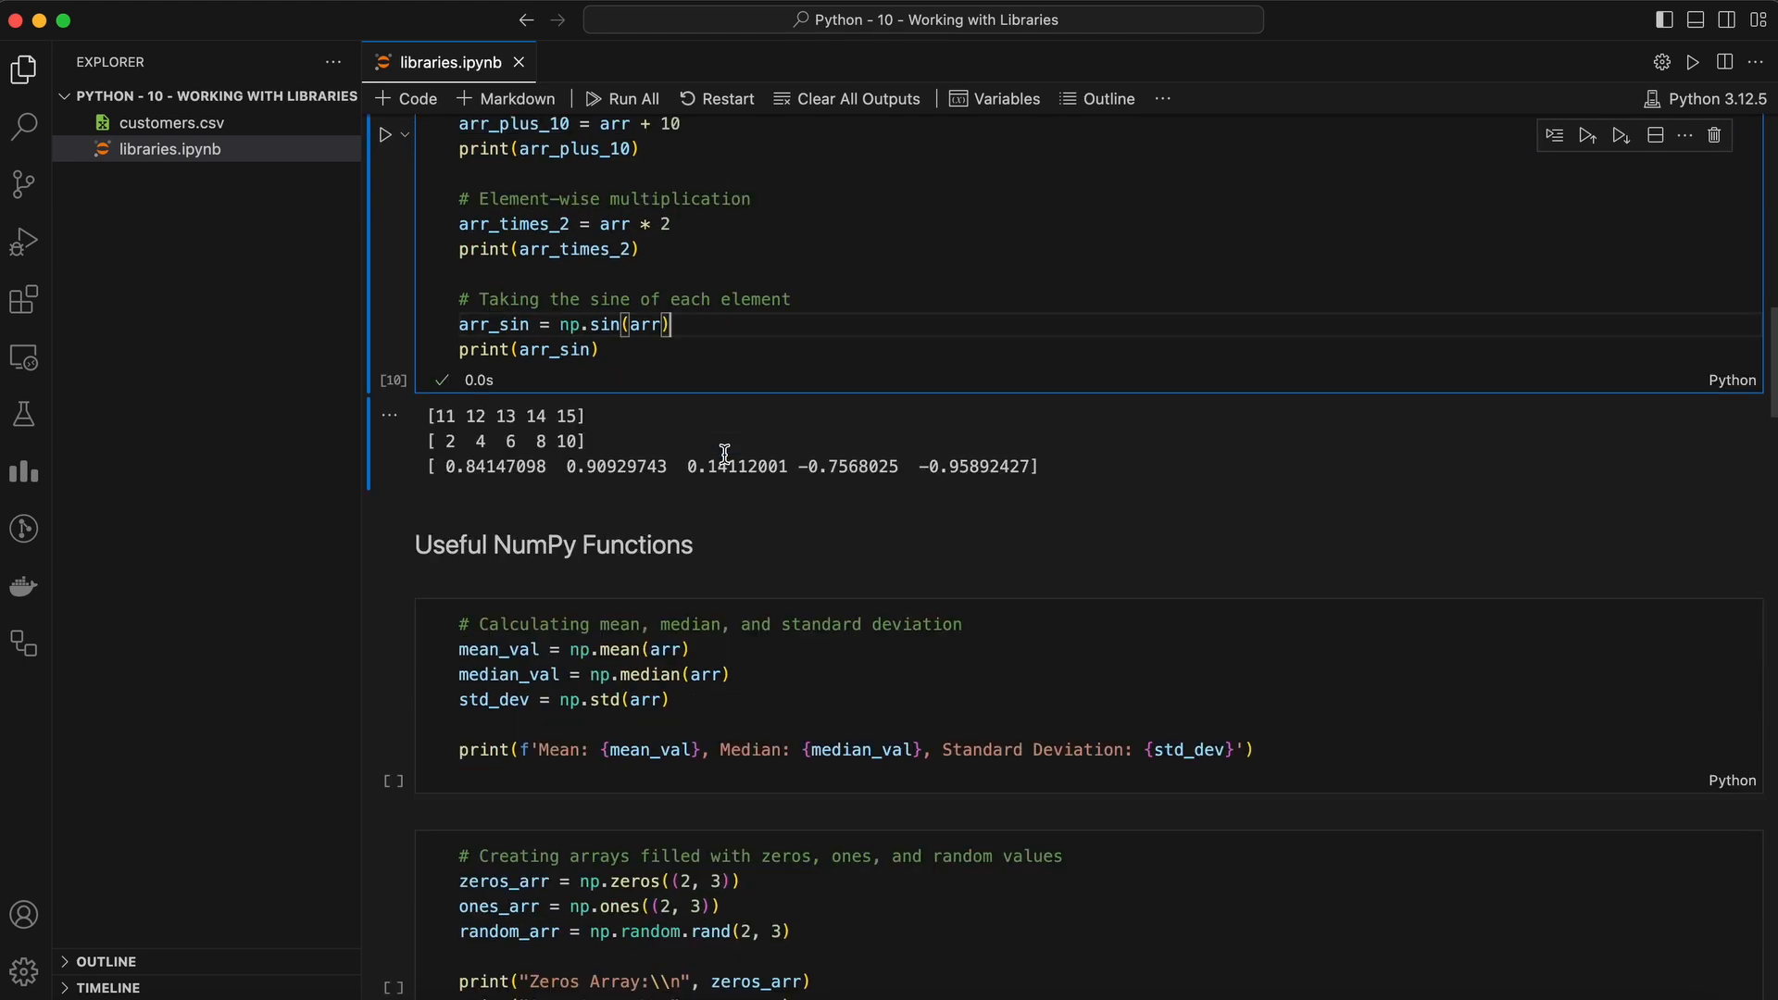
- Run the mean/median/standard deviation cell and the zeros, ones and random arrays cell
scroll(down, 3)
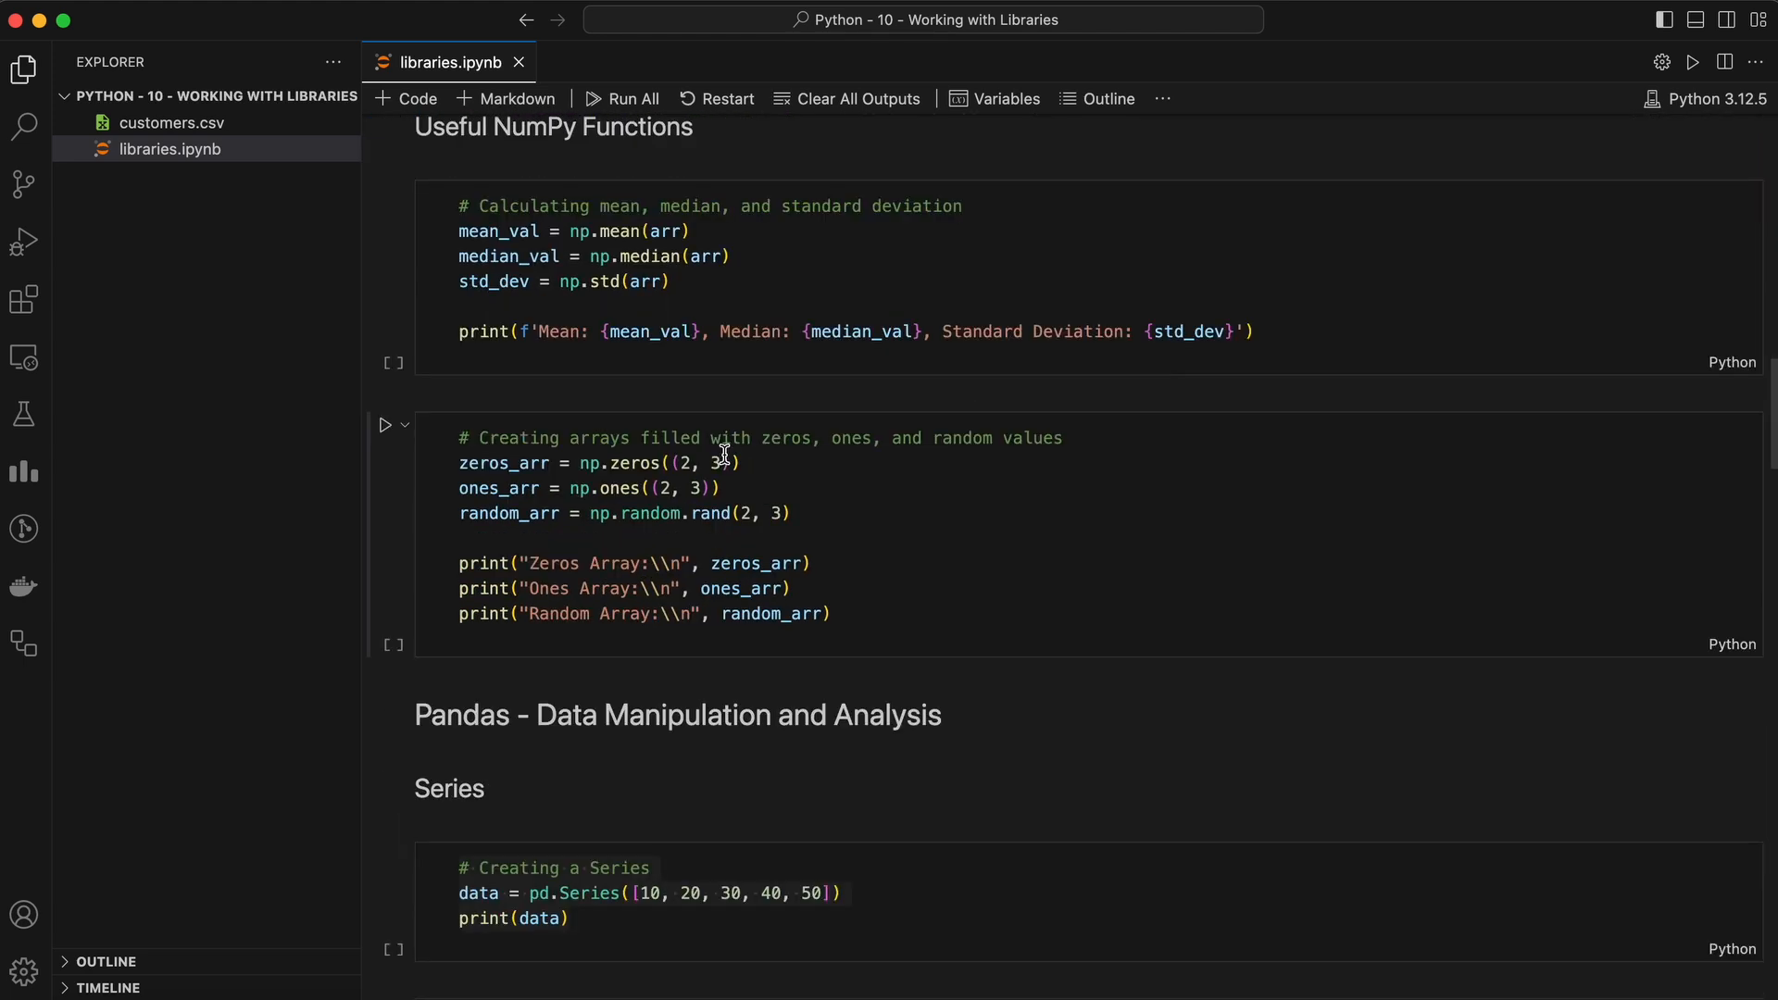
click(641, 256)
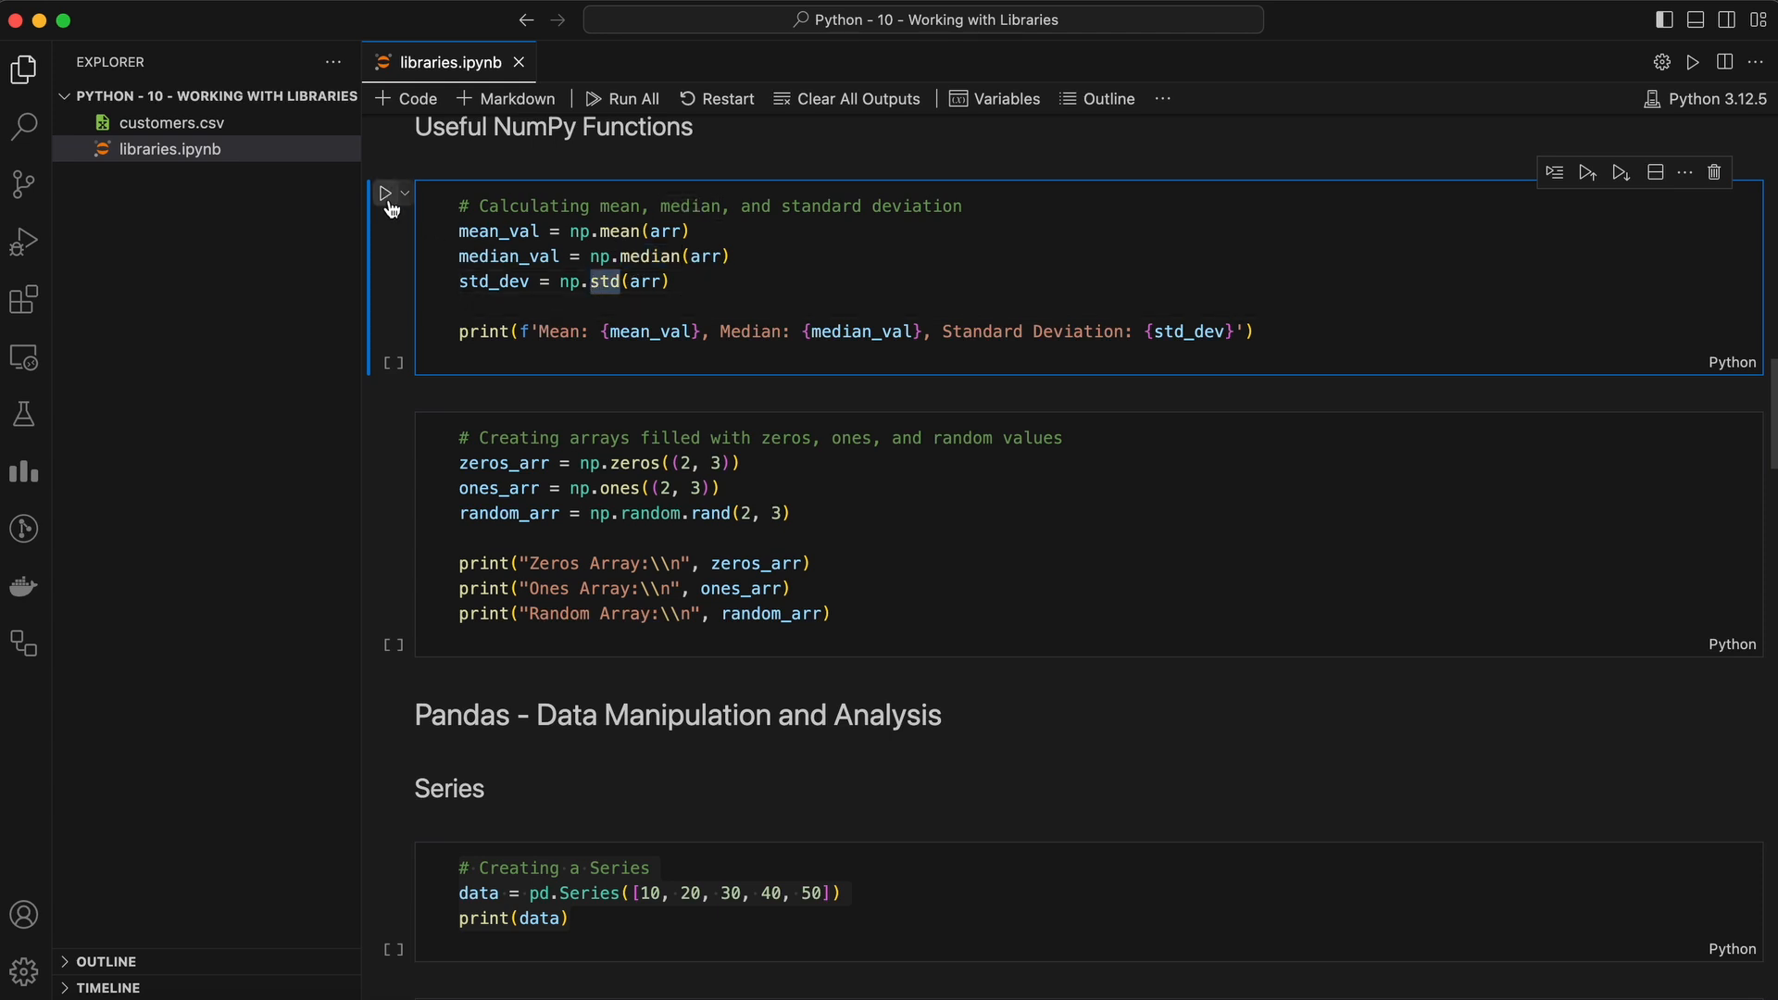
click(387, 193)
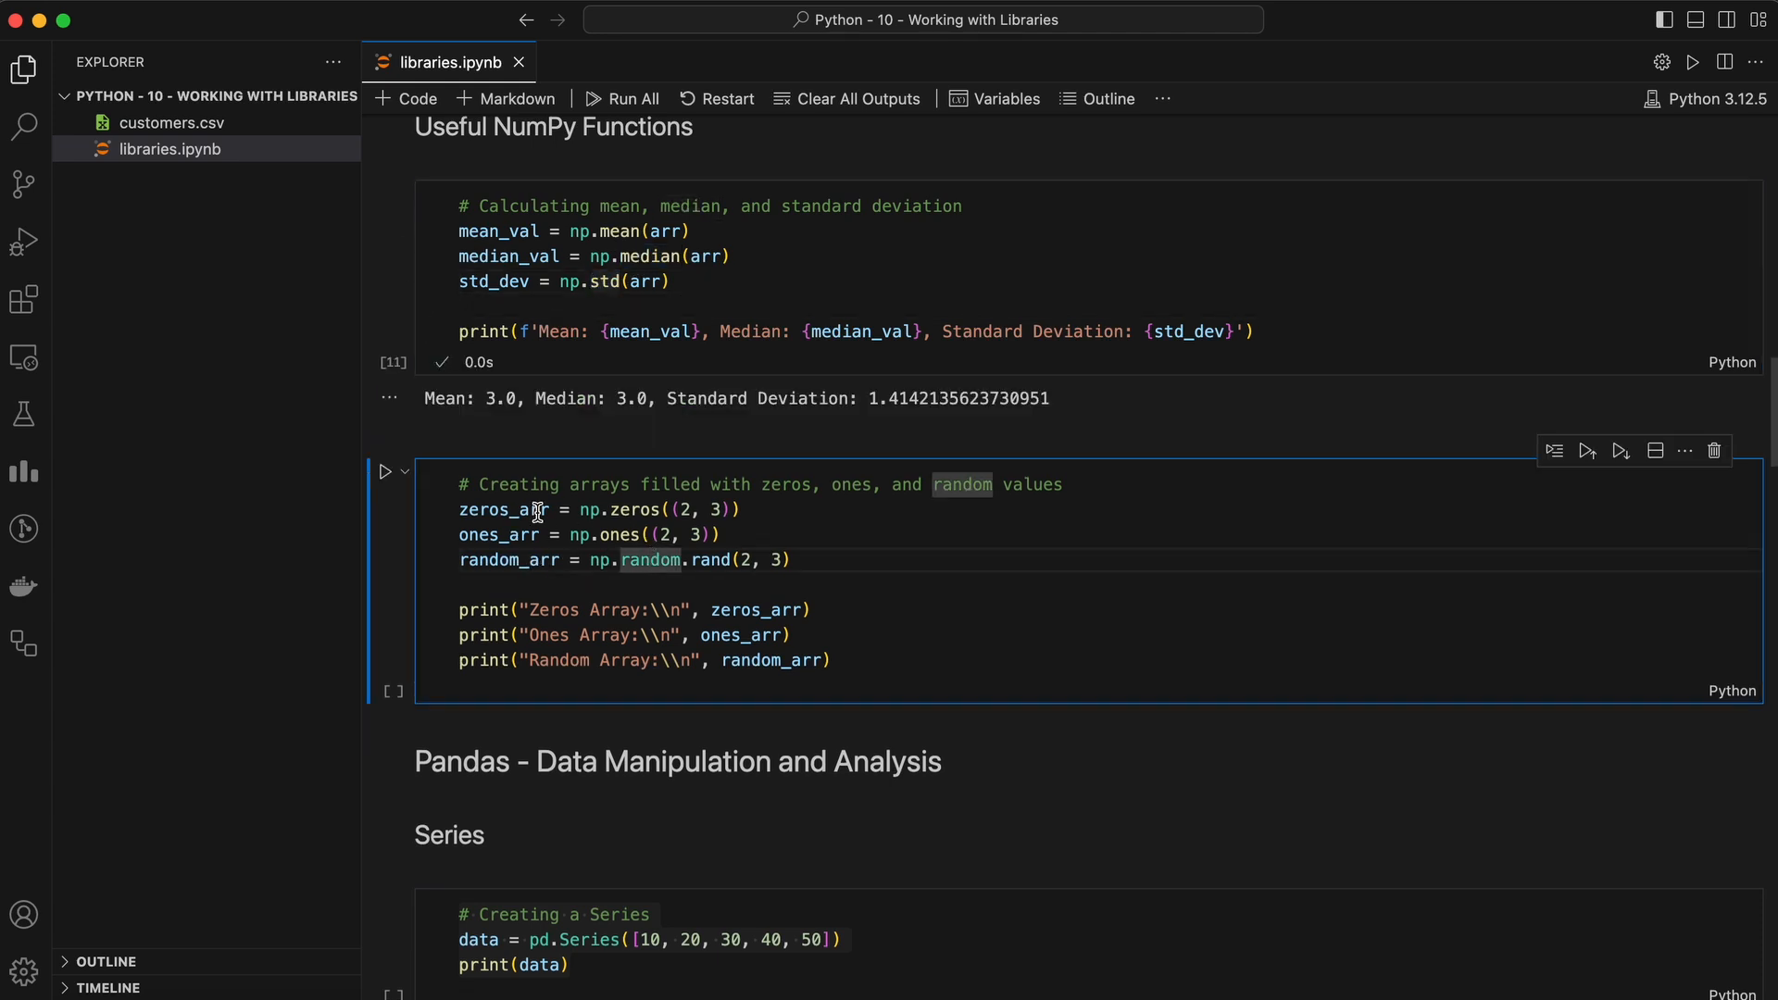
drag(578, 510, 735, 510)
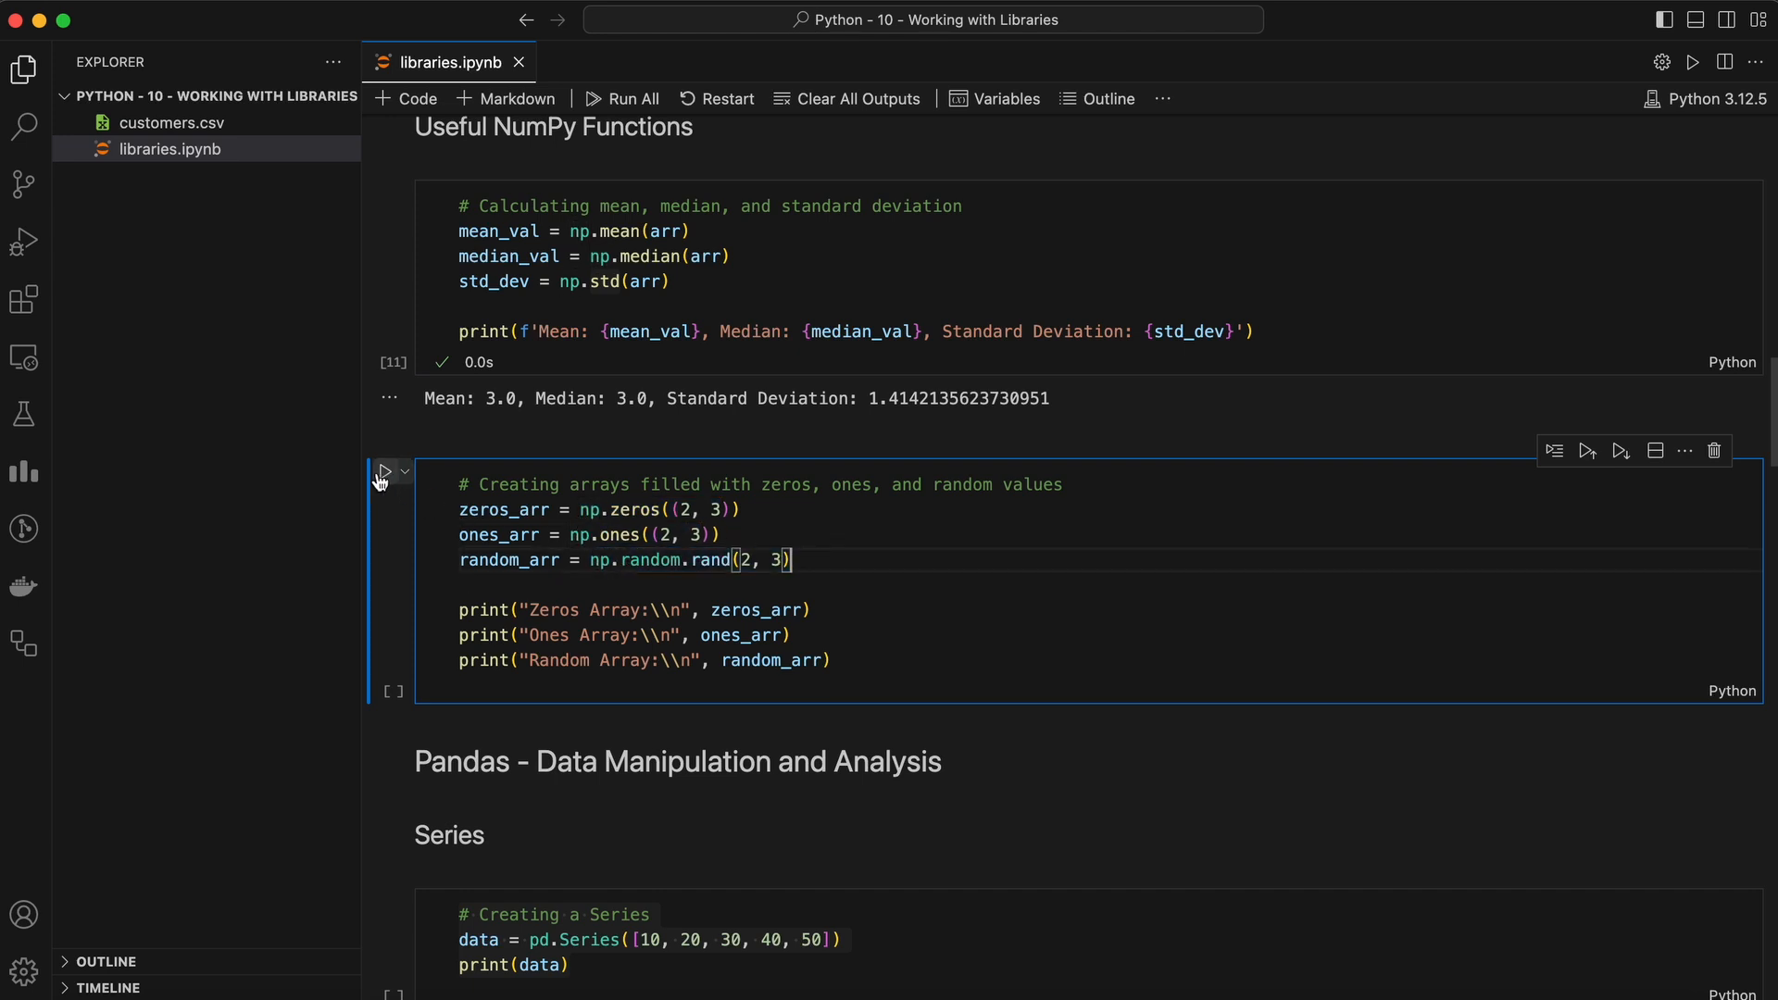
click(385, 473)
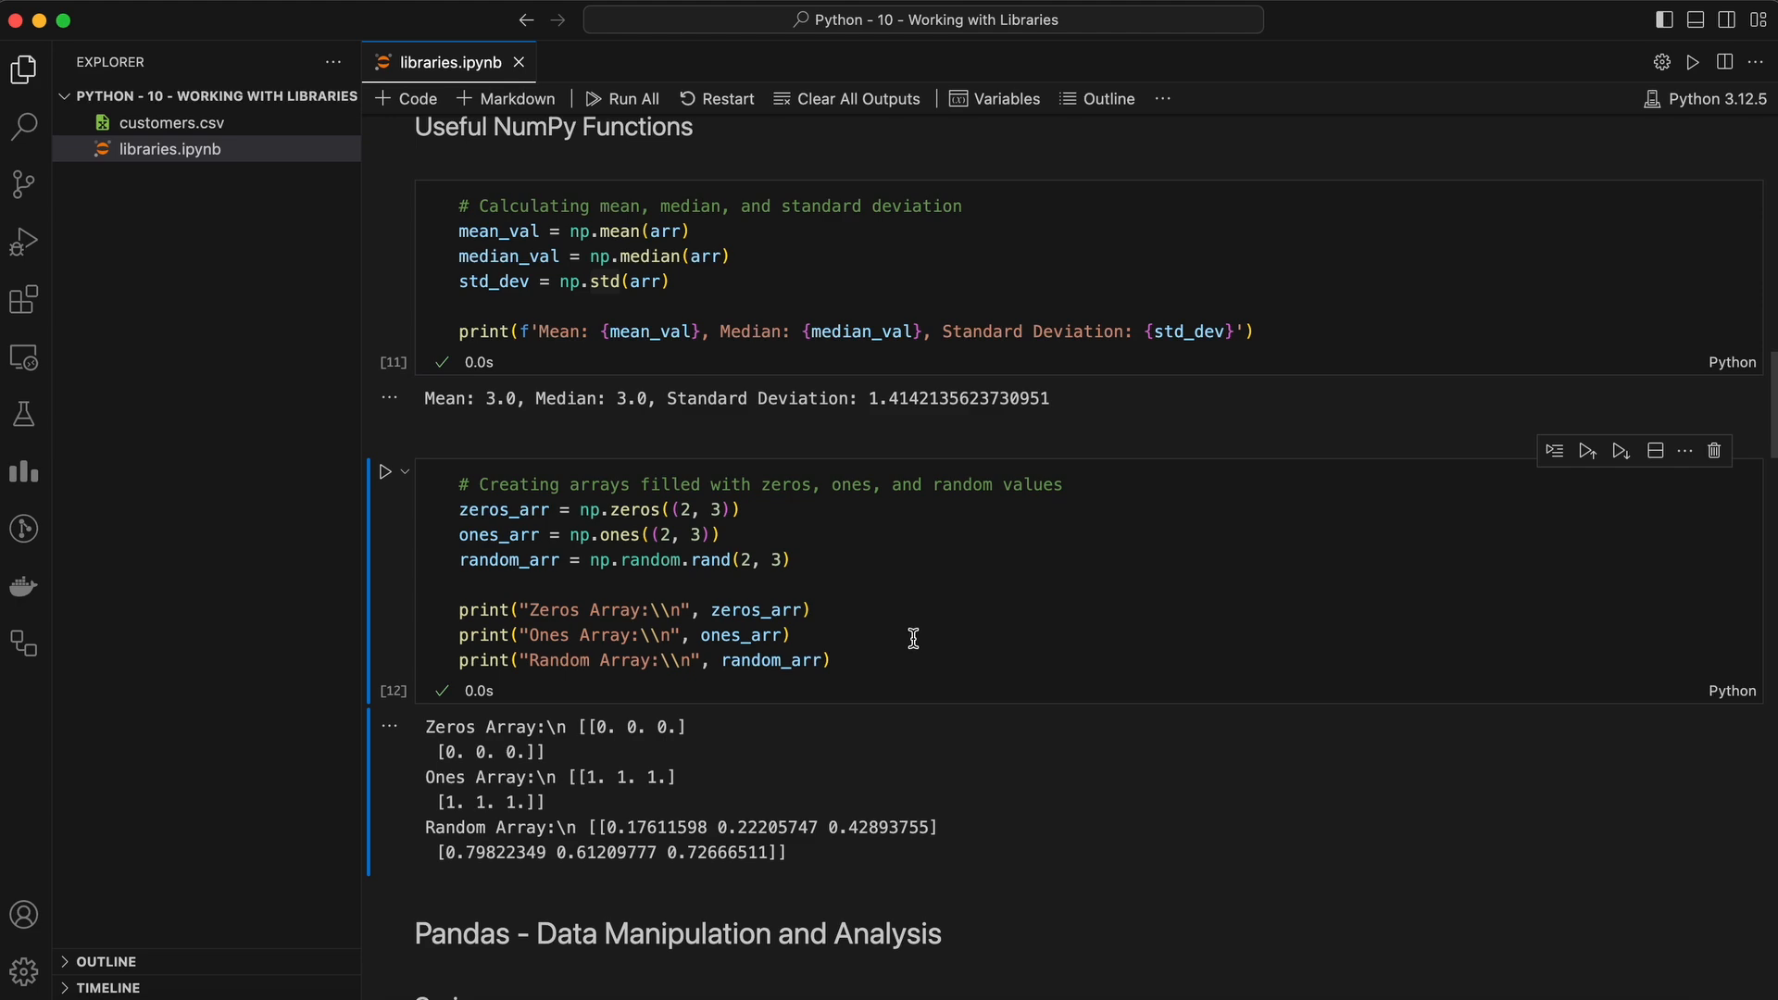
- Run the Pandas Series cell and the custom a–e index Series cell, highlighting int64 and the index argument
scroll(down, 3)
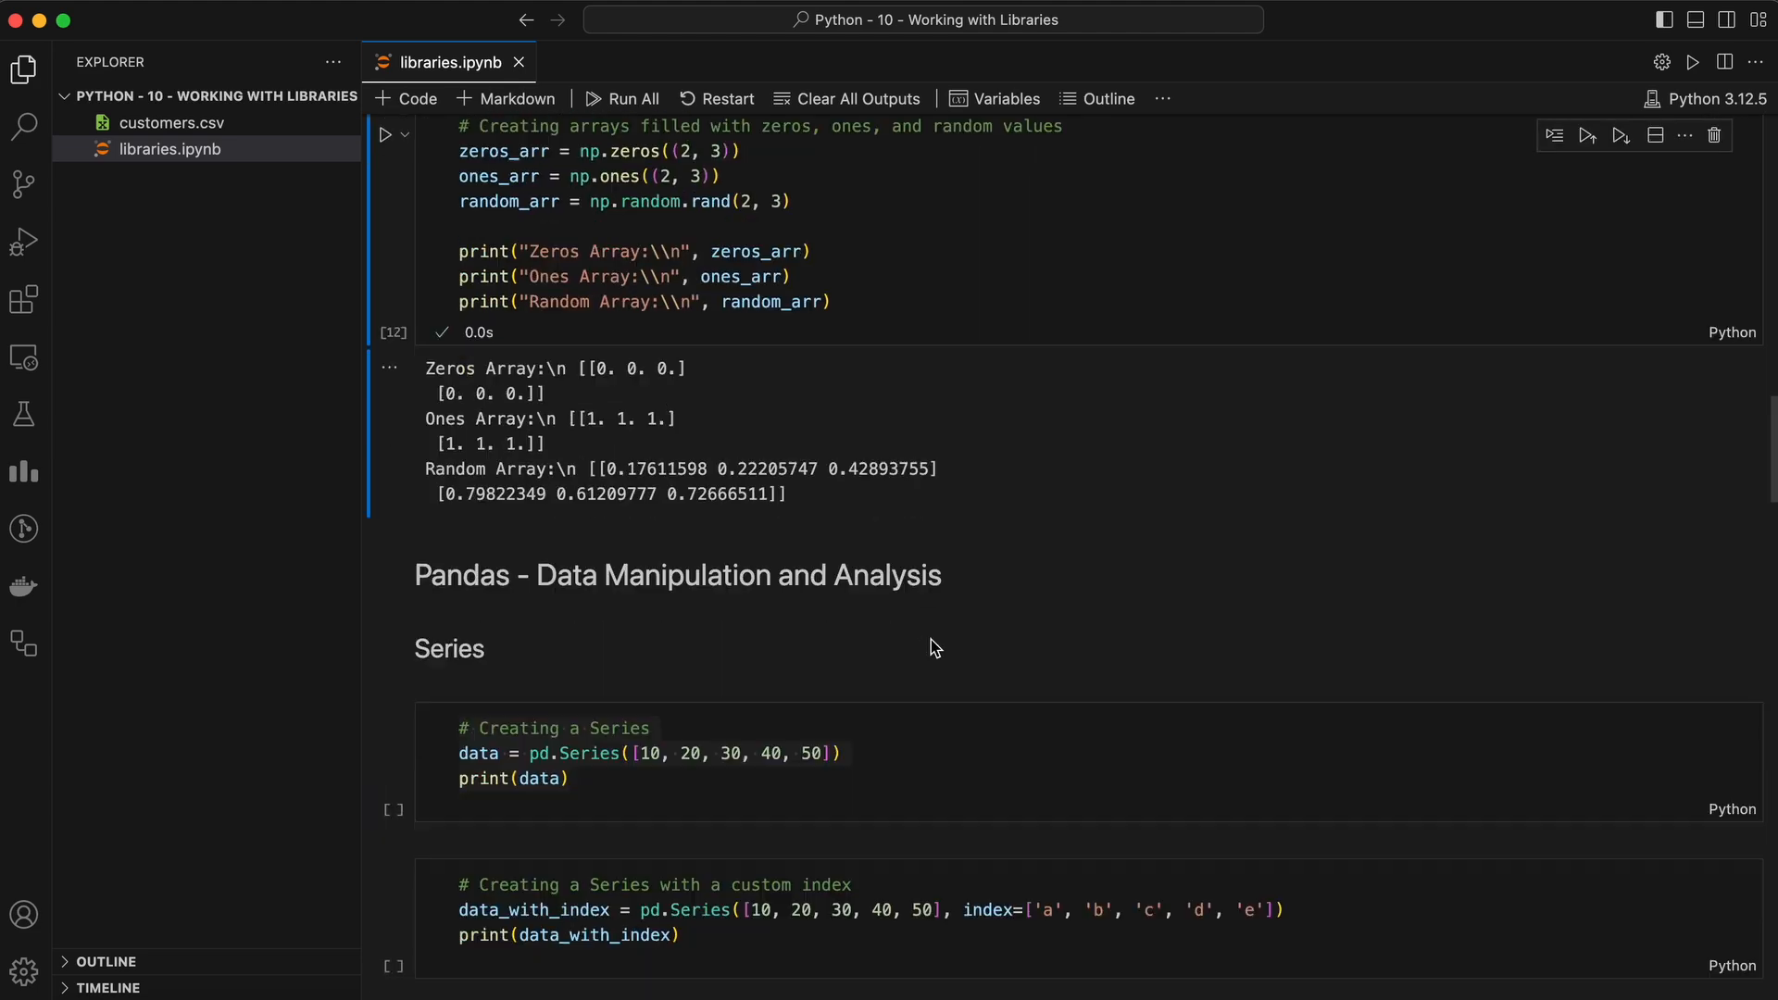
scroll(down, 3)
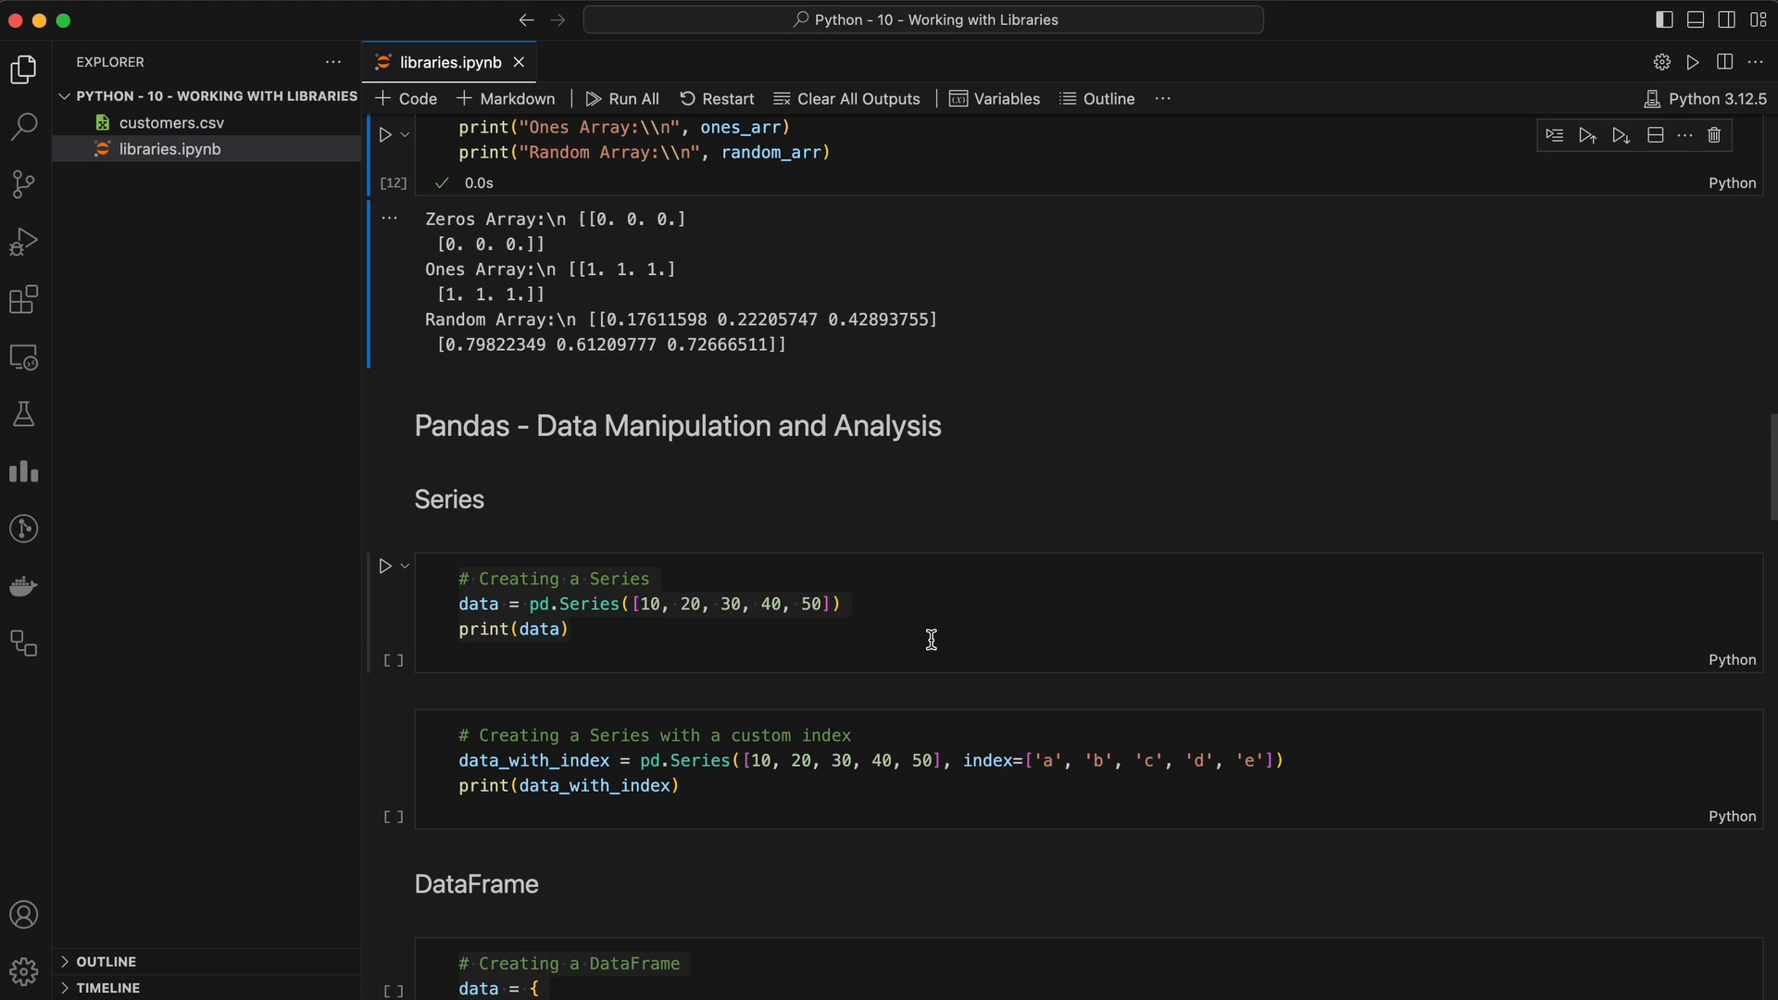
scroll(down, 3)
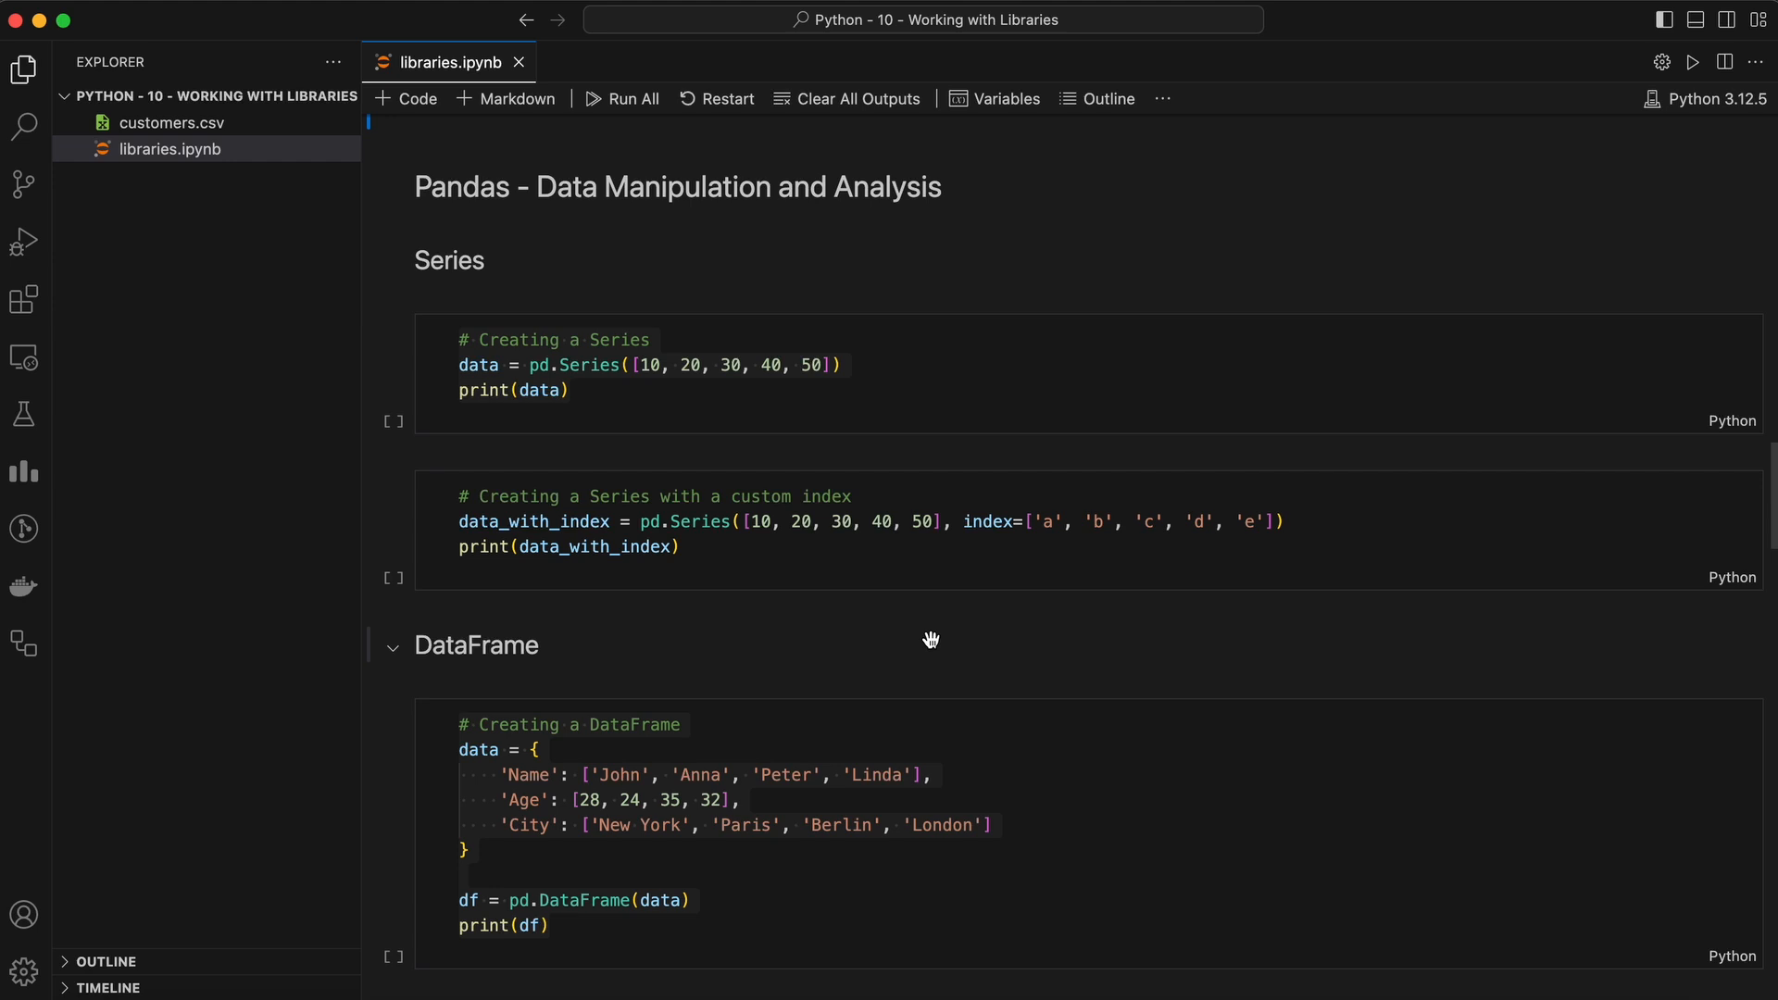
mouse_move(932, 630)
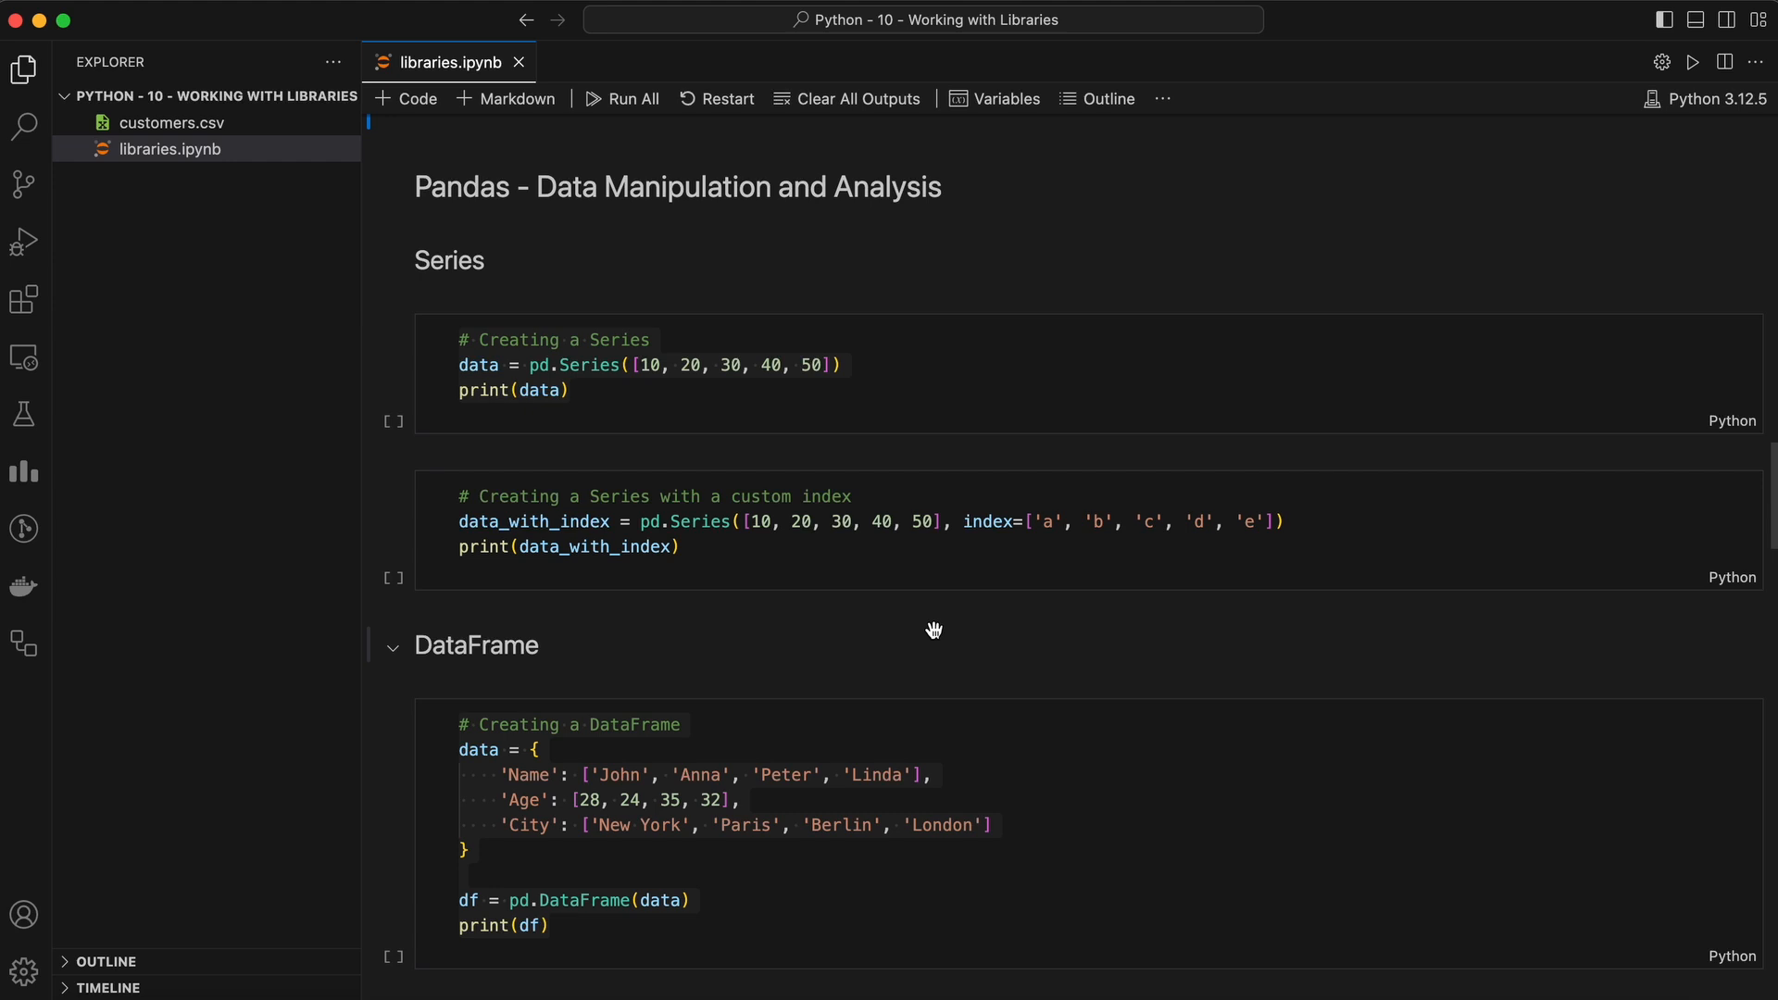
mouse_move(934, 630)
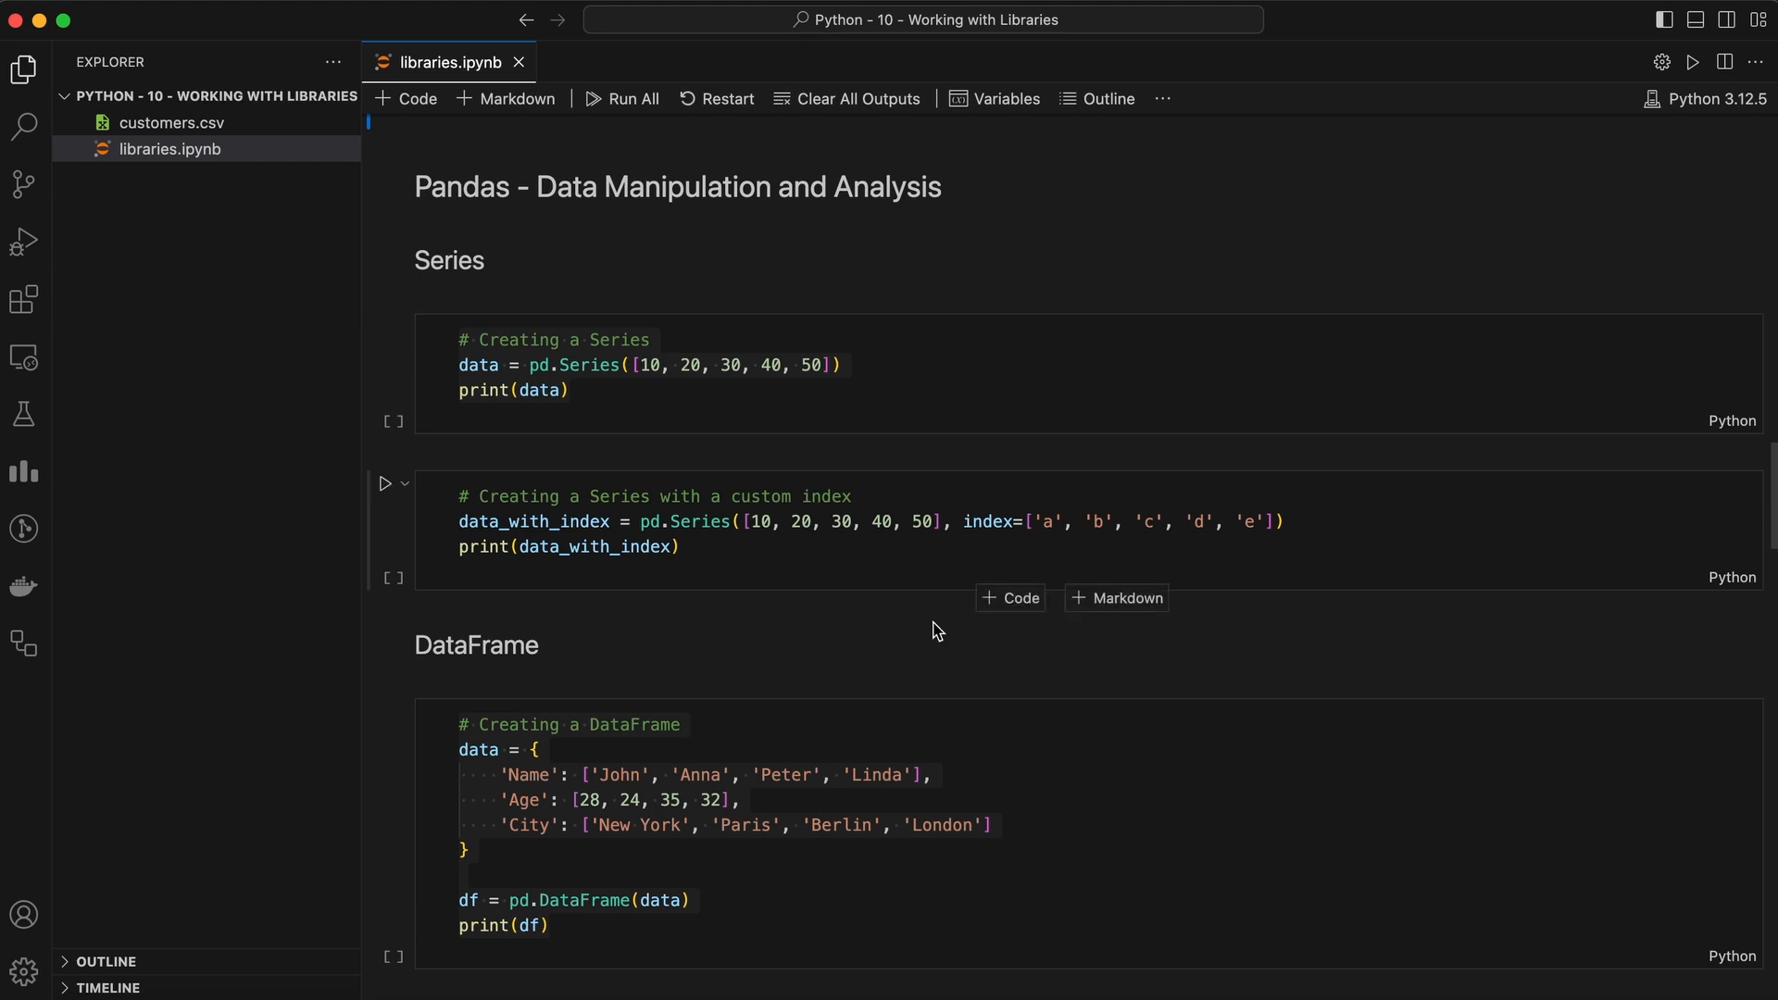
click(570, 391)
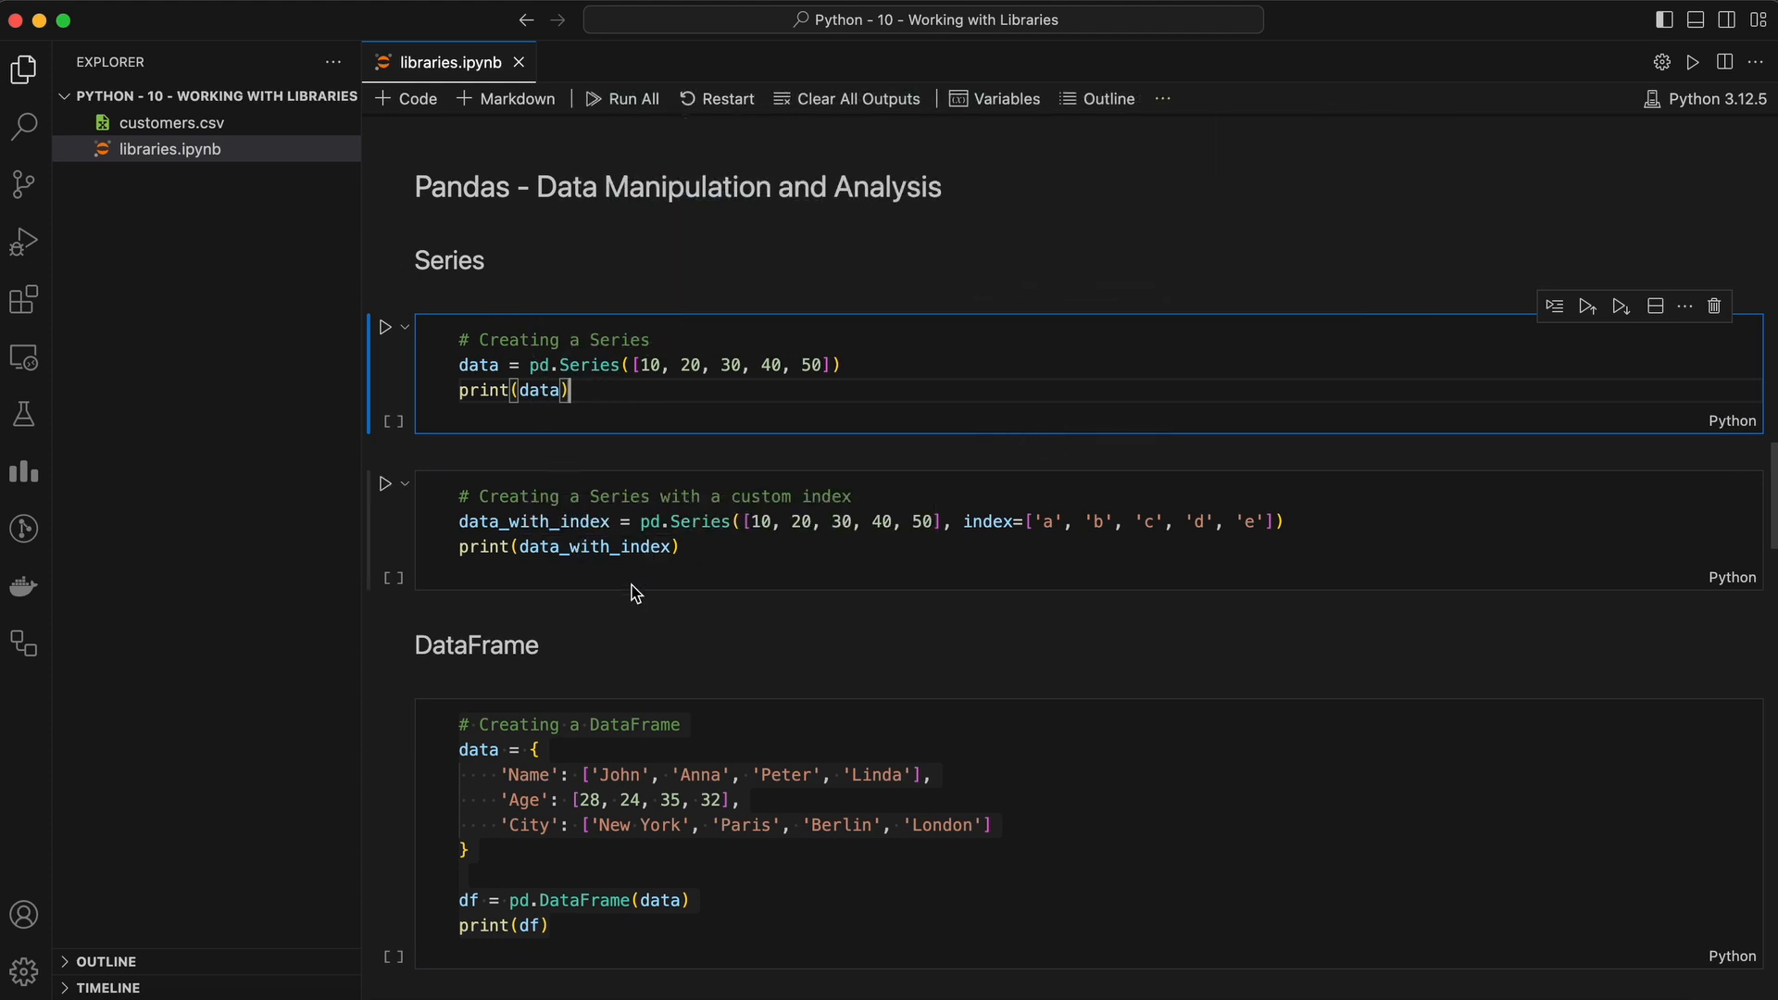
mouse_move(642, 593)
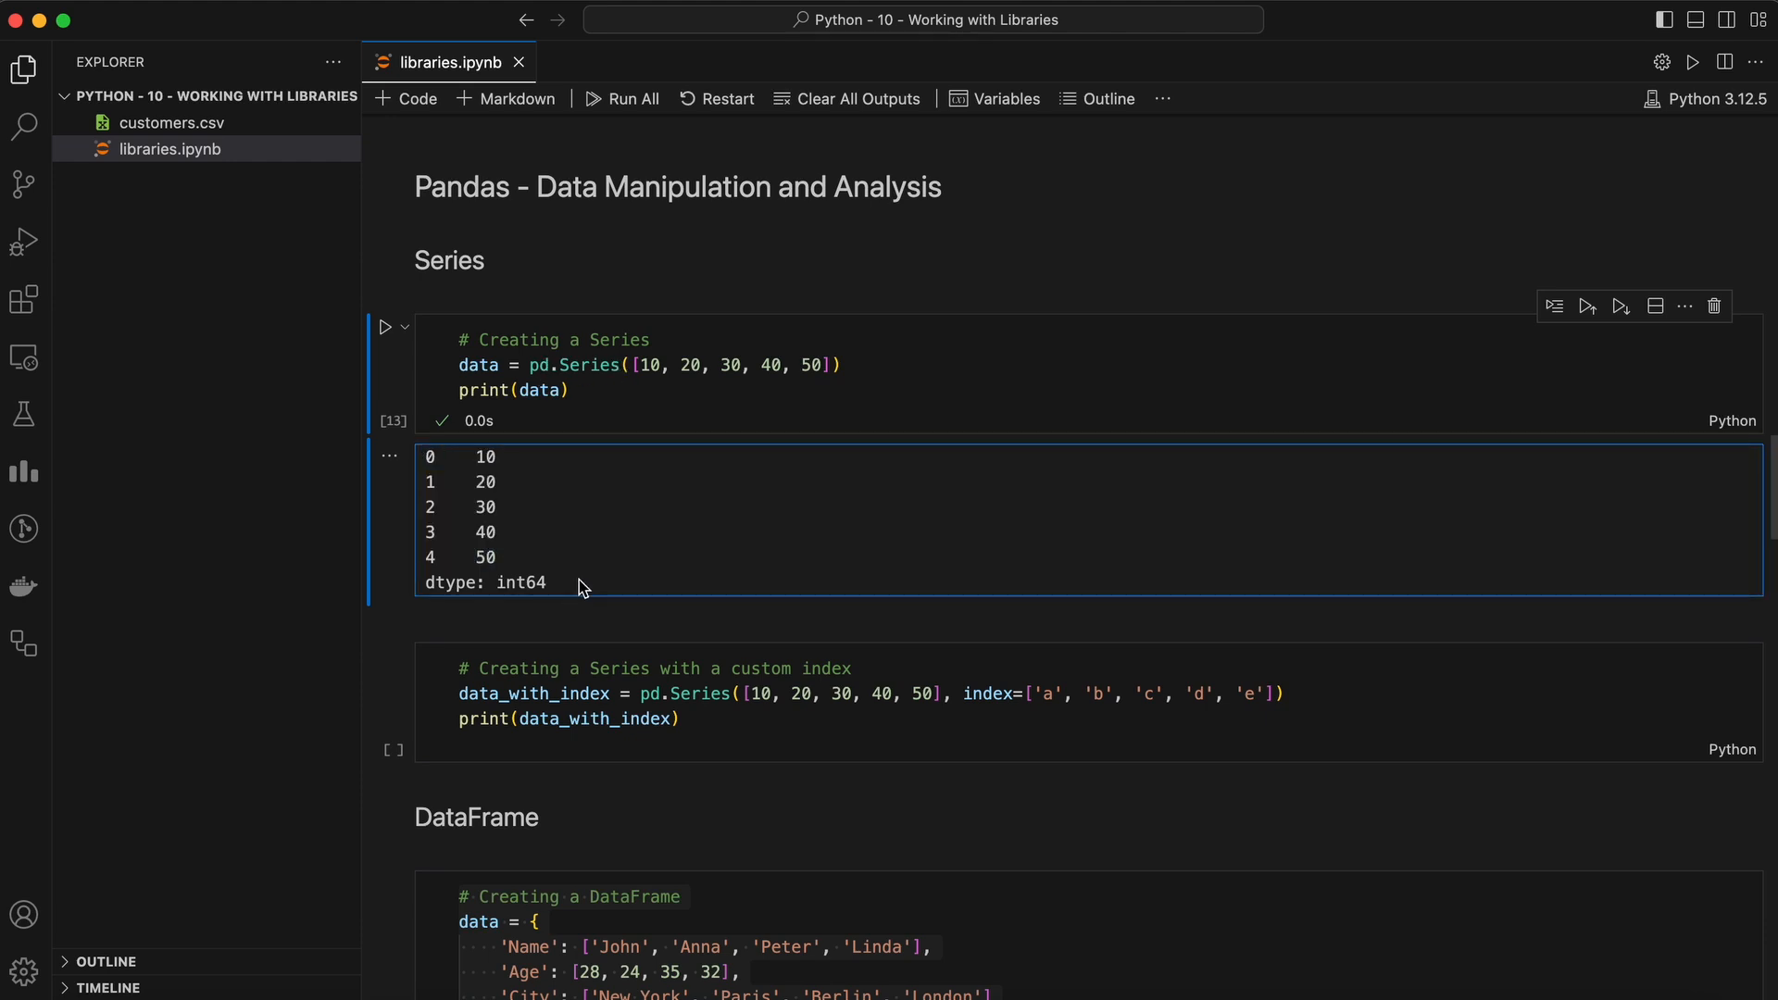
double_click(519, 584)
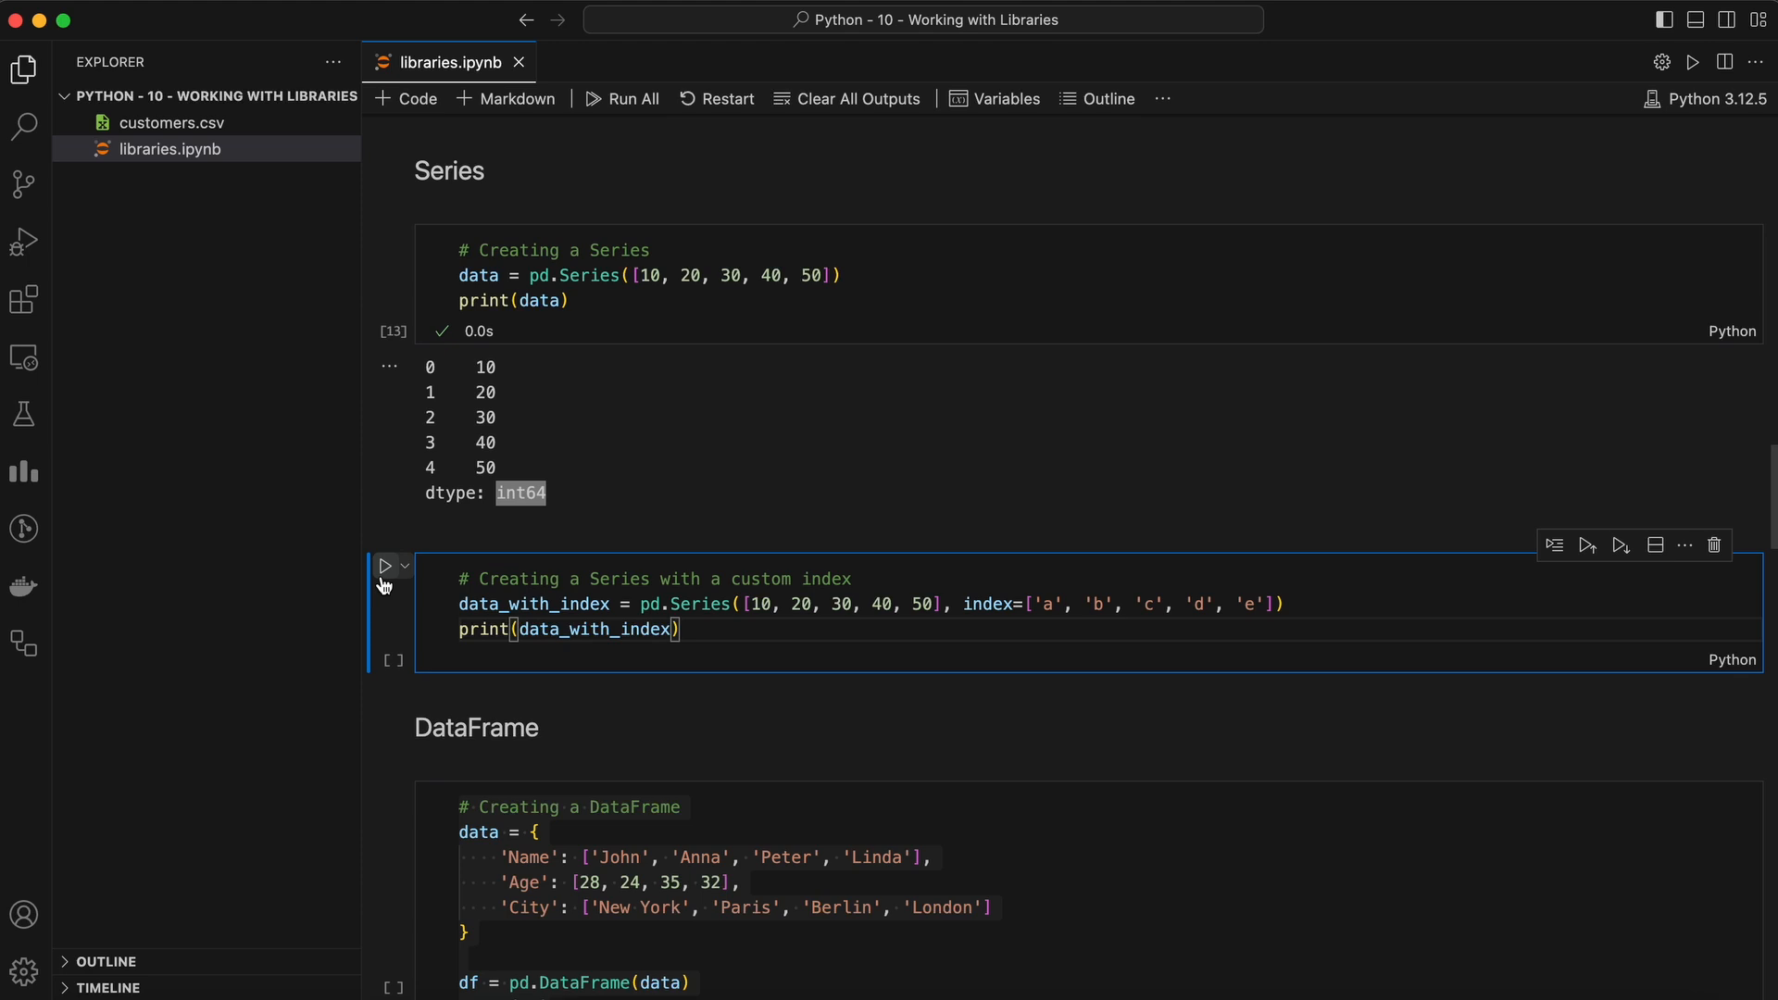
click(385, 567)
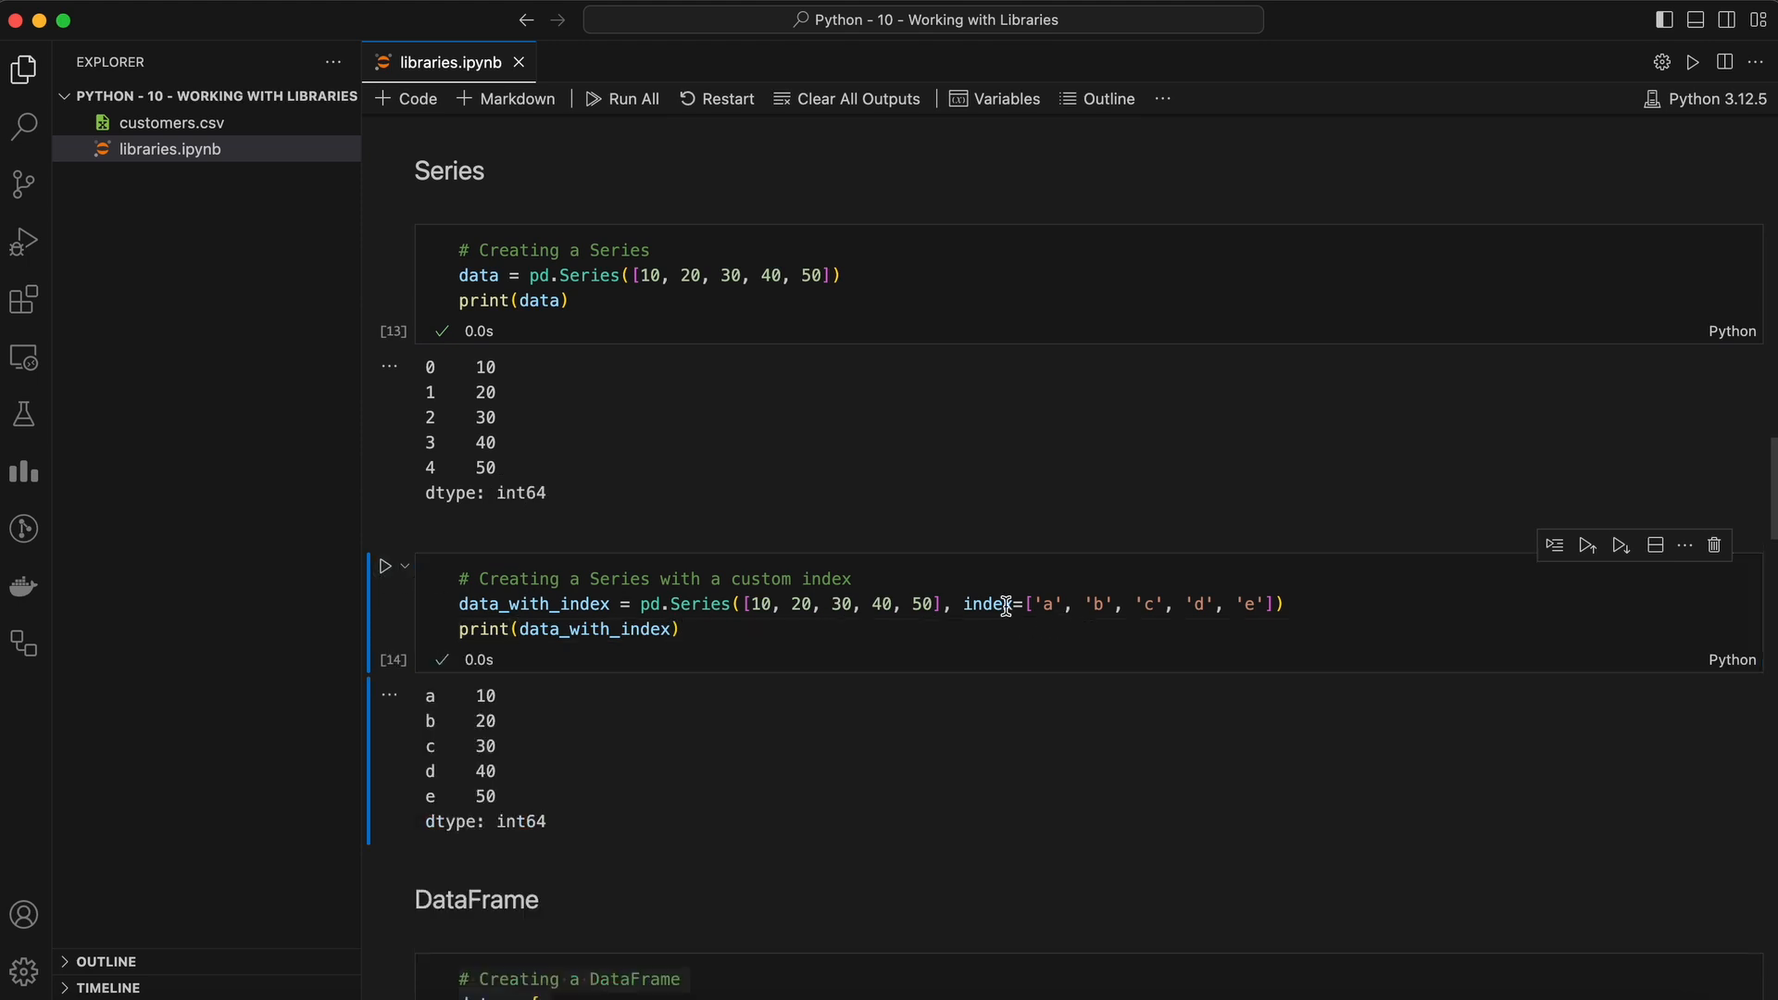
drag(958, 604, 1284, 604)
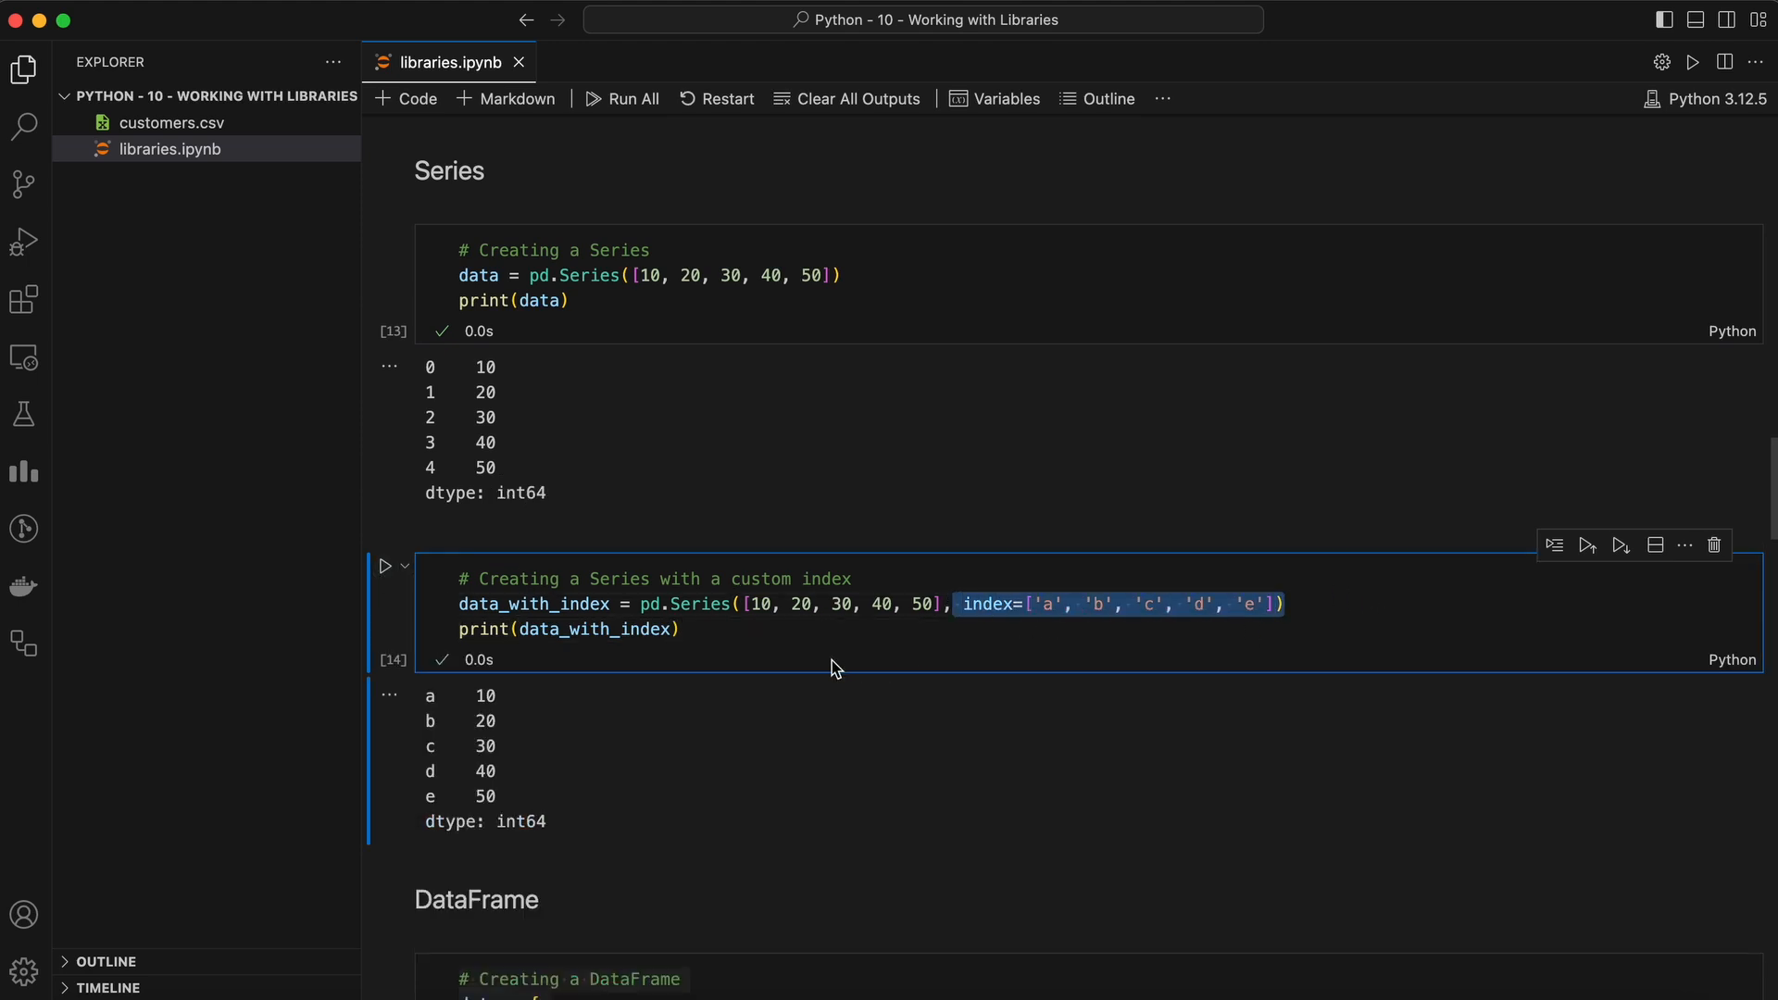
scroll(down, 3)
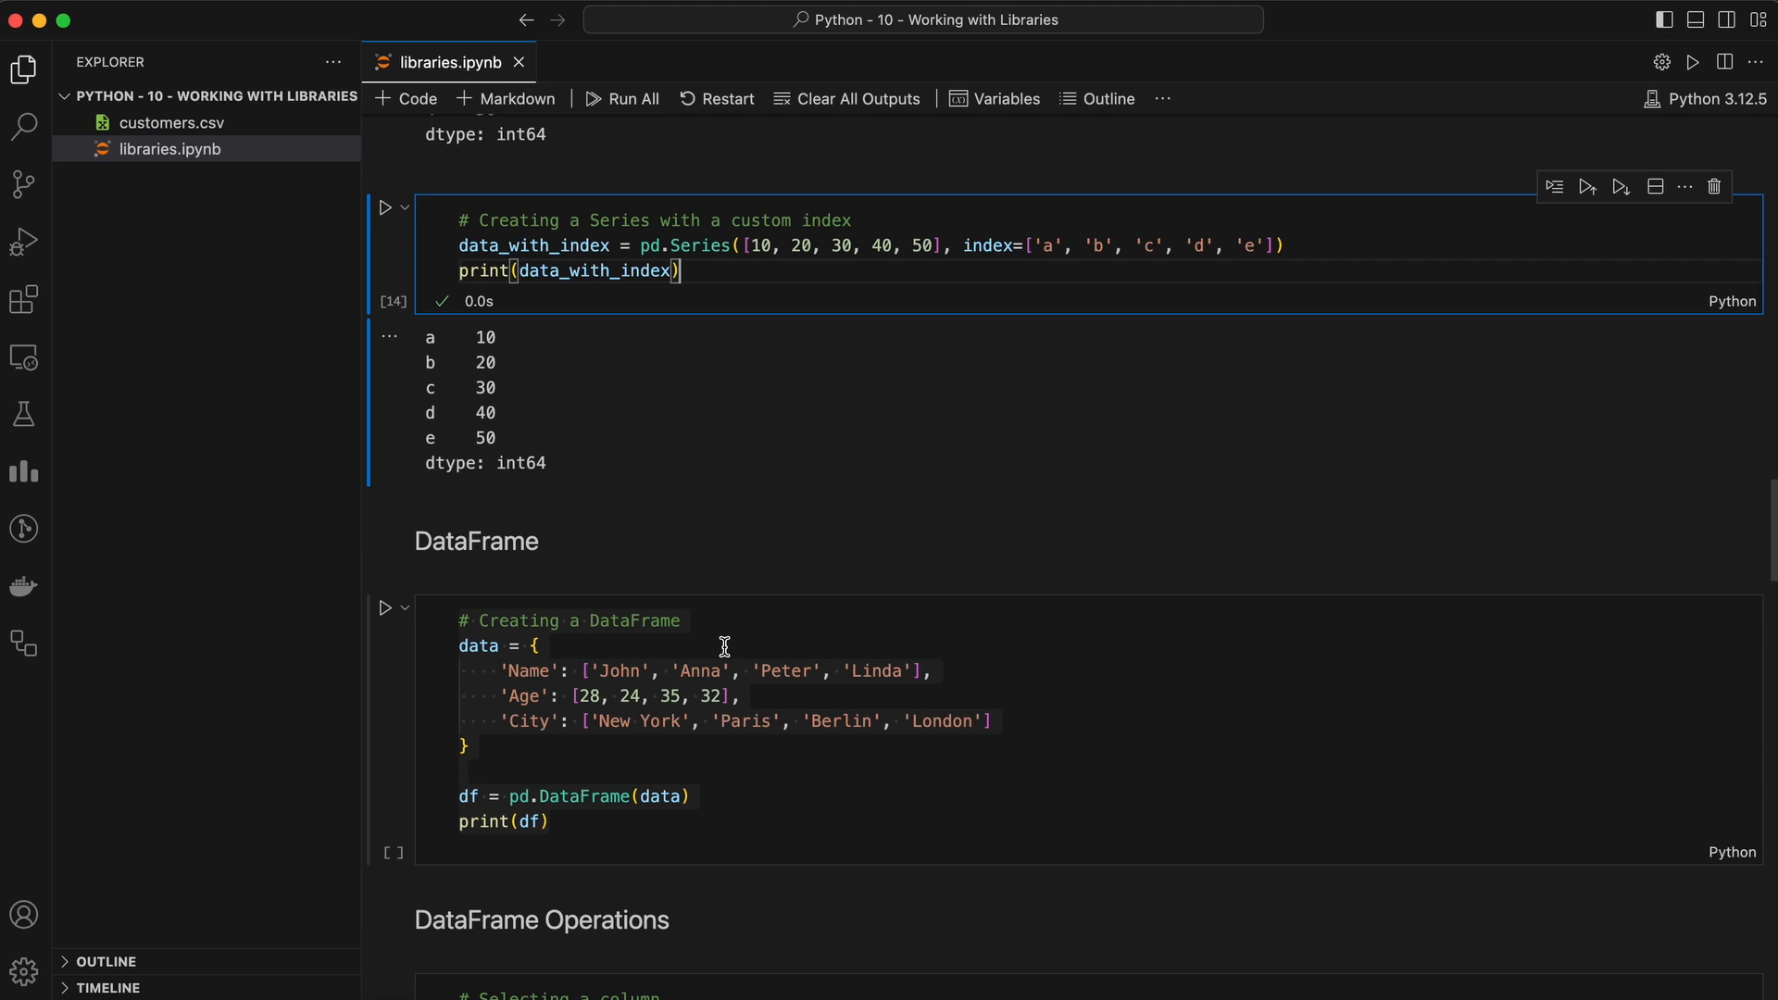
- Run the DataFrame creation cell and highlight the Name column in its four-row output
scroll(down, 3)
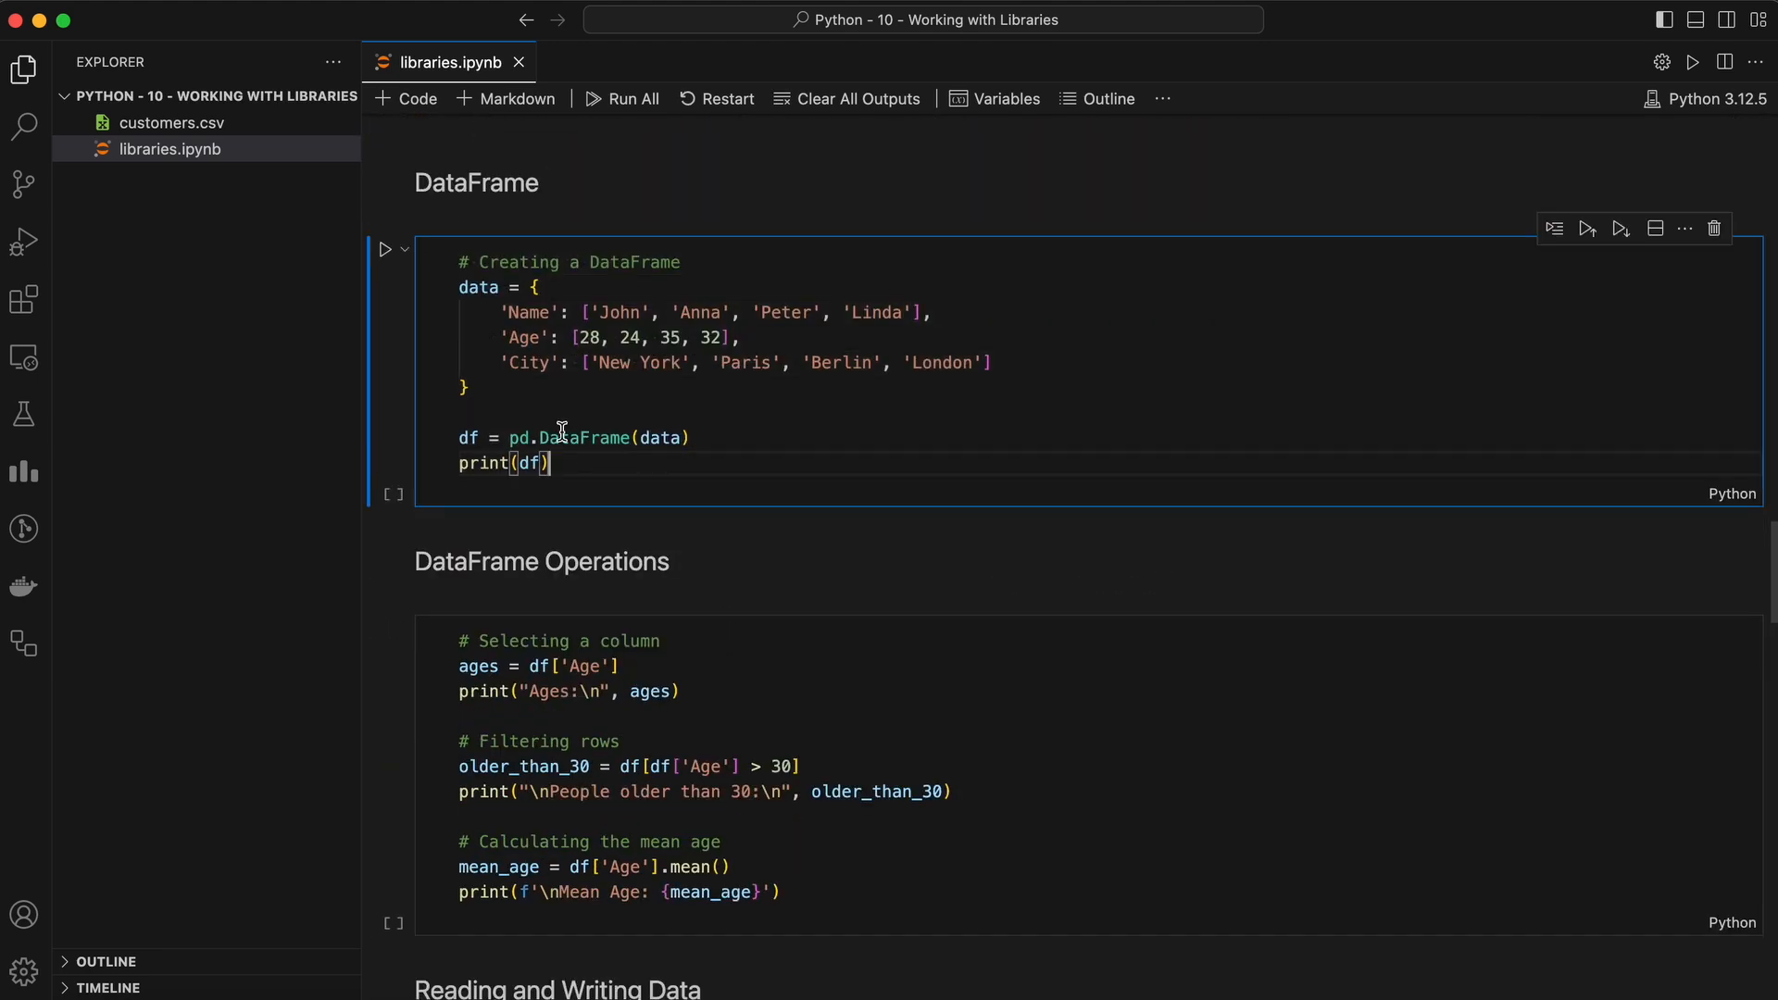
click(385, 250)
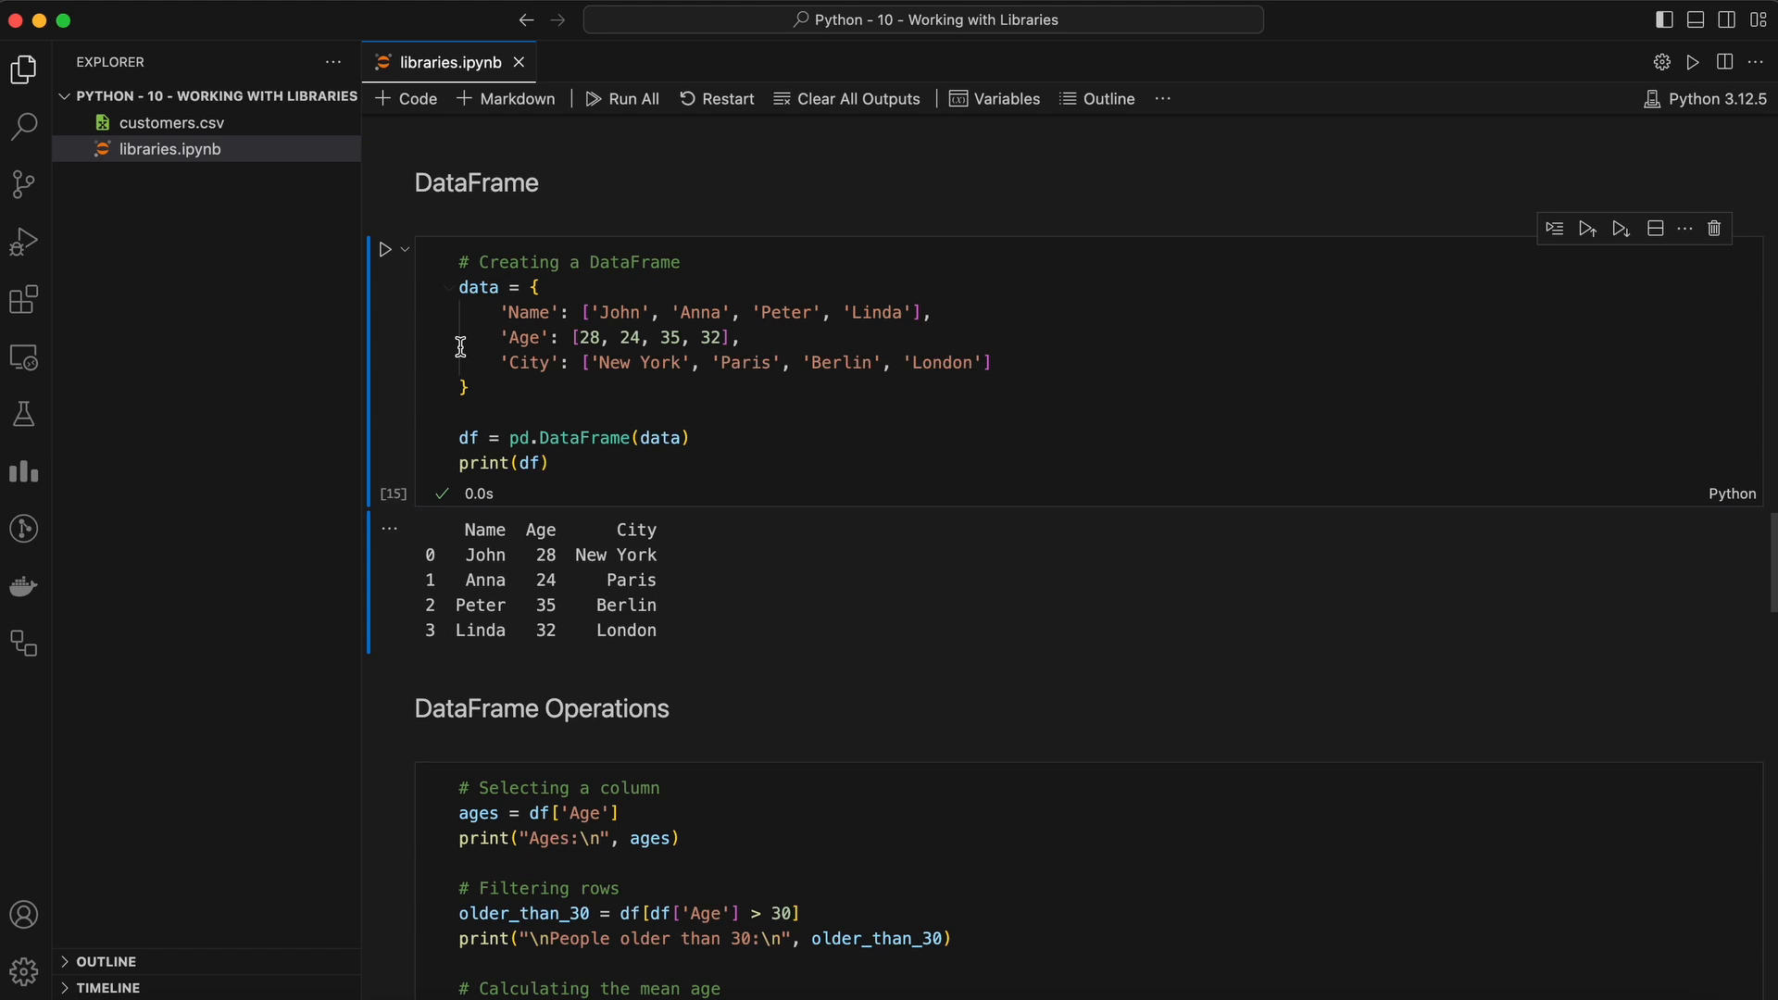
mouse_move(457, 293)
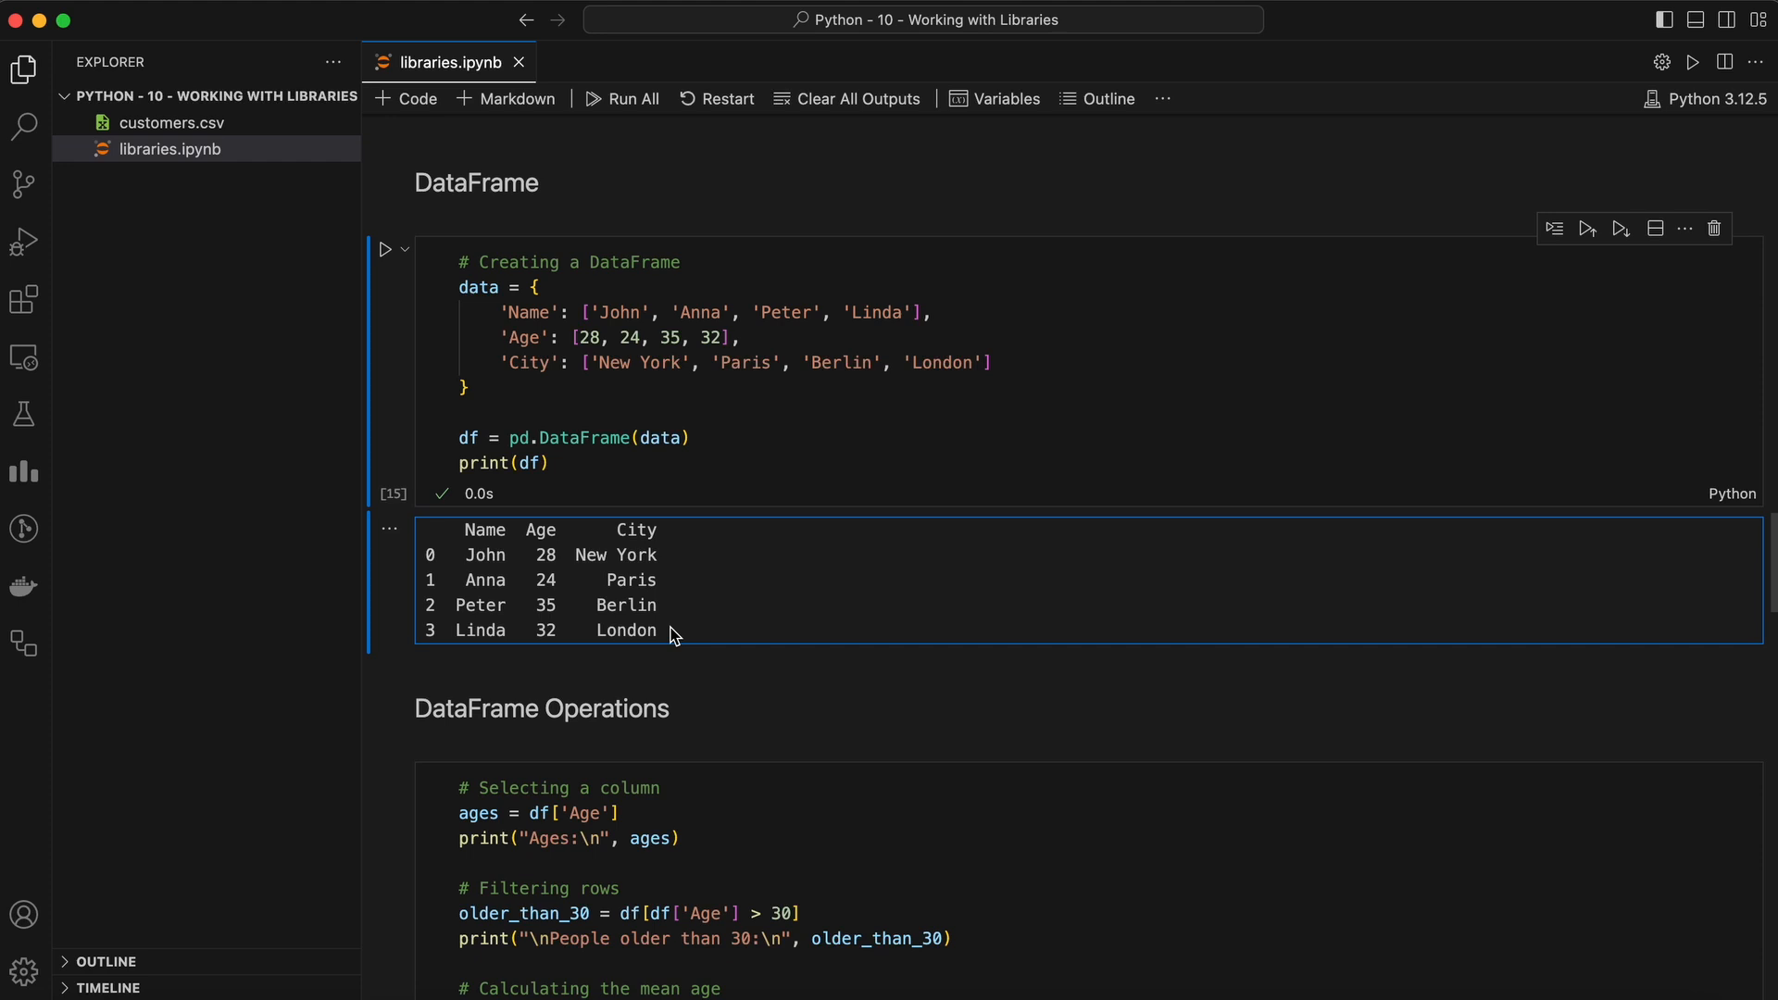
drag(671, 636, 420, 528)
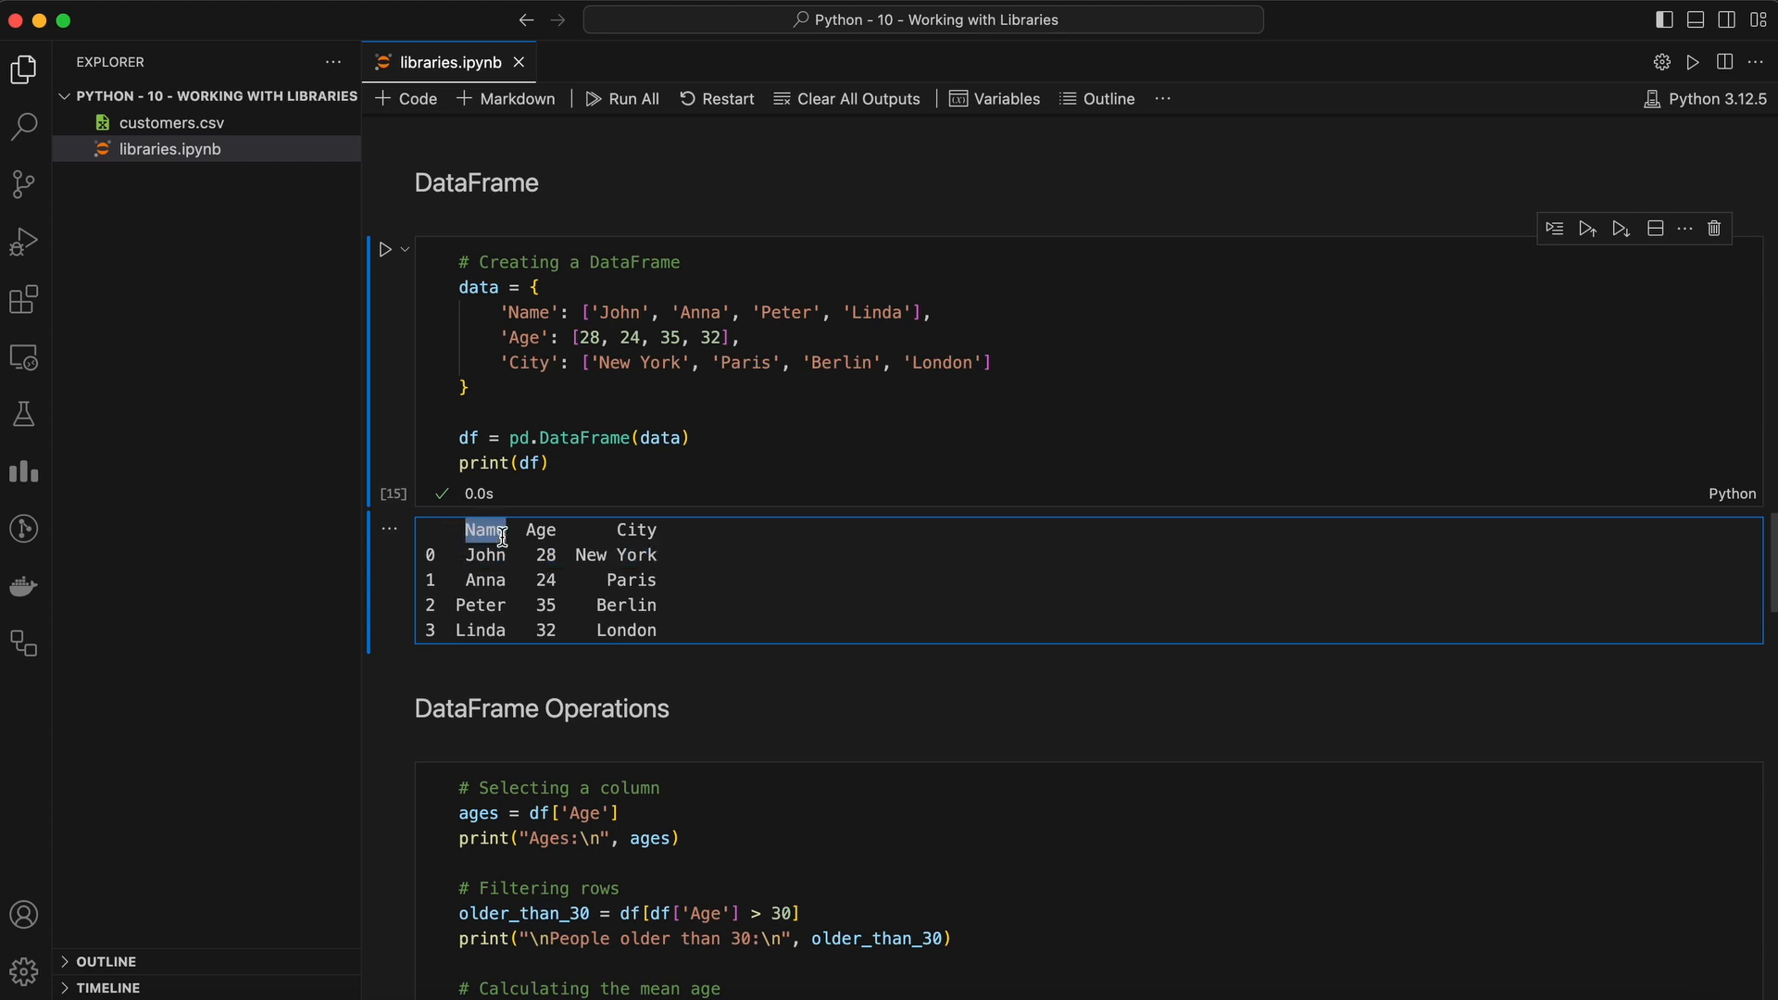
mouse_move(652, 683)
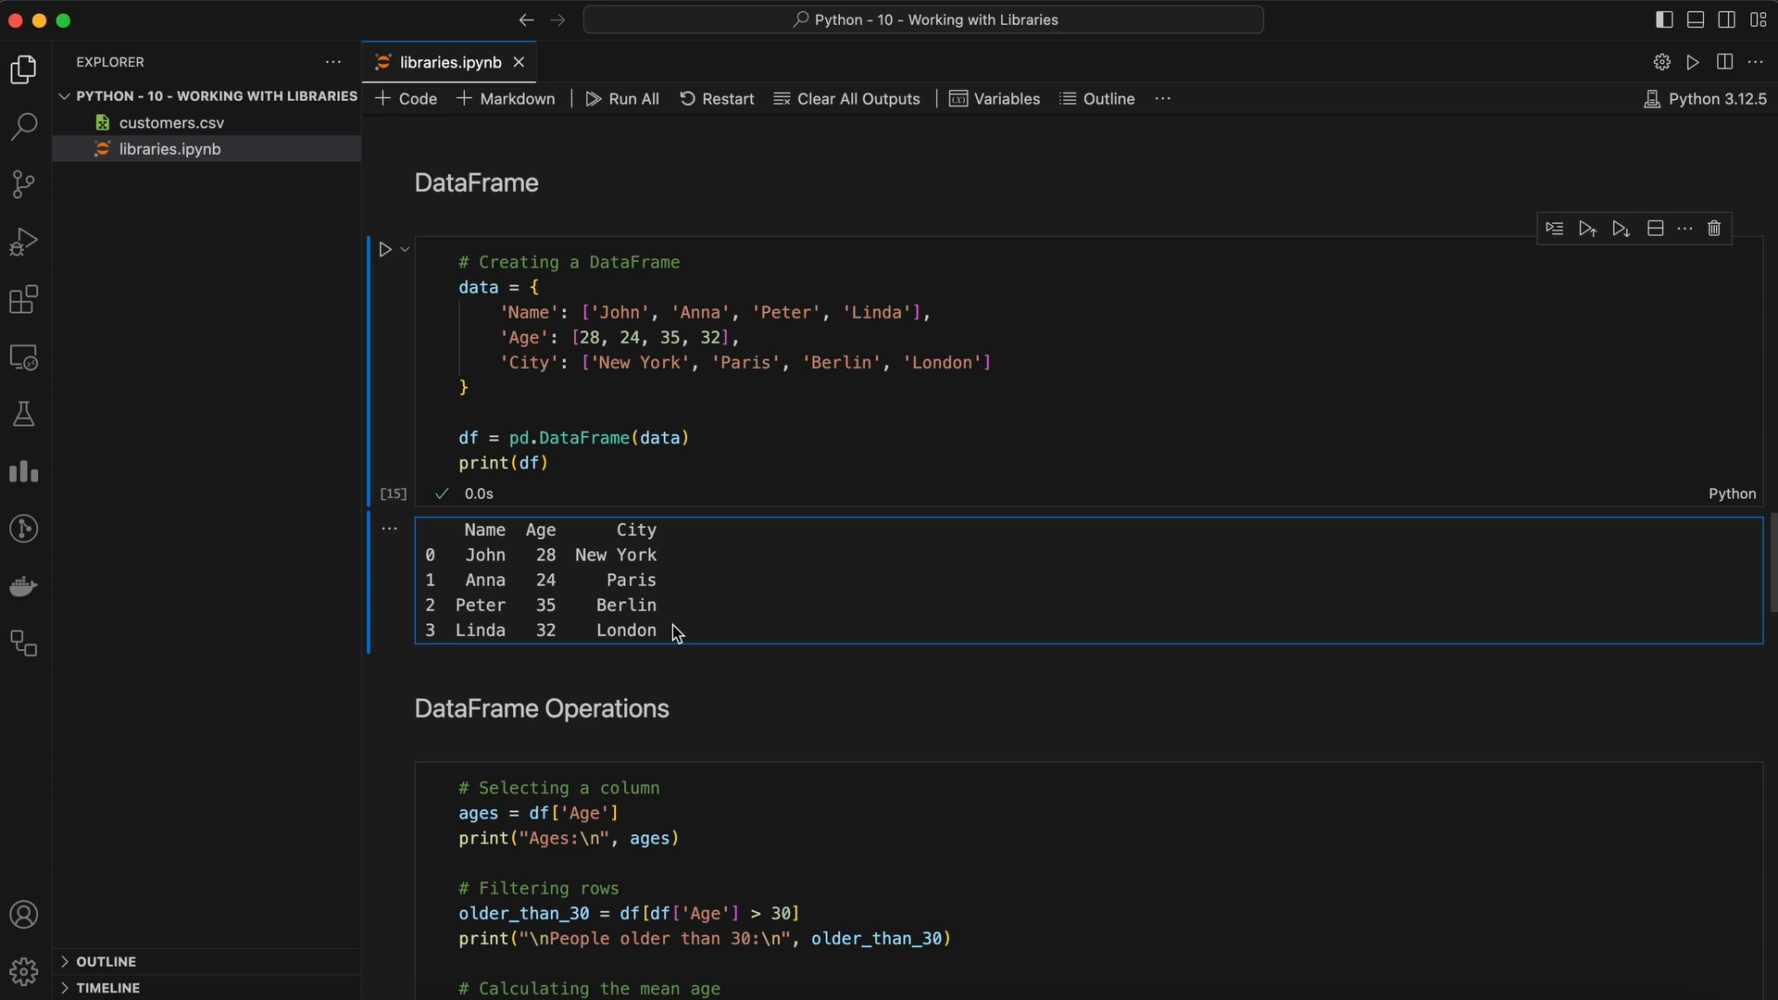
scroll(down, 3)
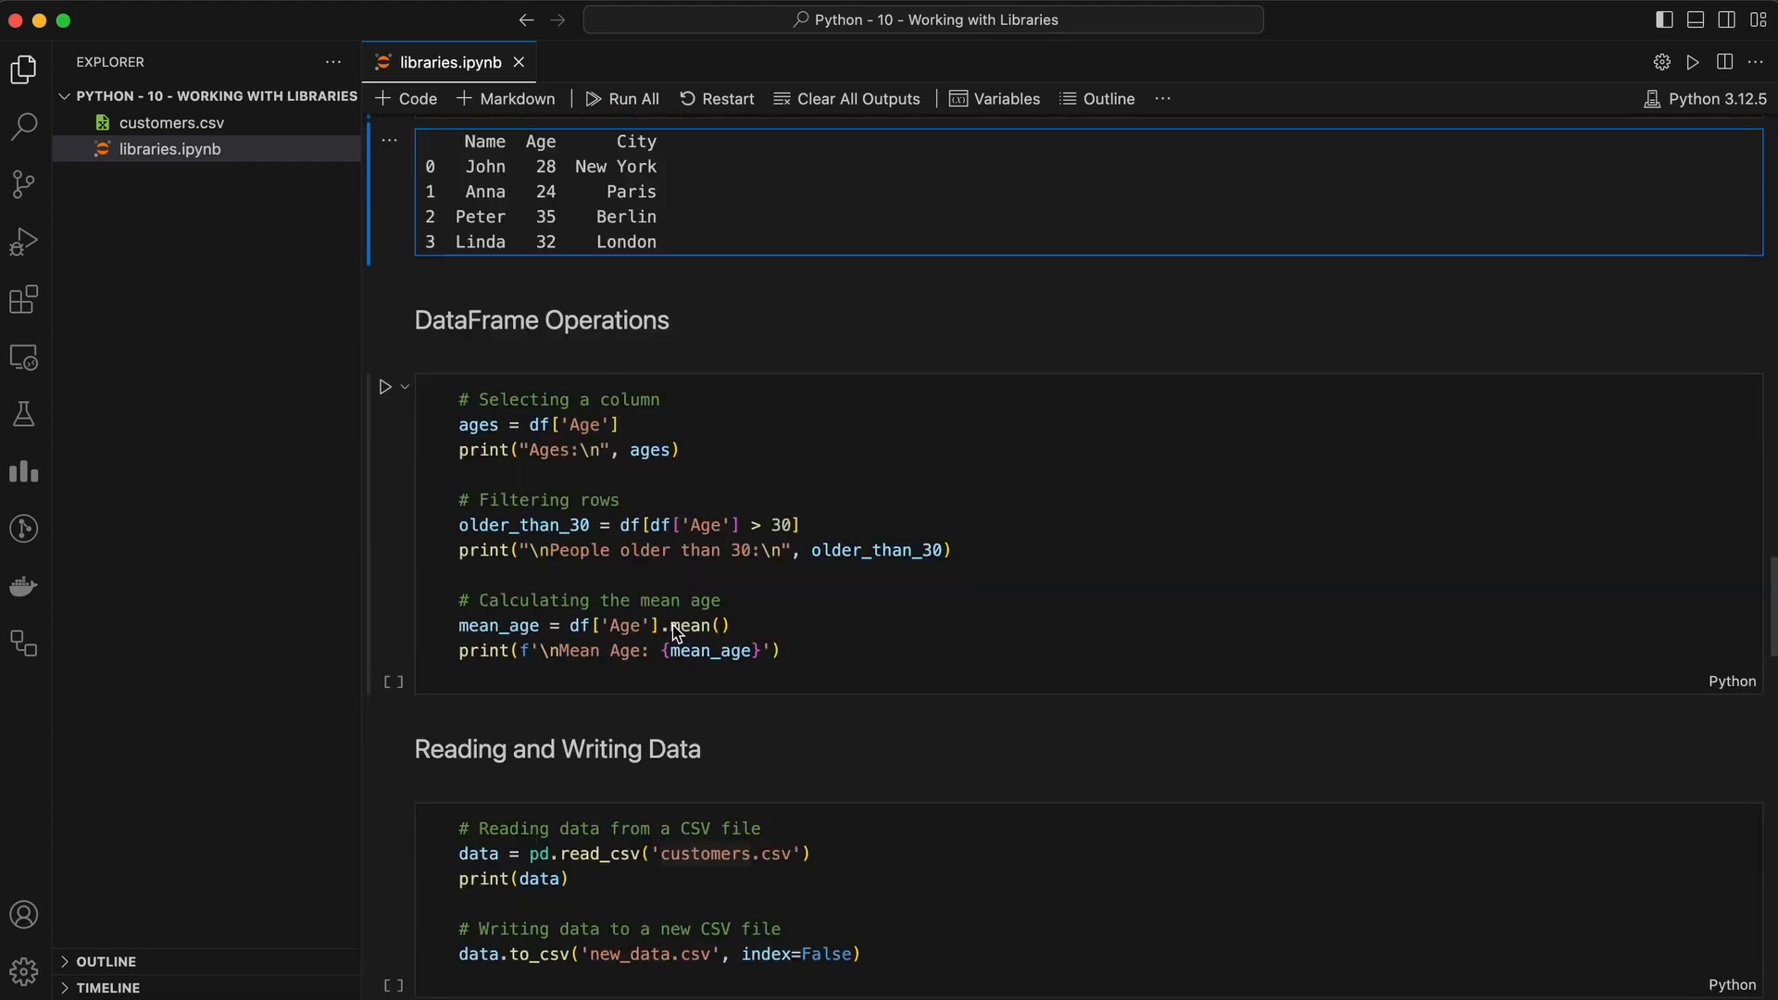
- Run the DataFrame Operations cell printing ages, people over 30 and Mean Age 29.75
scroll(down, 3)
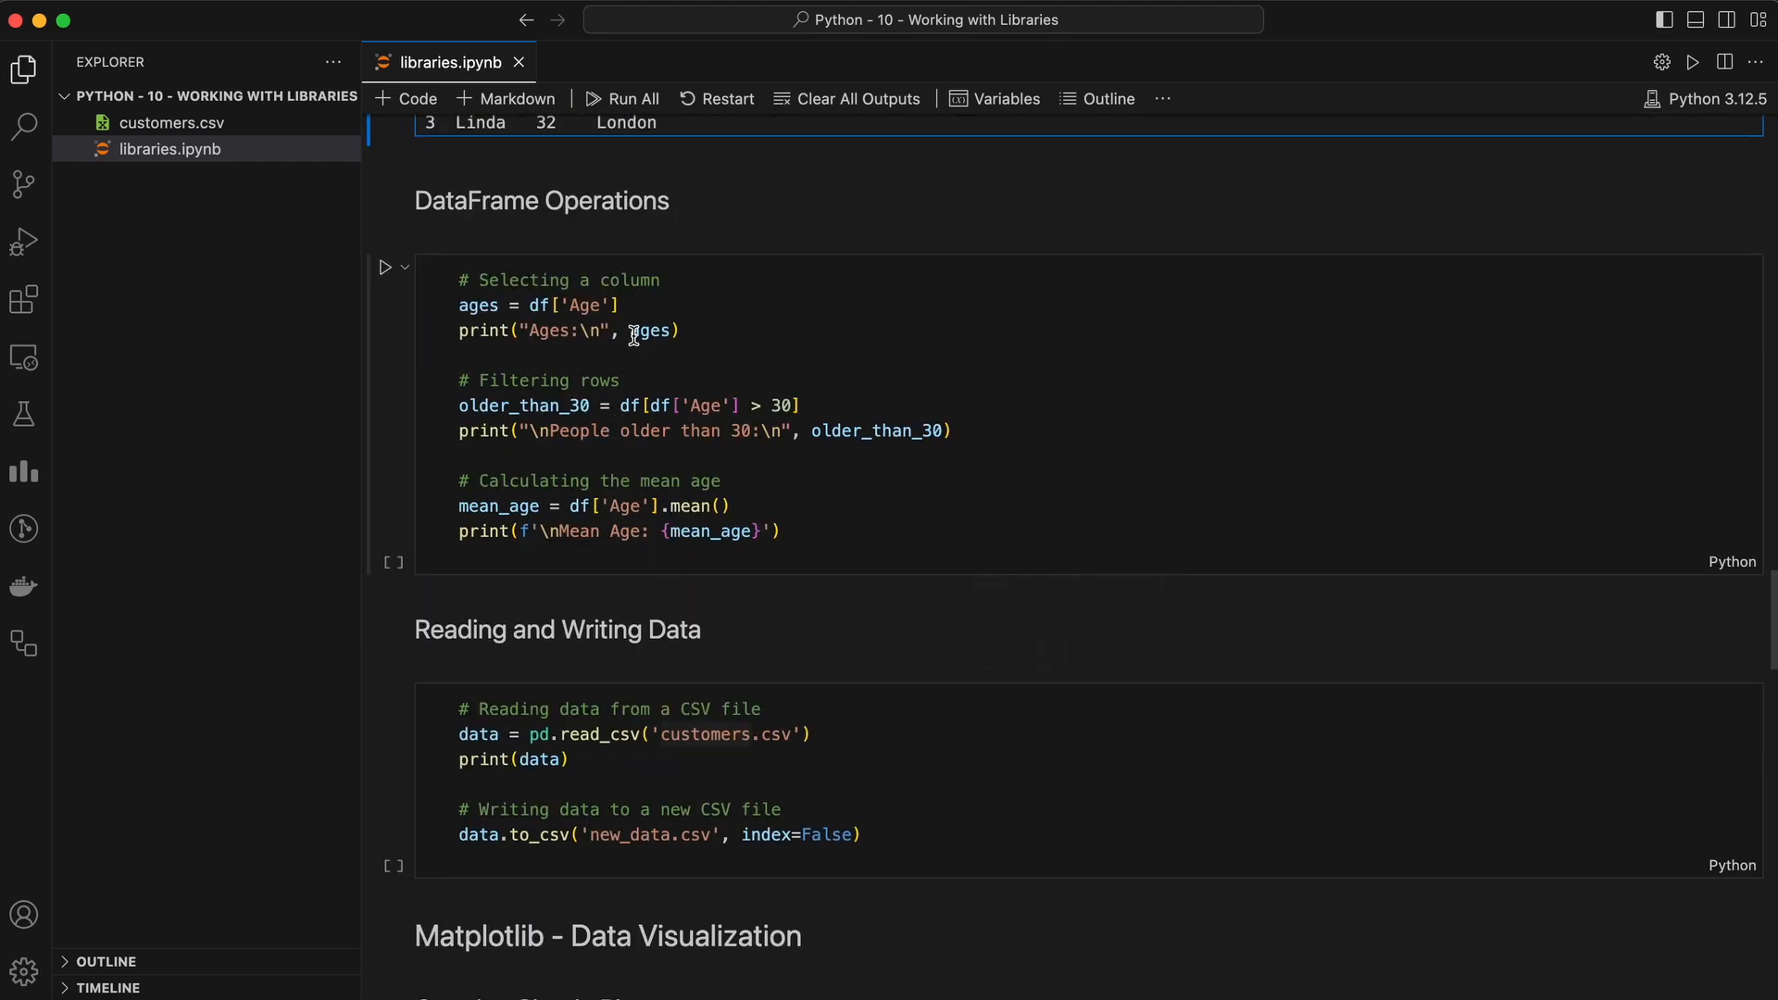
click(404, 267)
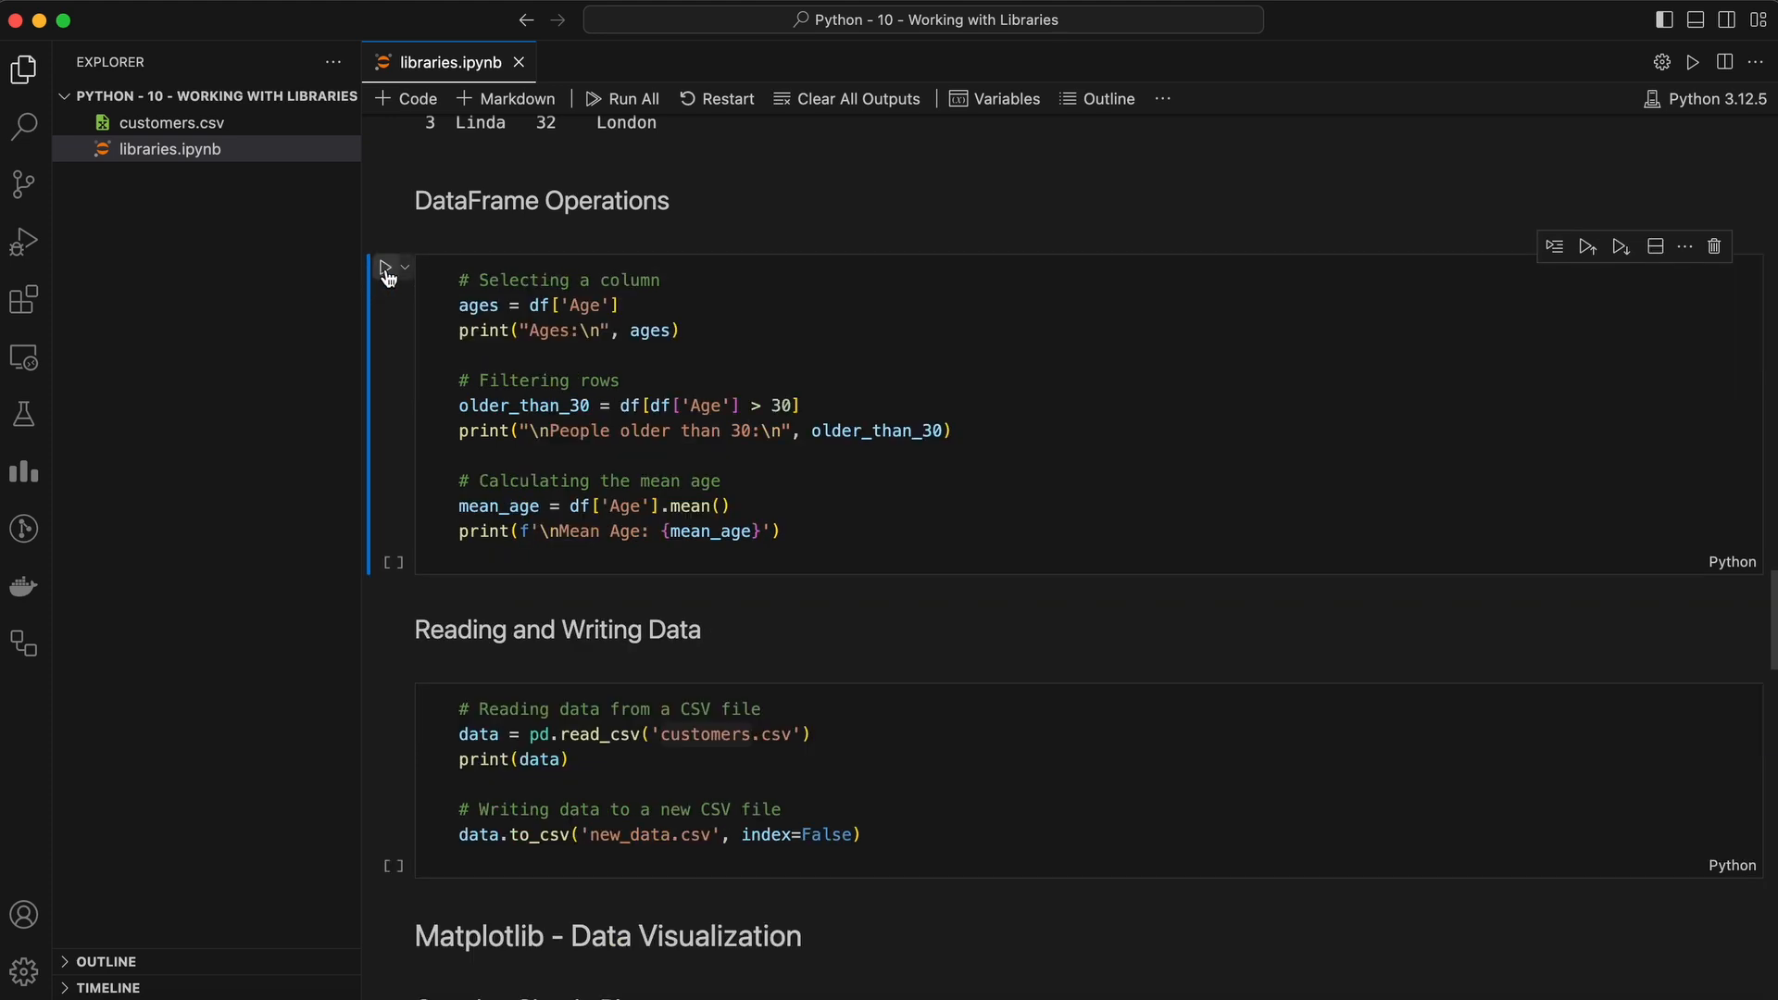
click(388, 266)
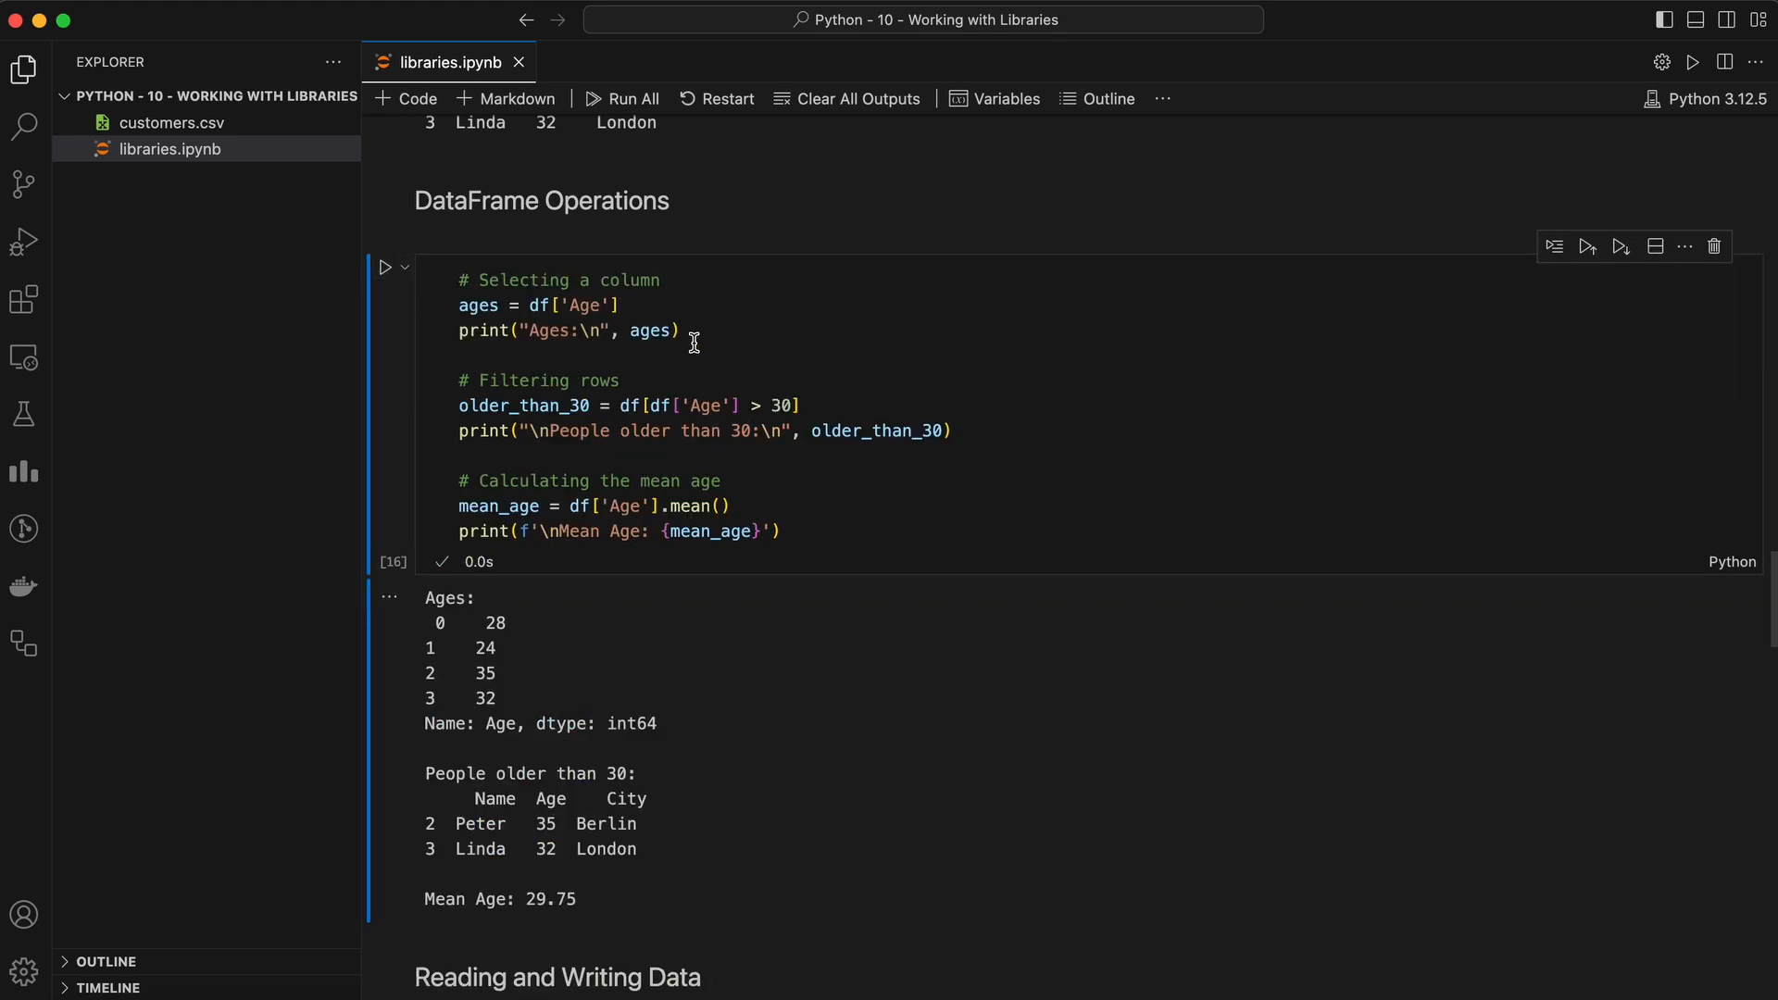
mouse_move(600, 496)
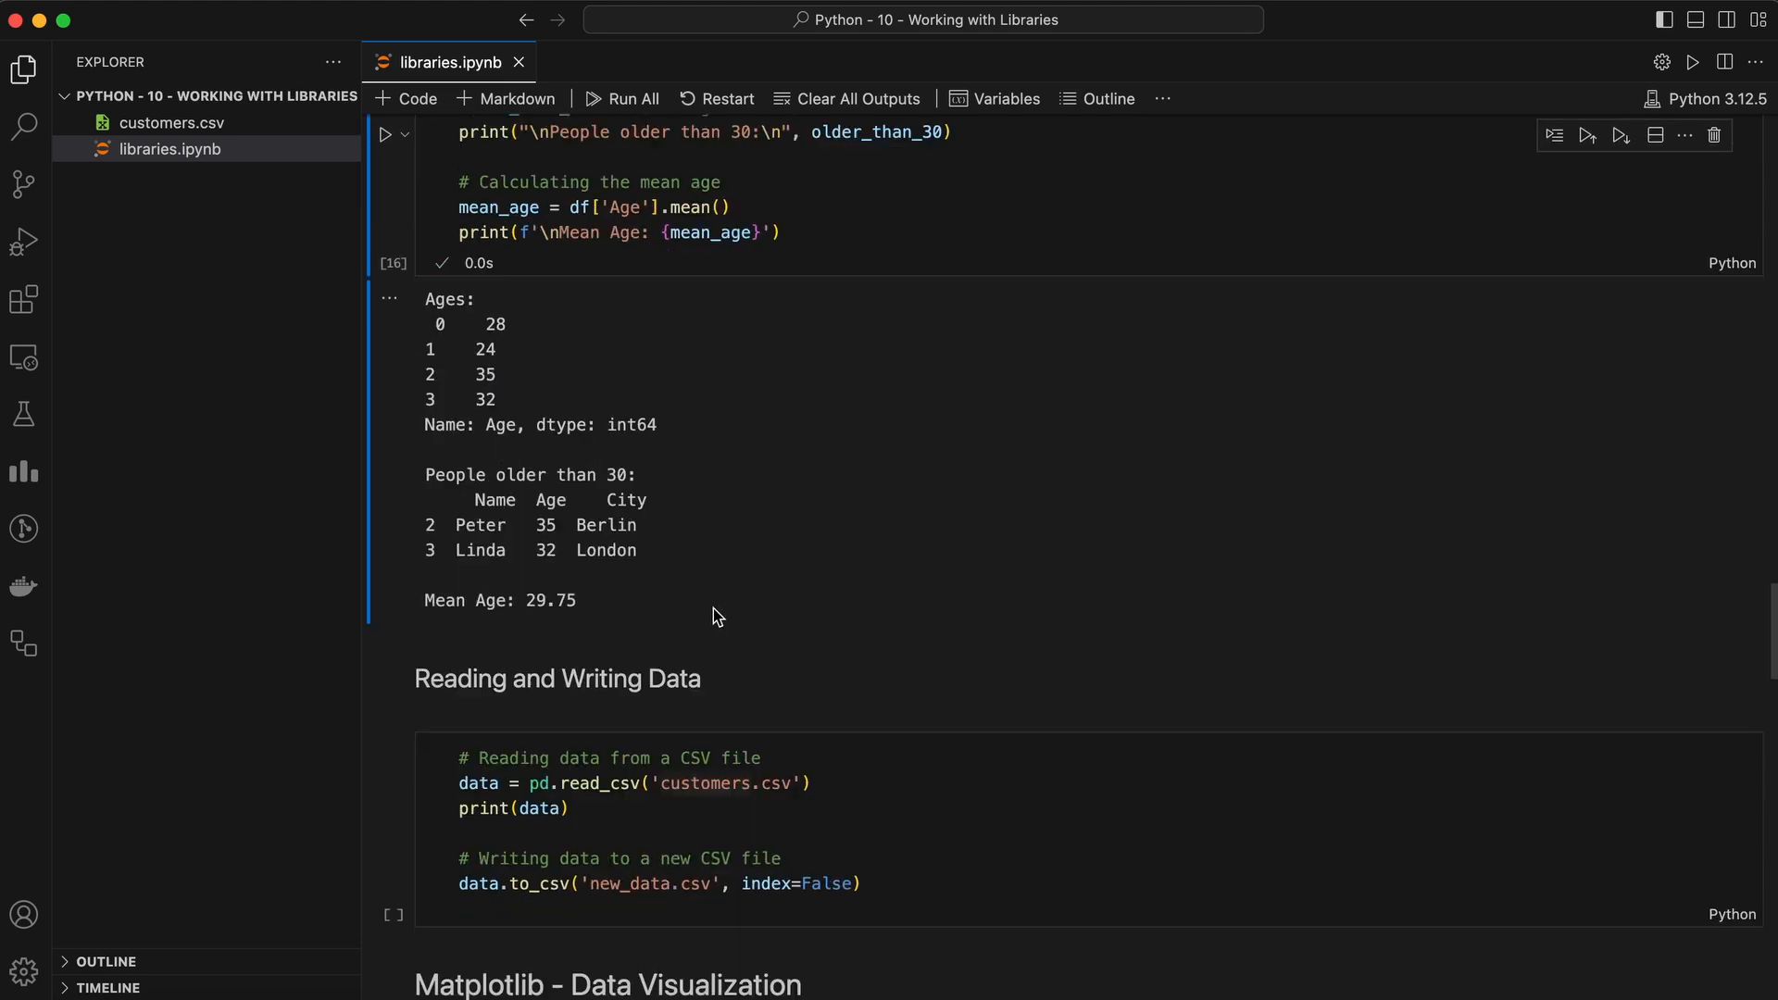
scroll(down, 3)
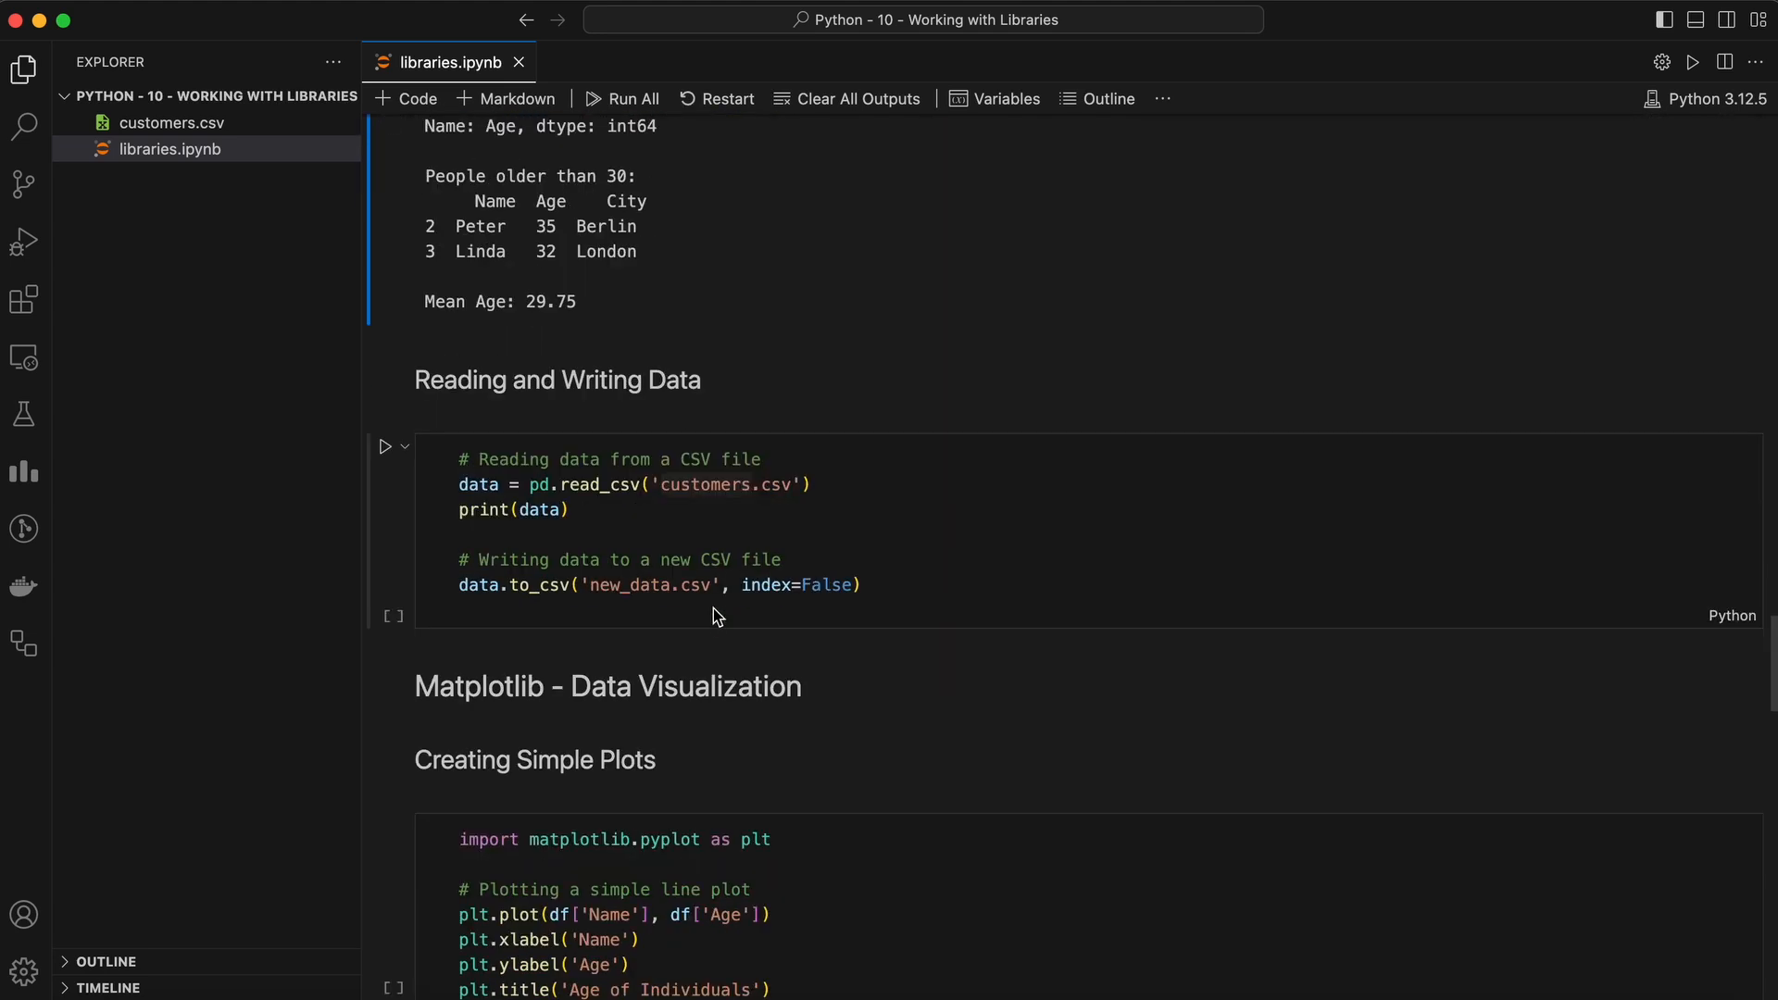
- Run the CSV read/write cell and peek at the newly created new_data.csv
scroll(down, 3)
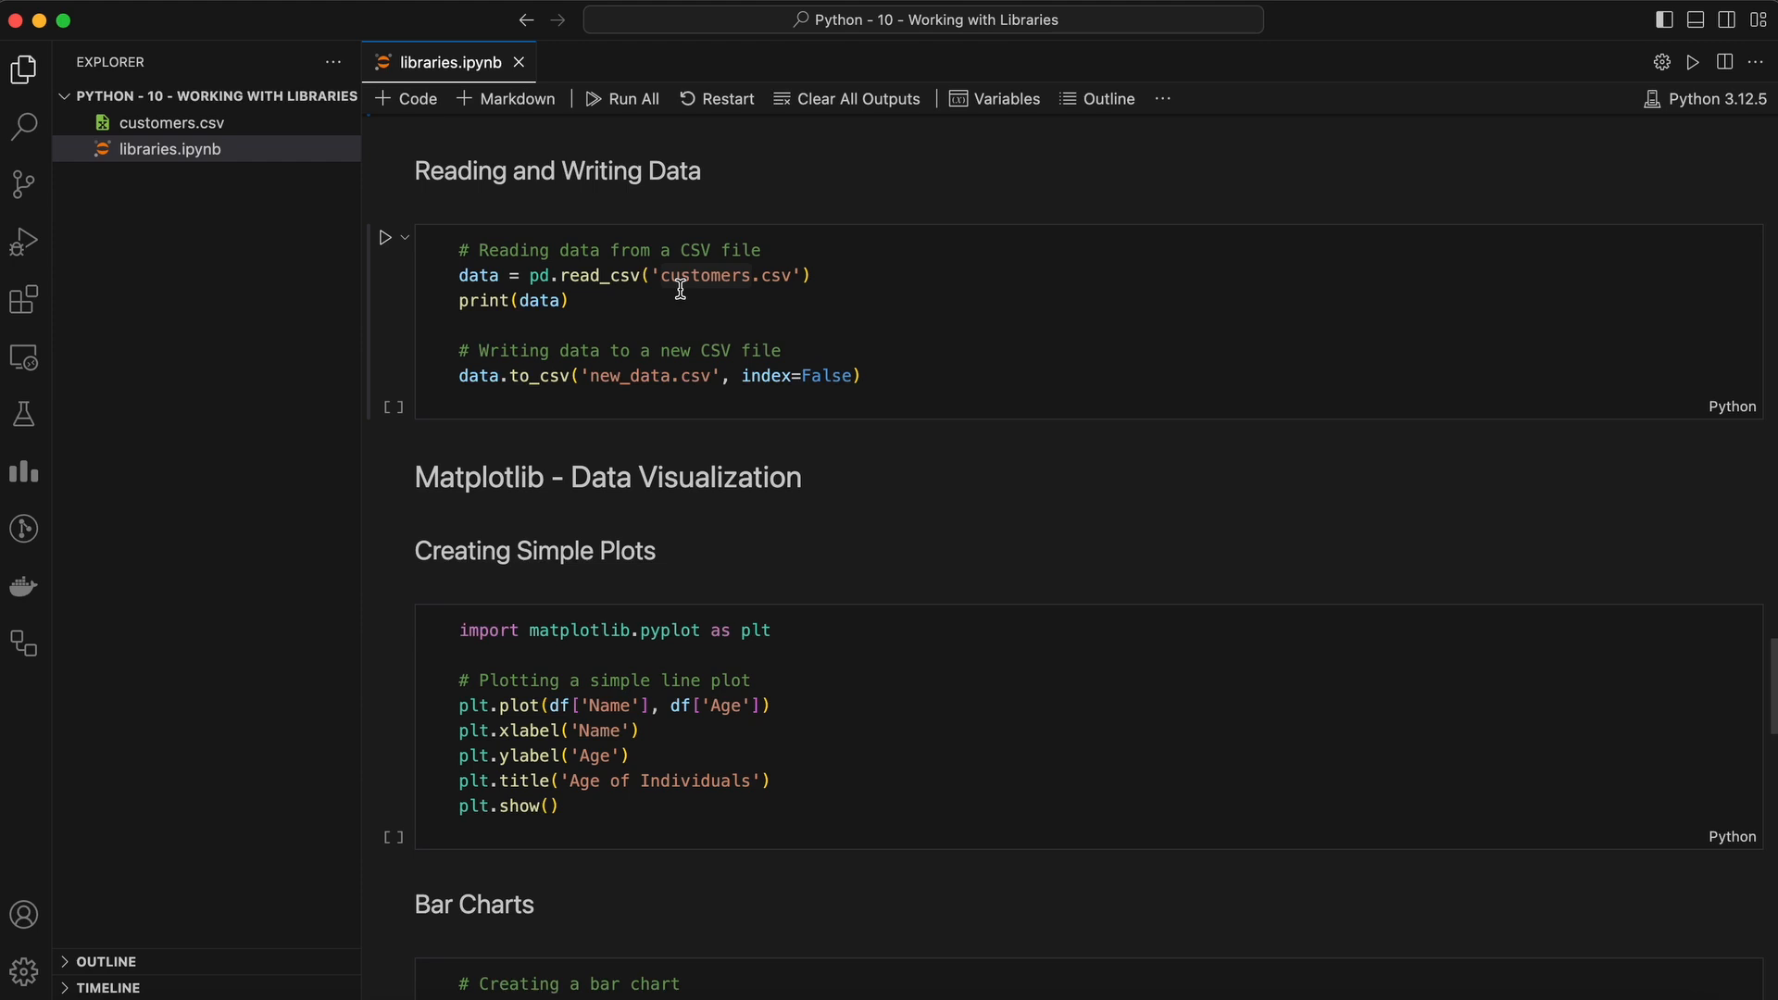
click(387, 239)
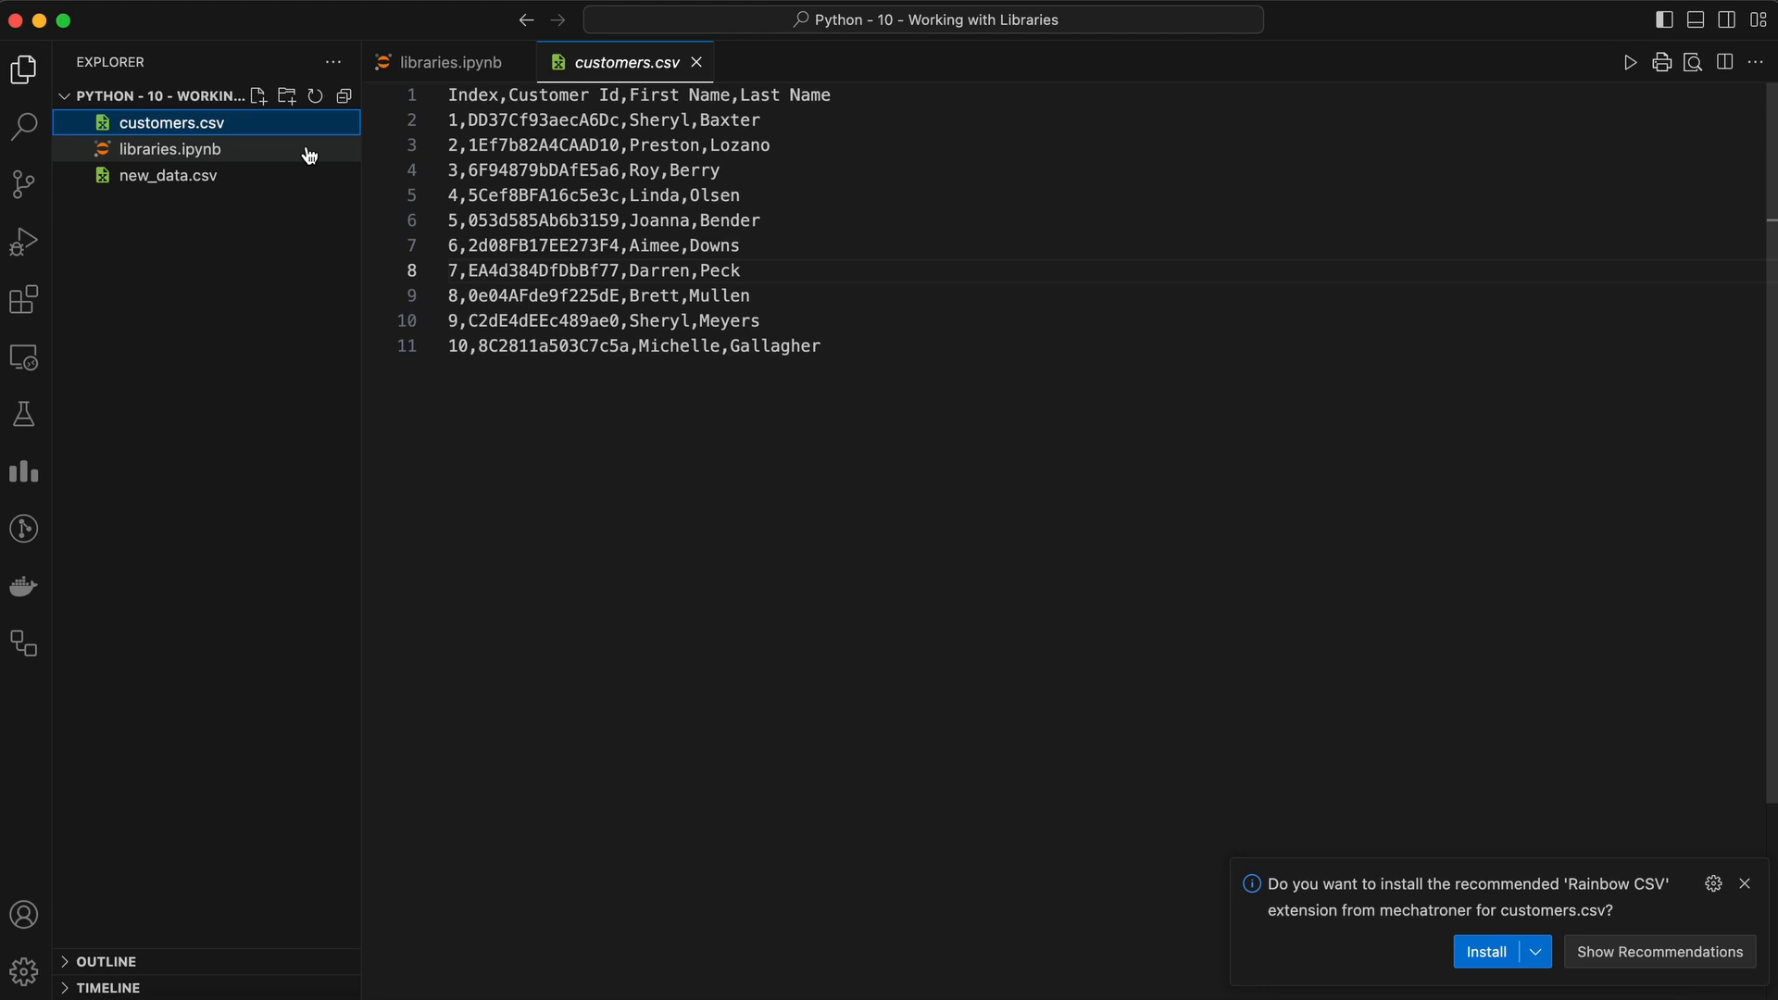
click(166, 174)
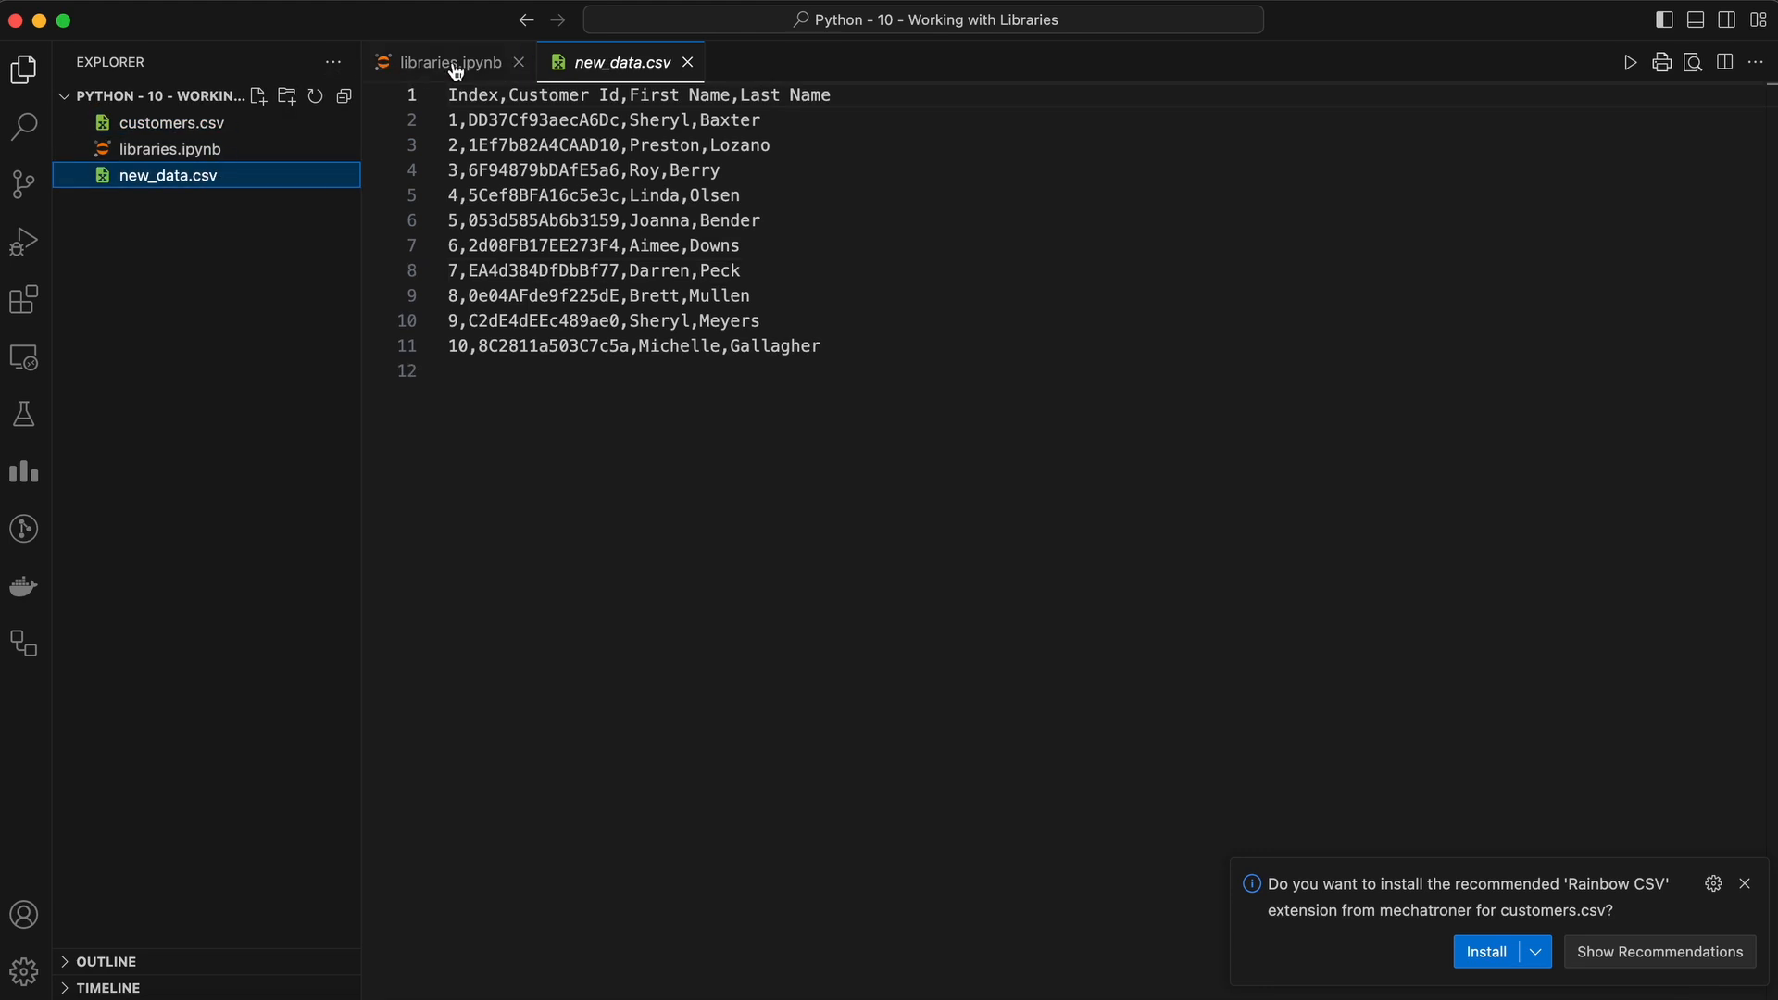
click(447, 63)
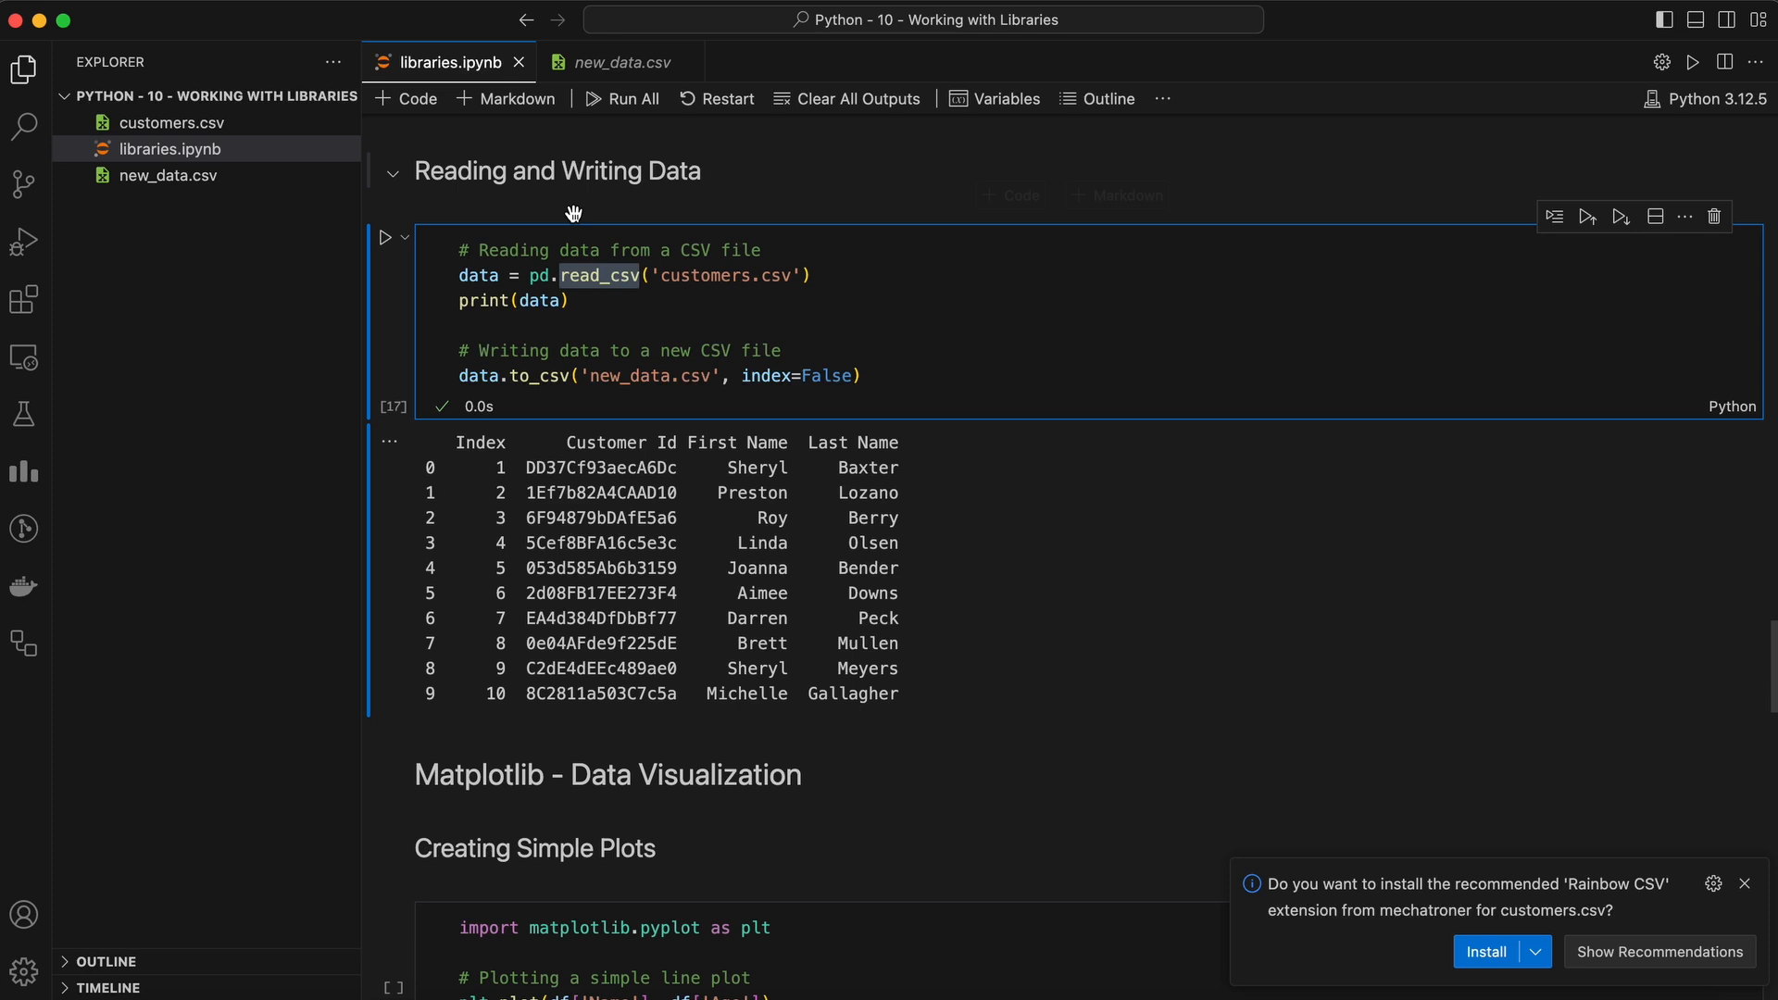
- Highlight the output file name, select all of new_data.csv's contents, and return to libraries.ipynb
double_click(628, 376)
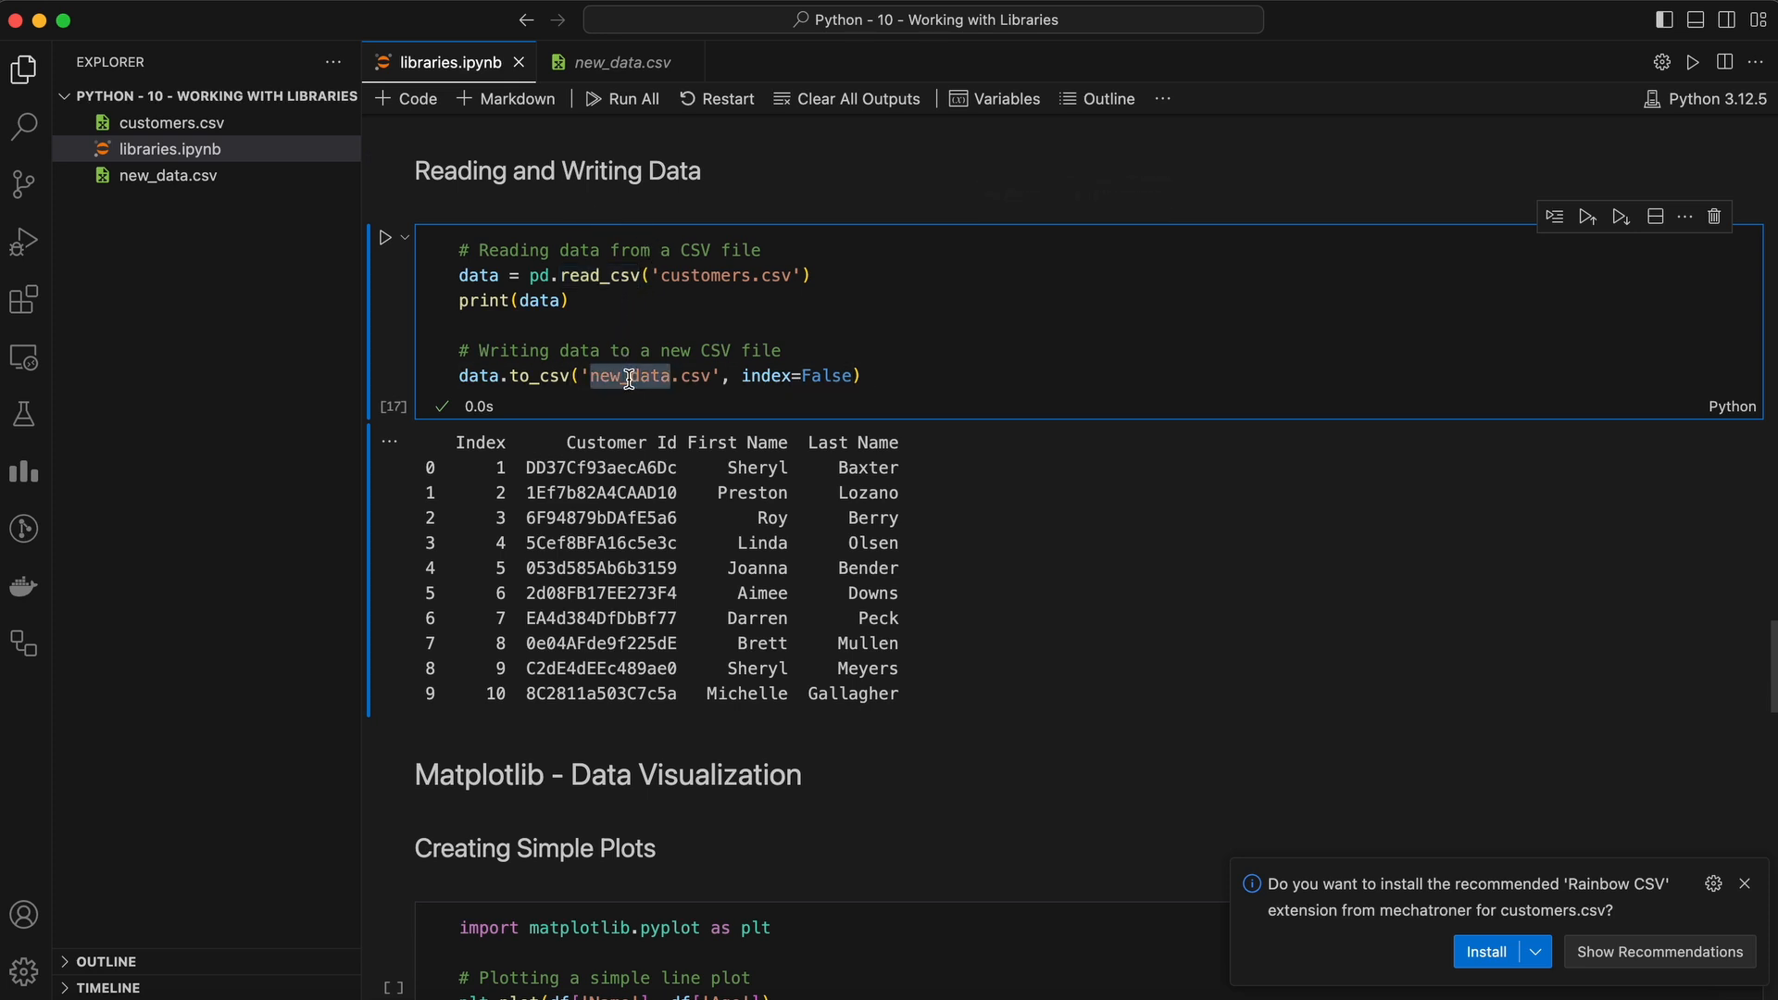
click(617, 63)
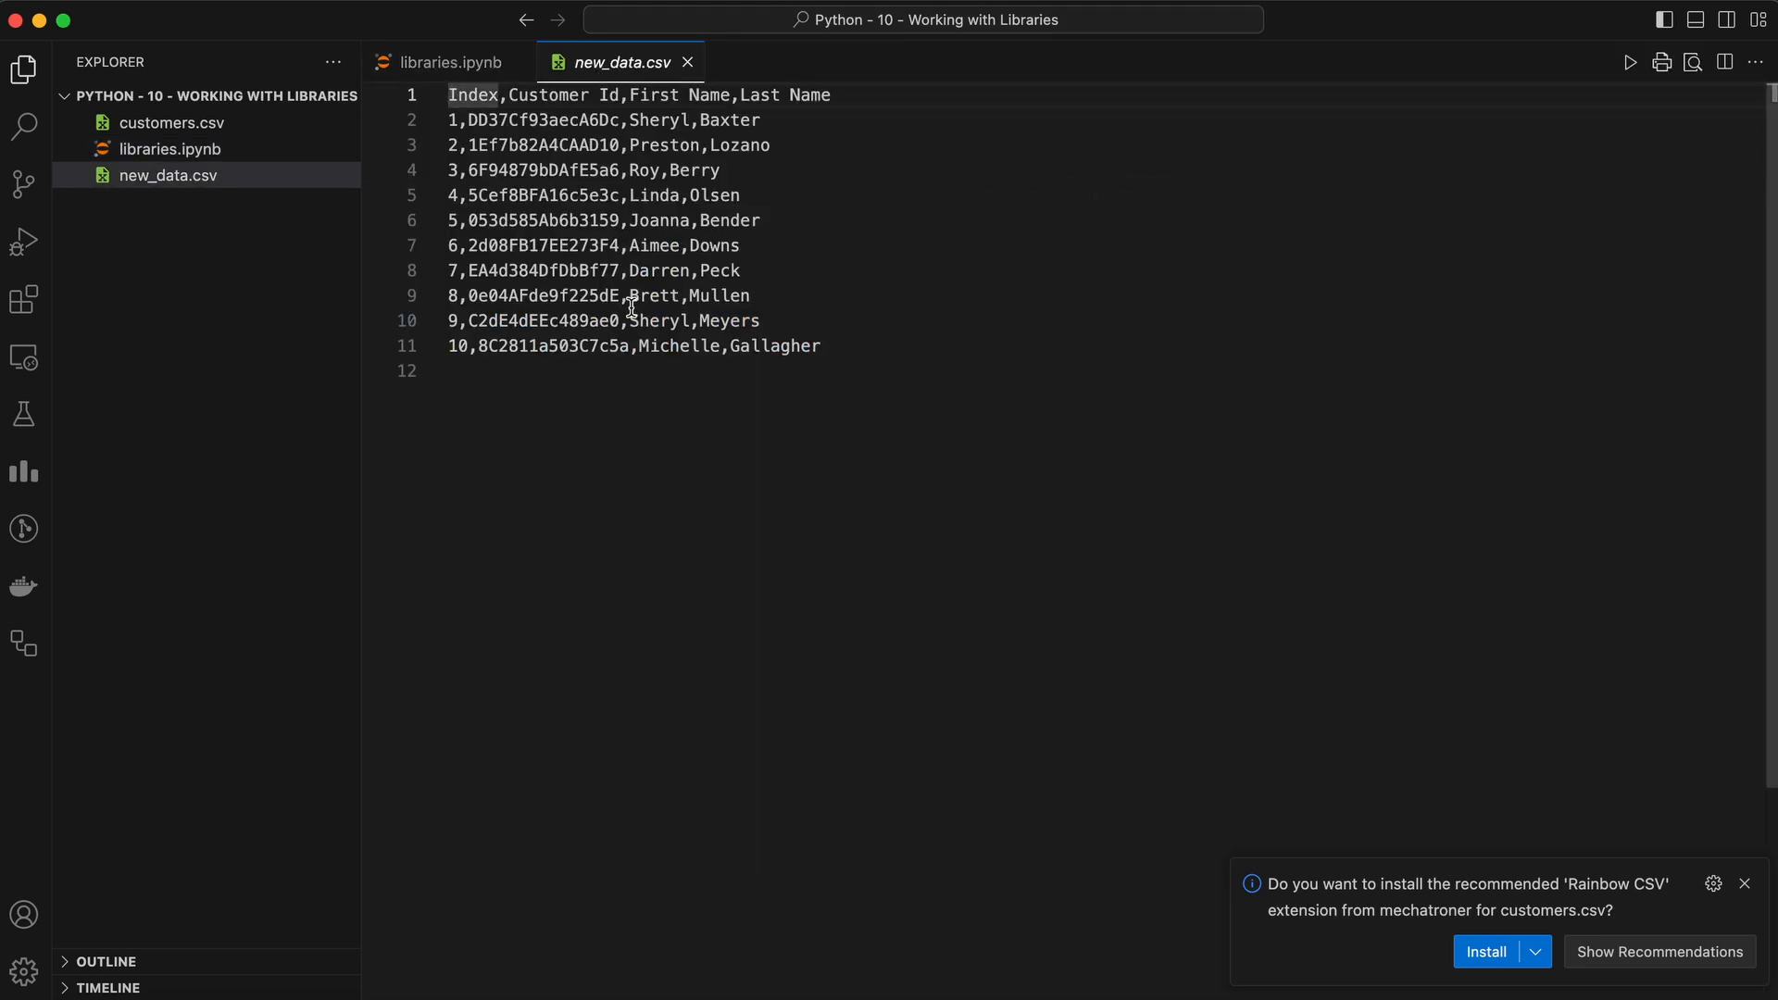
key(cmd+a)
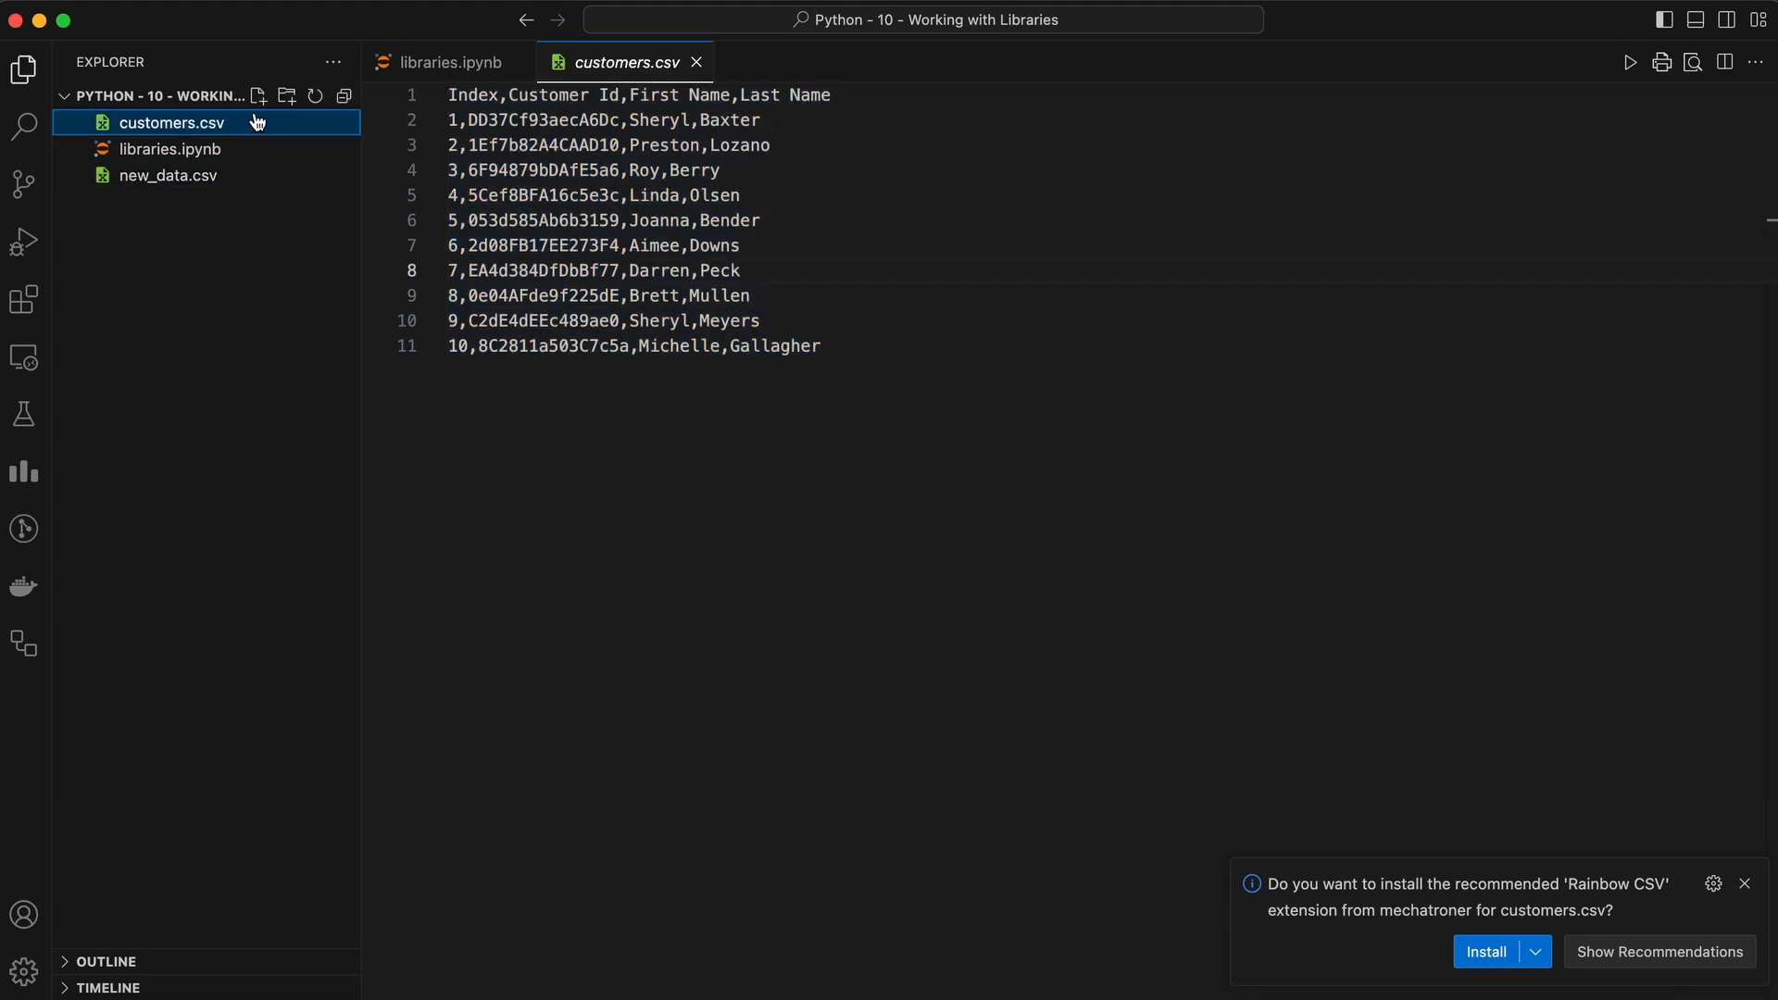
click(443, 61)
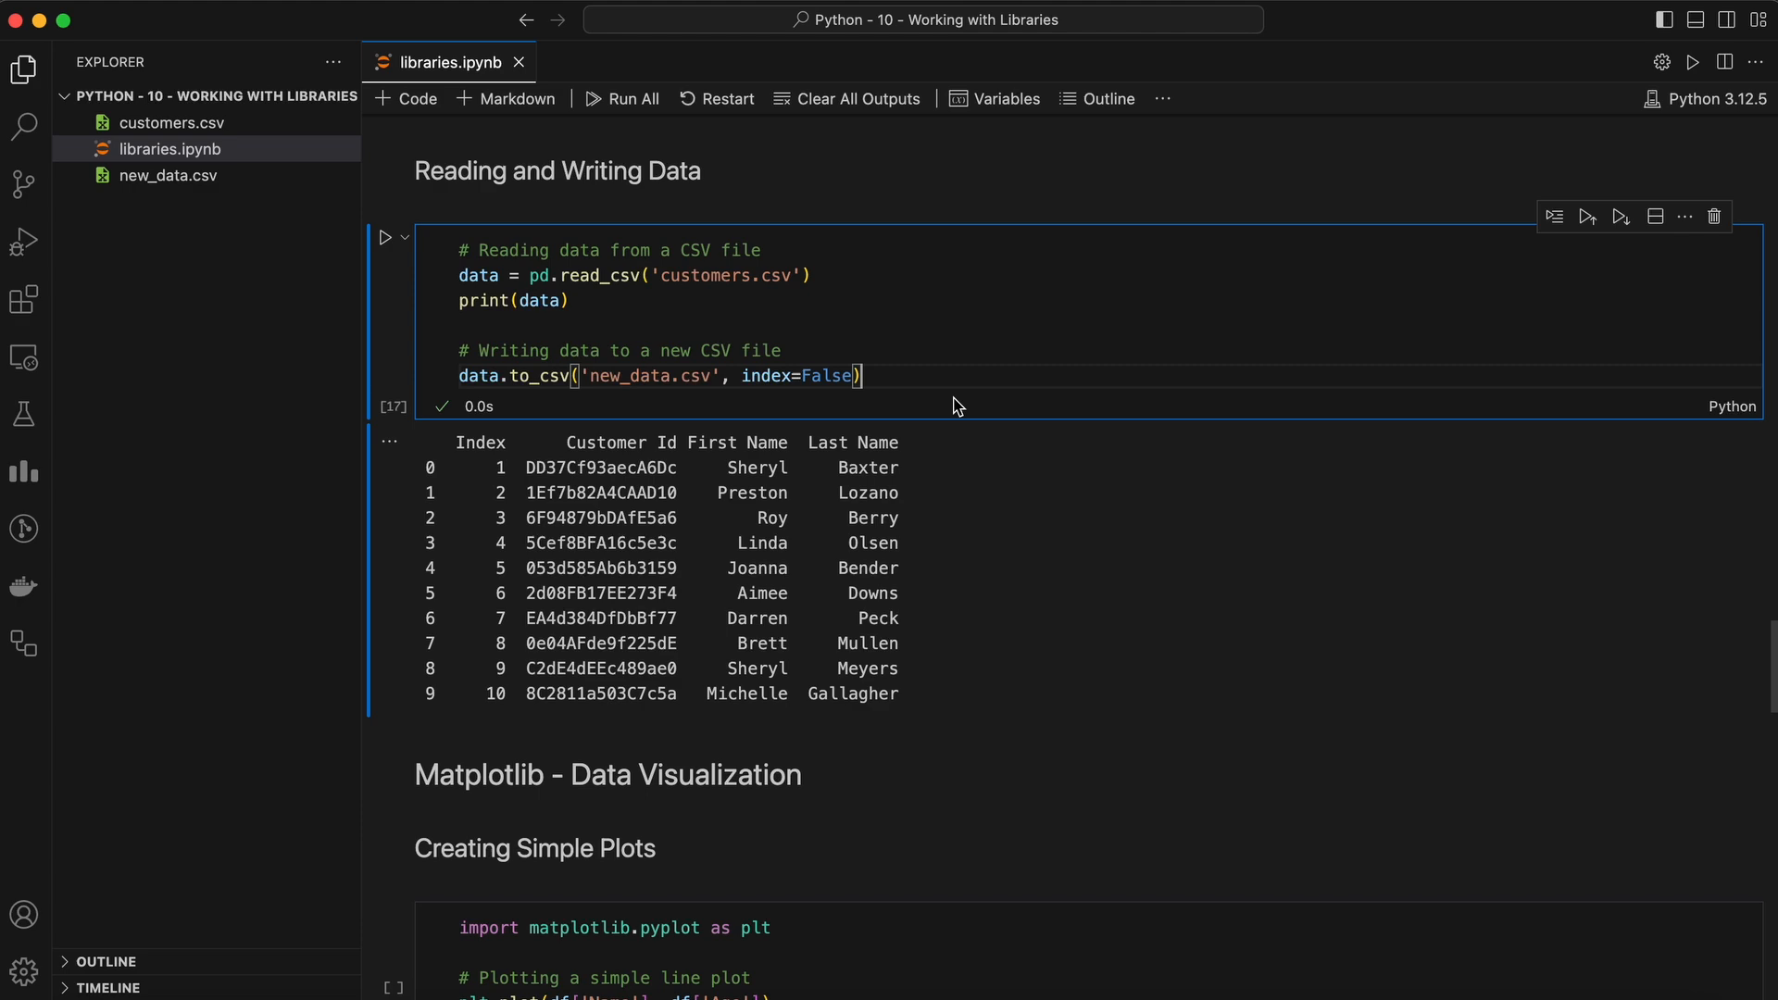
scroll(down, 3)
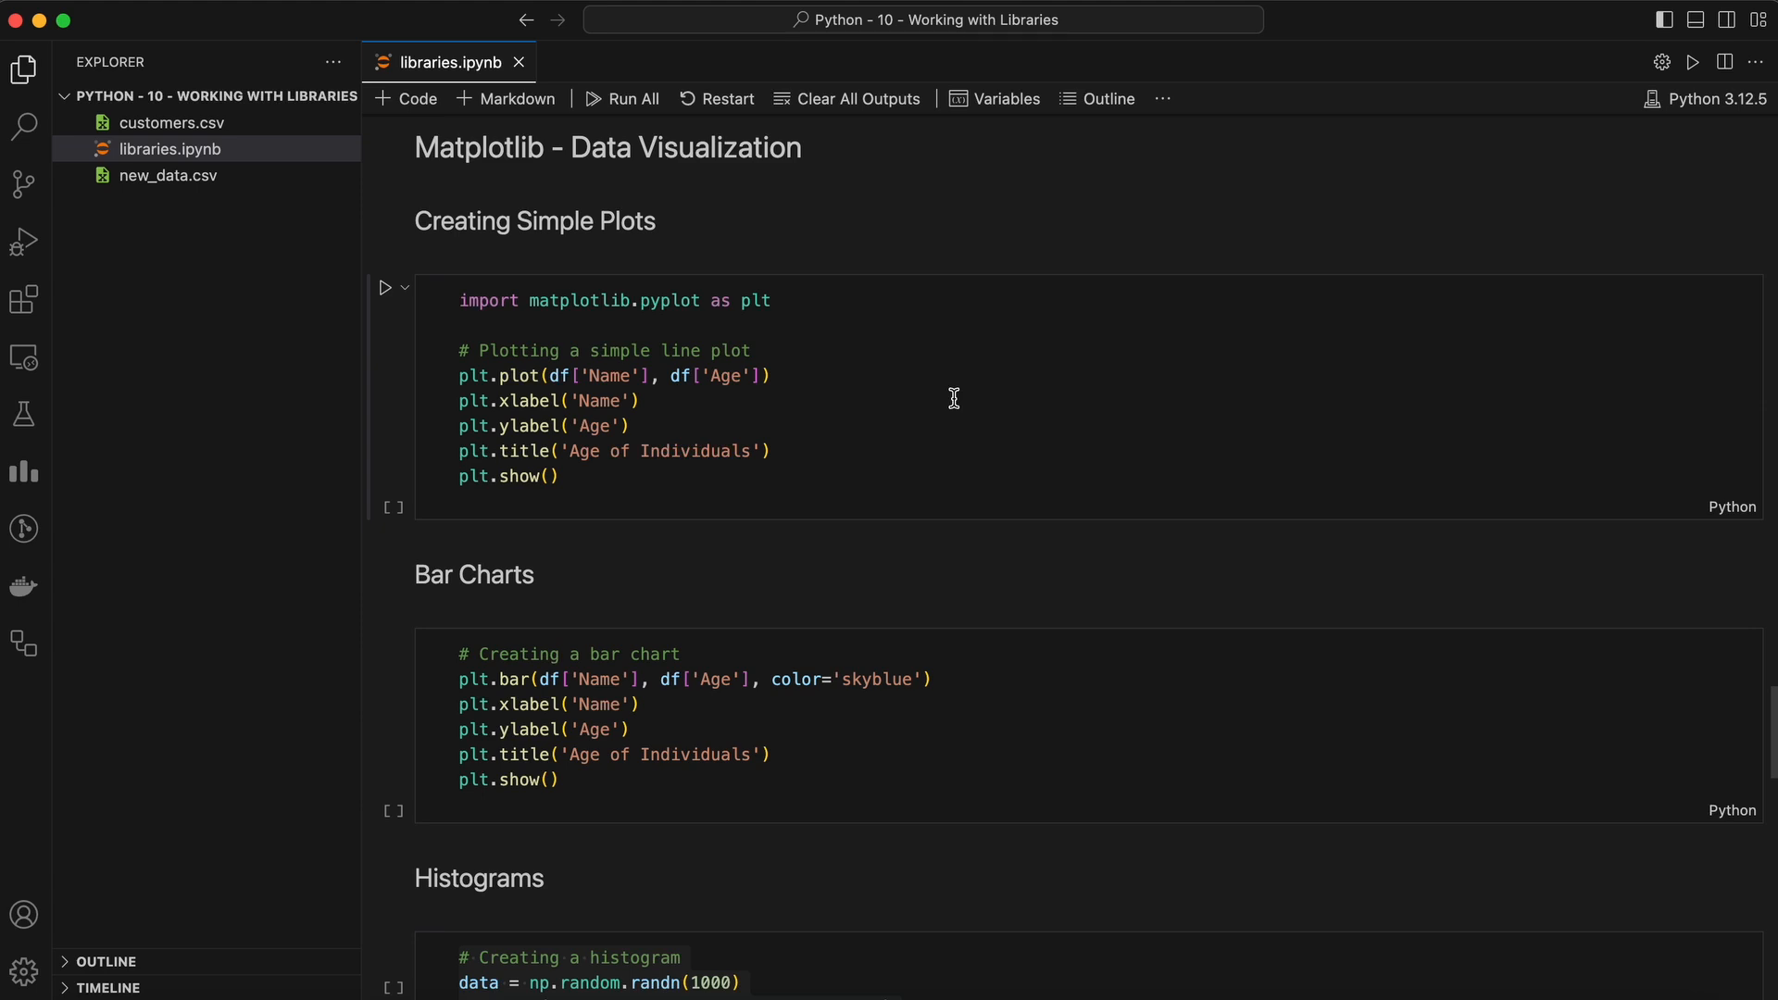
mouse_move(847, 452)
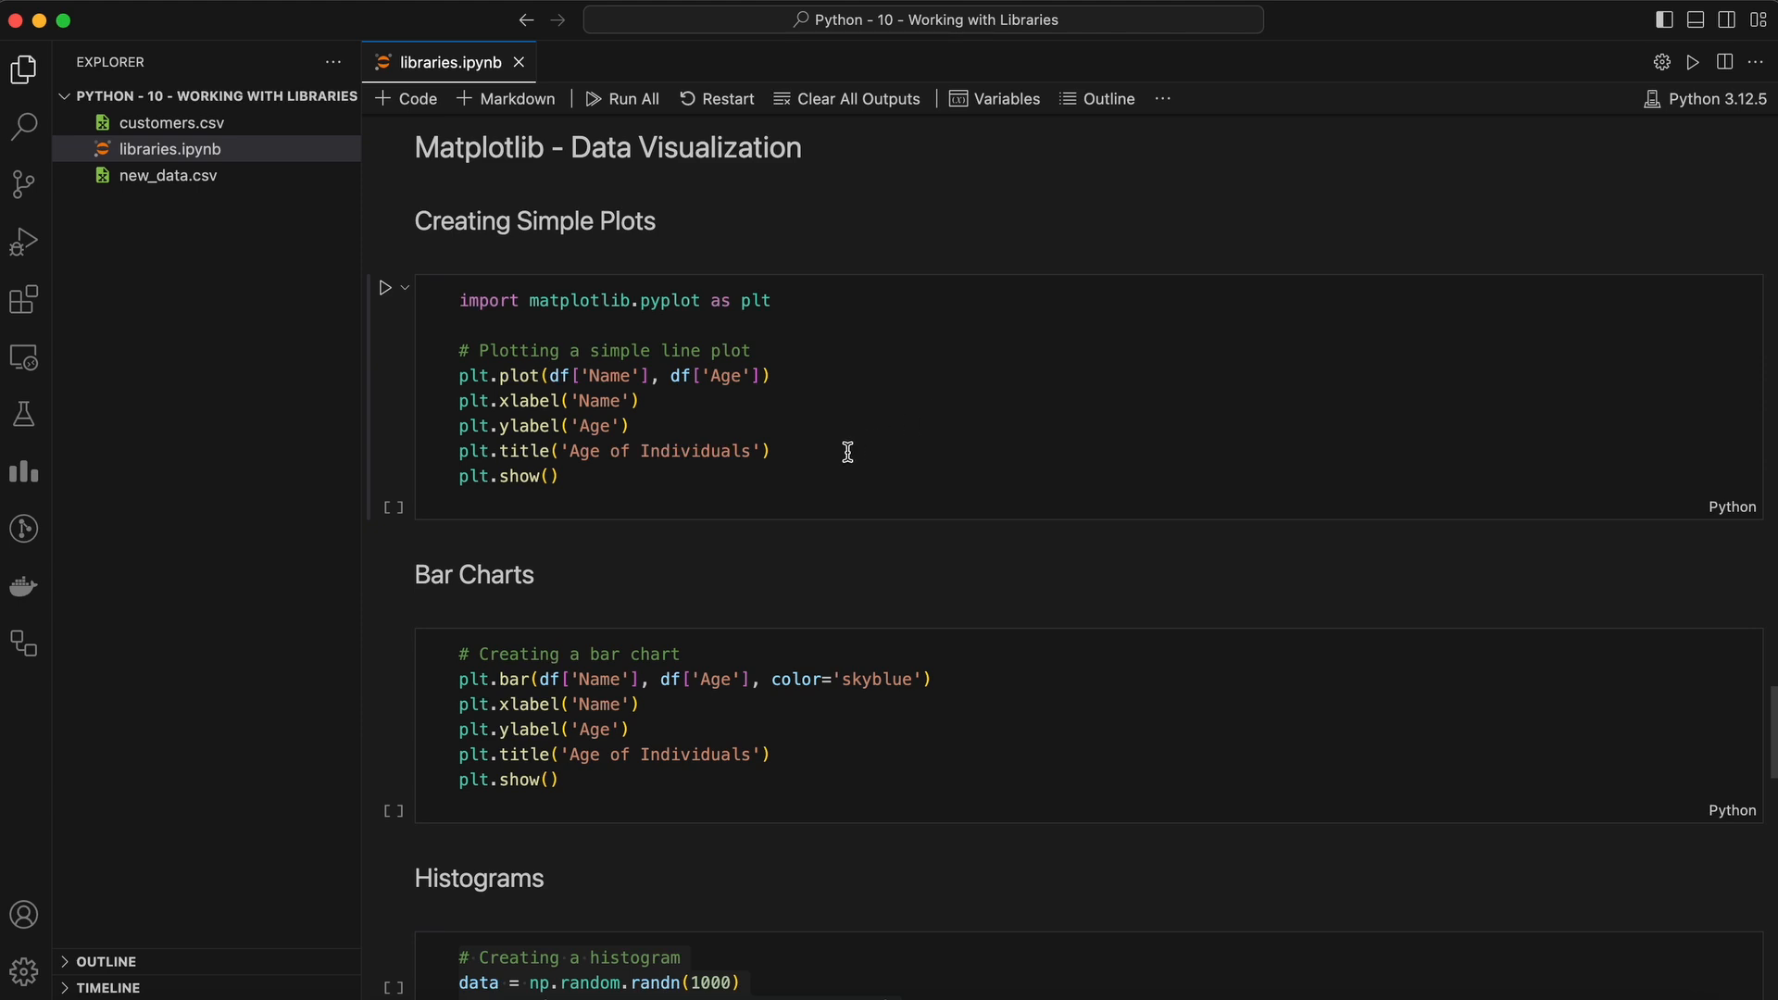
mouse_move(404, 287)
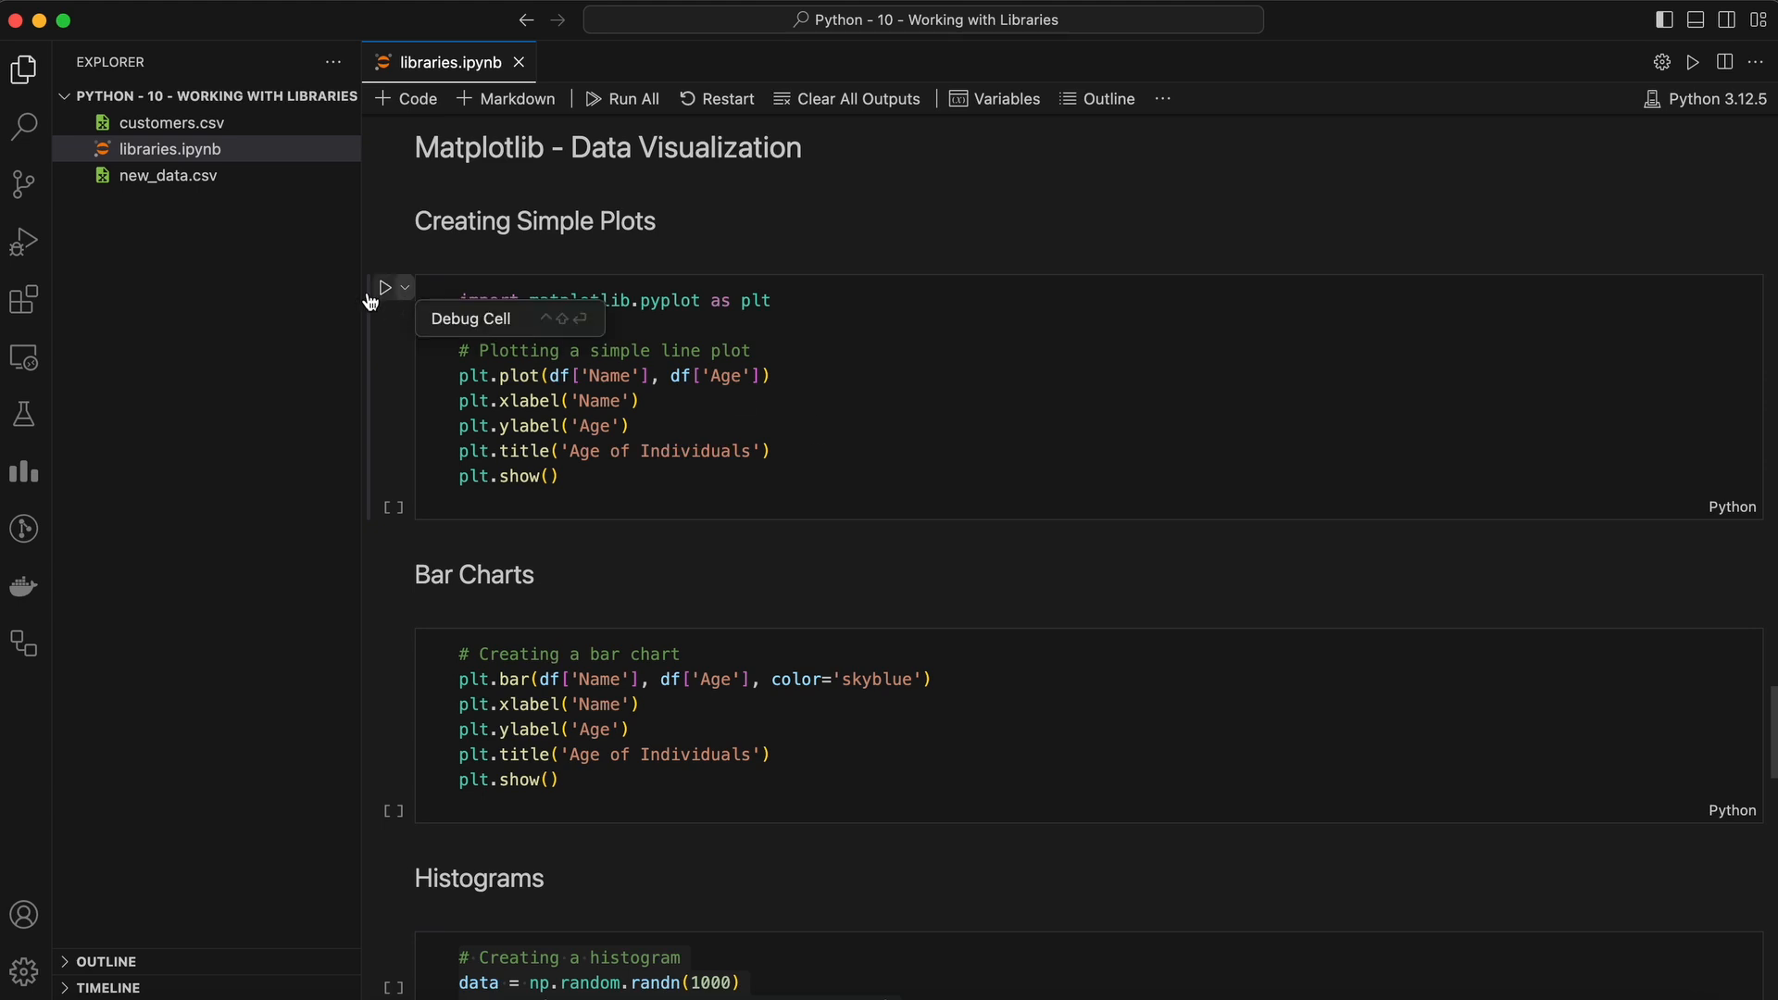
- Run the matplotlib line plot cell drawing Age of Individuals for John, Anna, Peter and Linda
click(385, 287)
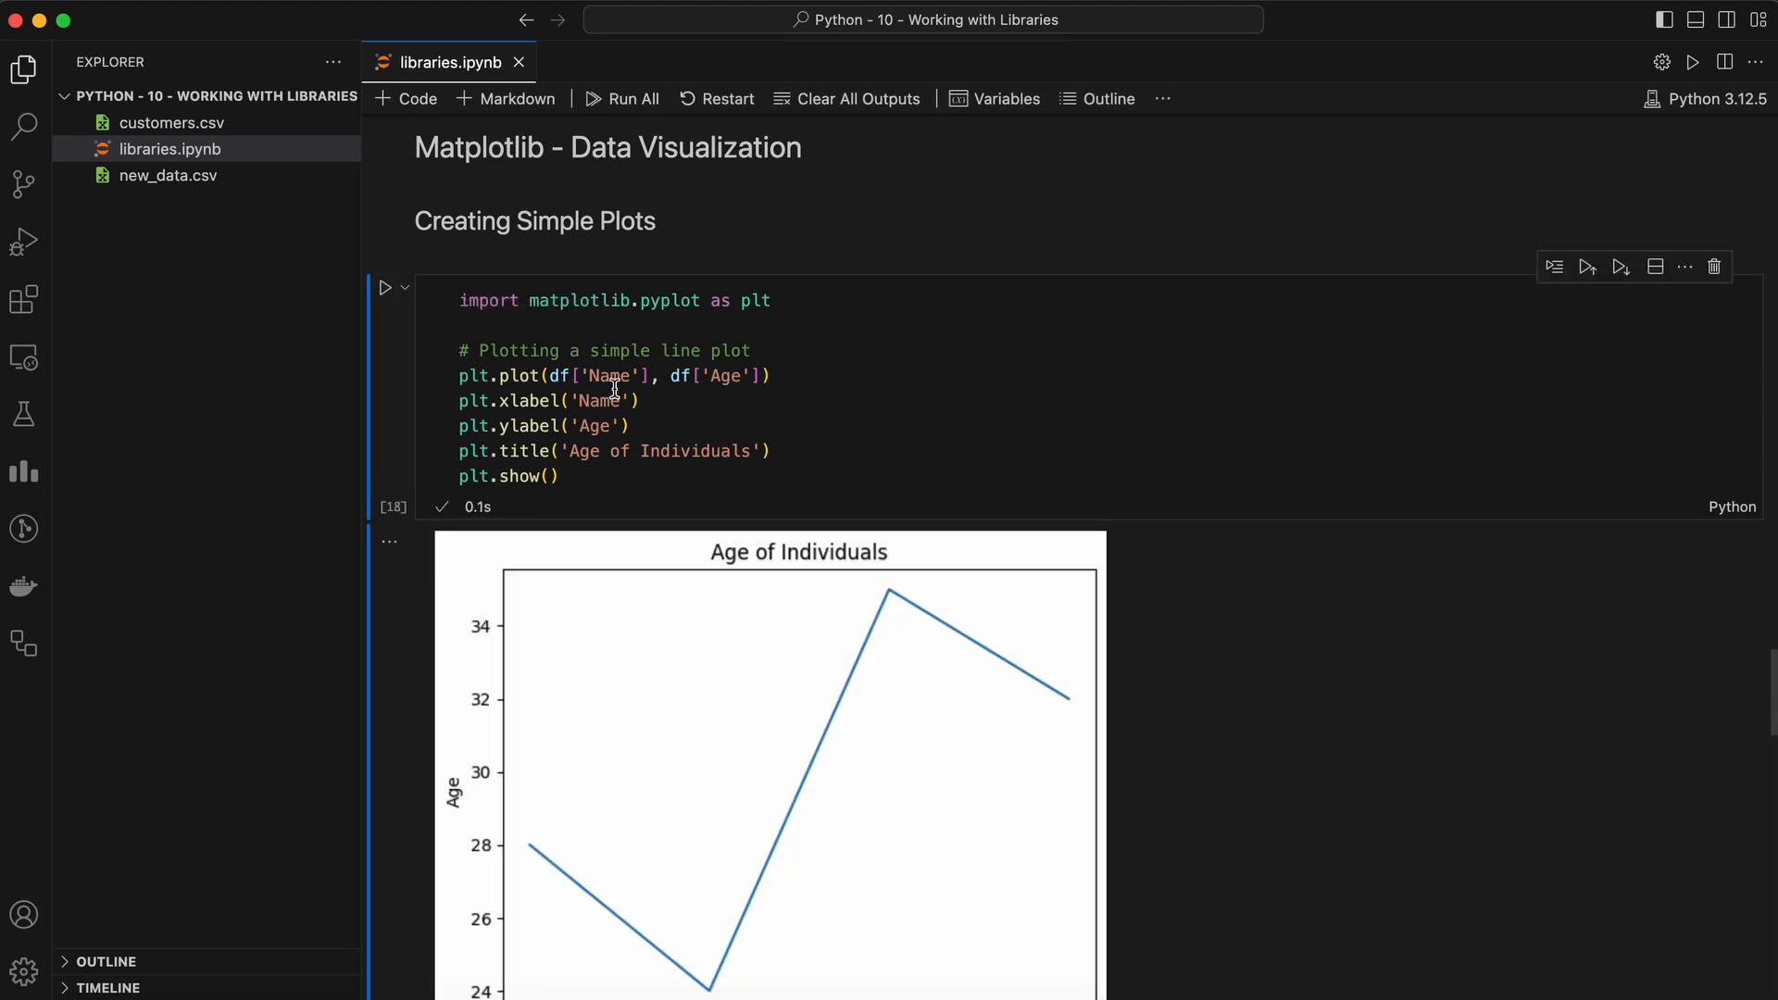
scroll(down, 3)
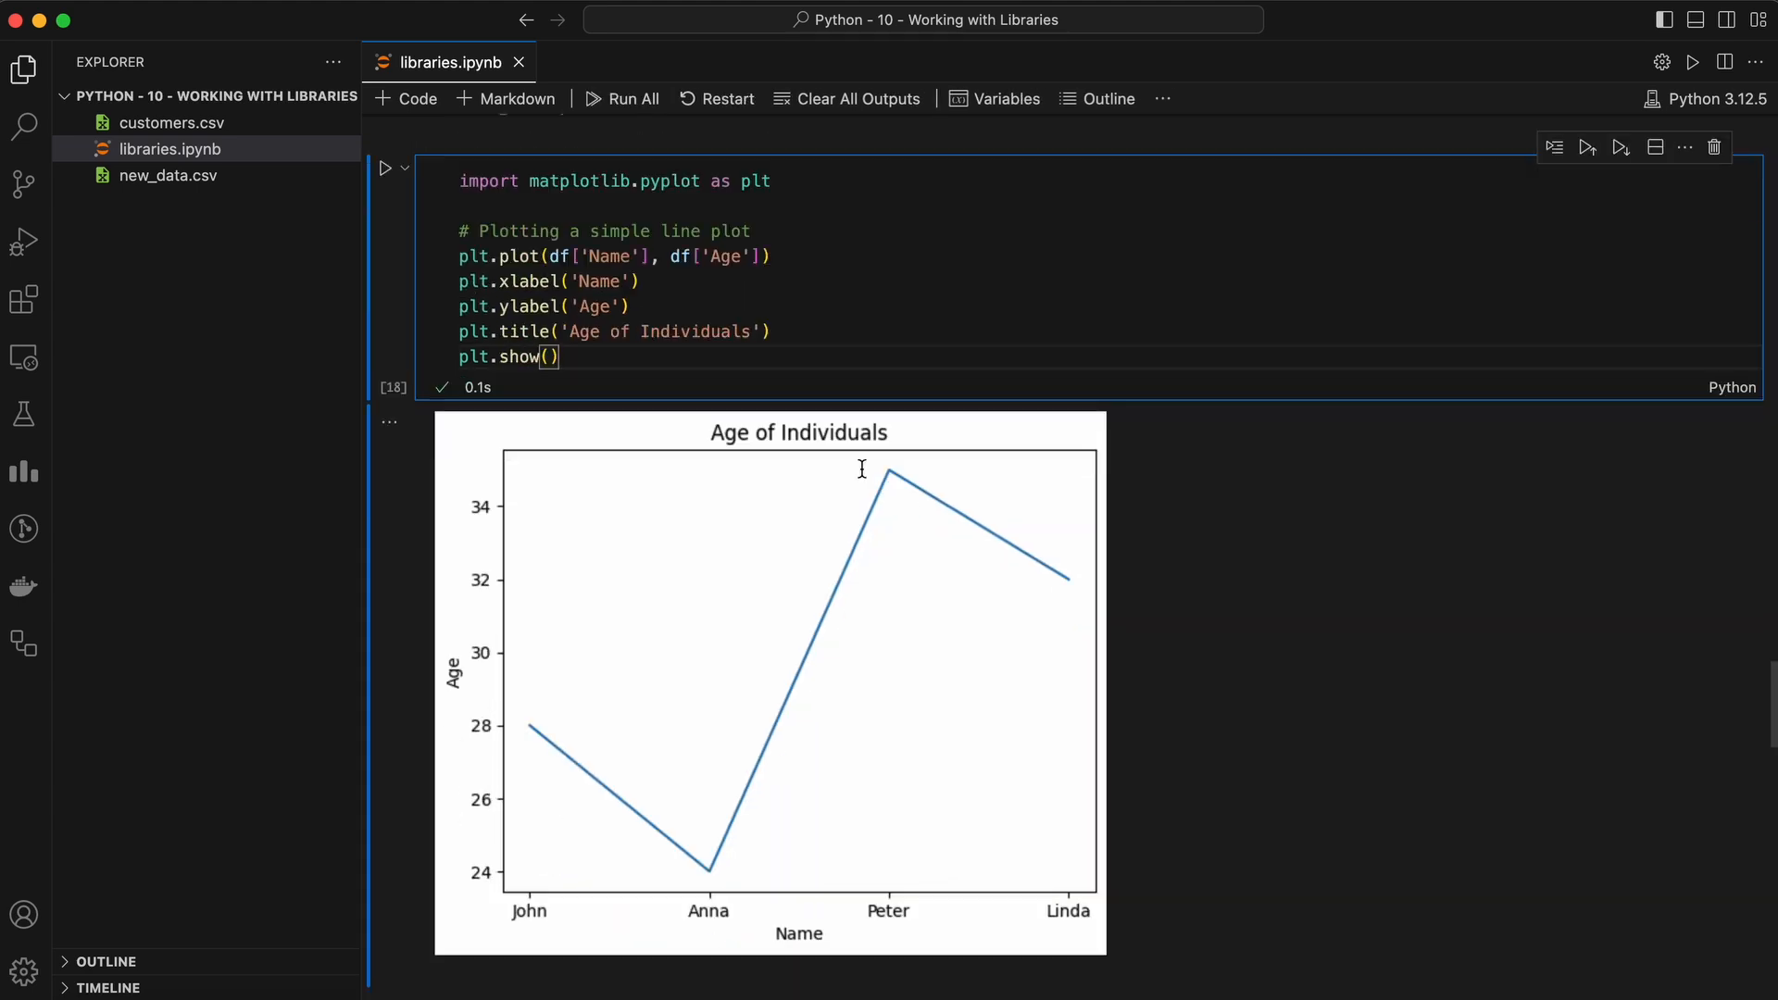
mouse_move(902, 411)
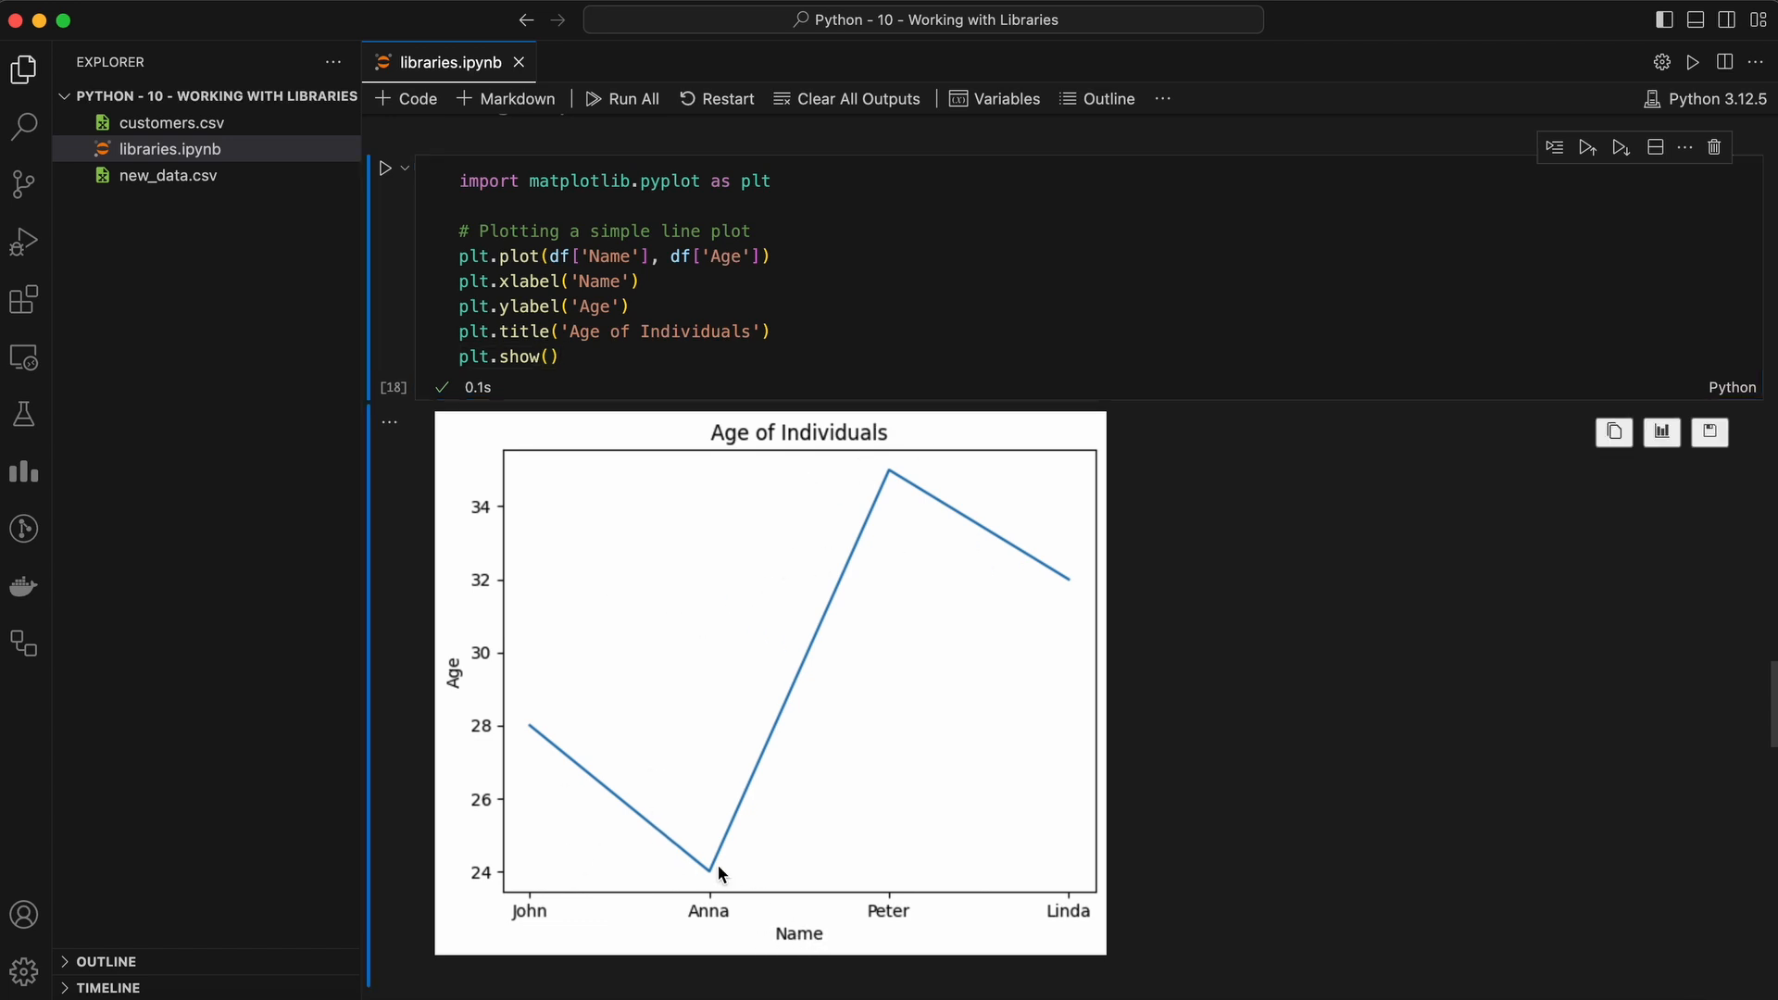
mouse_move(726, 923)
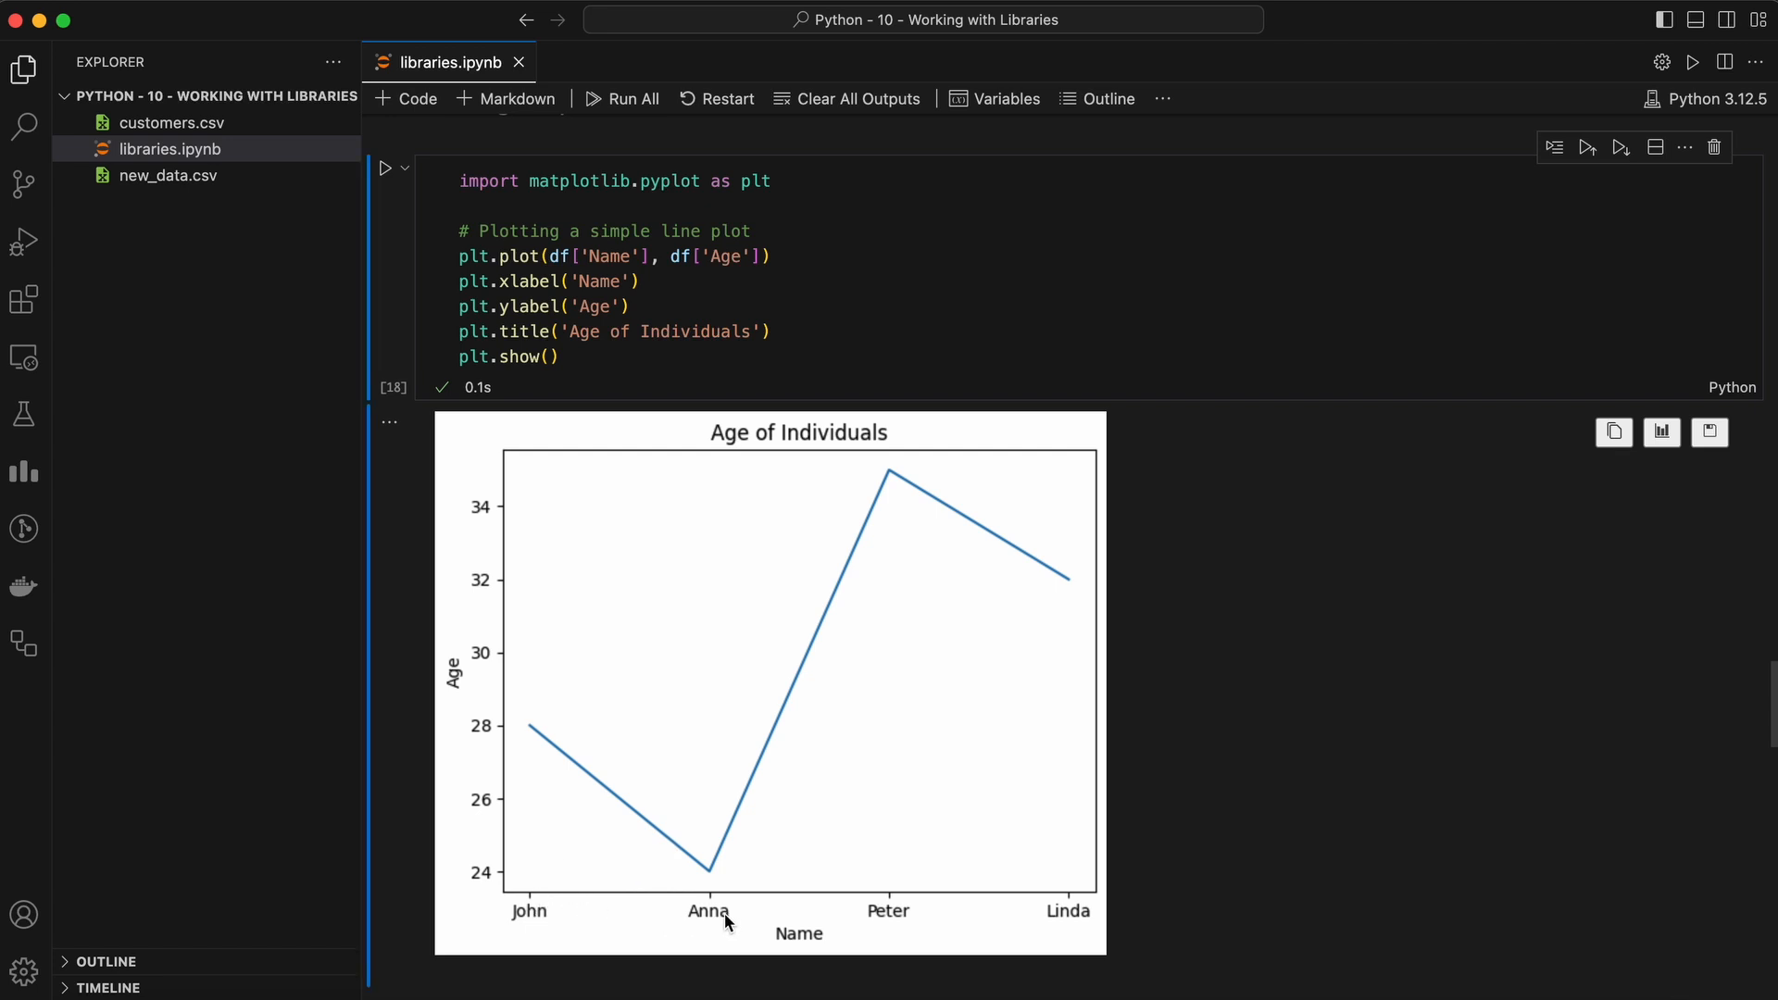
mouse_move(1119, 919)
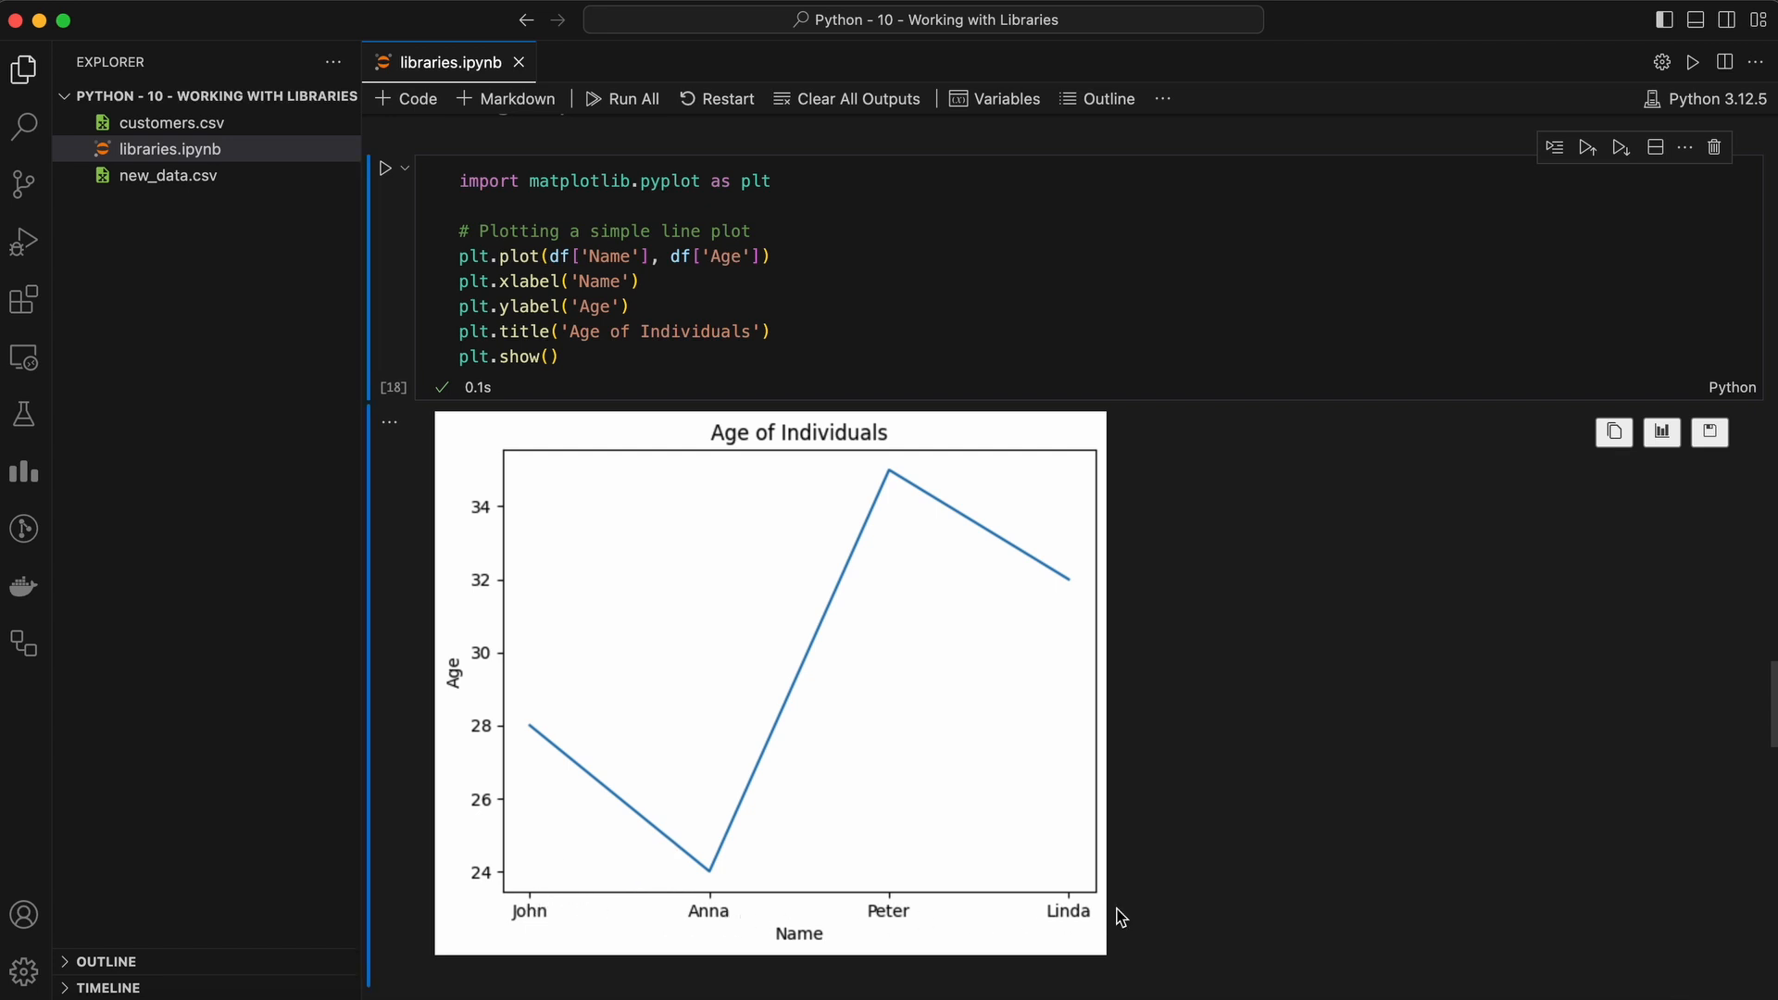
mouse_move(441, 697)
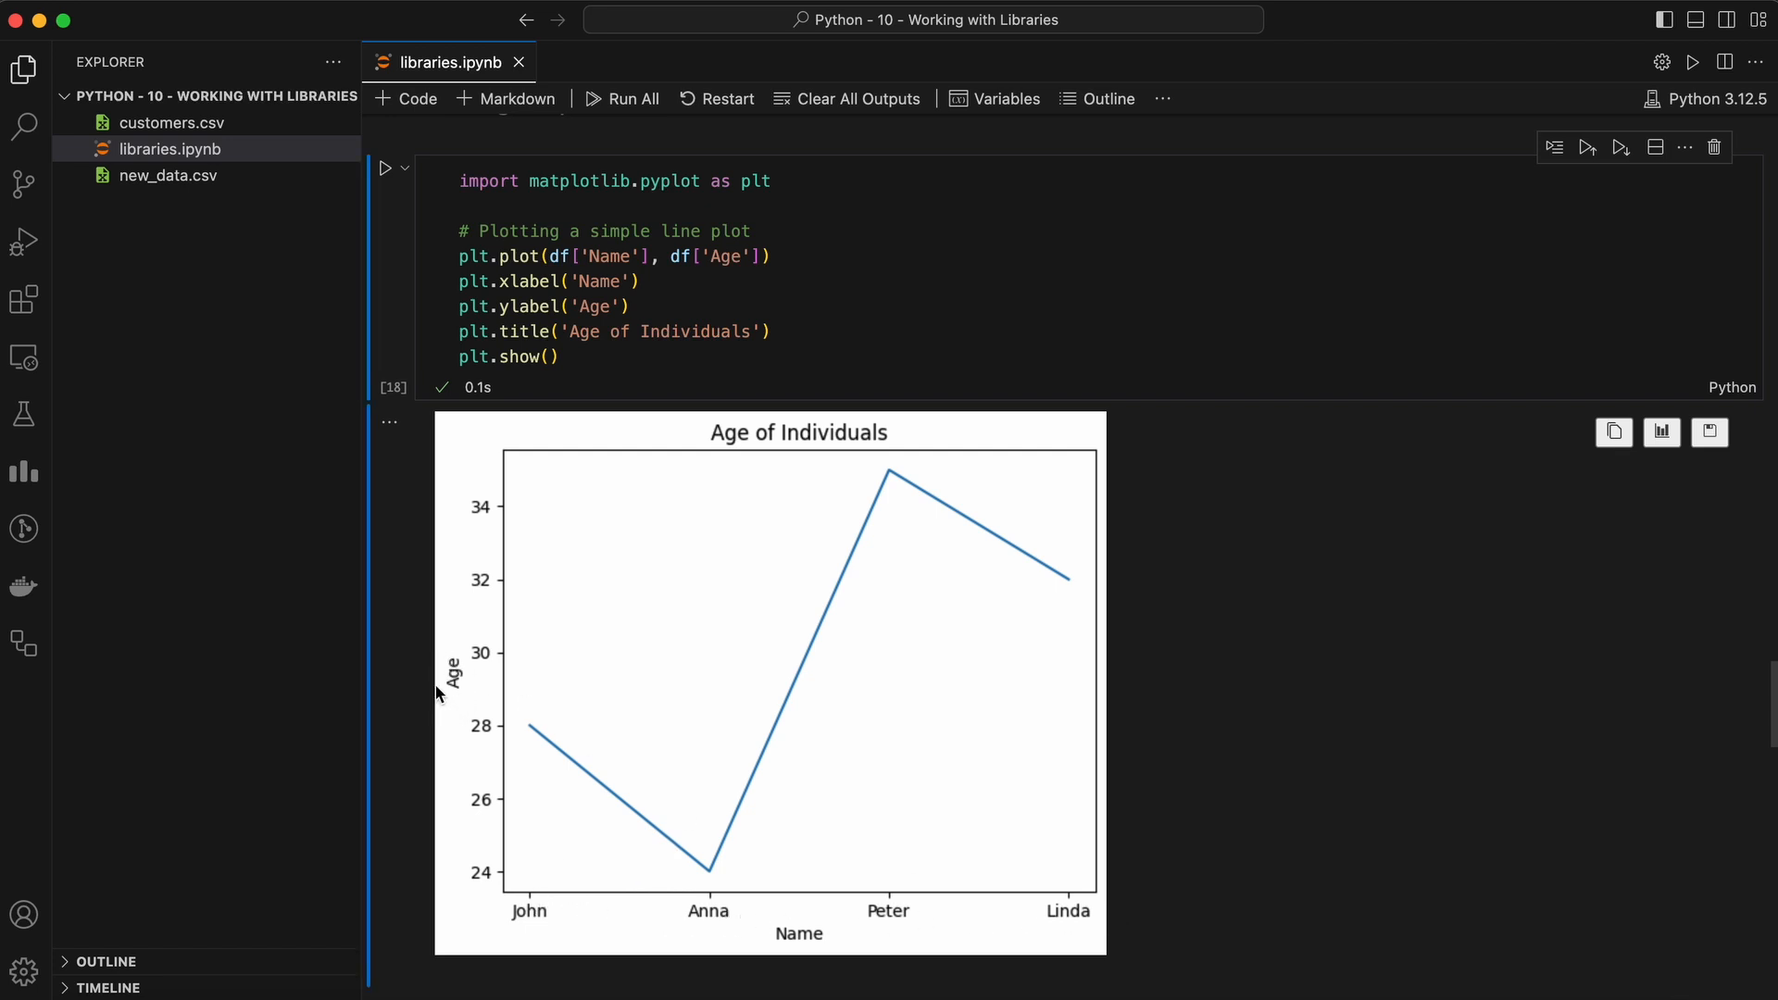
mouse_move(476, 770)
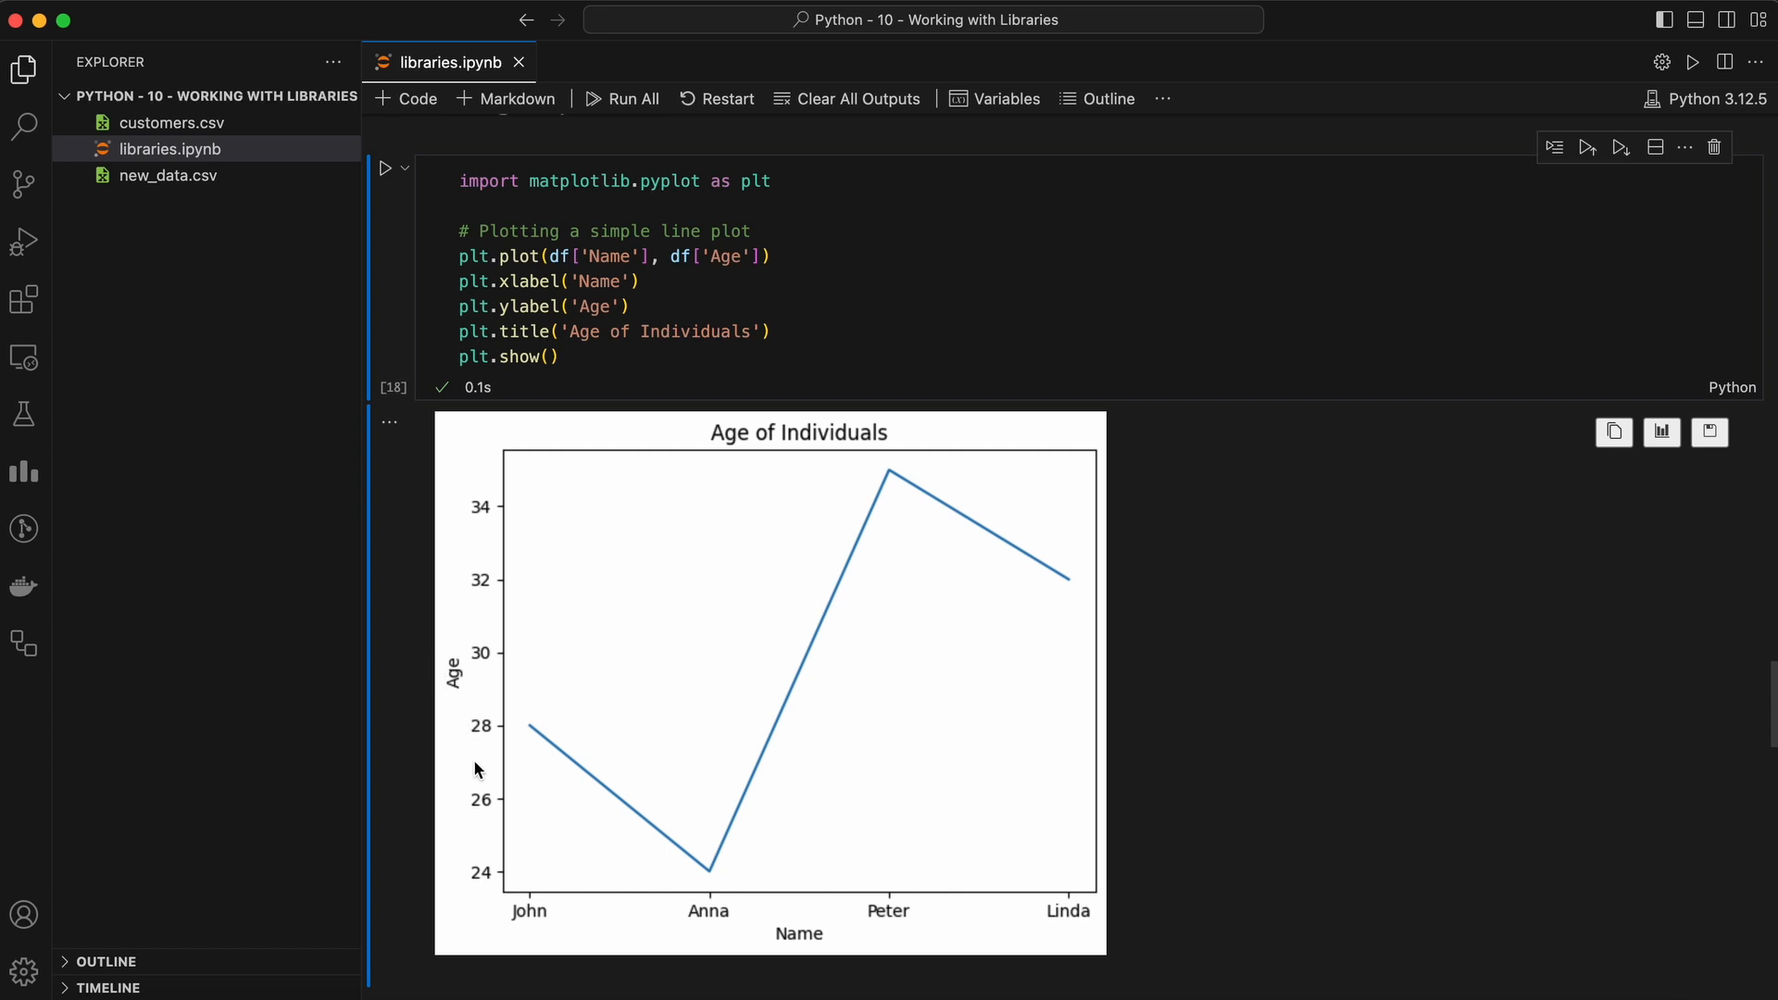
mouse_move(494, 526)
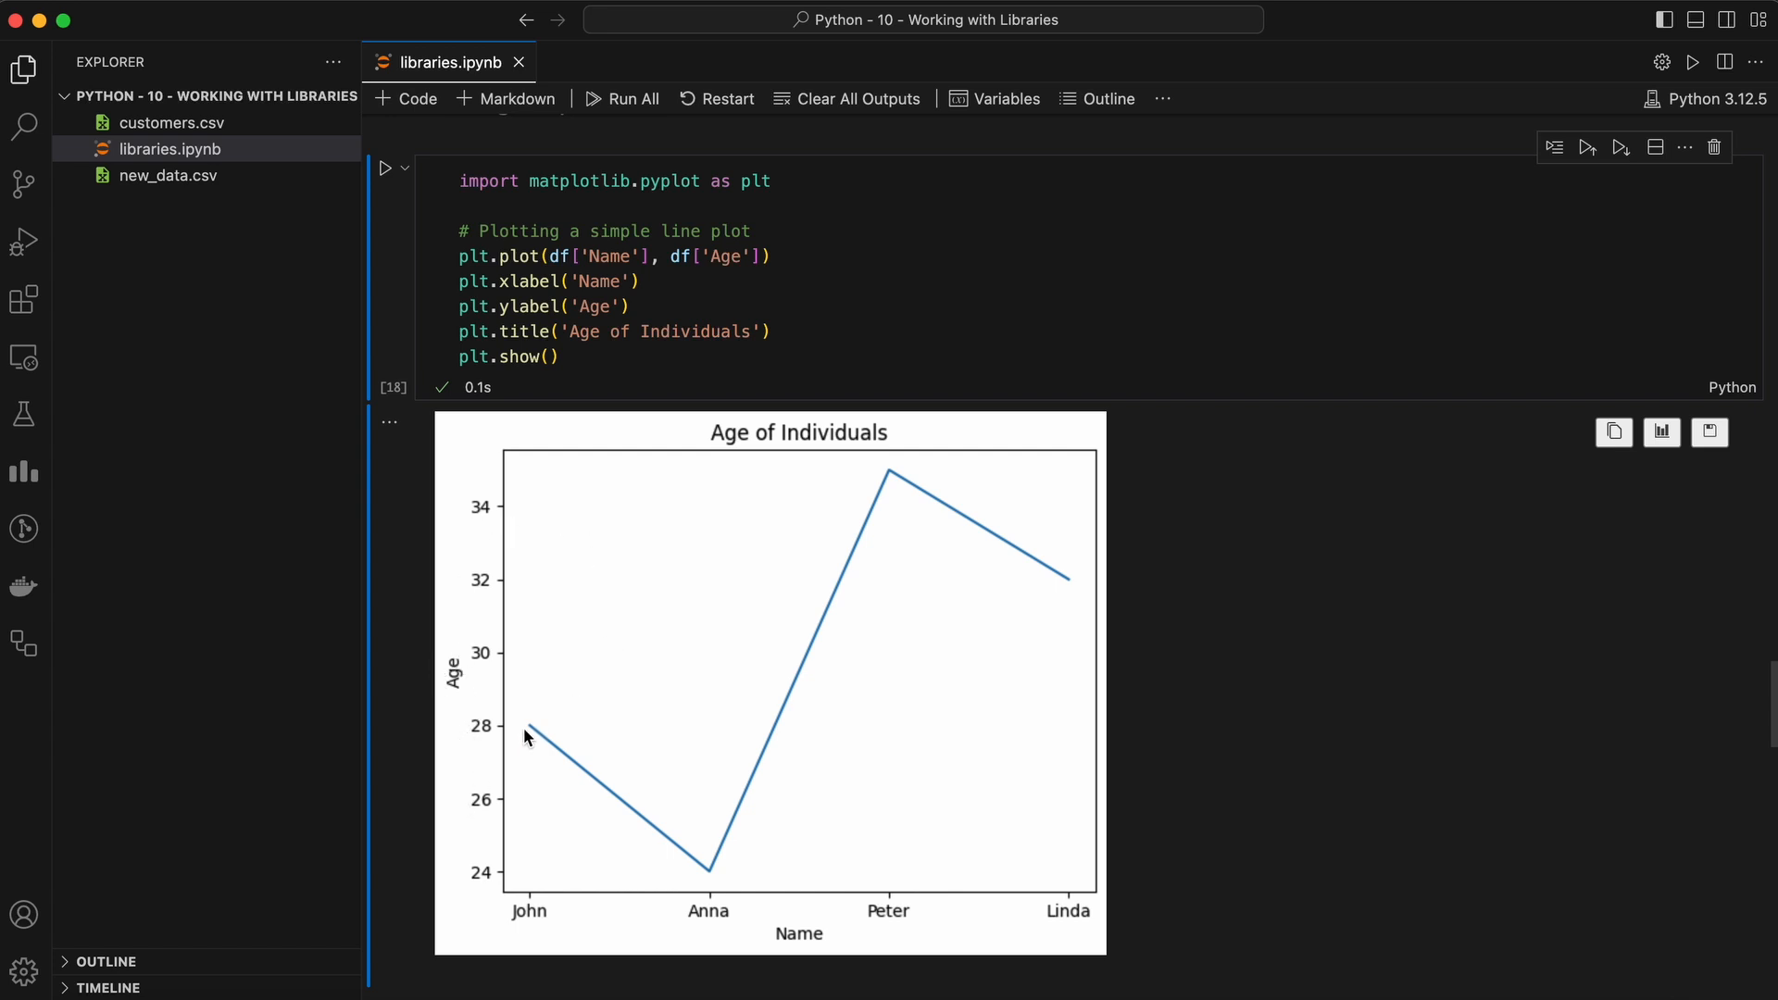
mouse_move(964, 548)
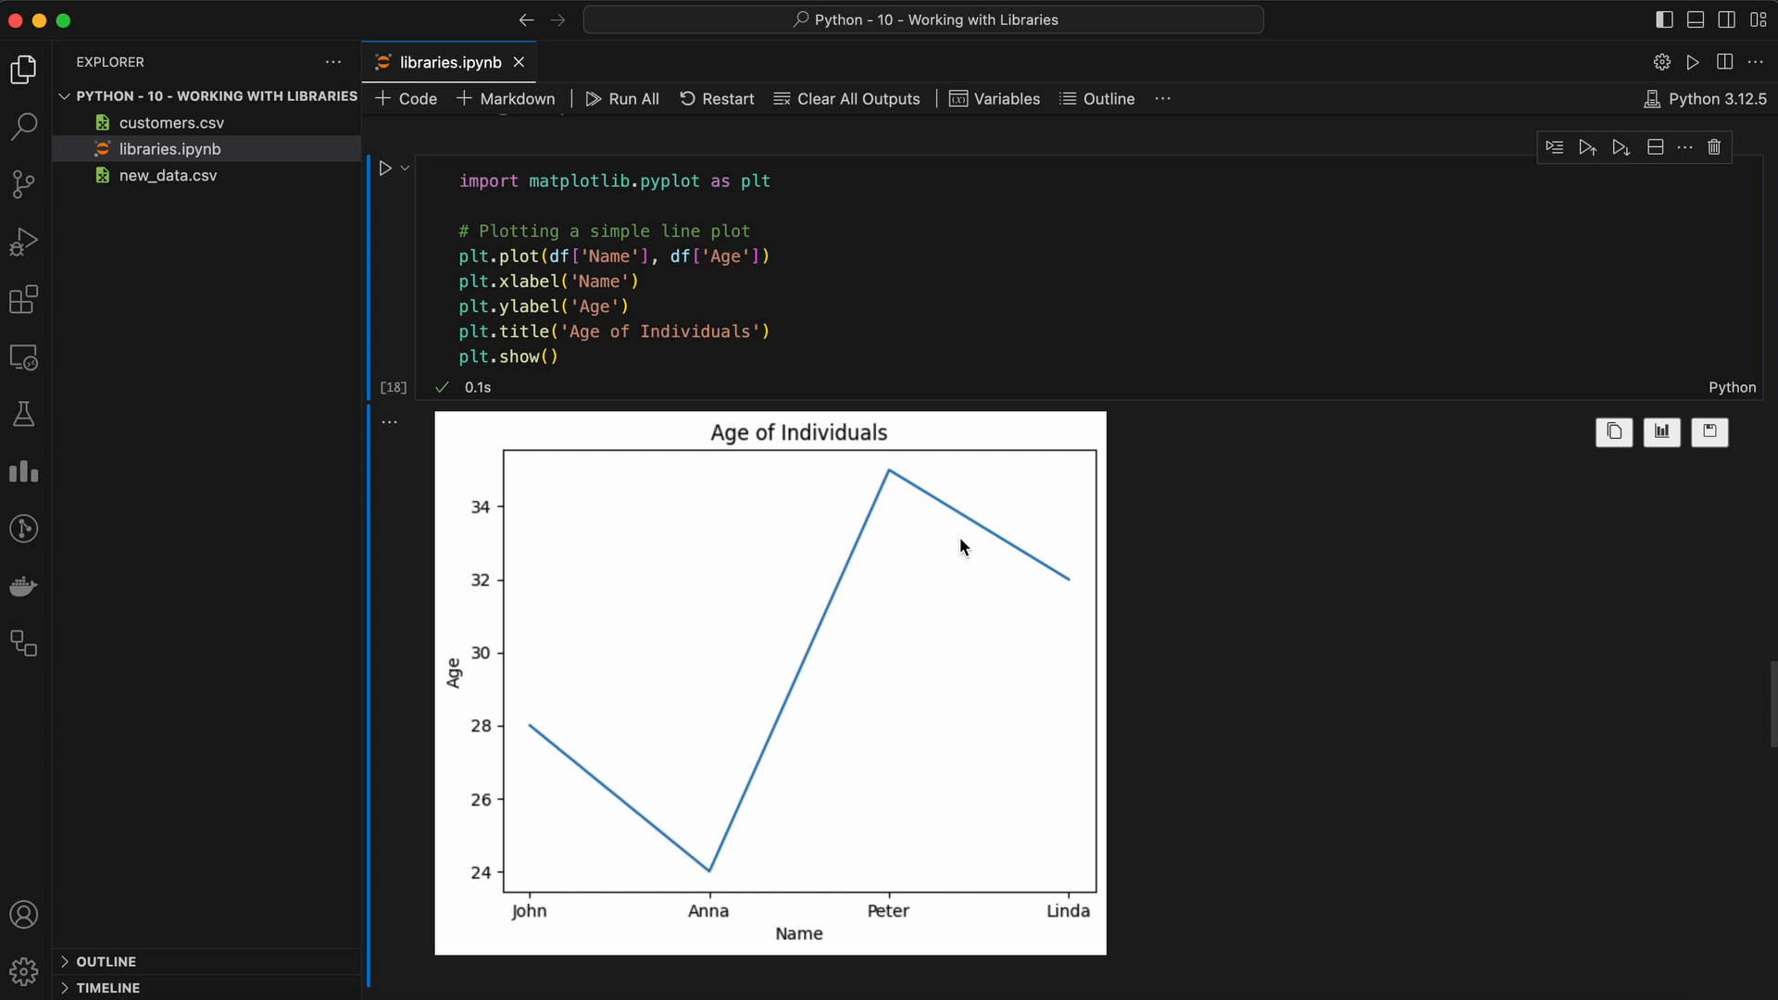
mouse_move(1041, 589)
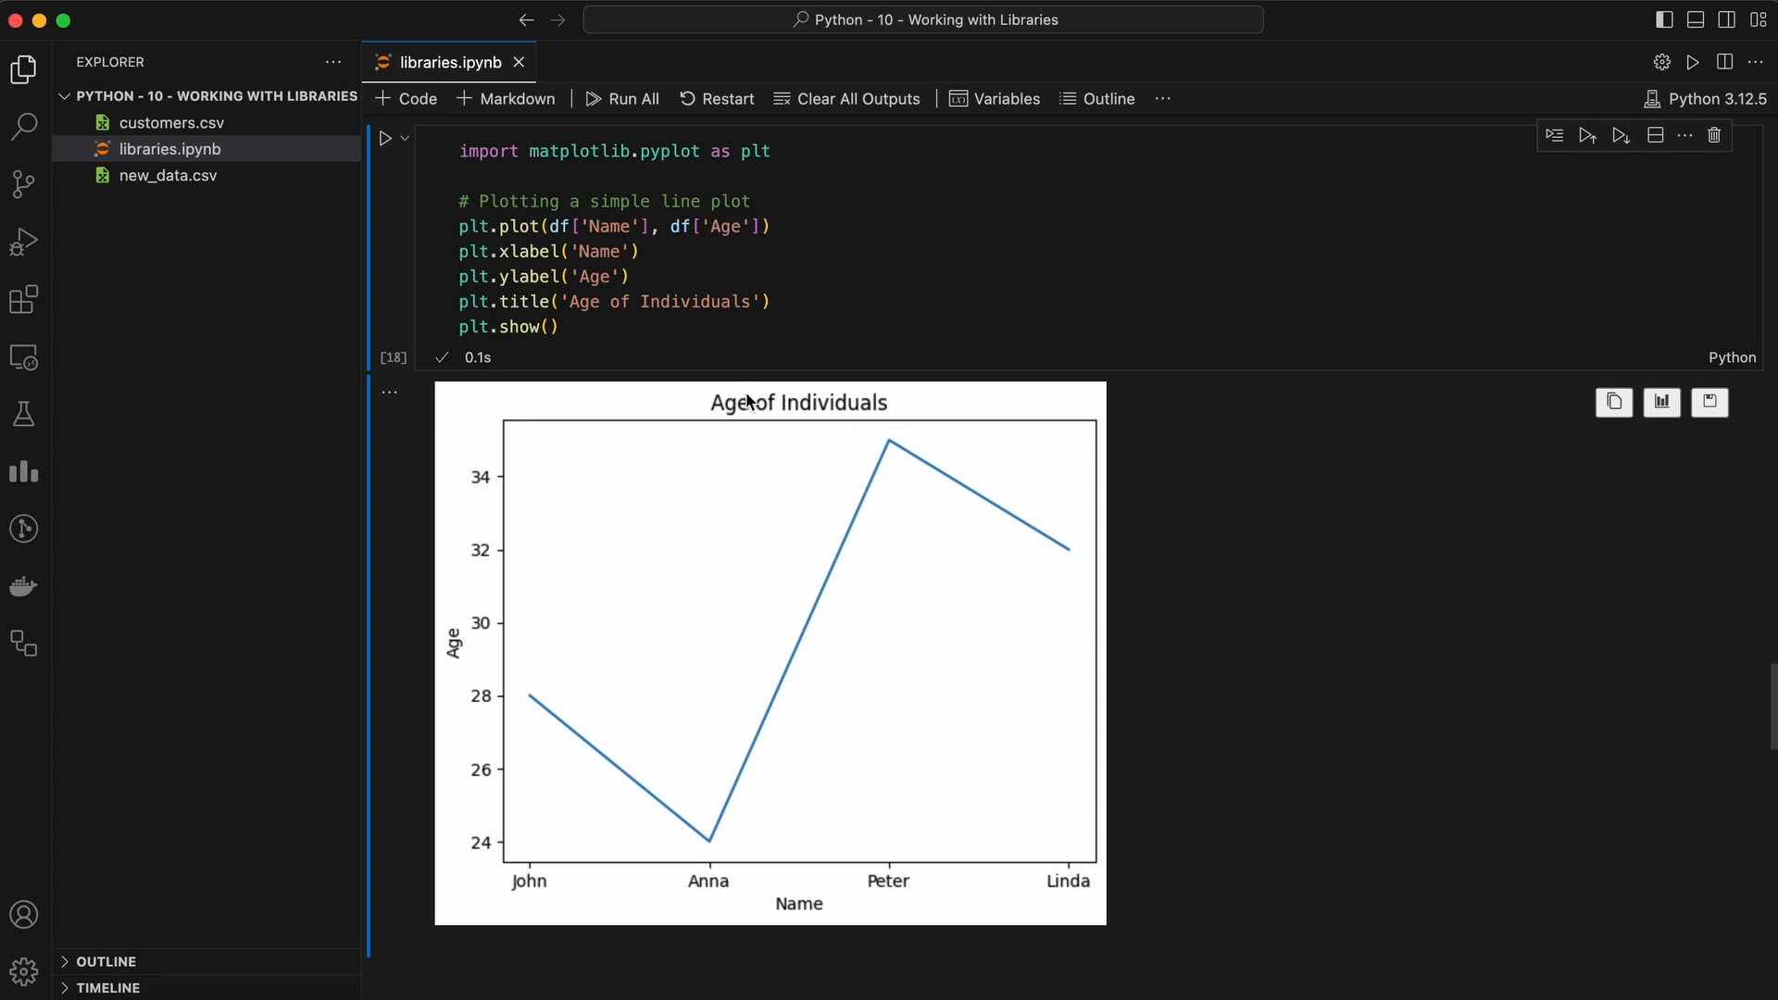
mouse_move(889, 419)
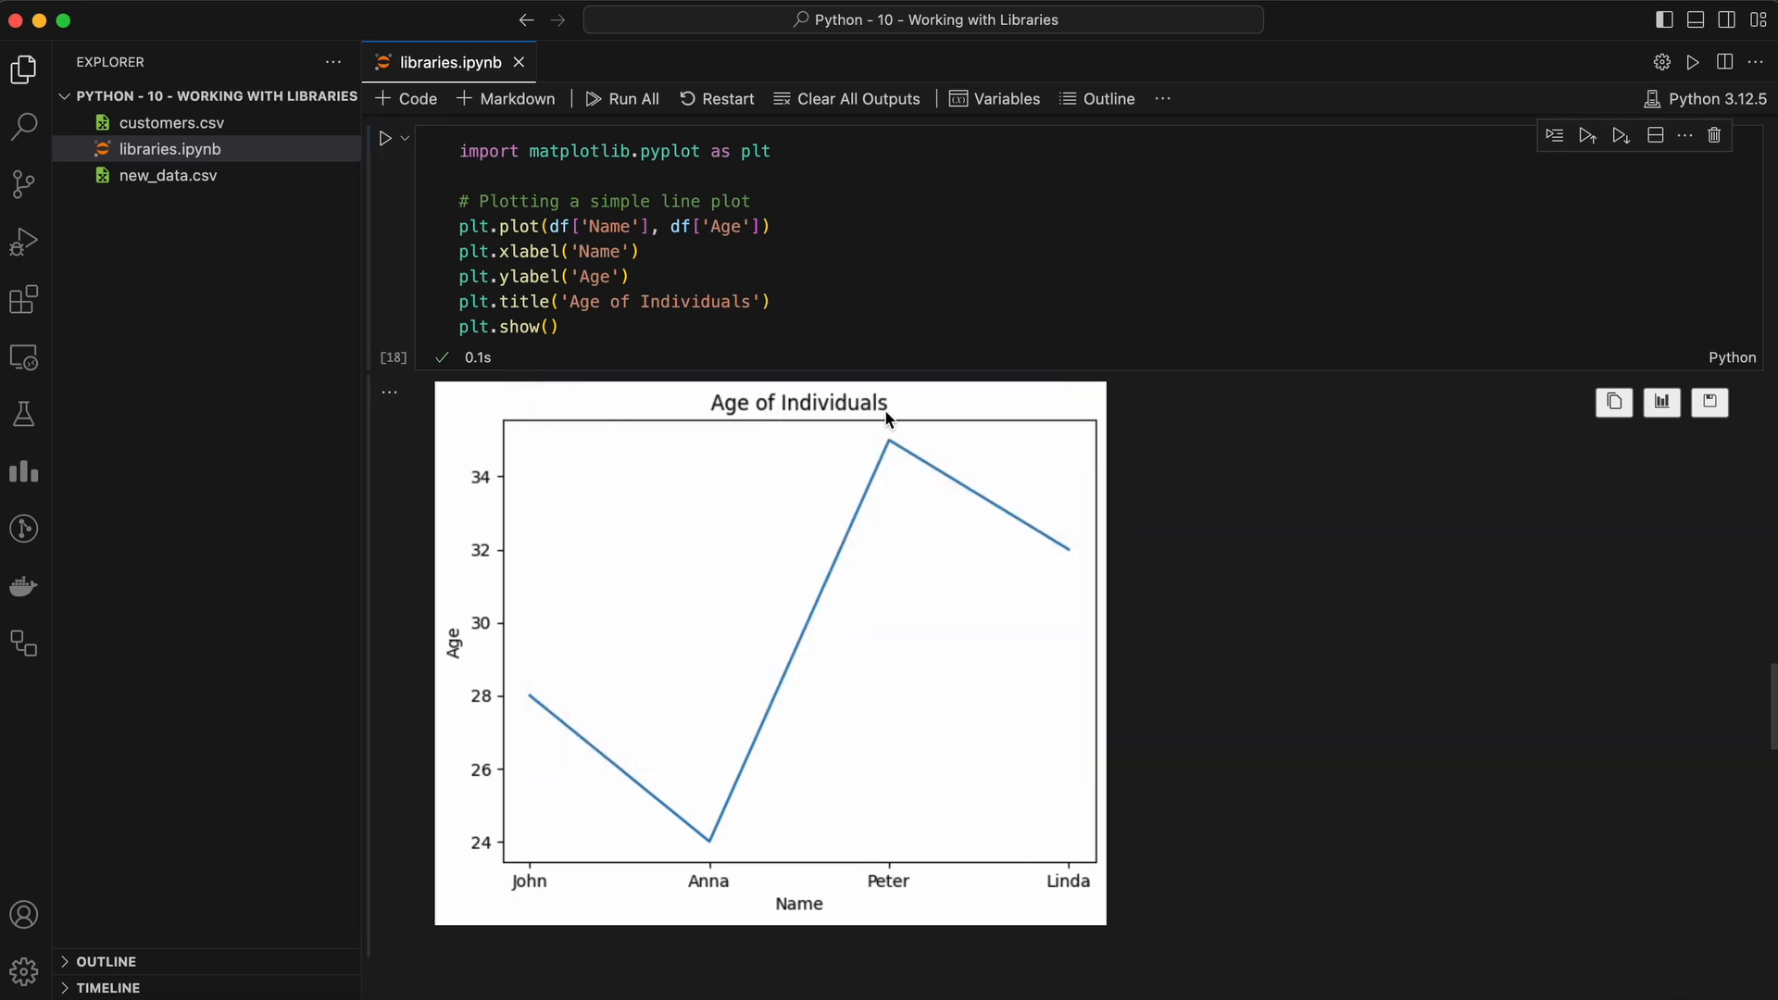
mouse_move(1142, 531)
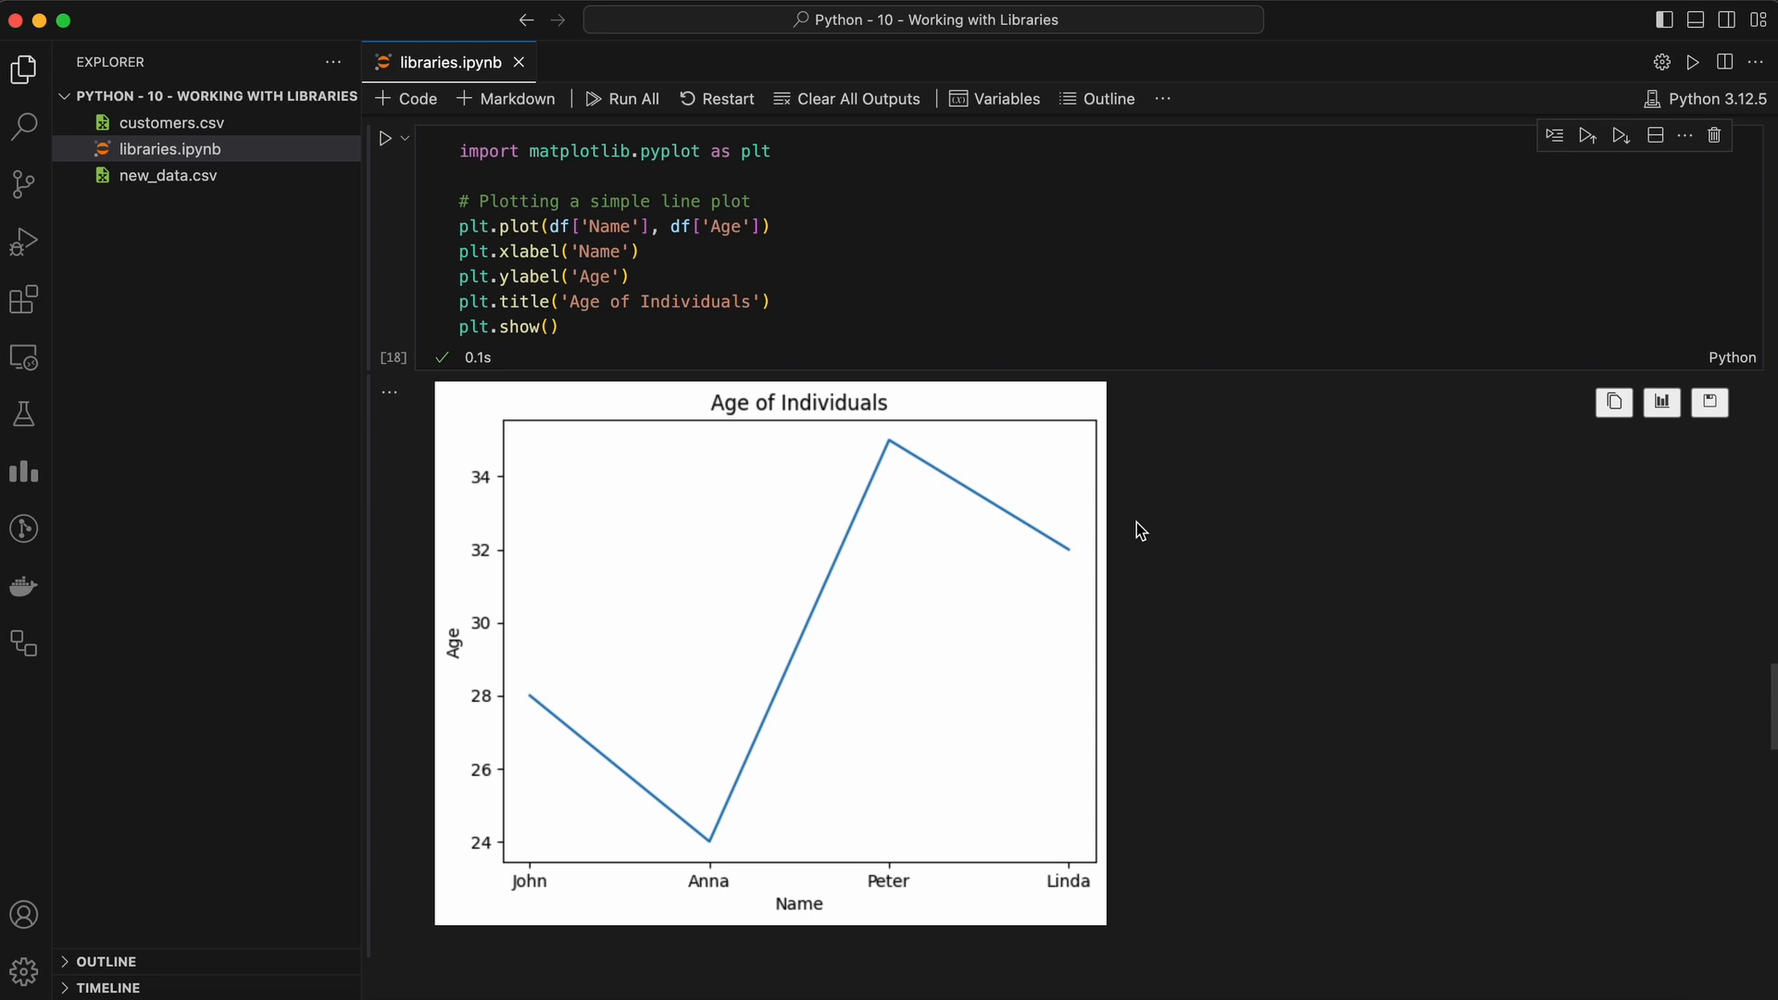
scroll(down, 3)
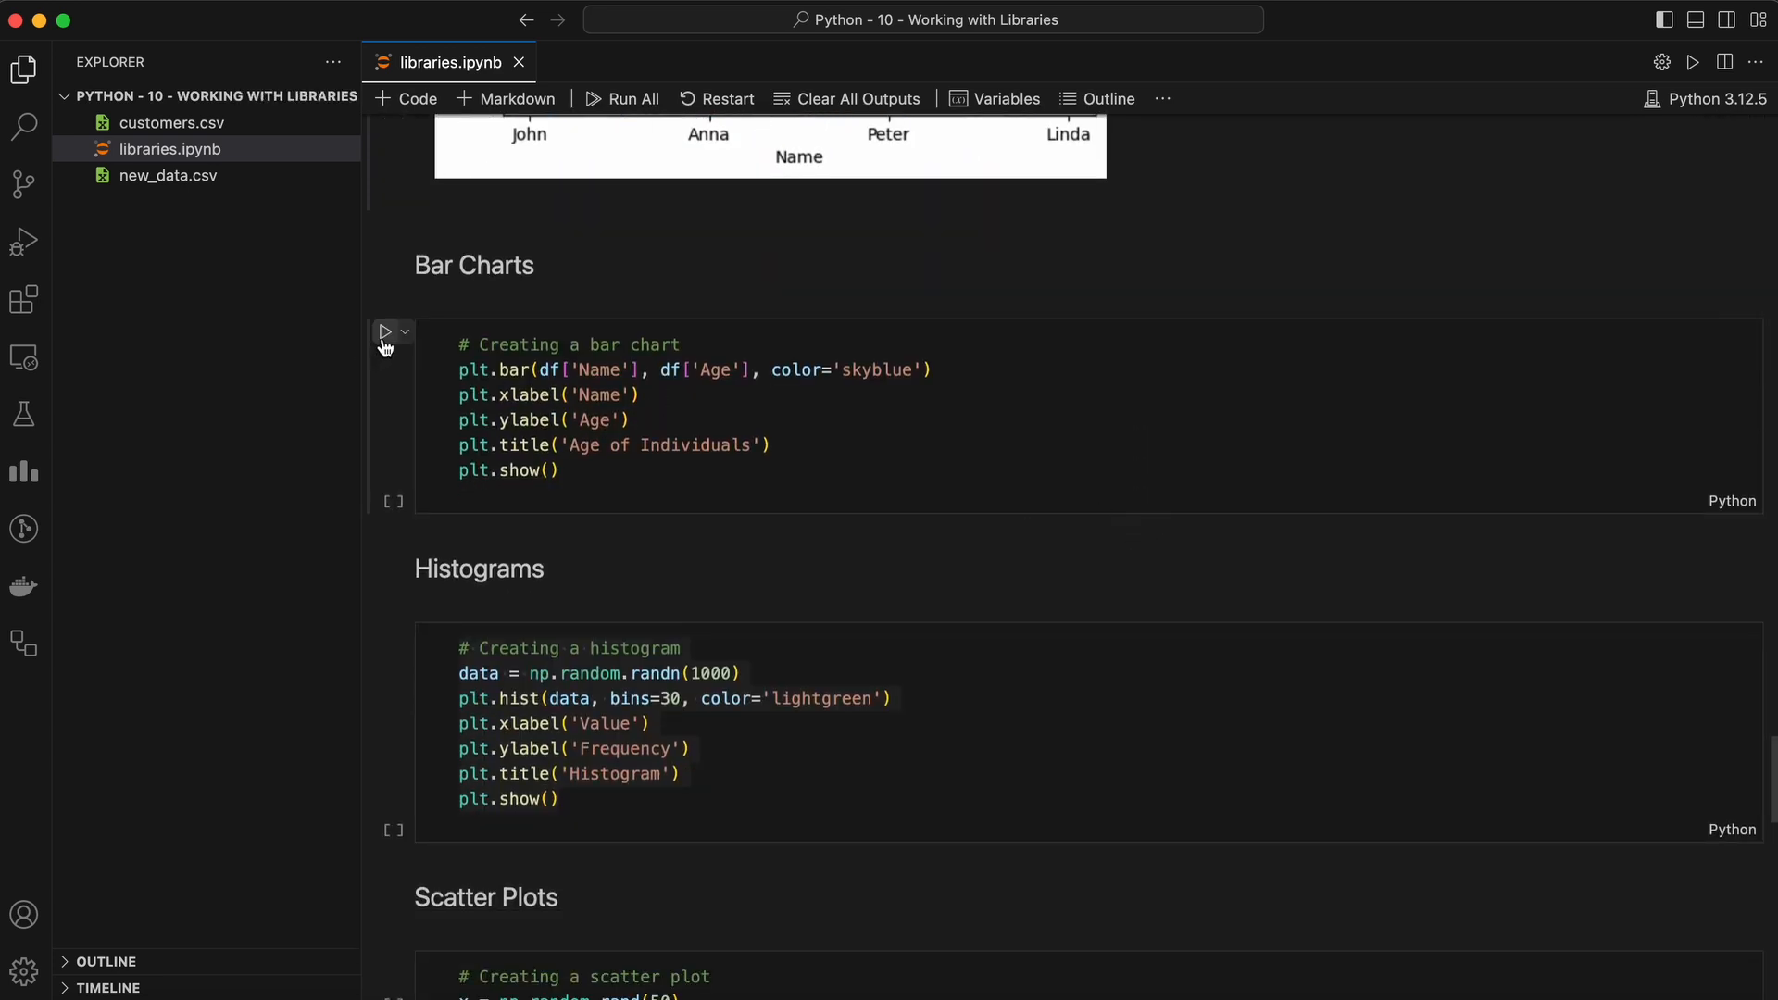
- Run the bar chart cell drawing the skyblue Age of Individuals bars
click(386, 332)
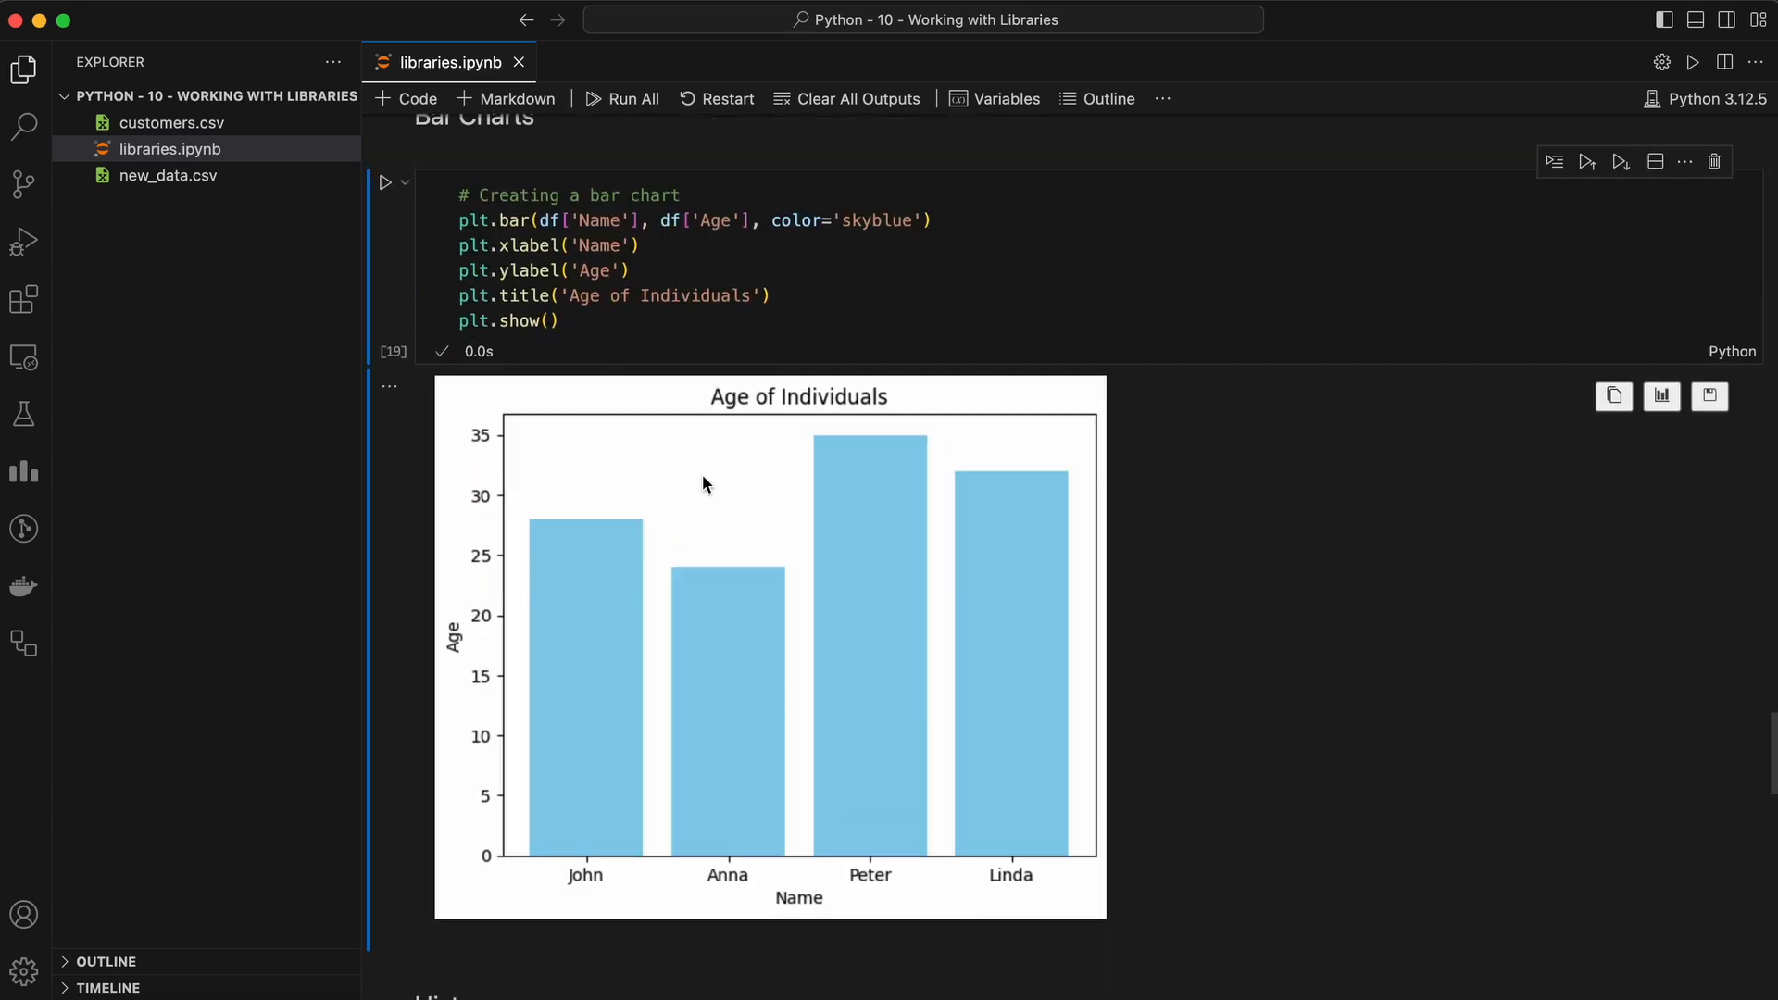
mouse_move(704, 513)
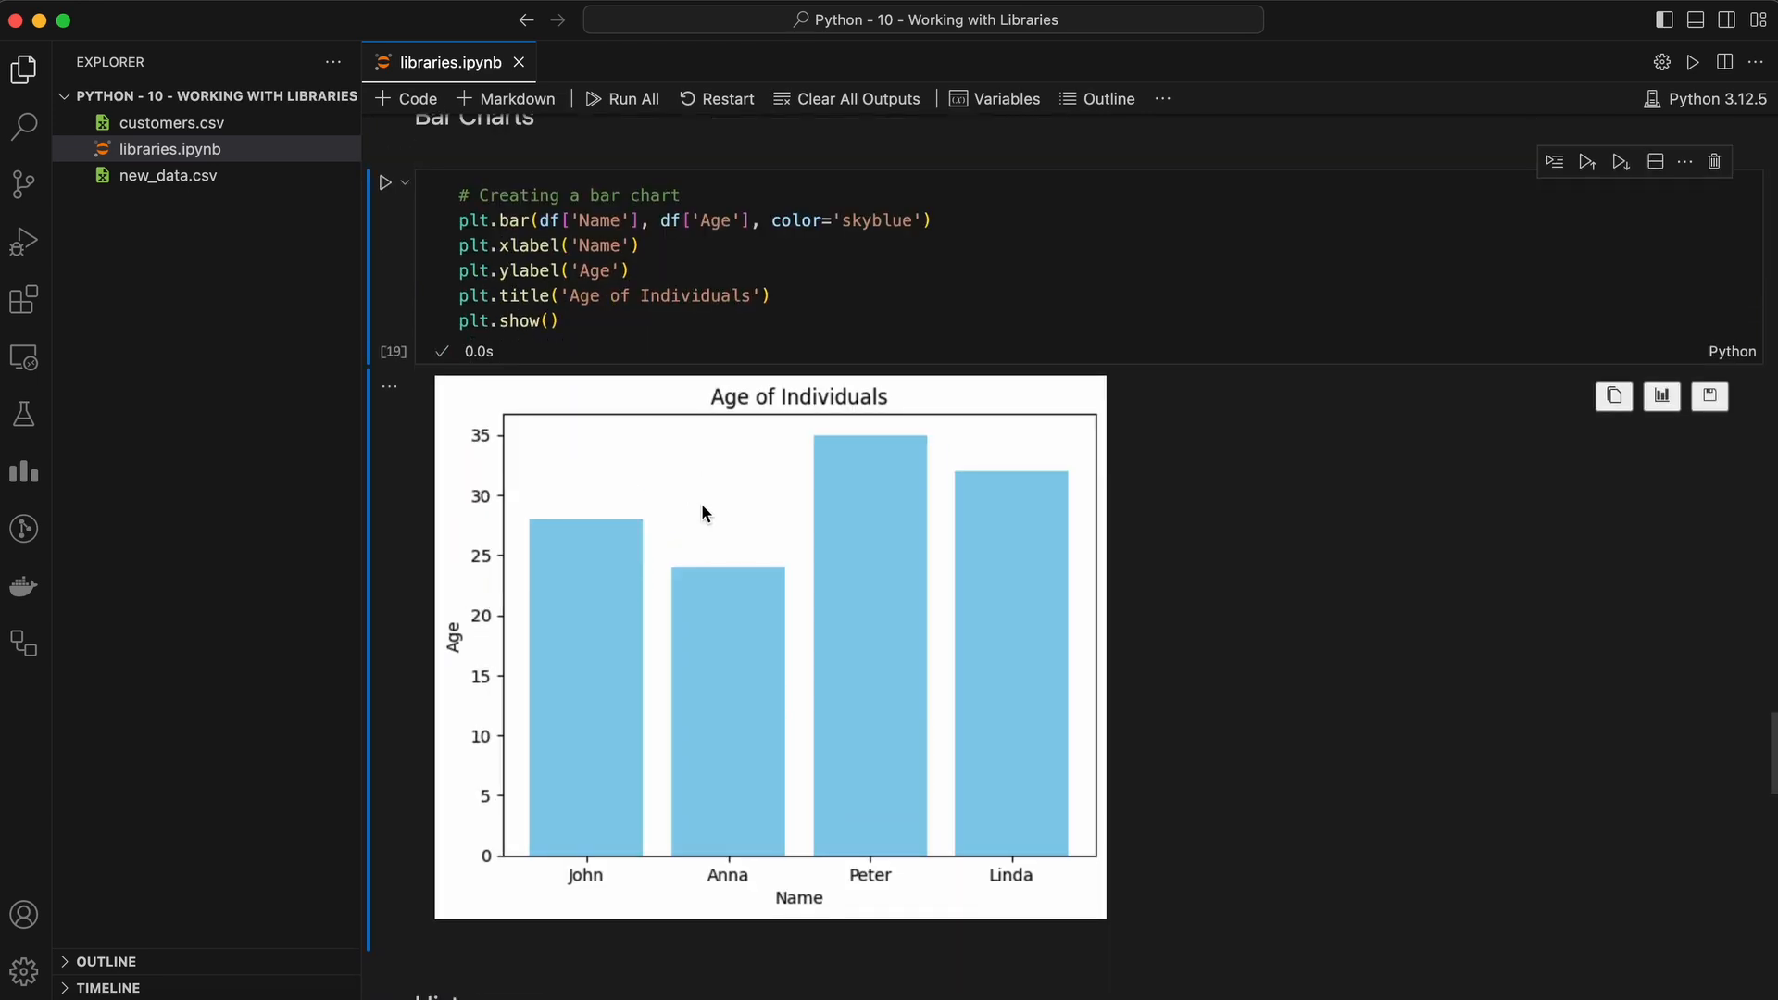
scroll(down, 3)
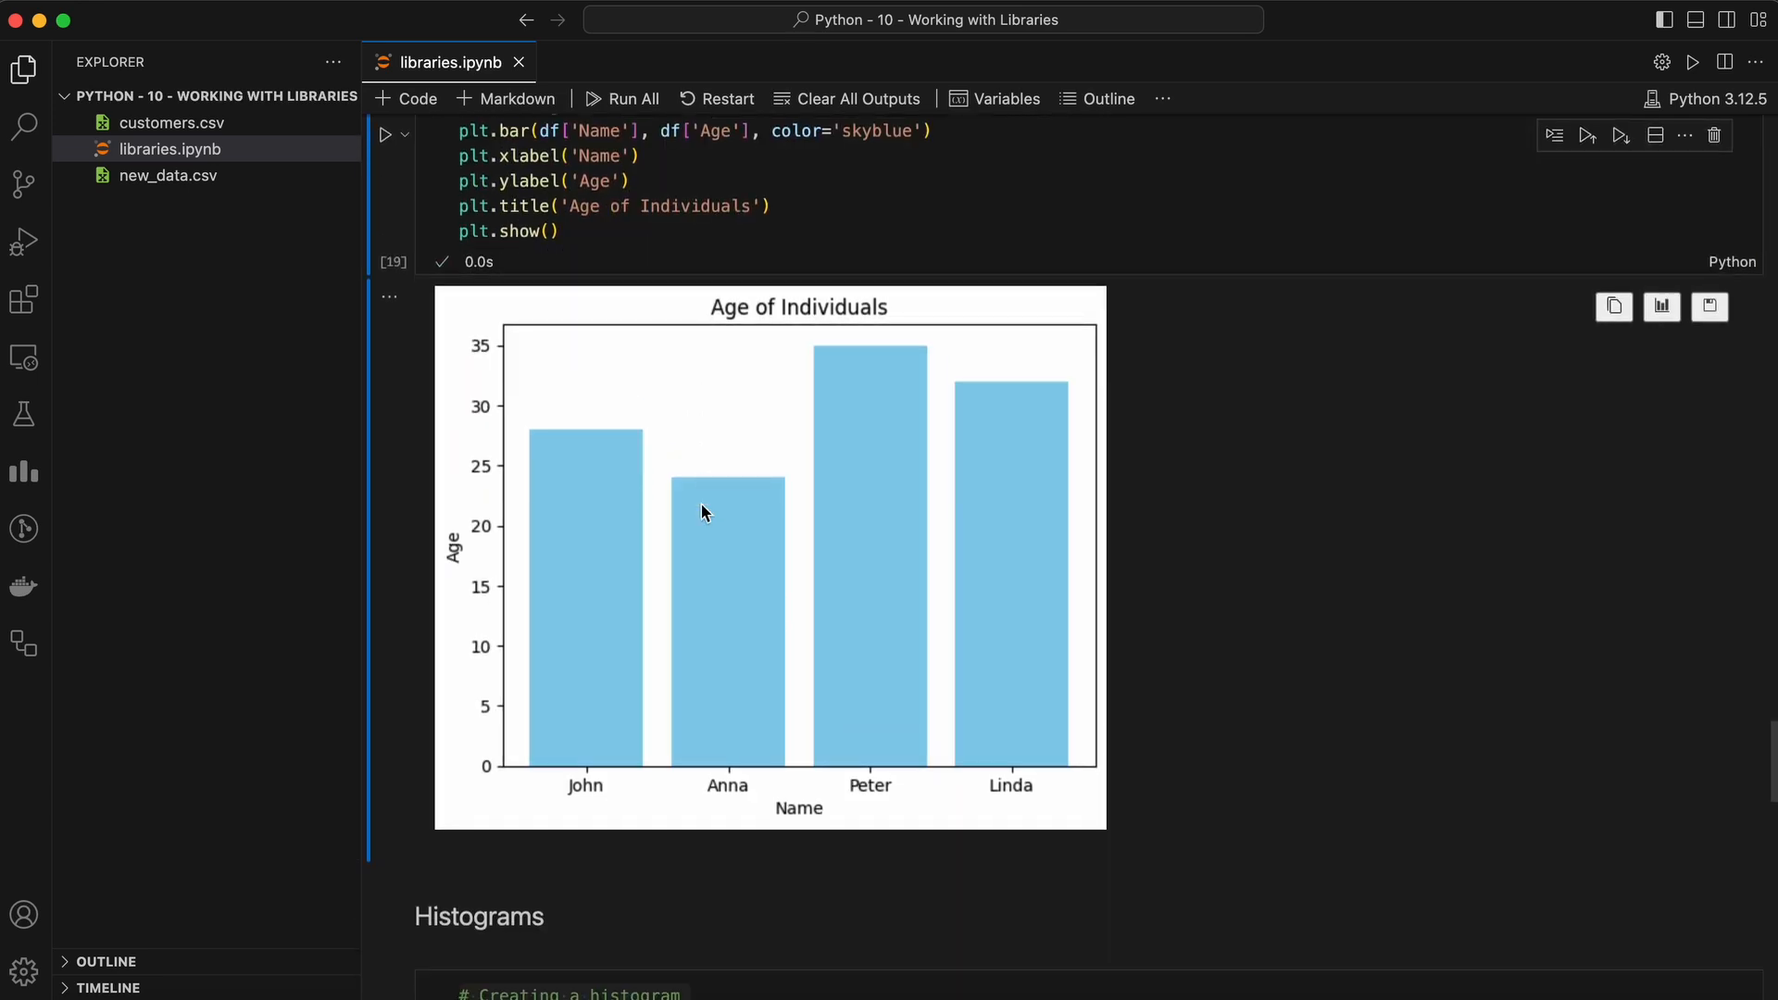
scroll(down, 3)
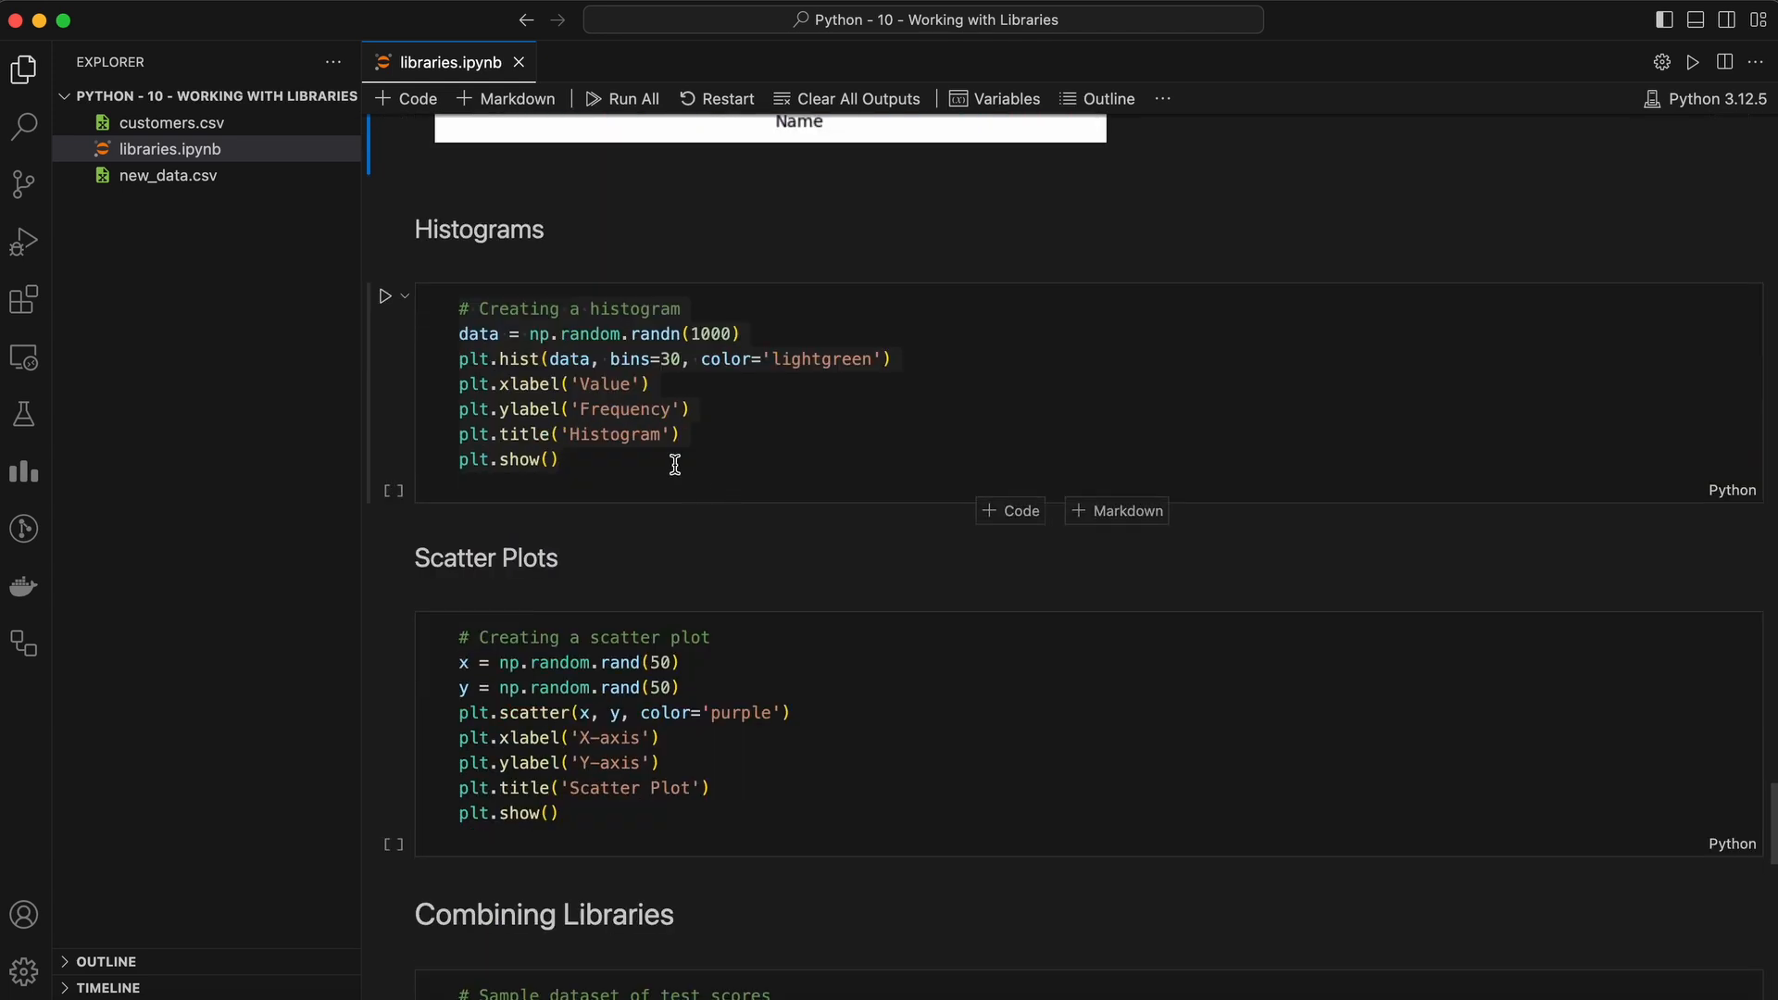
- Run the histogram cell drawing the lightgreen Value/Frequency histogram and point out its x-axis label line
click(385, 297)
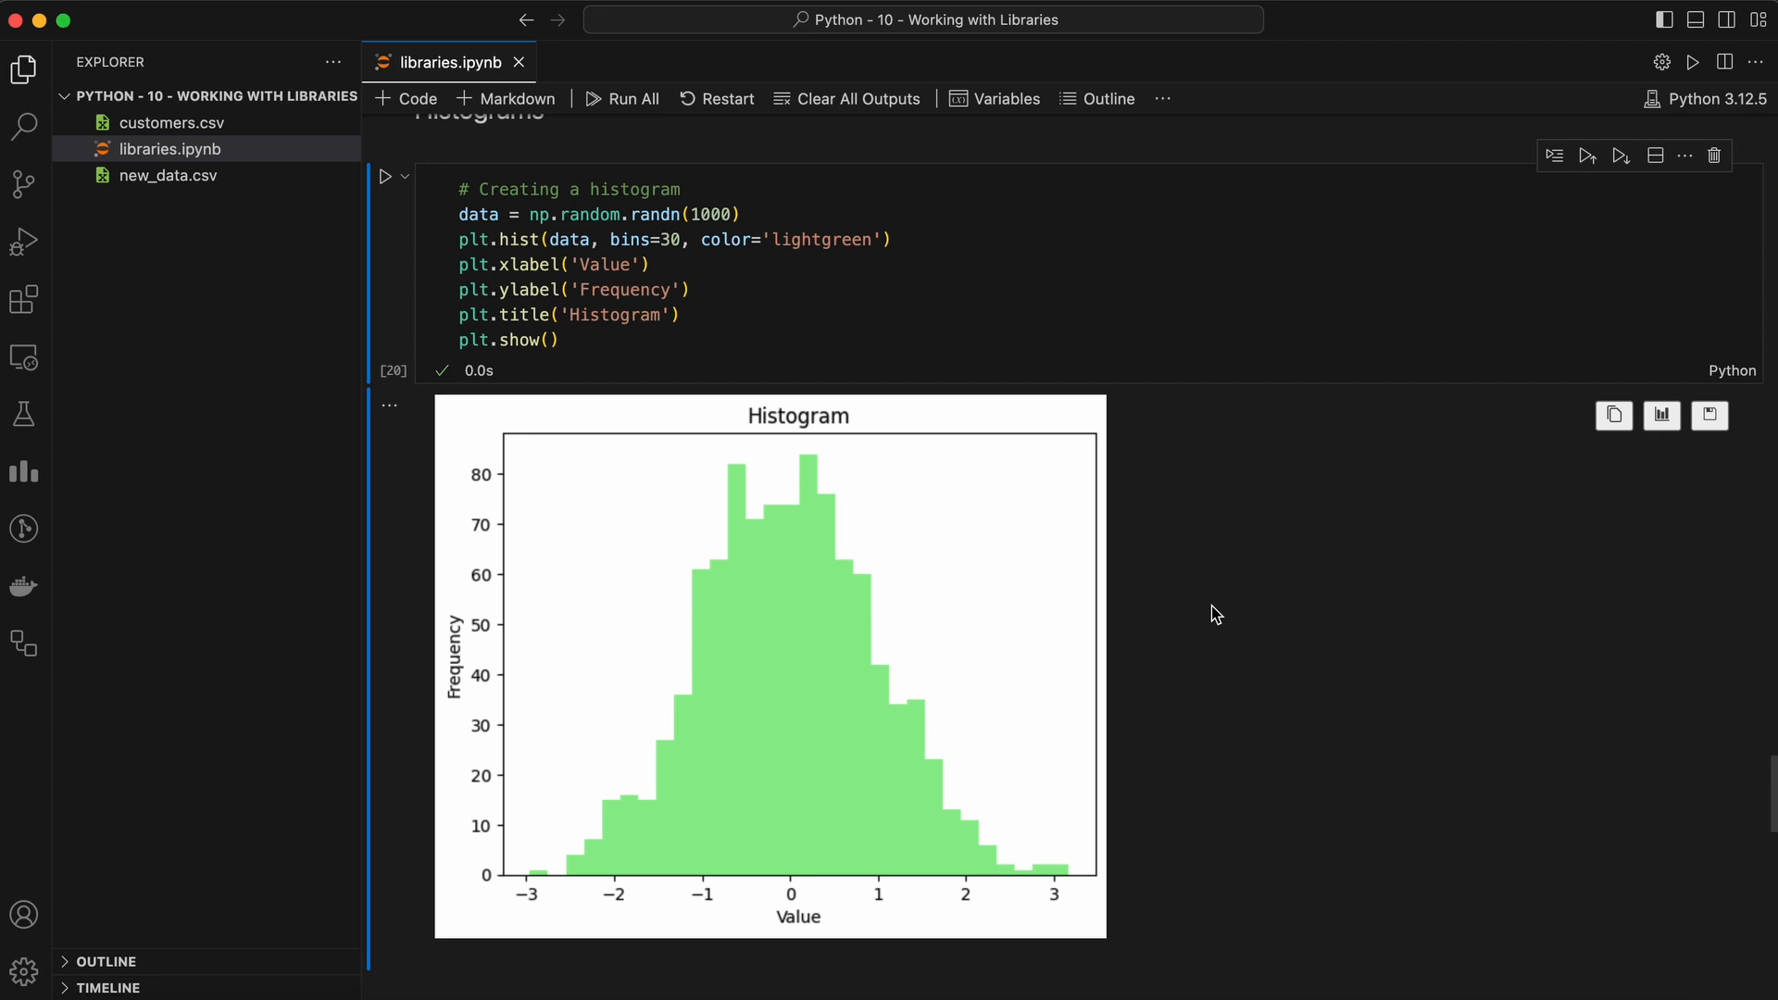
mouse_move(1175, 521)
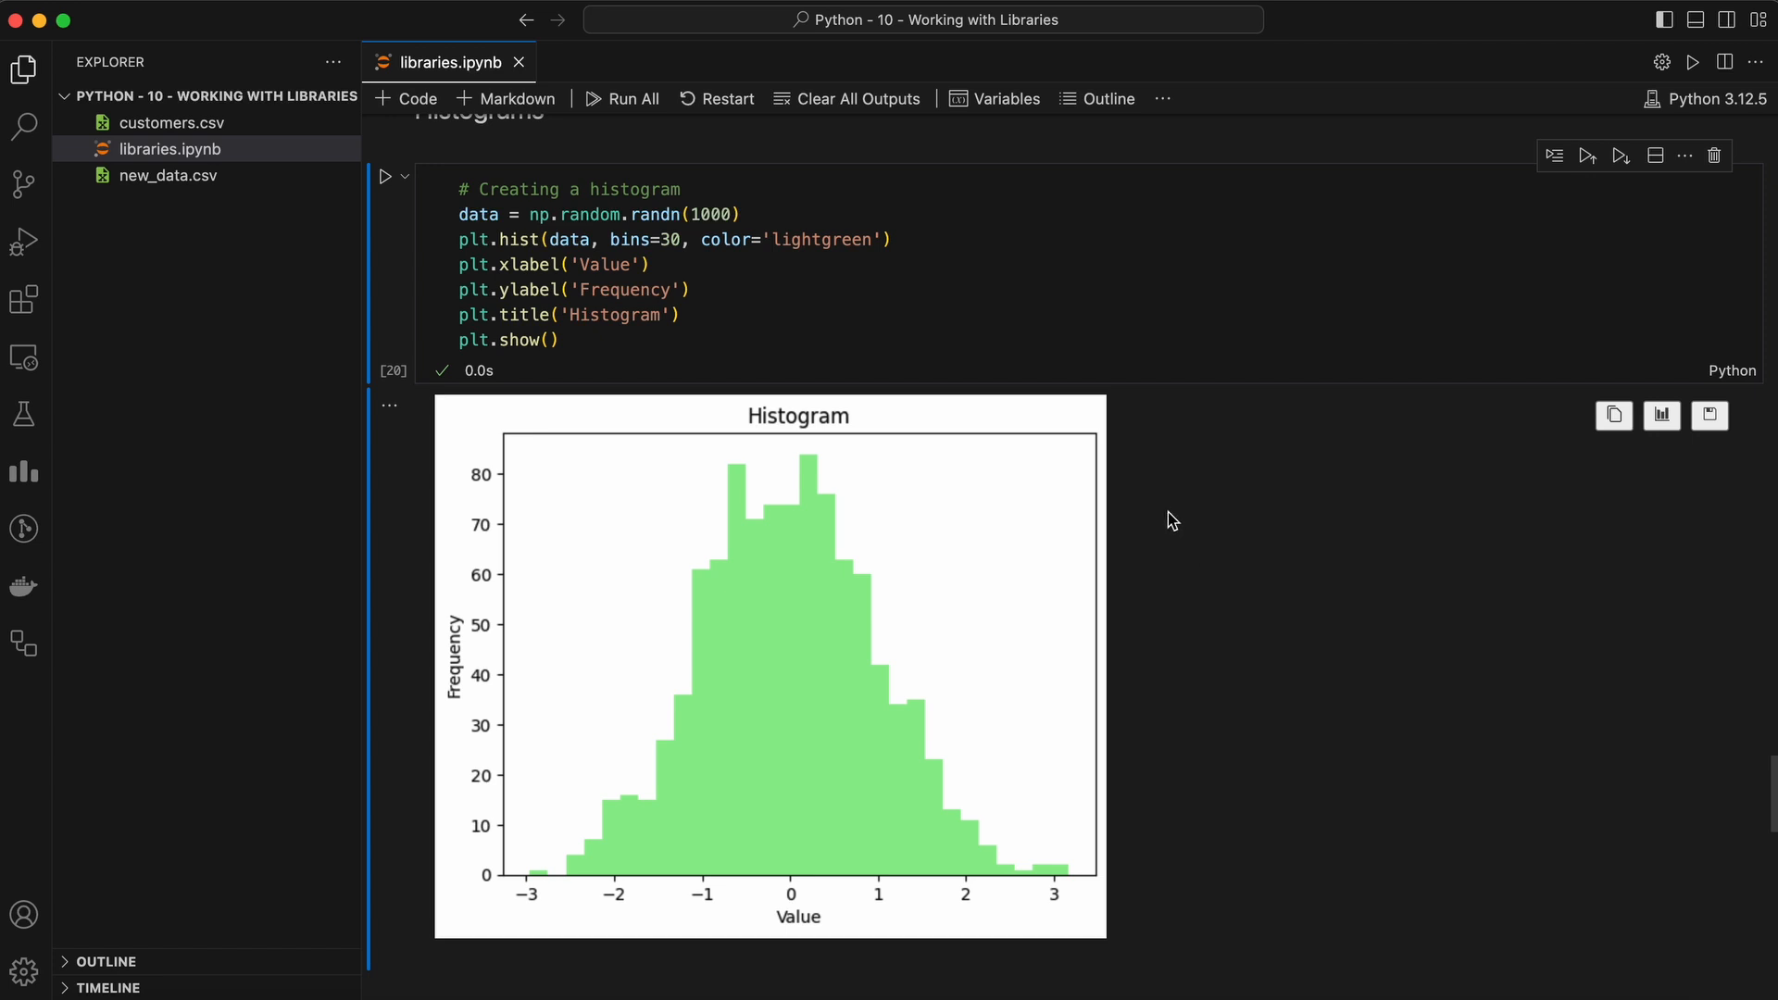
double_click(711, 215)
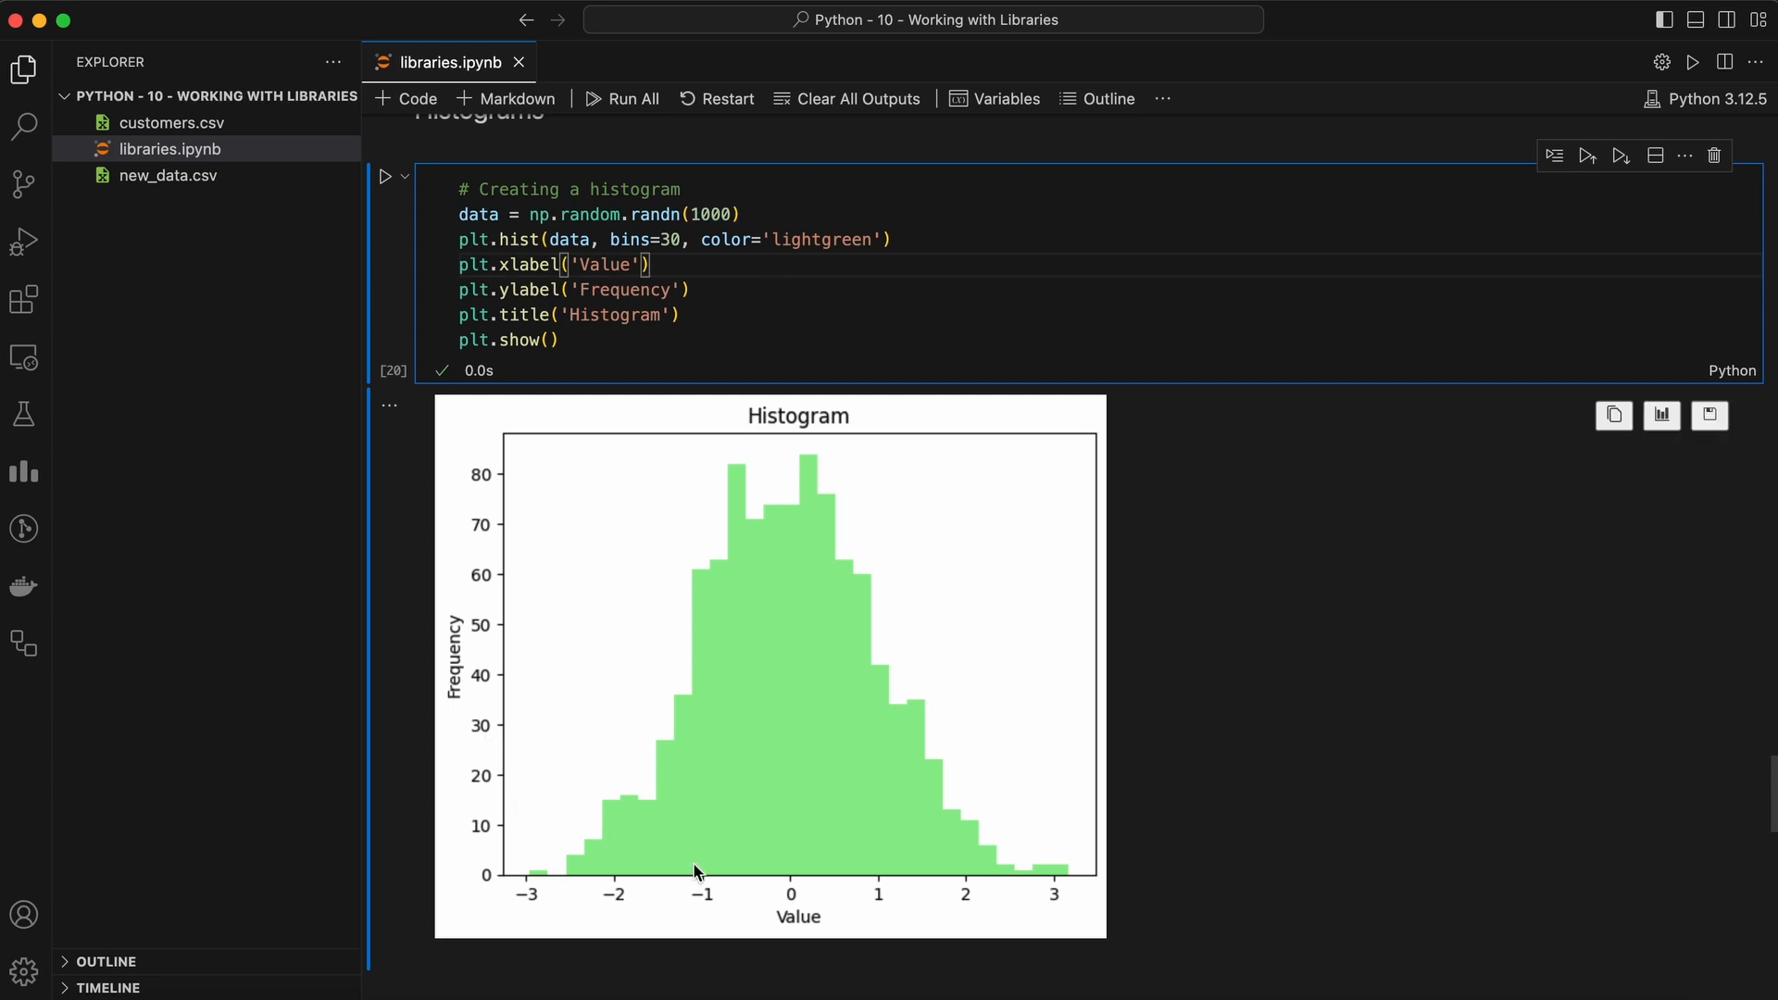
mouse_move(598, 912)
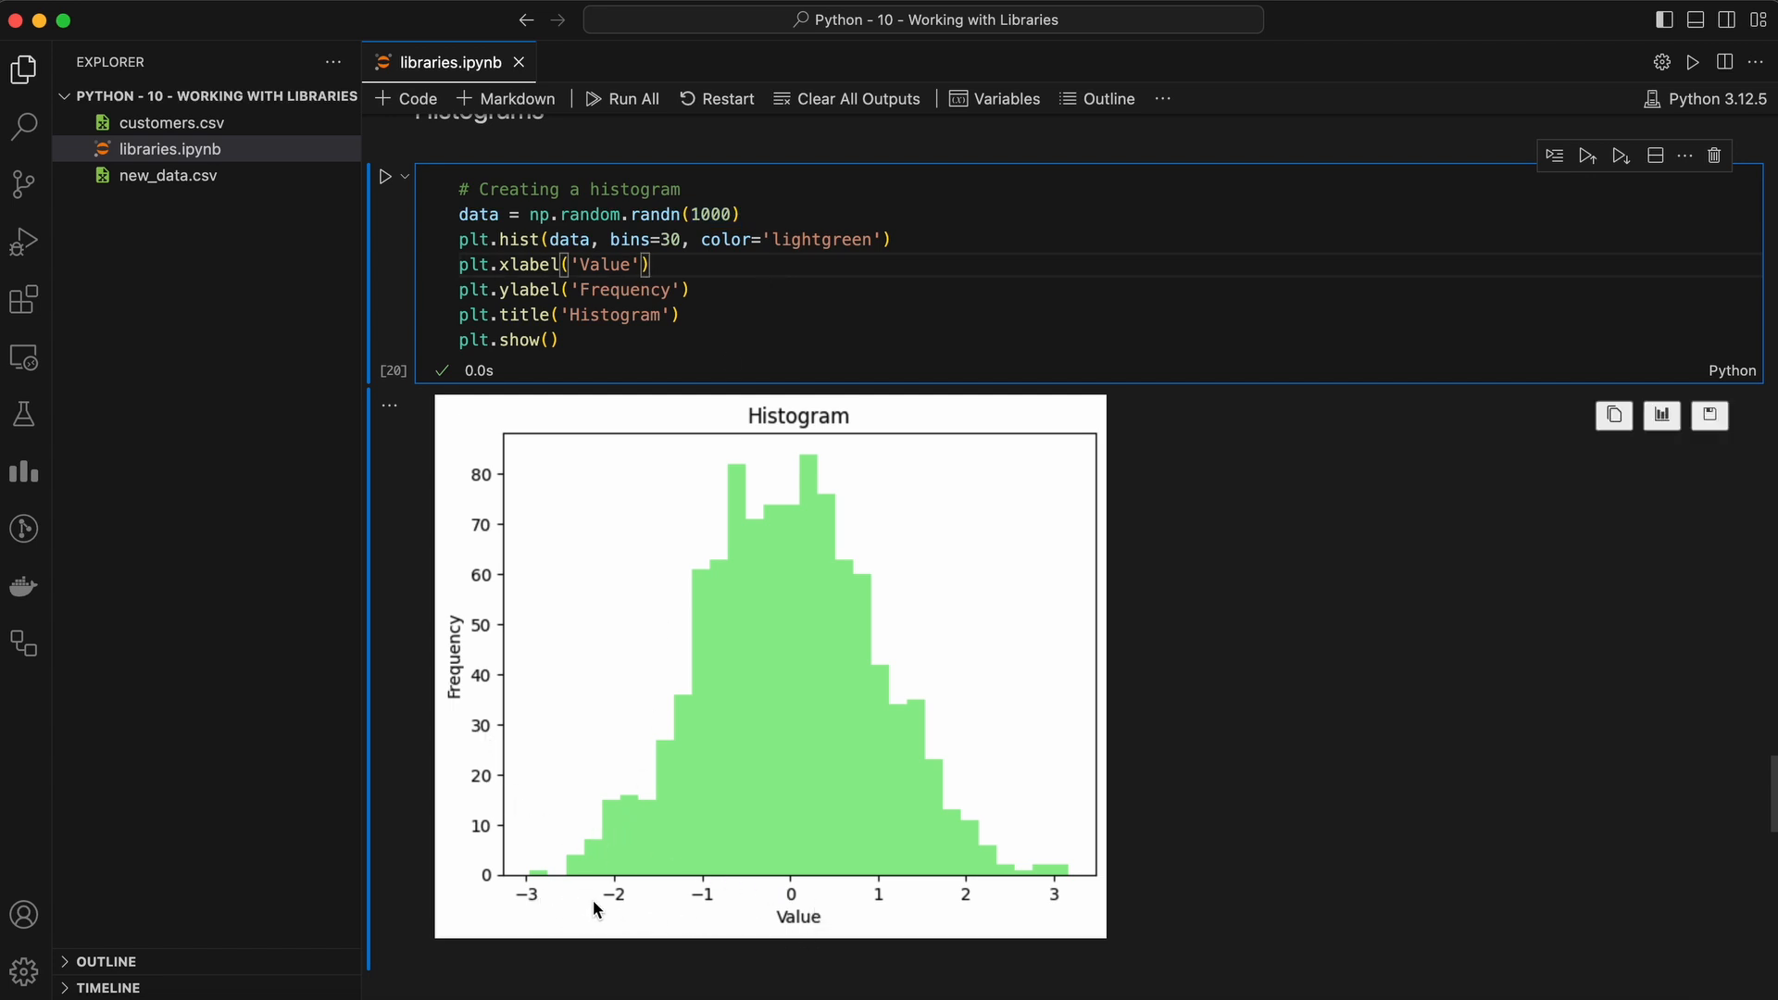
mouse_move(1019, 906)
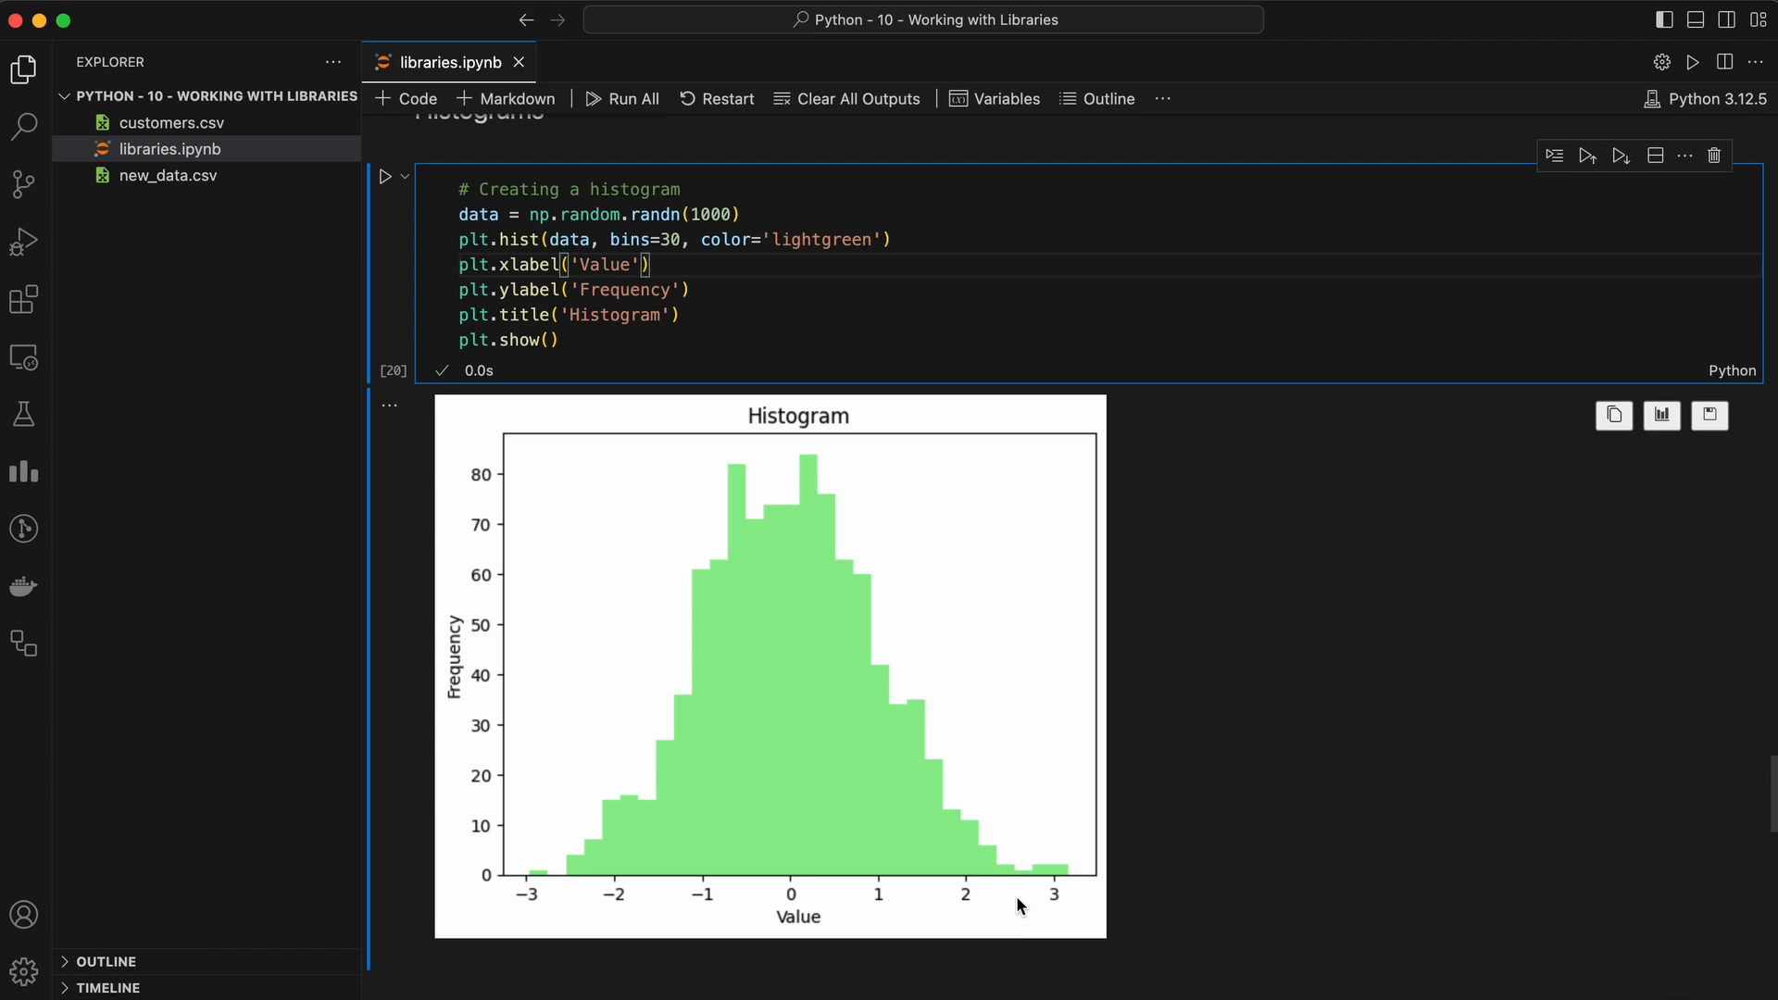
mouse_move(845, 870)
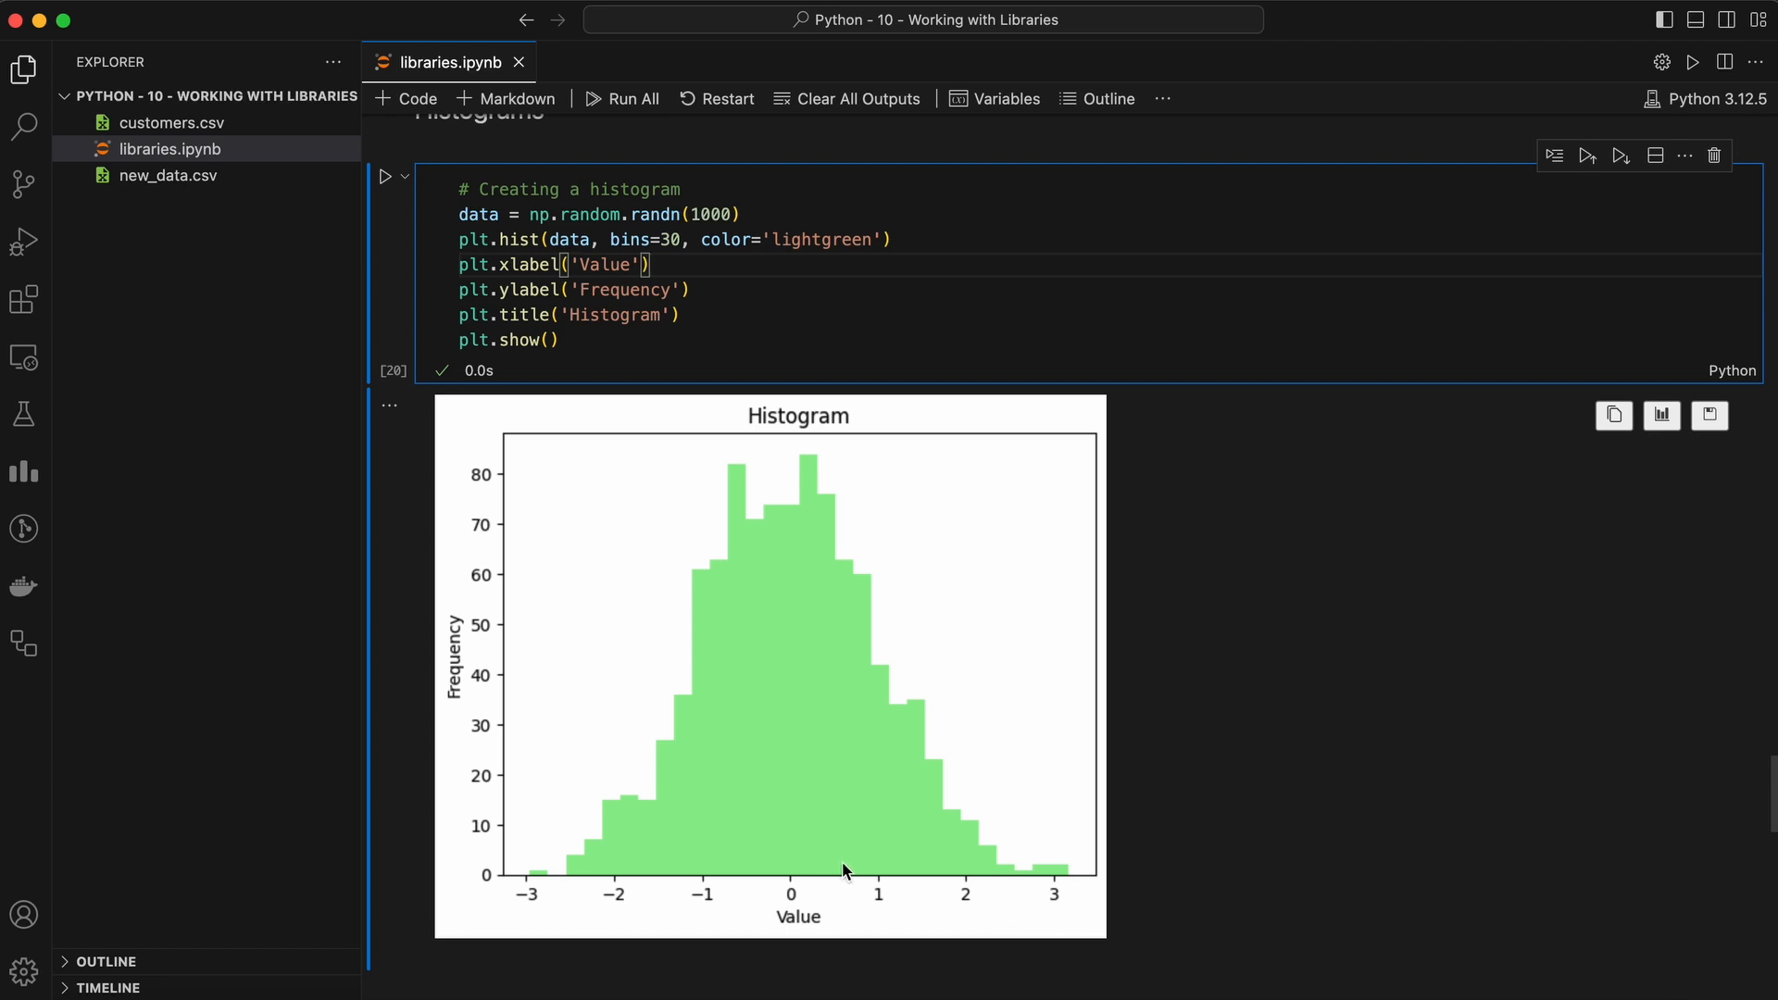
mouse_move(472, 657)
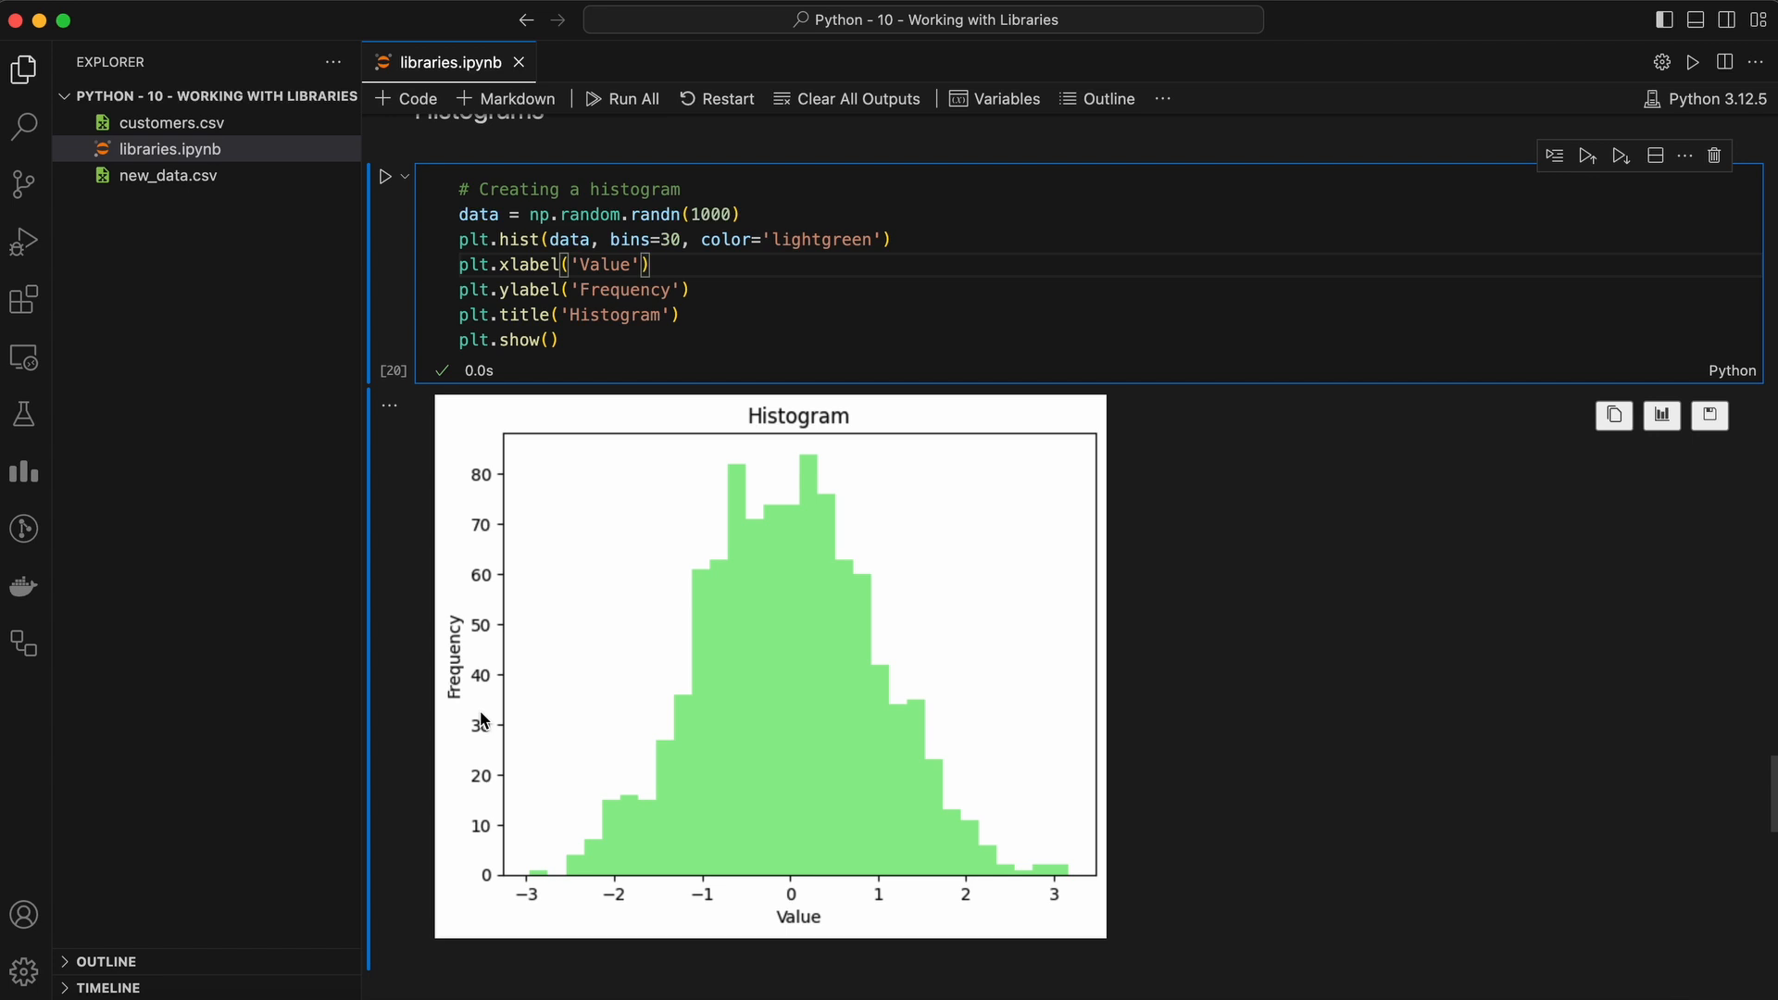
mouse_move(643, 733)
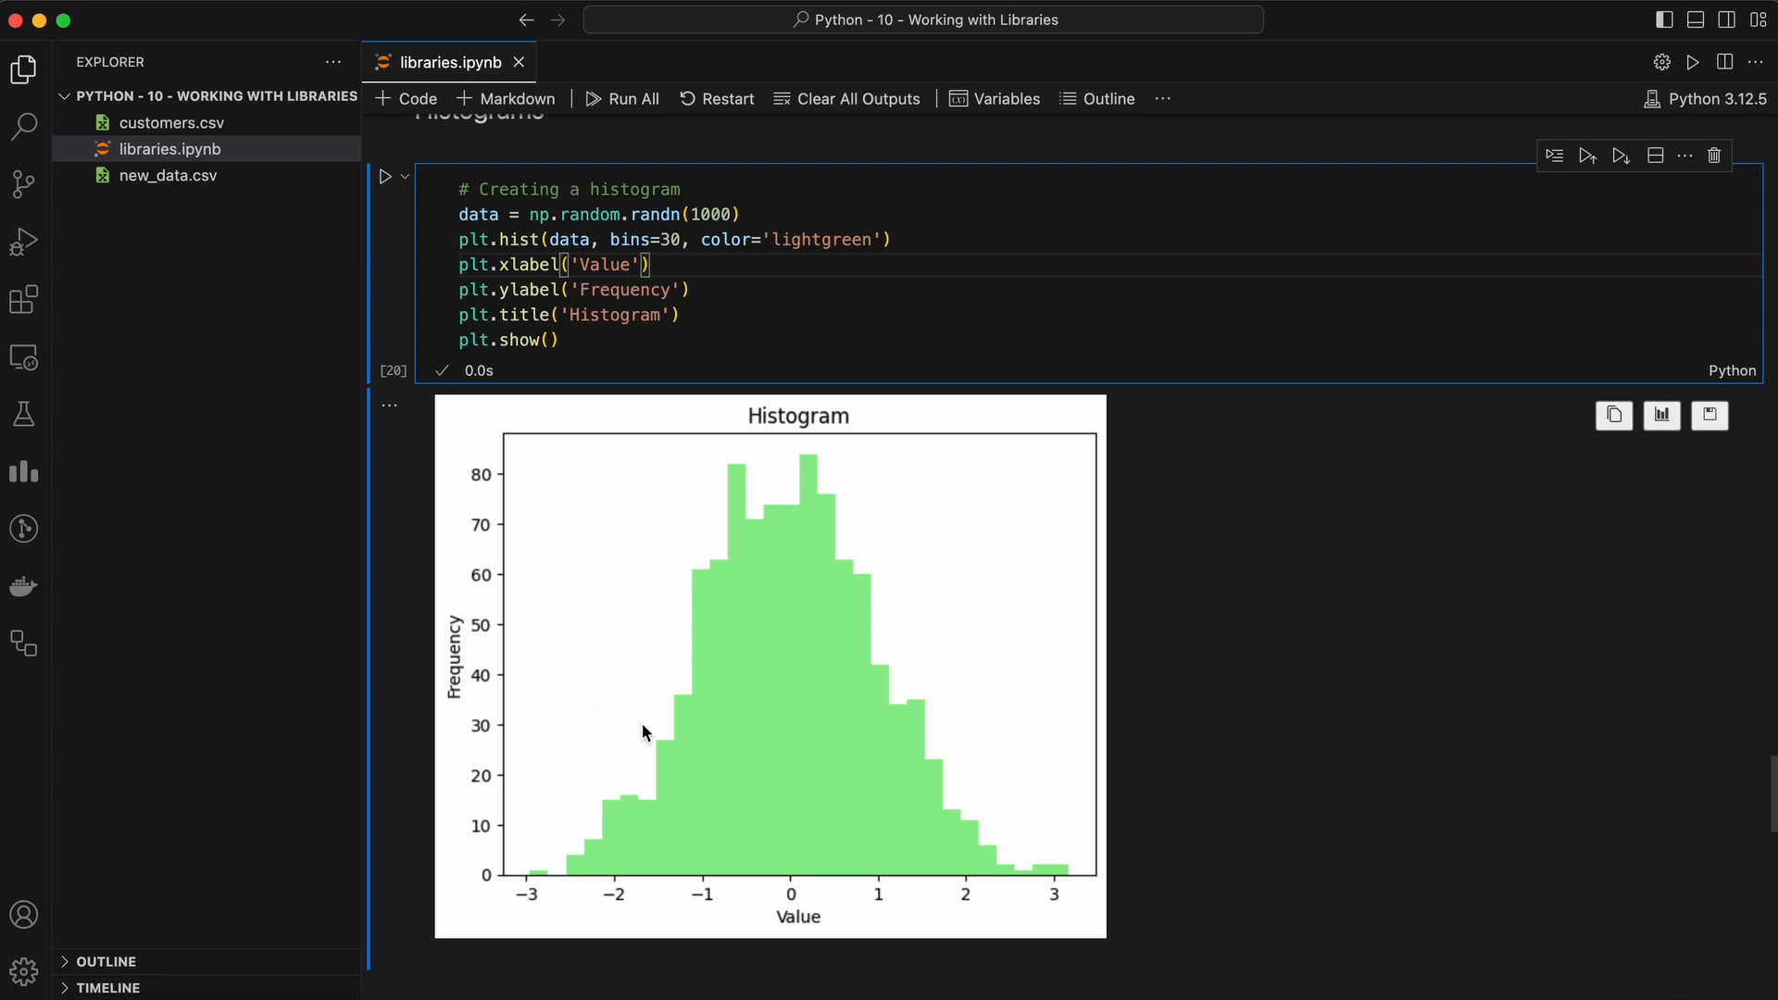
mouse_move(897, 797)
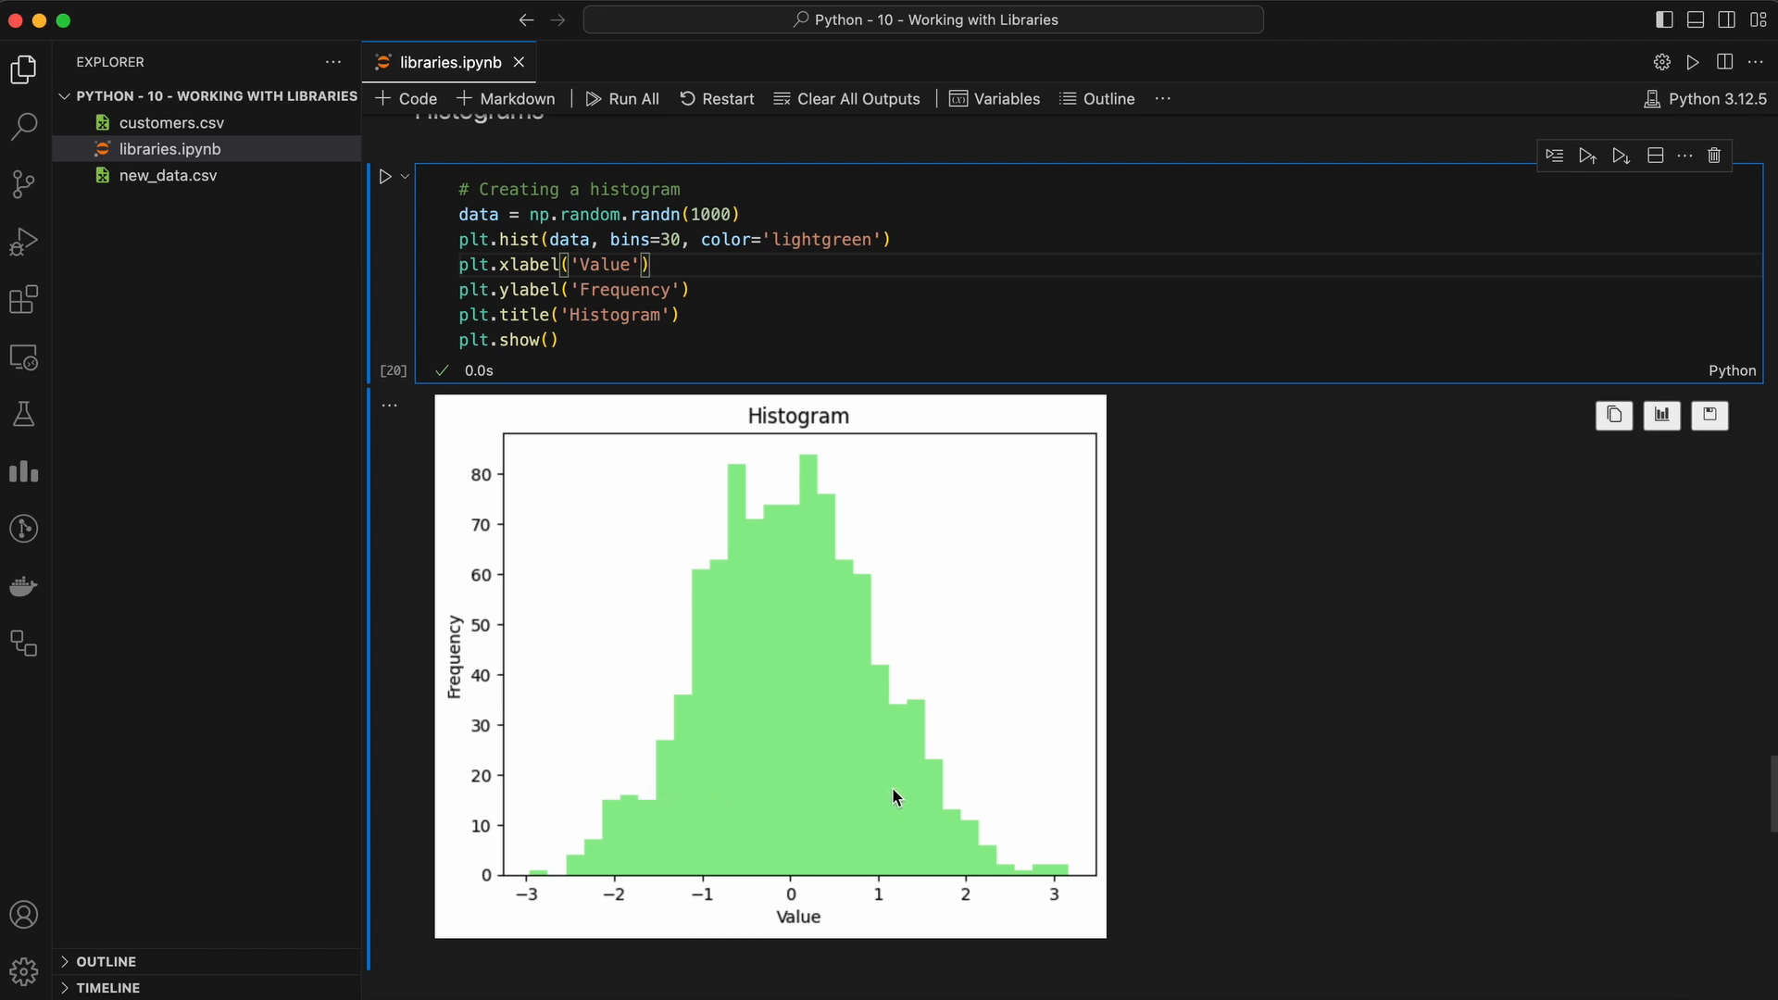
mouse_move(1191, 803)
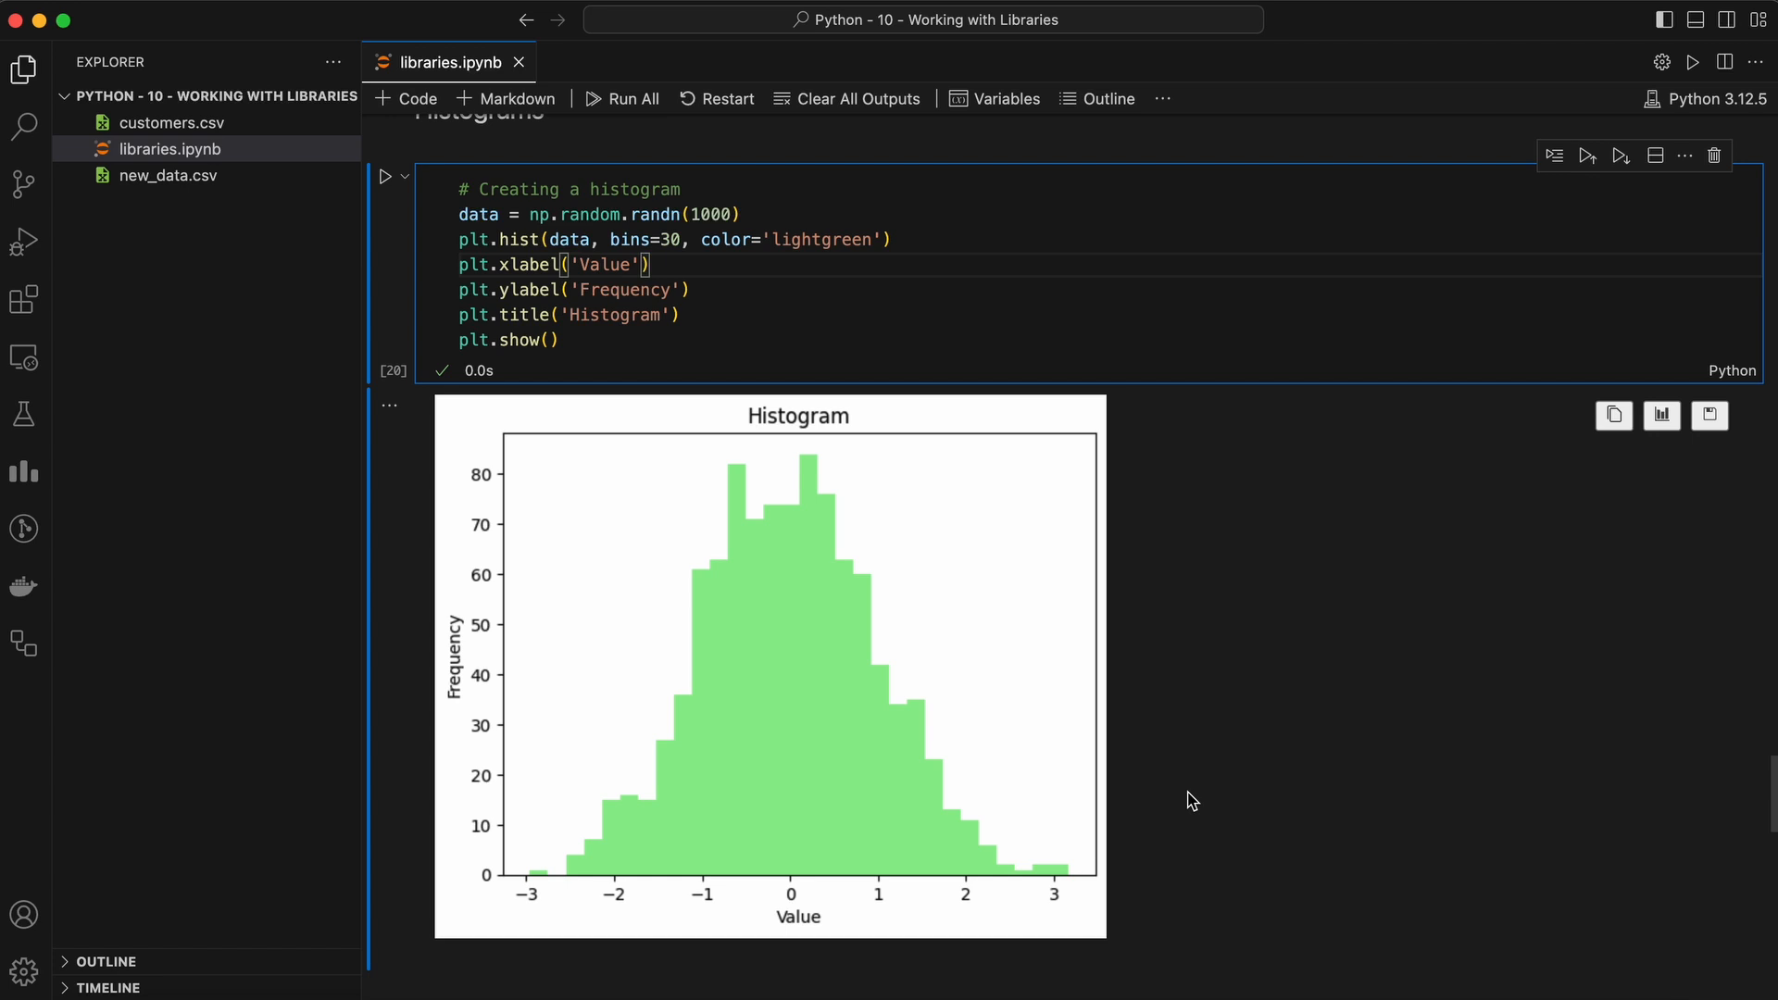
scroll(down, 3)
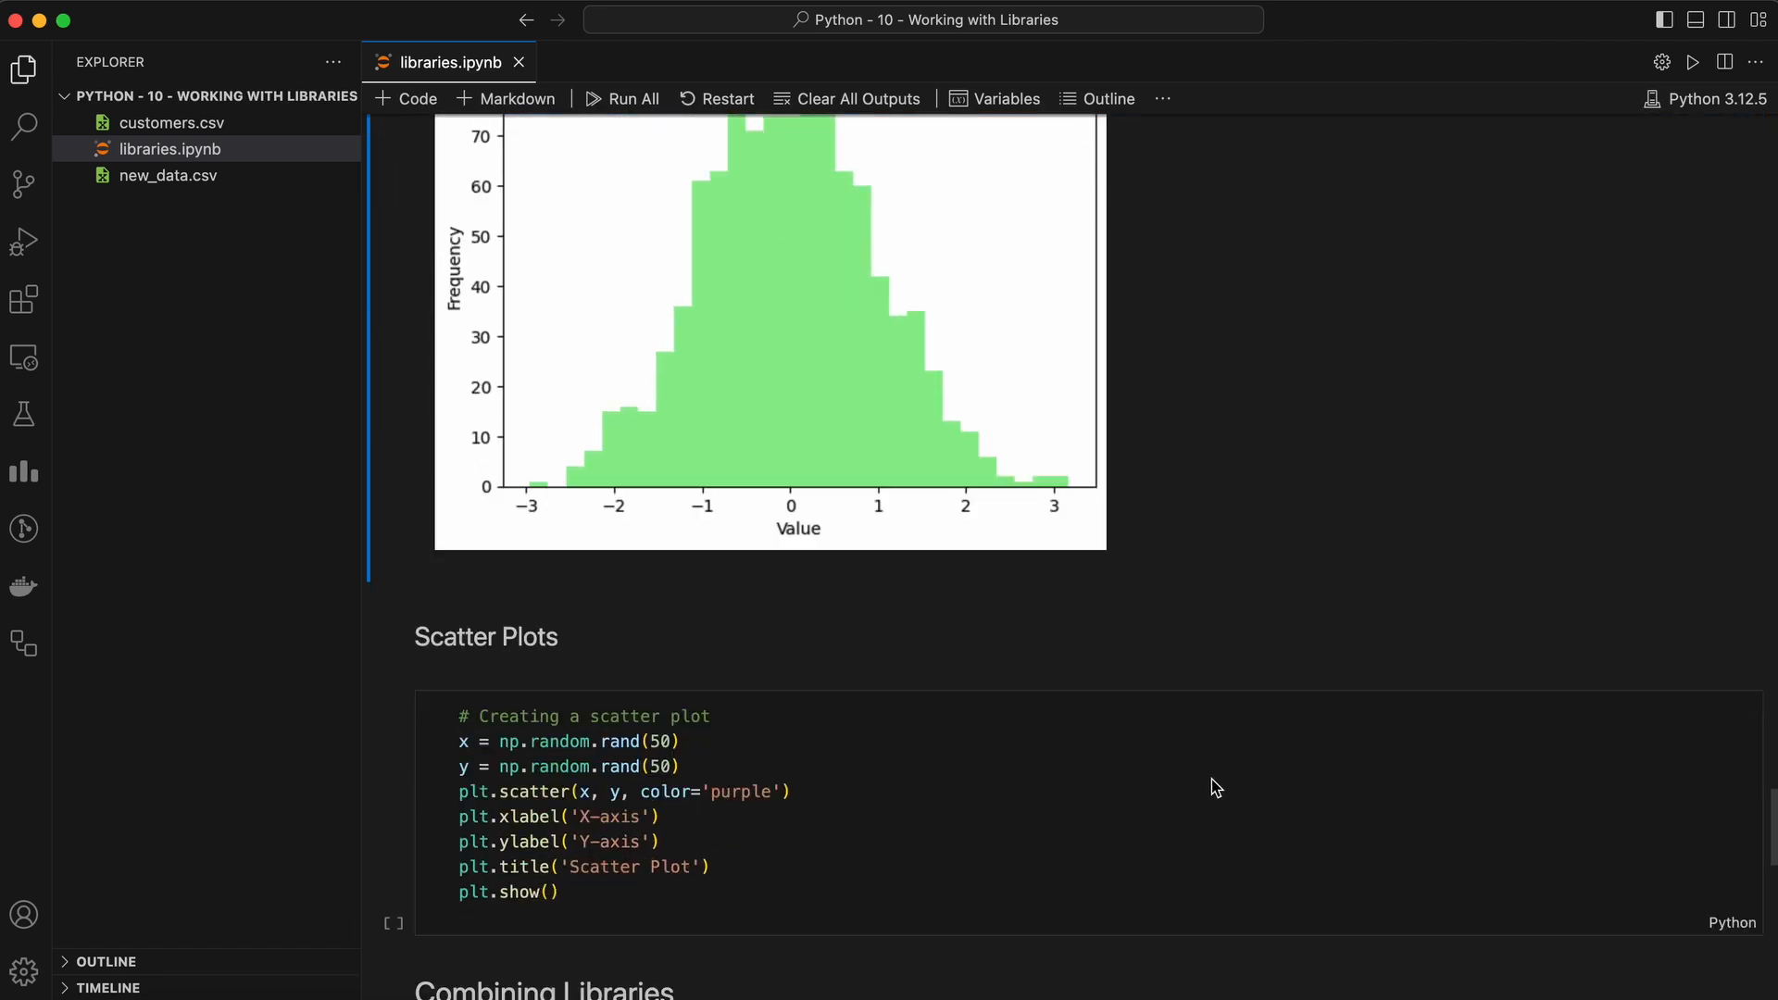
- Run the scatter plot cell to draw the purple Scatter Plot of 50 random points
scroll(down, 3)
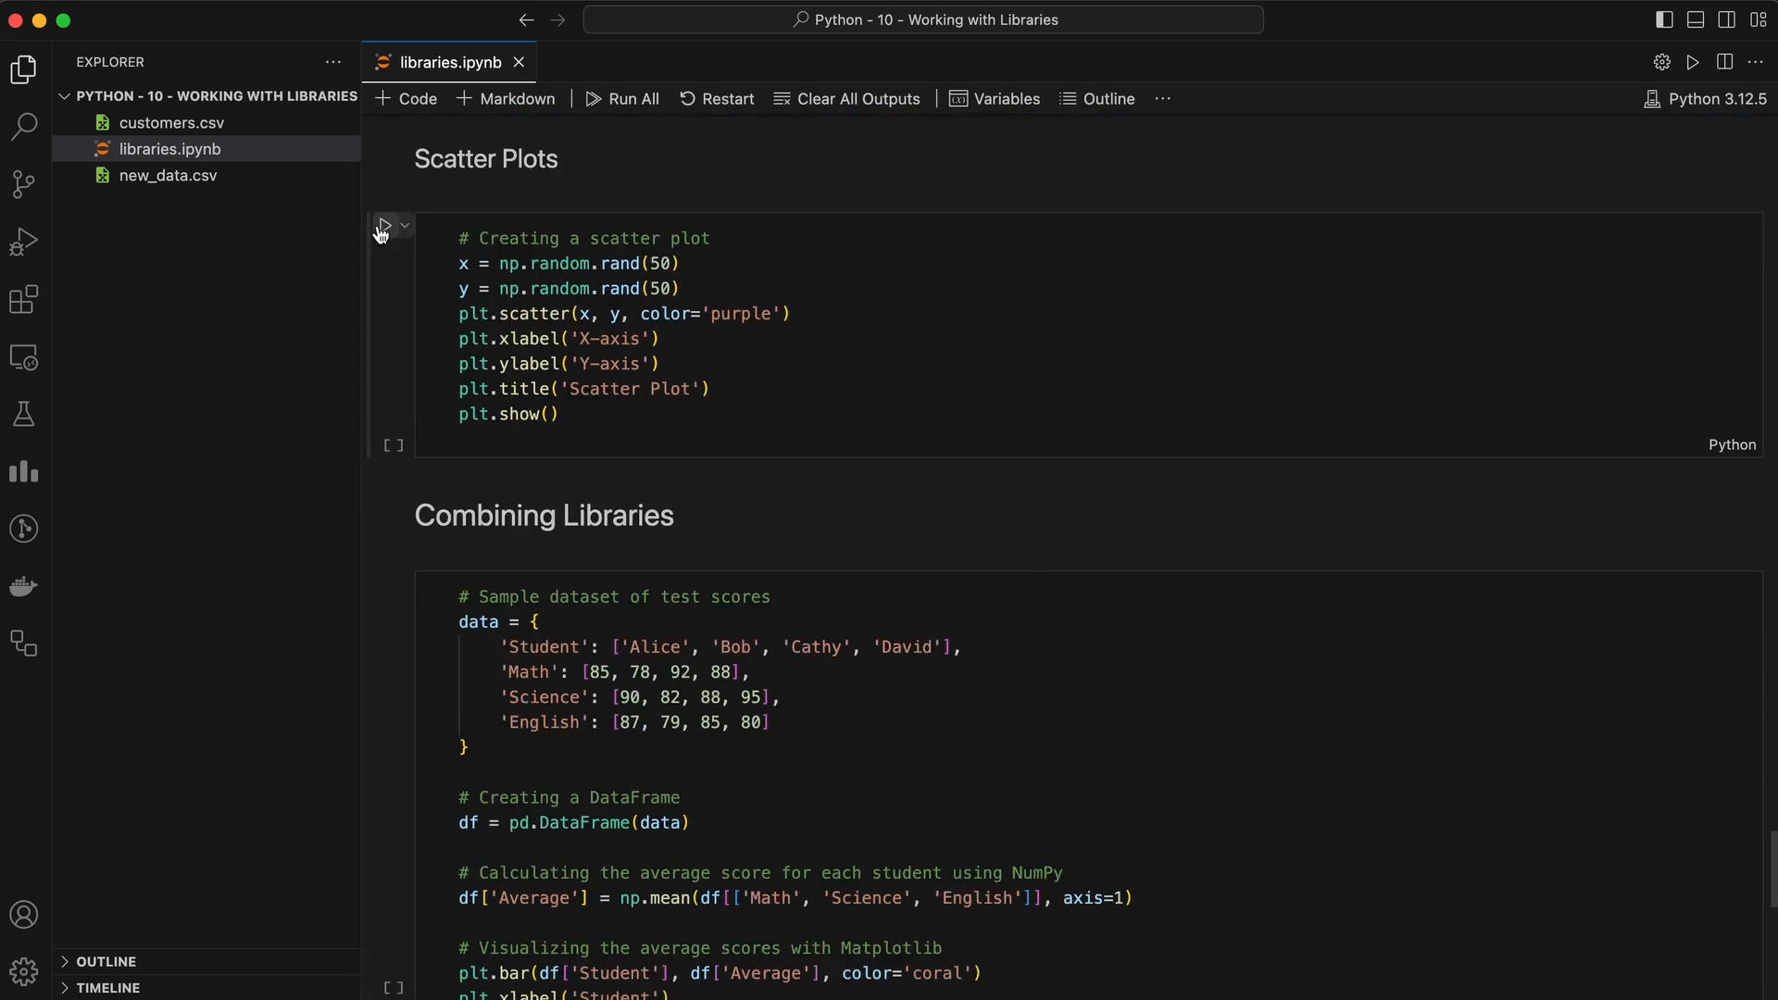
click(385, 224)
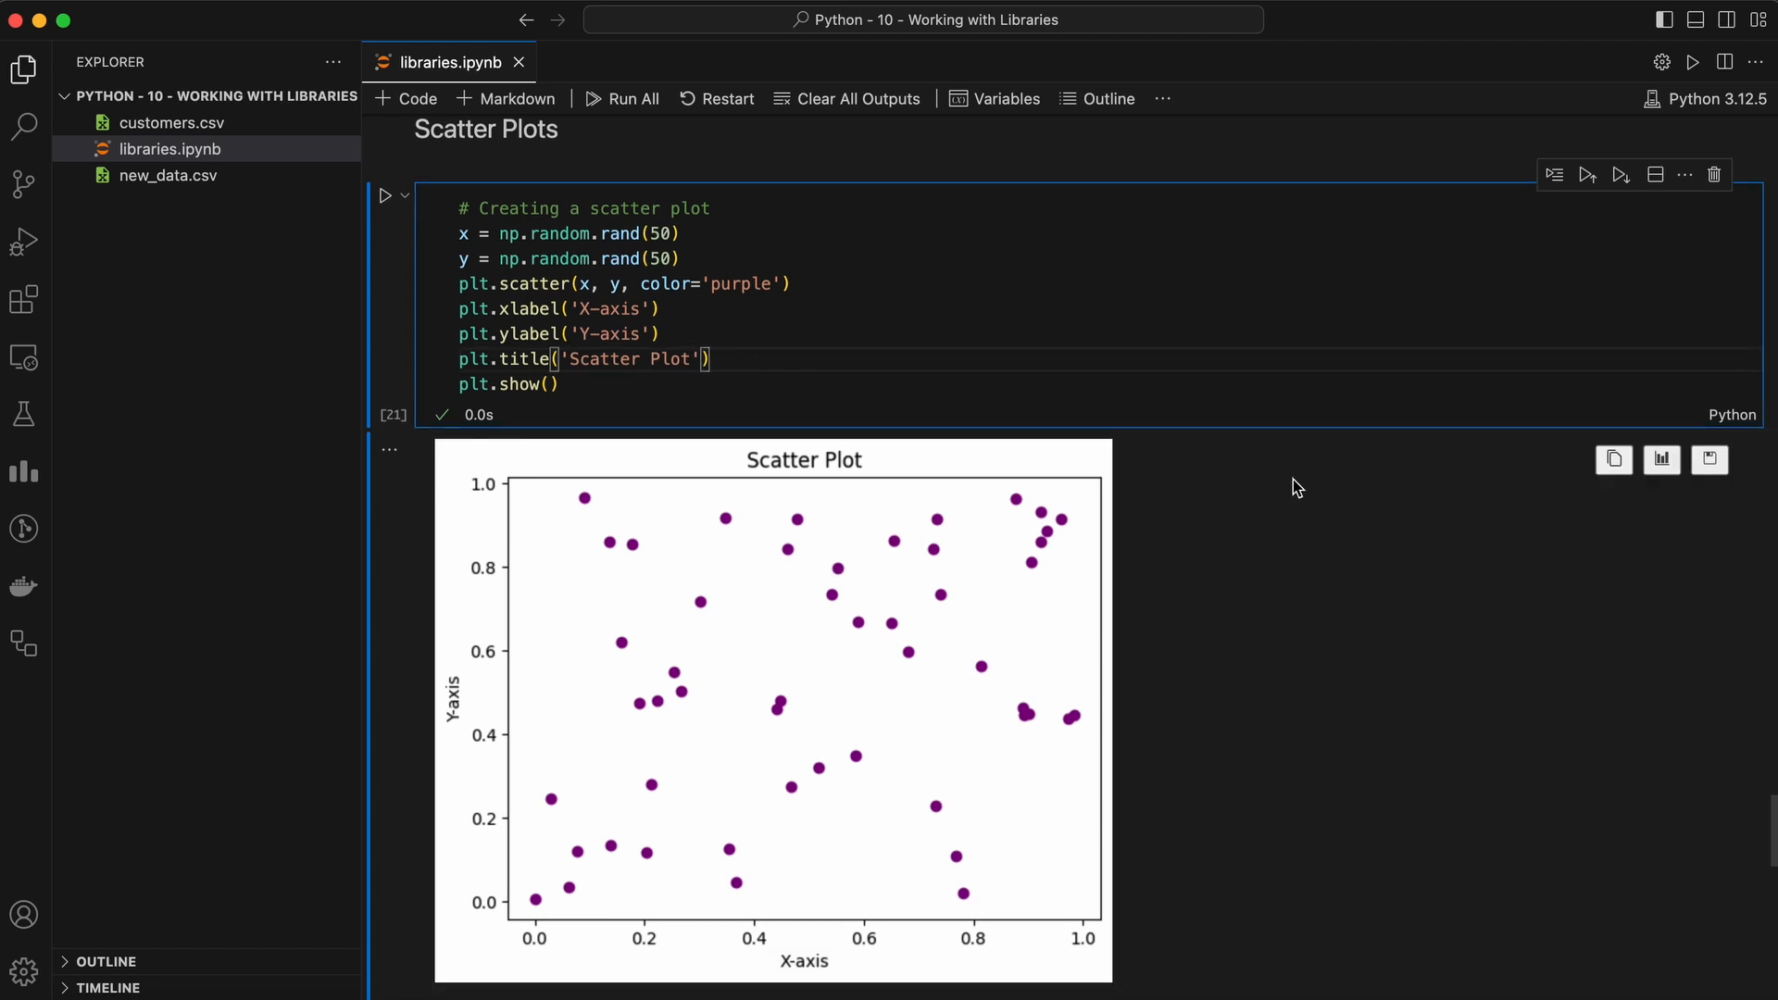
mouse_move(1160, 443)
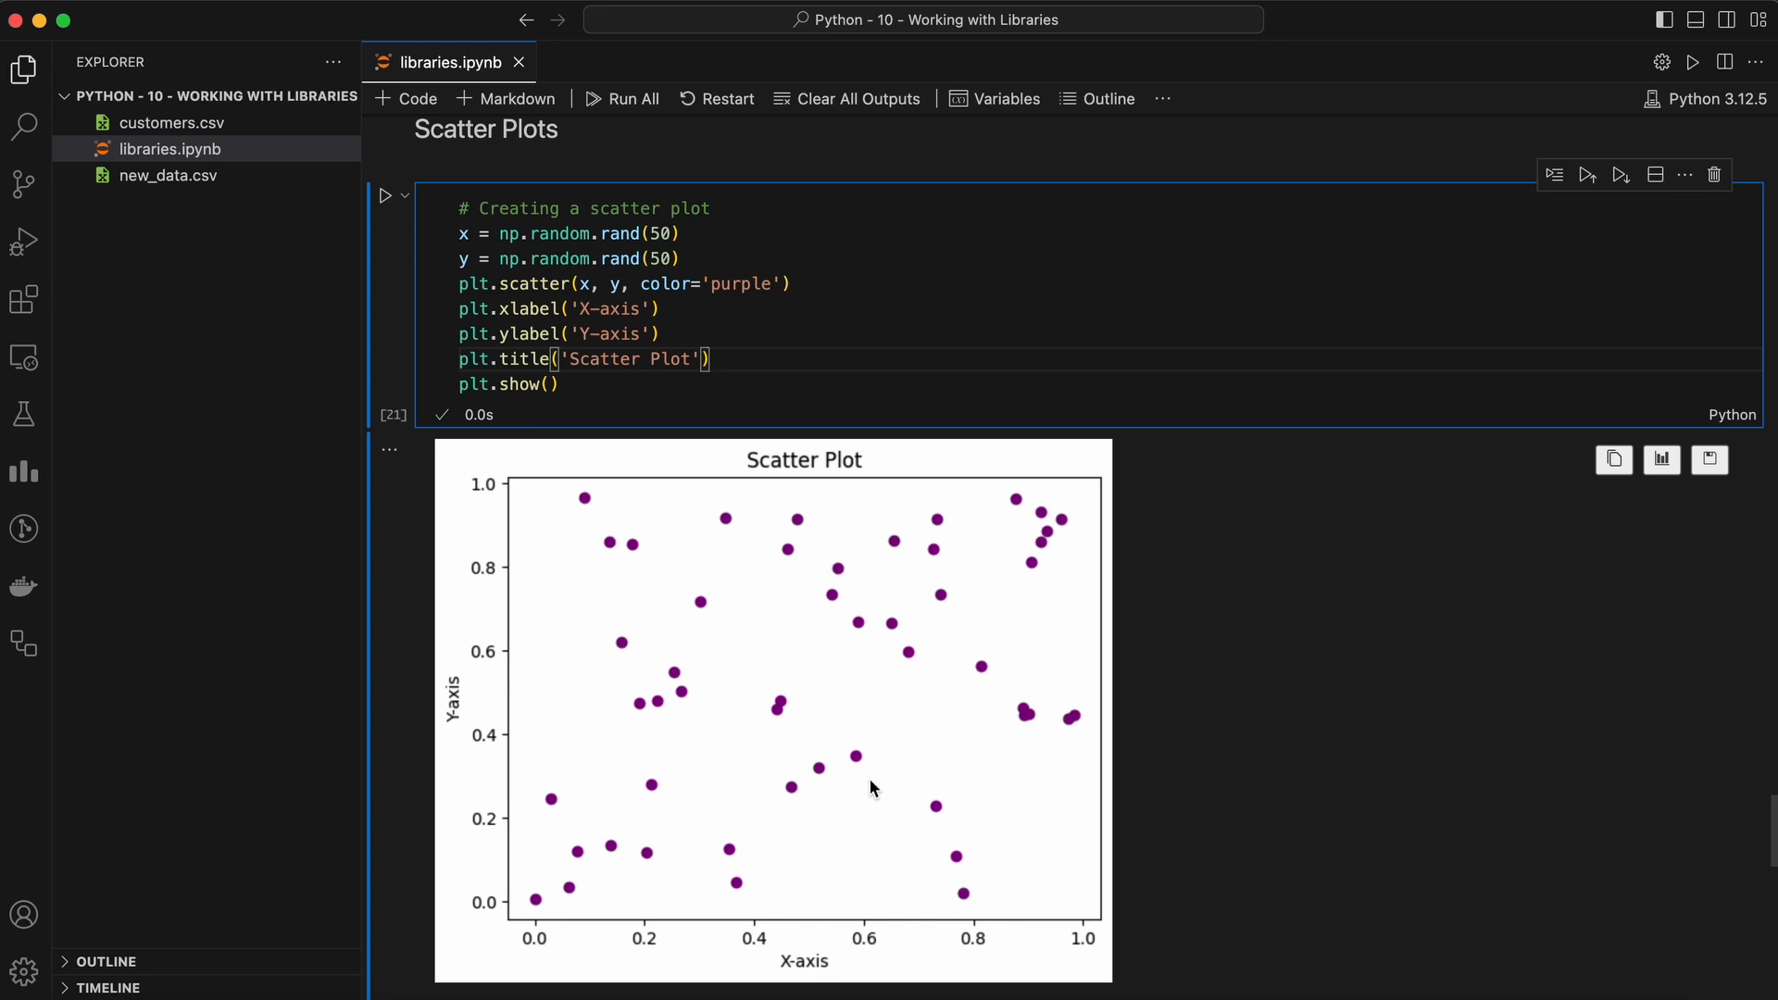
mouse_move(833, 817)
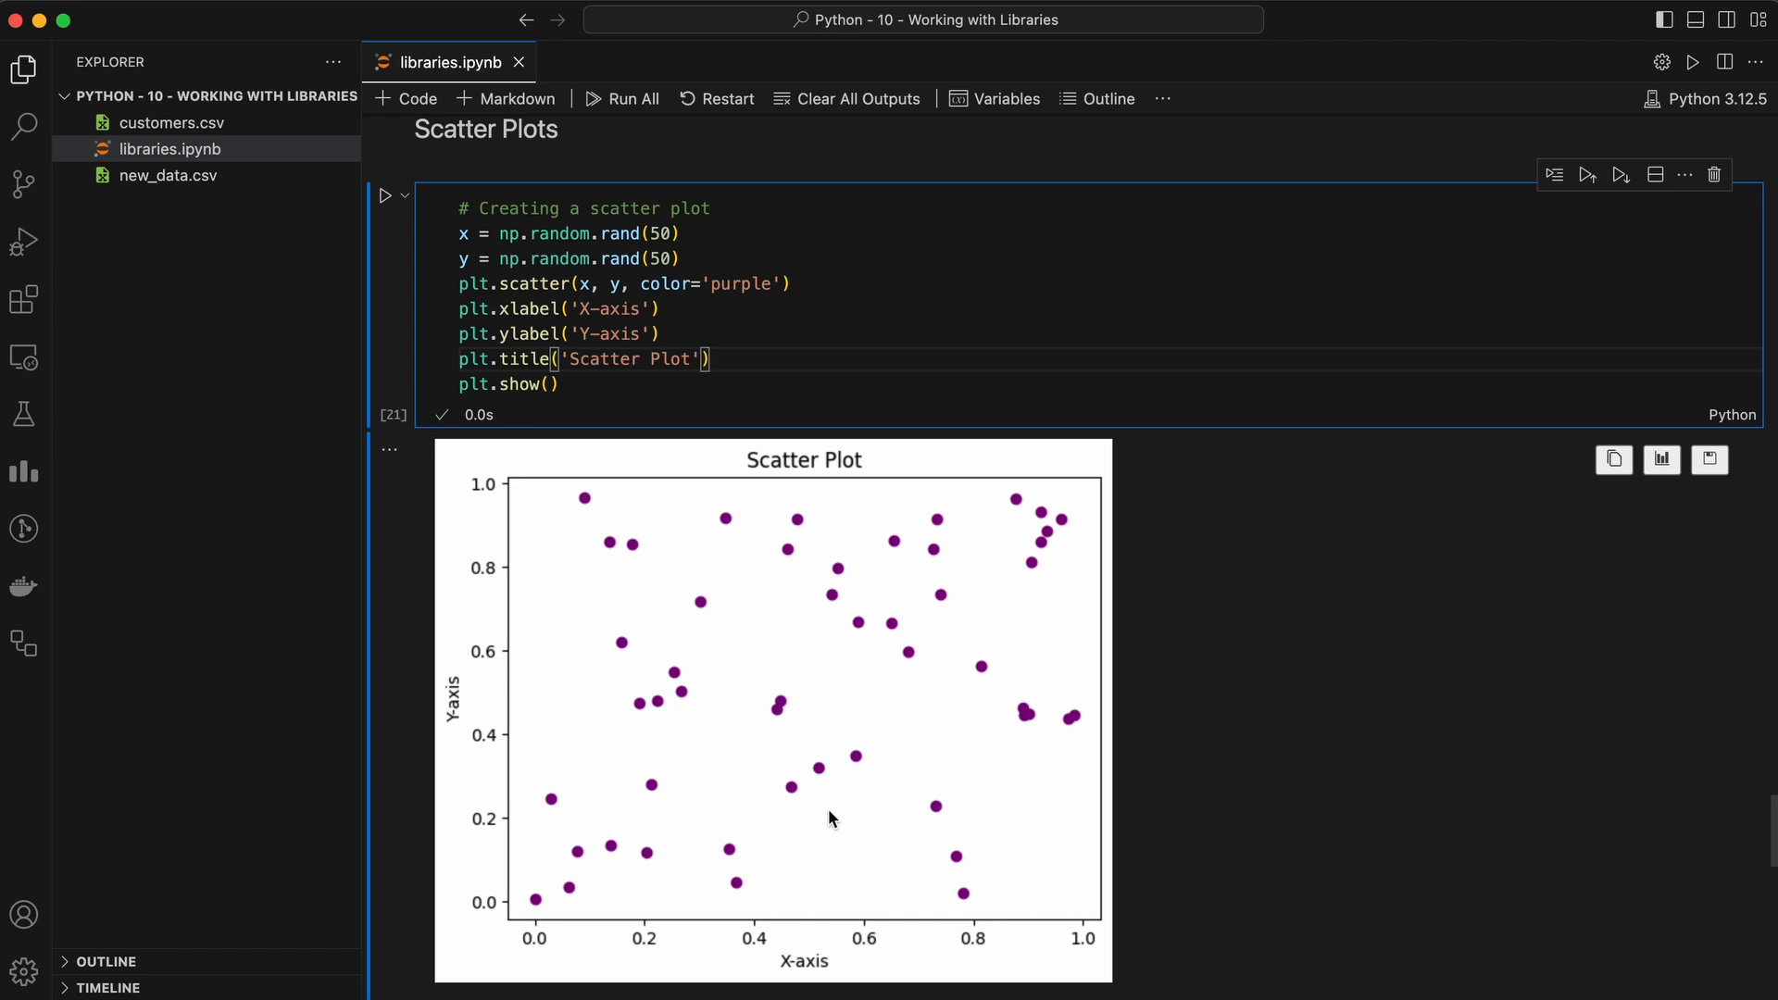
mouse_move(1073, 933)
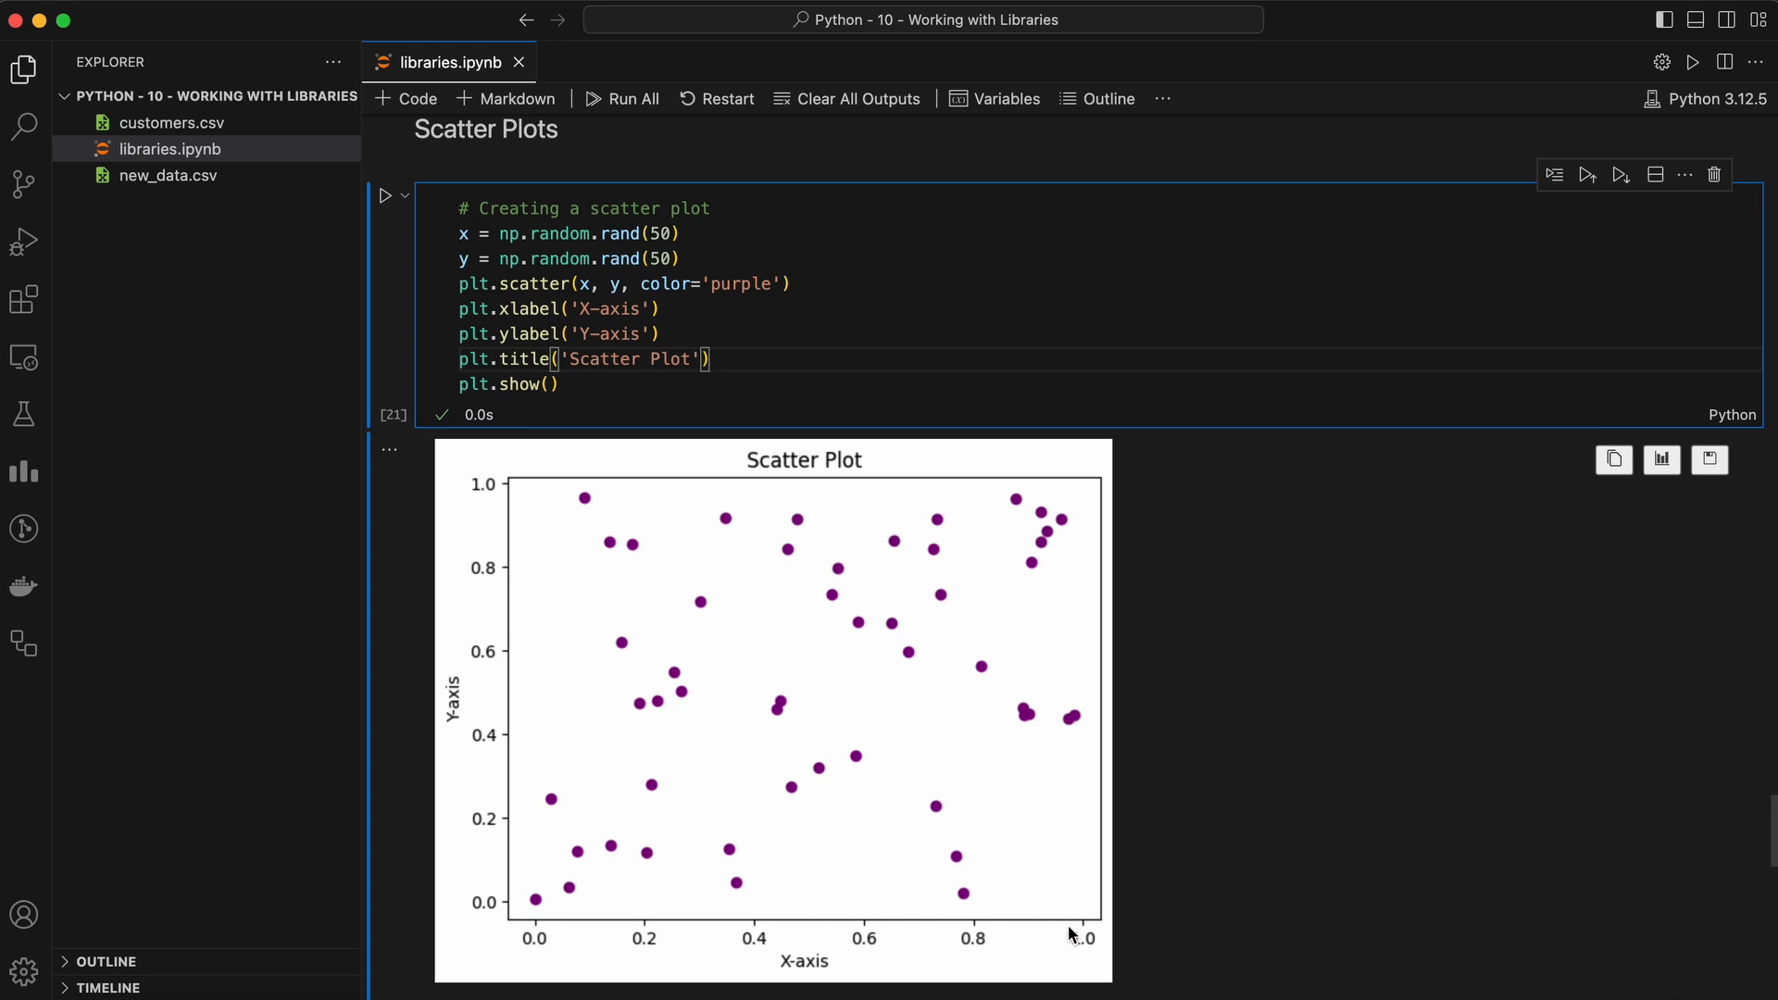
mouse_move(1241, 879)
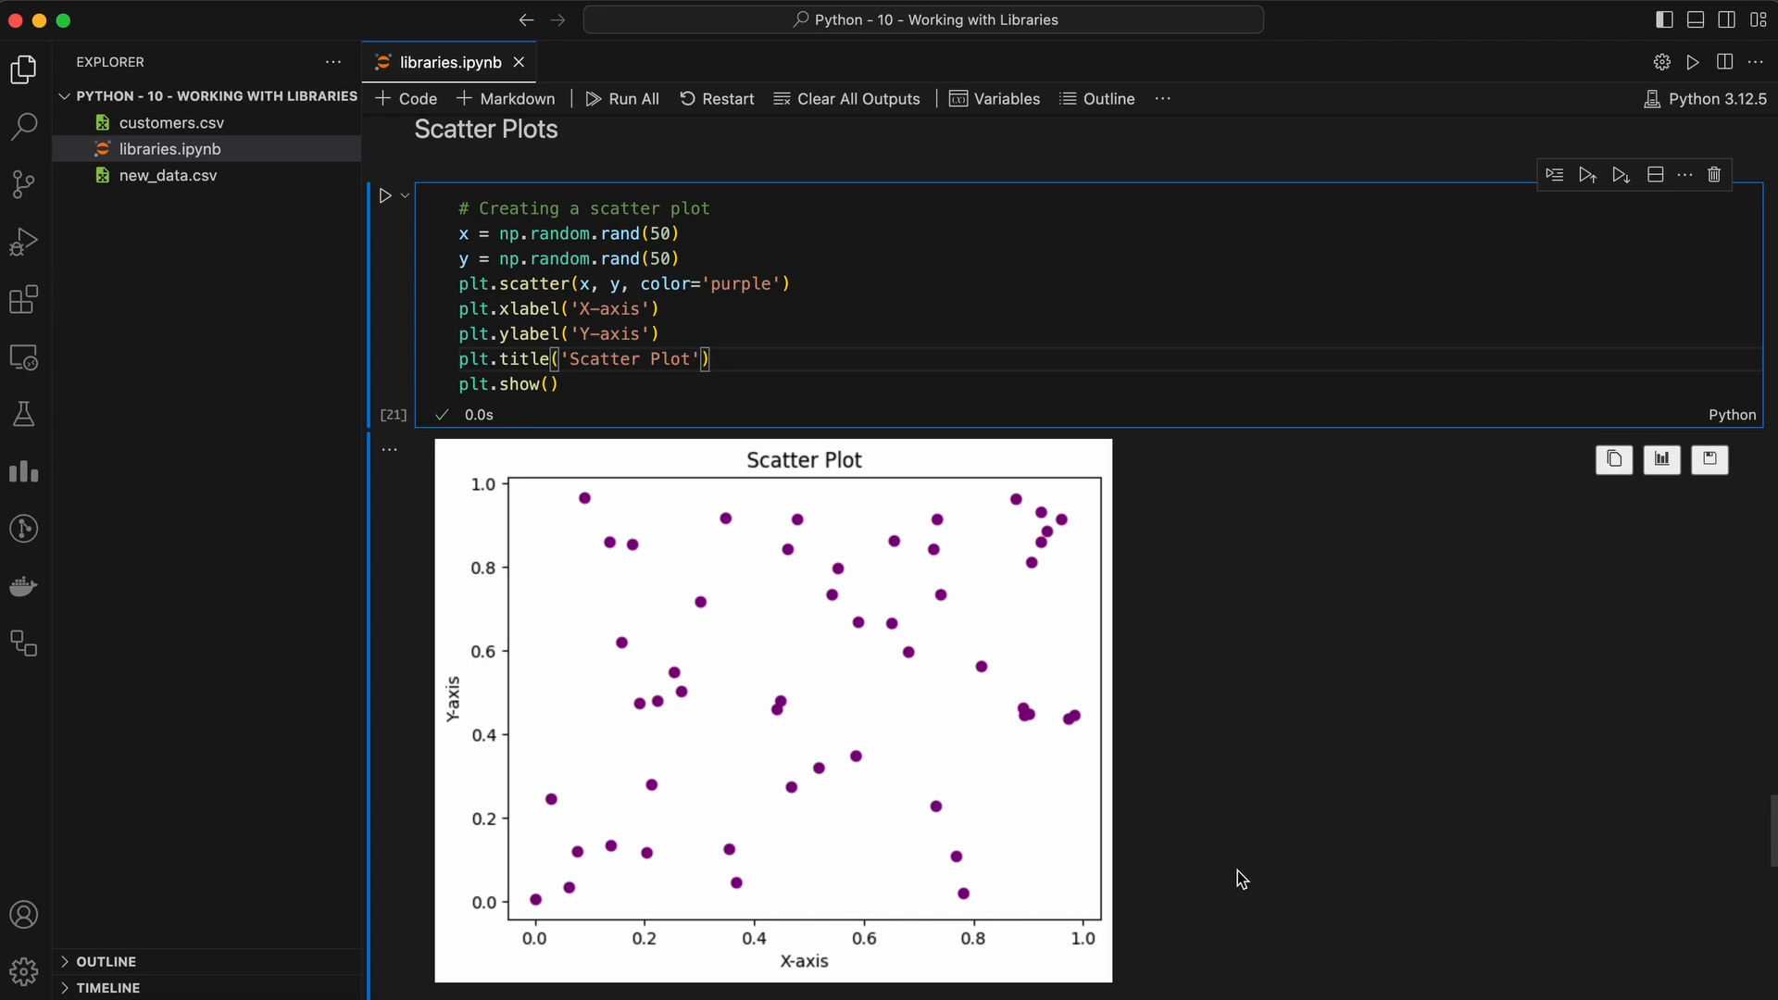
mouse_move(1163, 674)
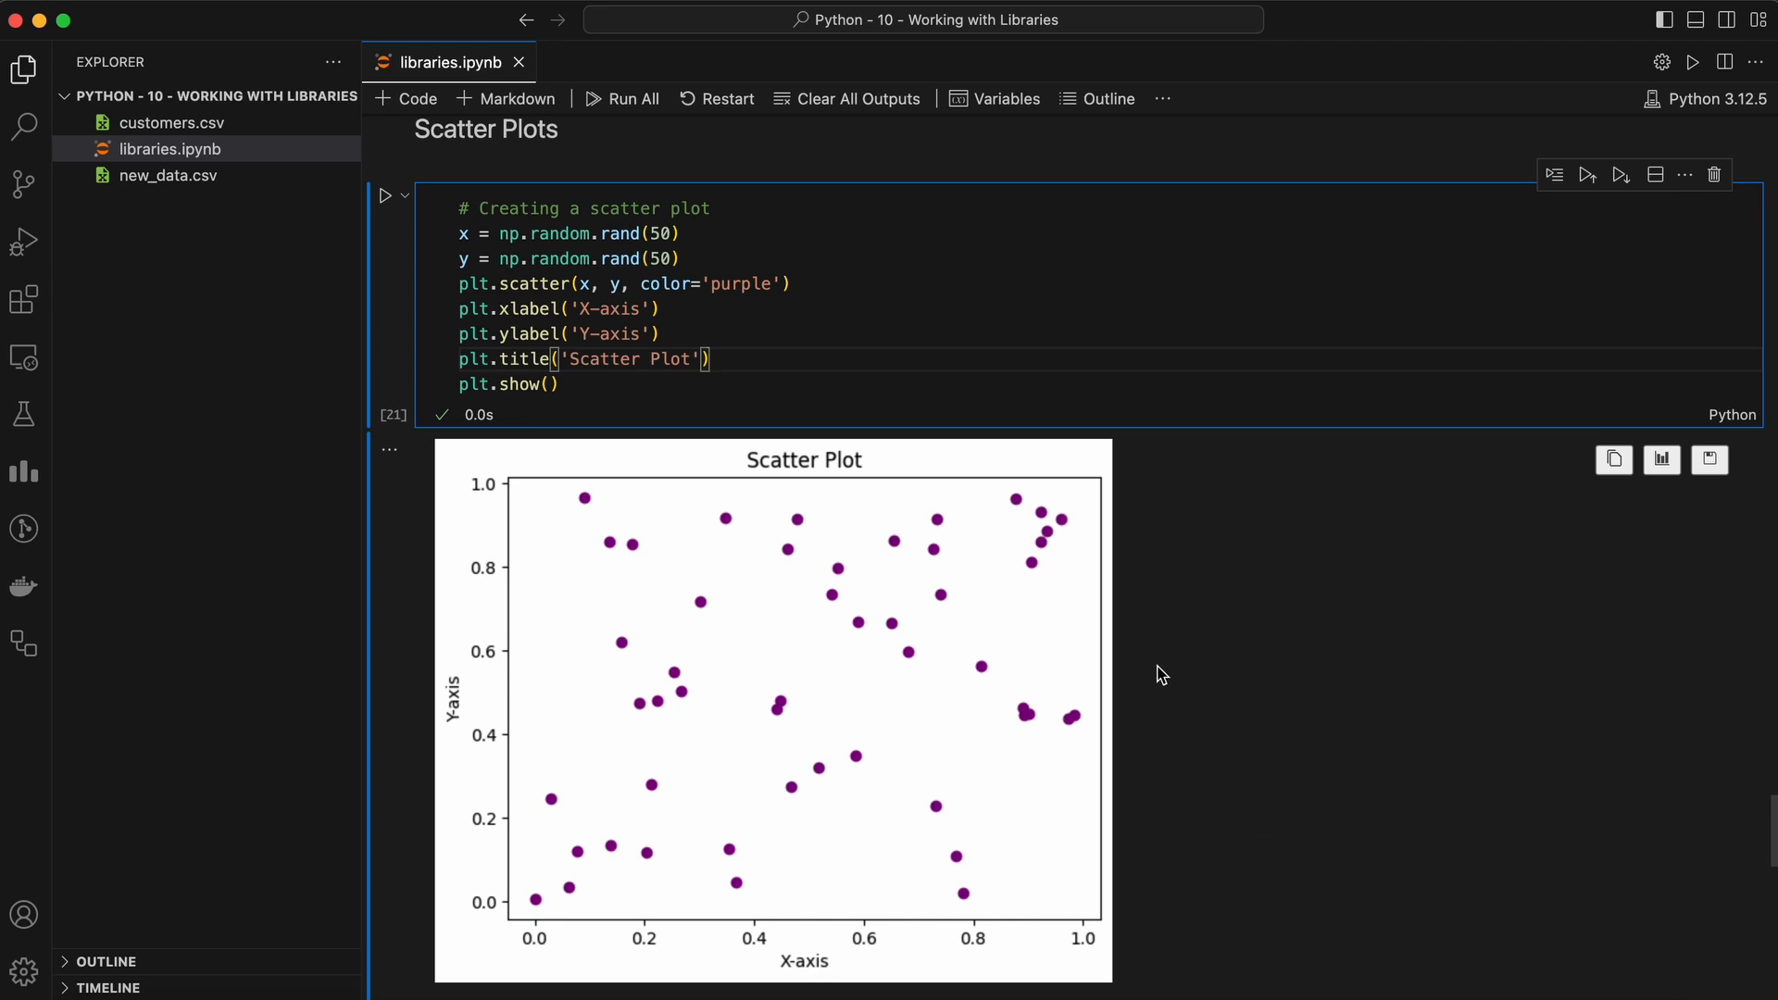
mouse_move(1221, 684)
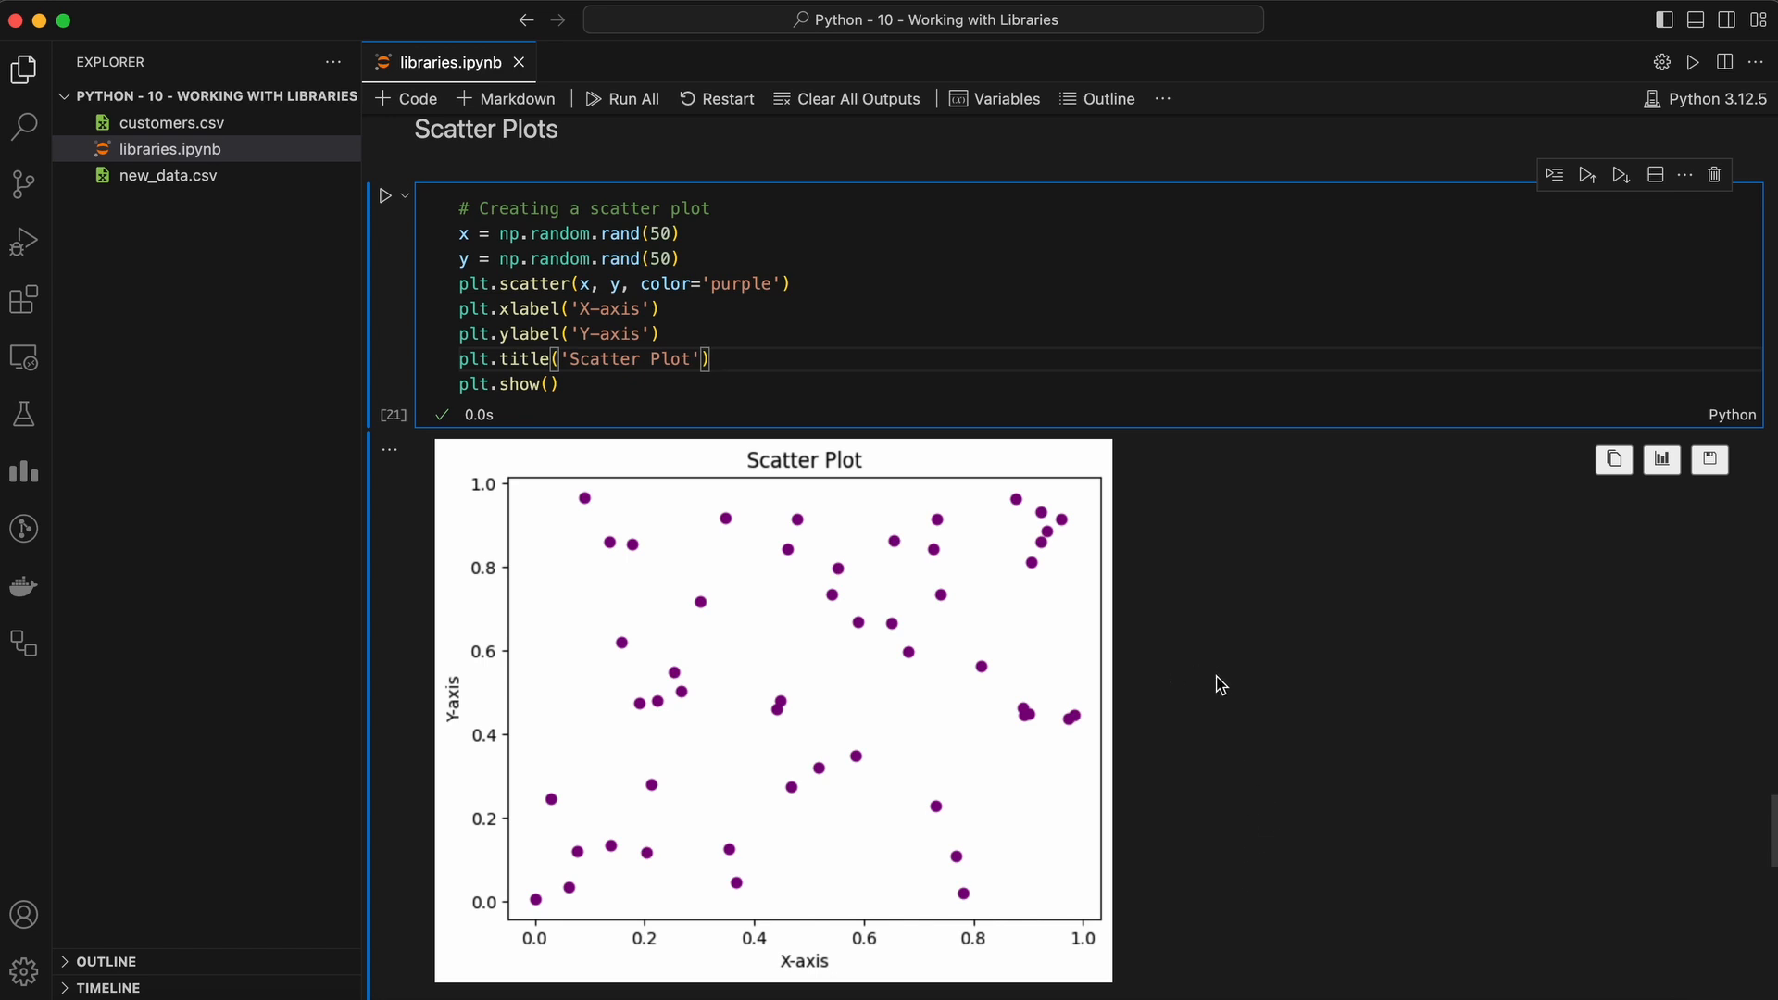
- Scroll down to bring the unrun Combining Libraries test-scores cell into view
scroll(down, 3)
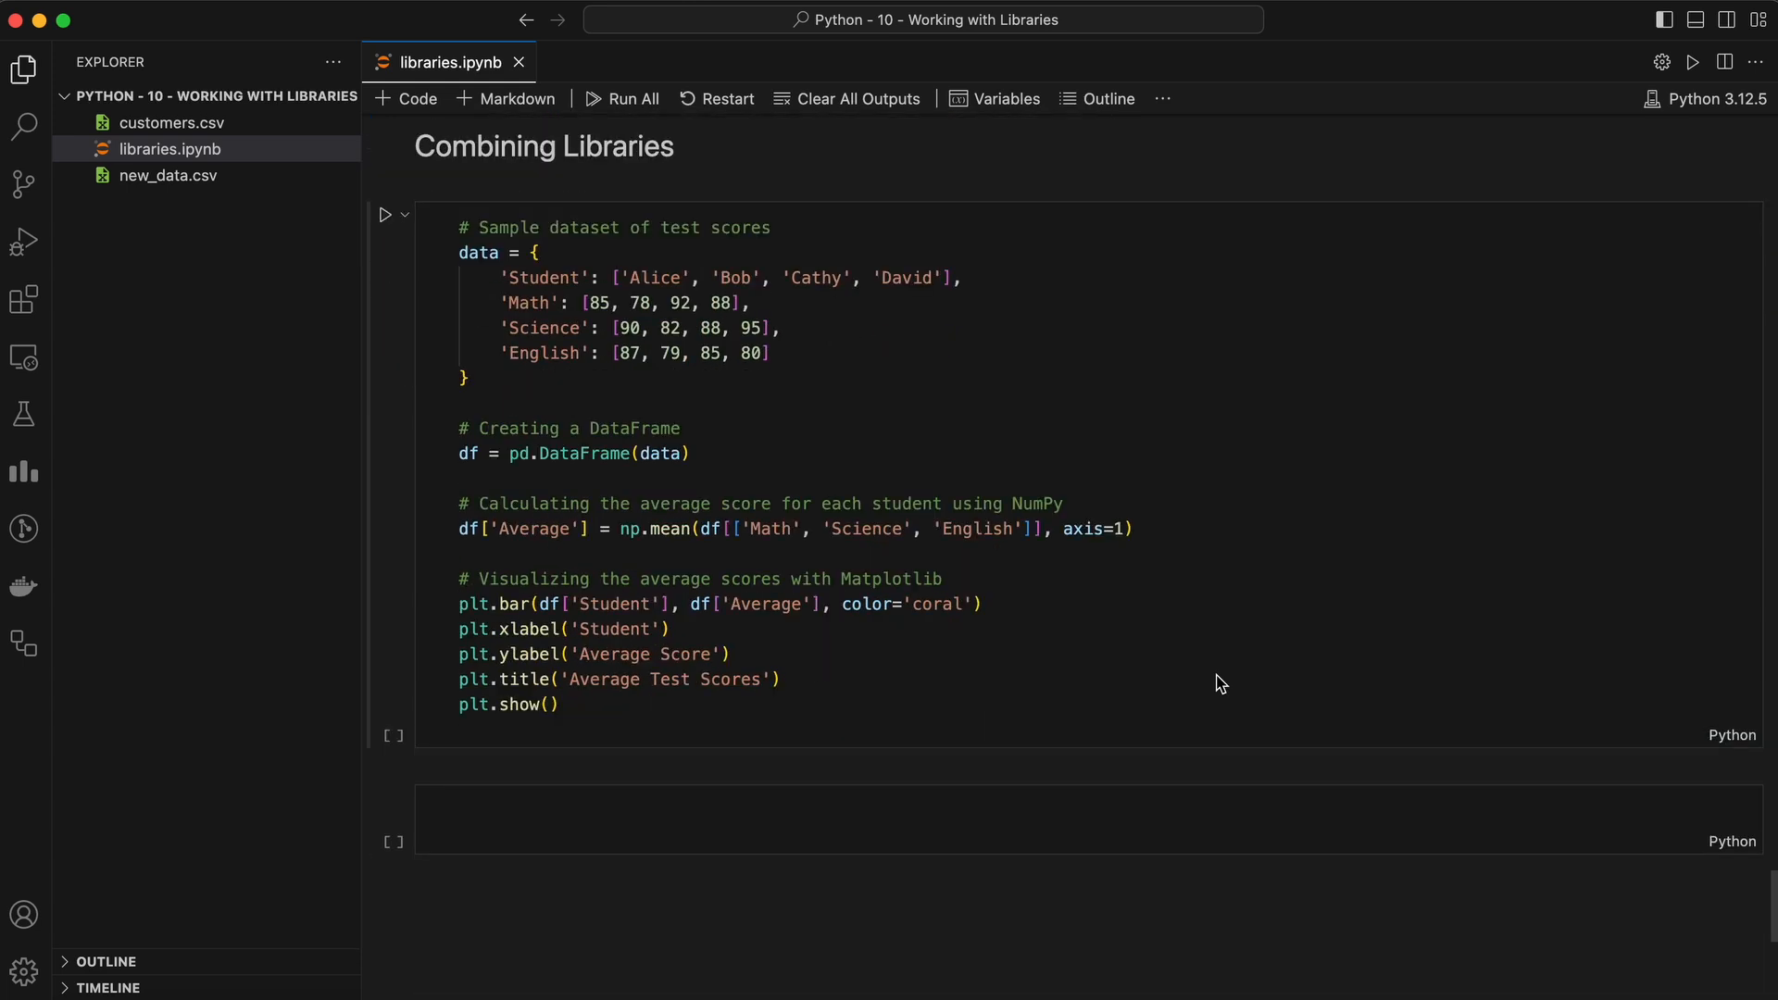
mouse_move(1106, 569)
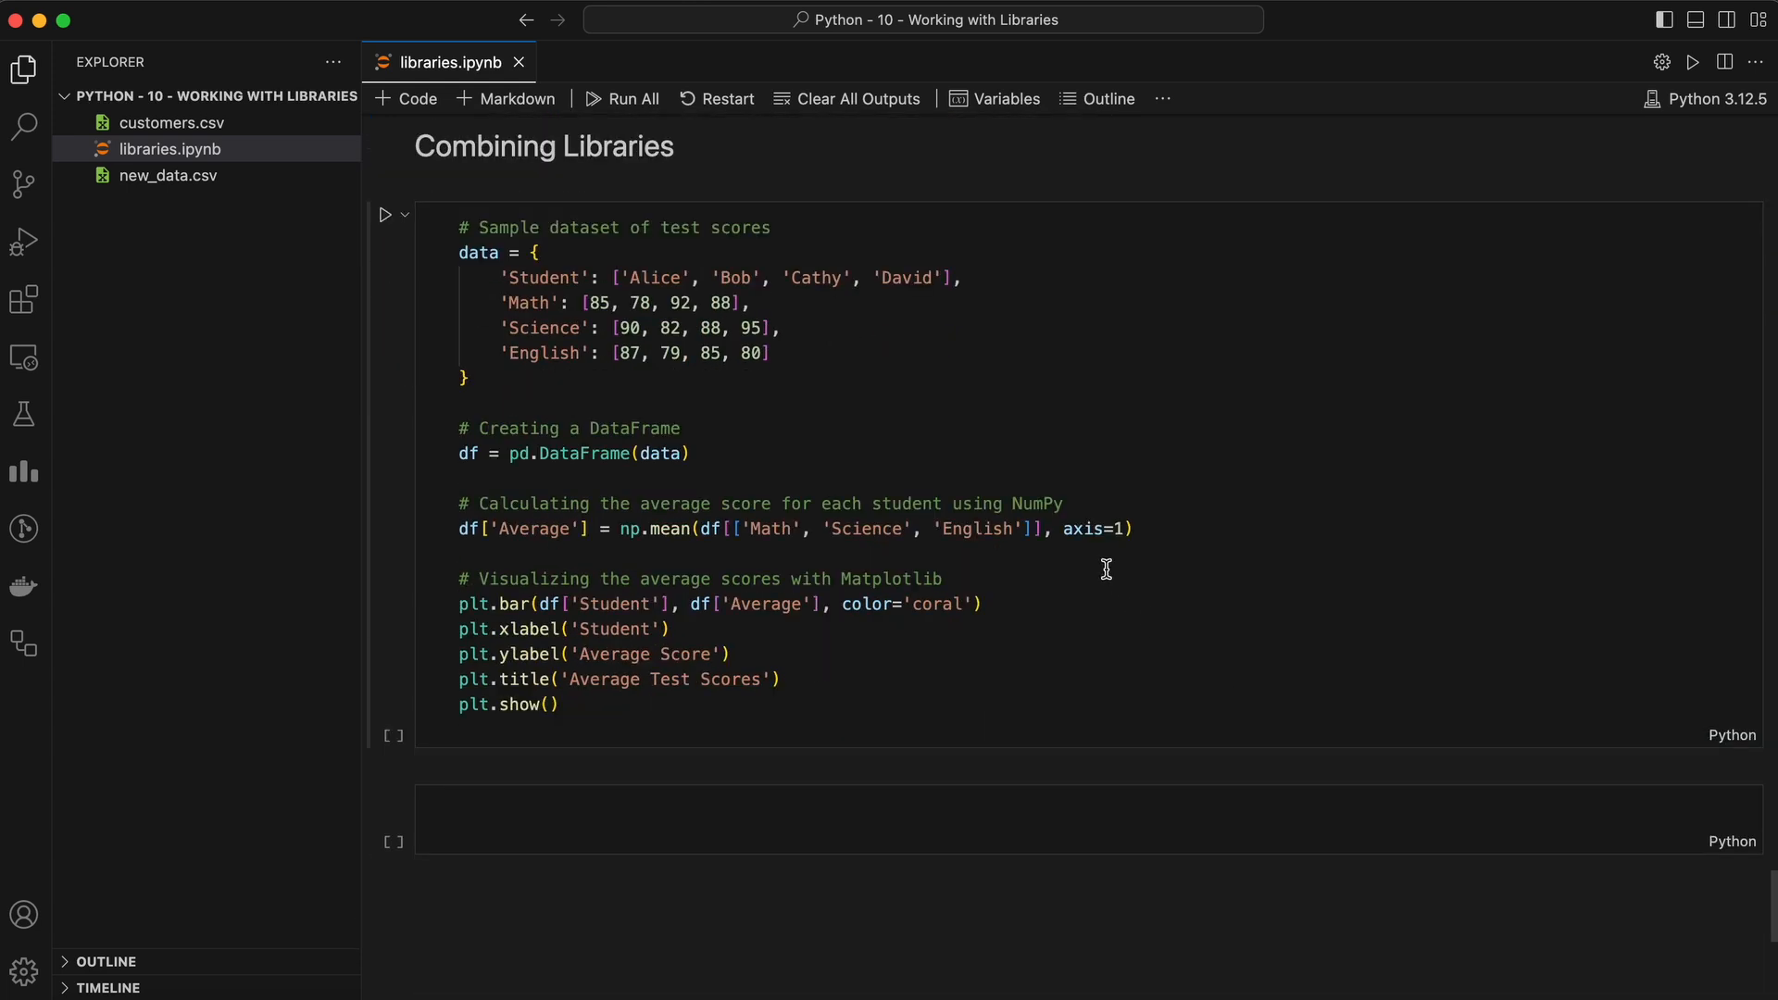
mouse_move(1053, 621)
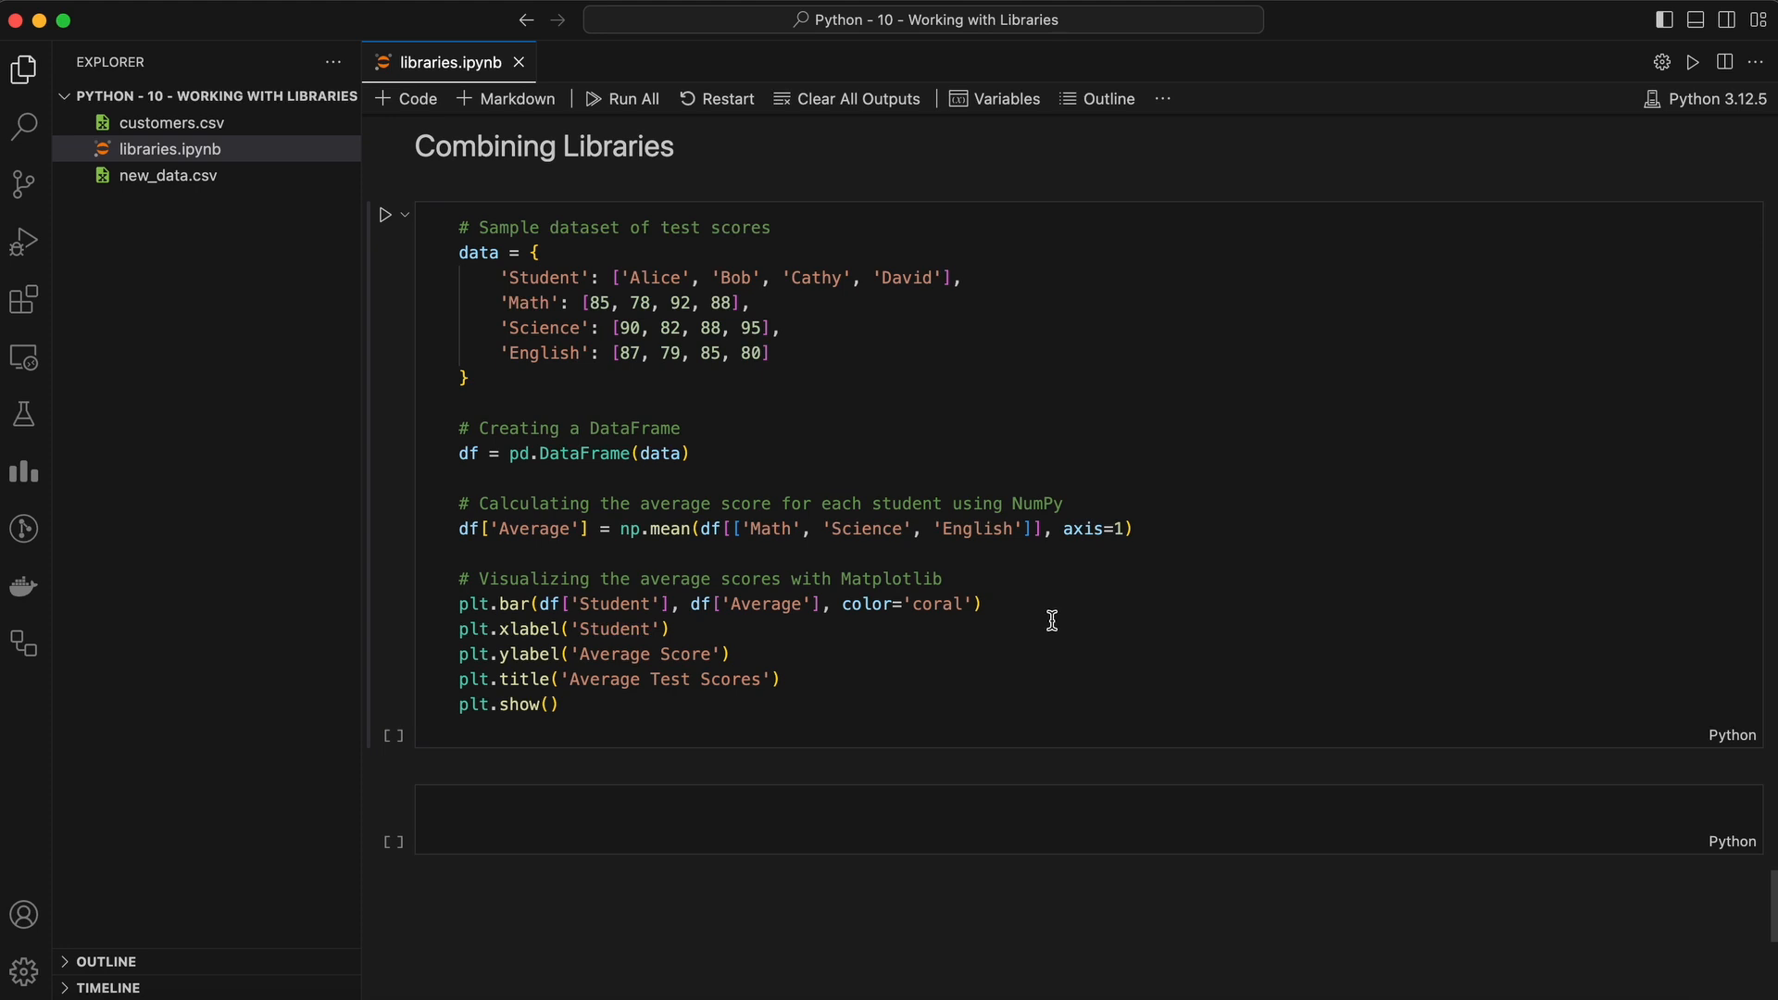
mouse_move(812, 383)
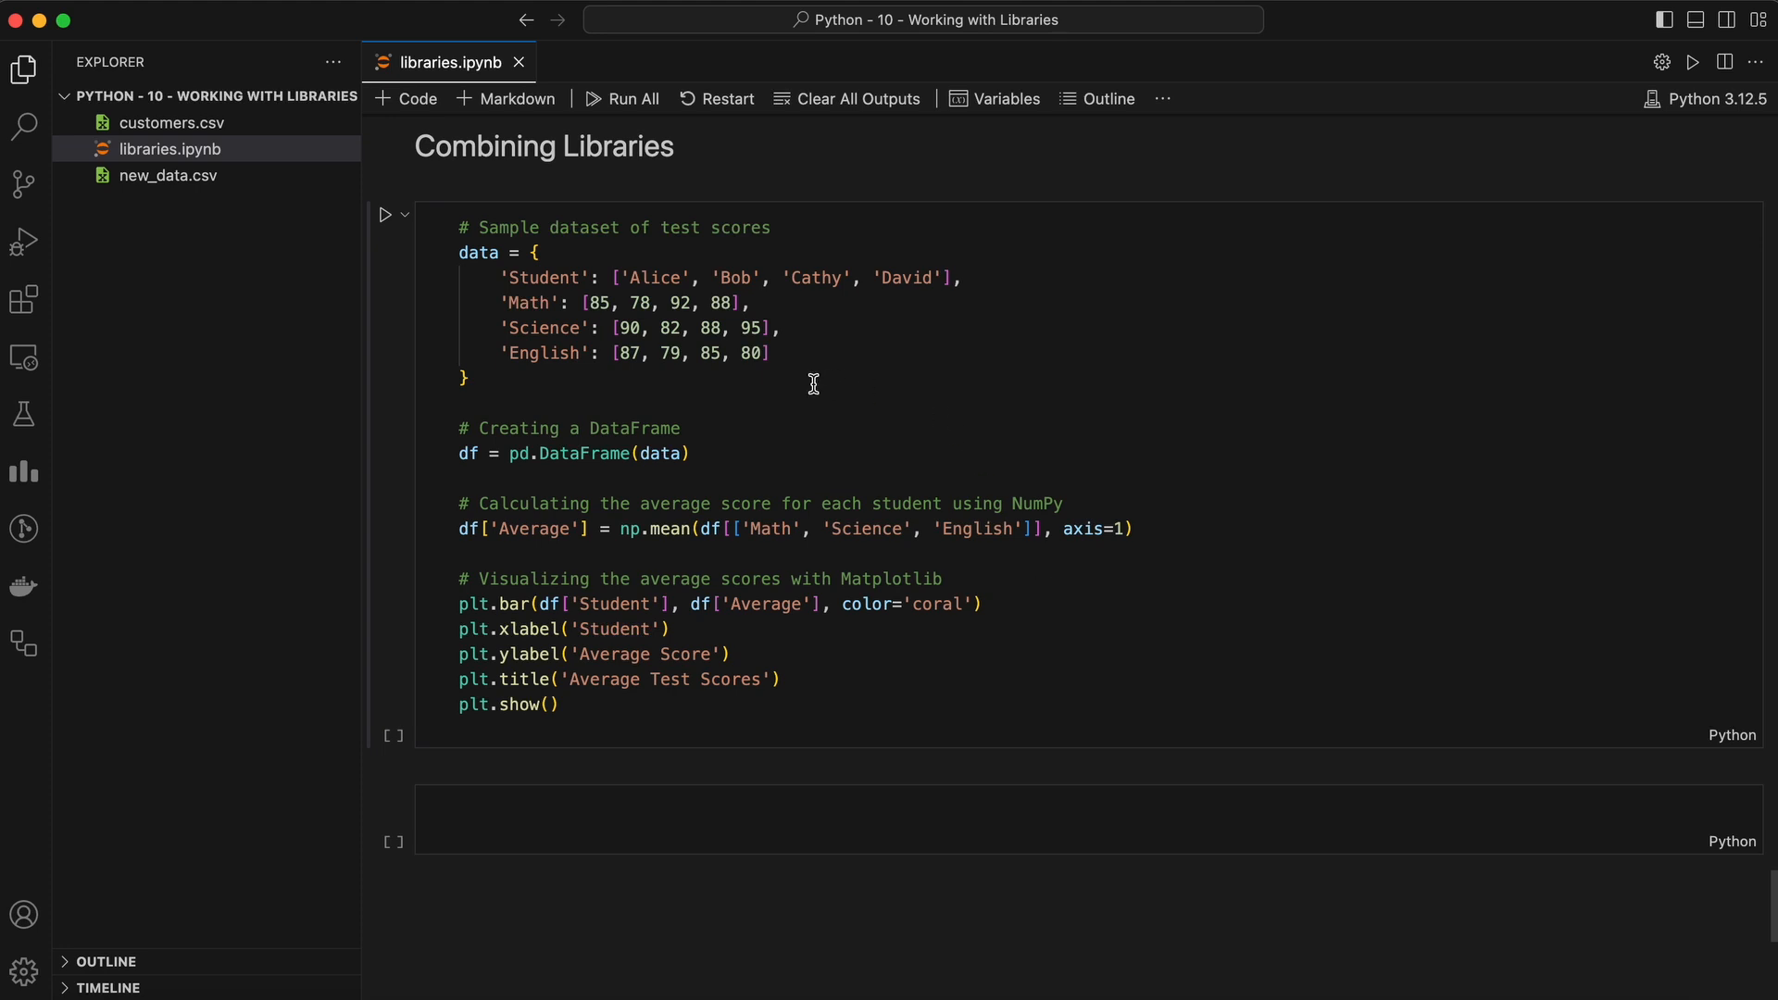
mouse_move(553, 376)
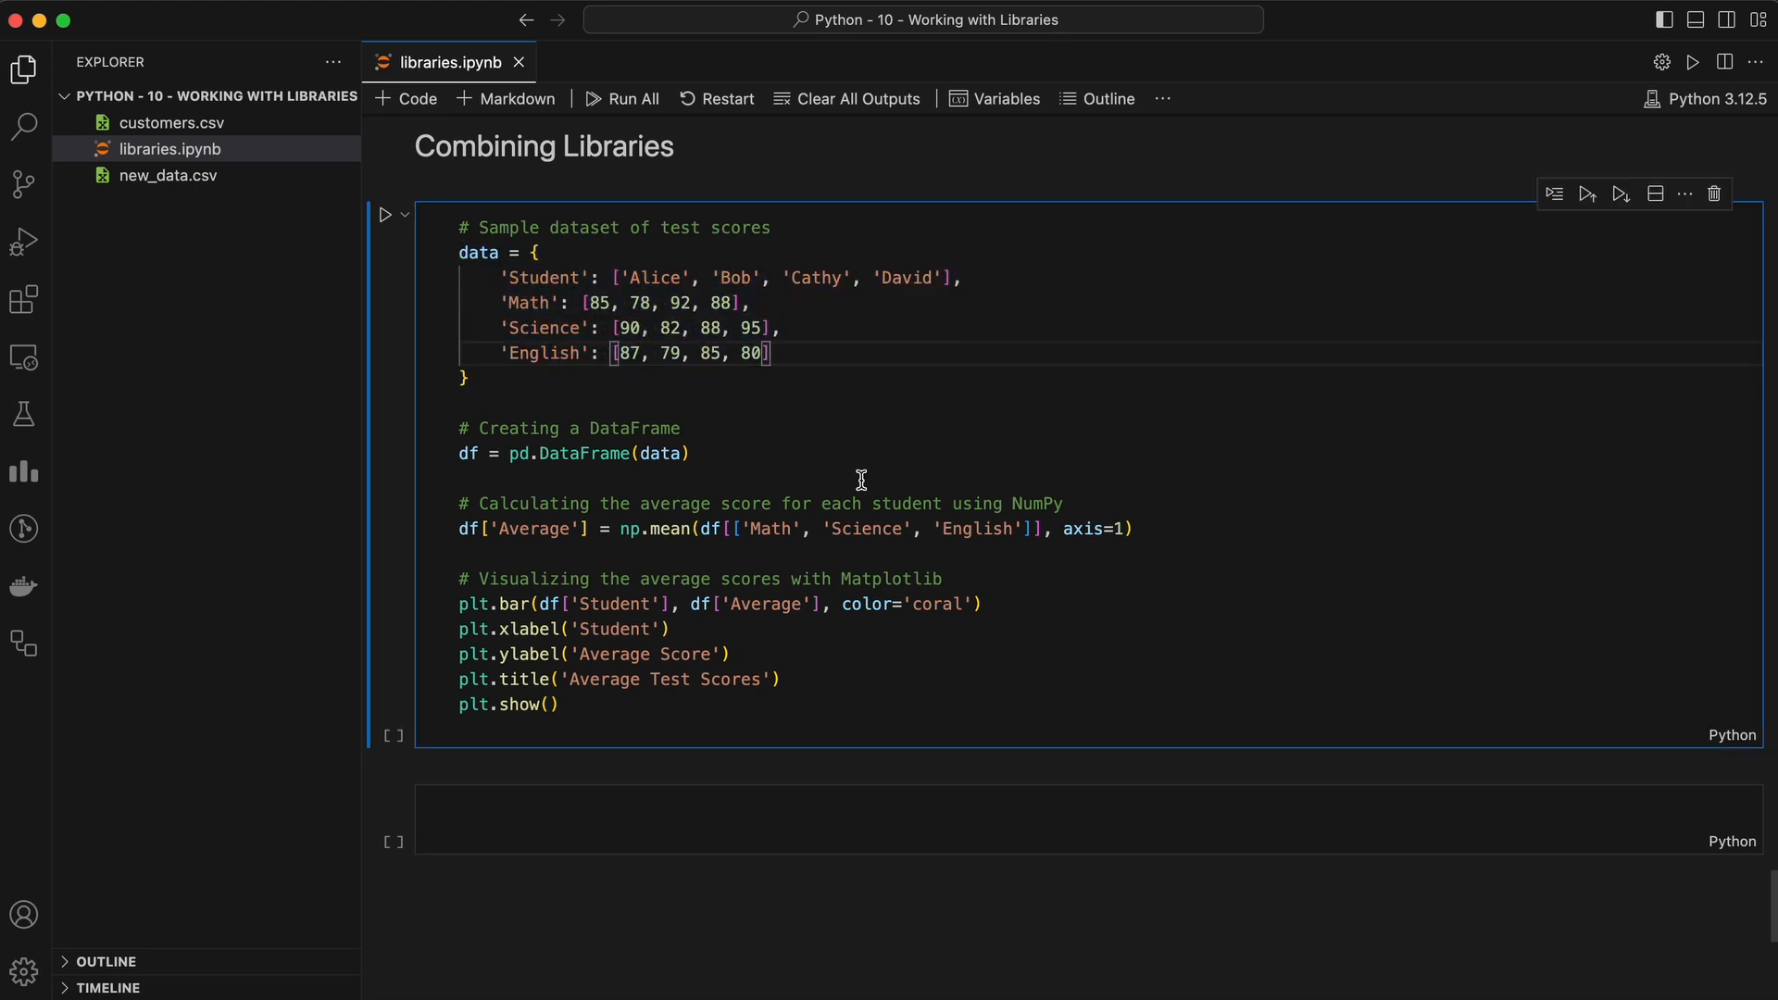
mouse_move(691, 385)
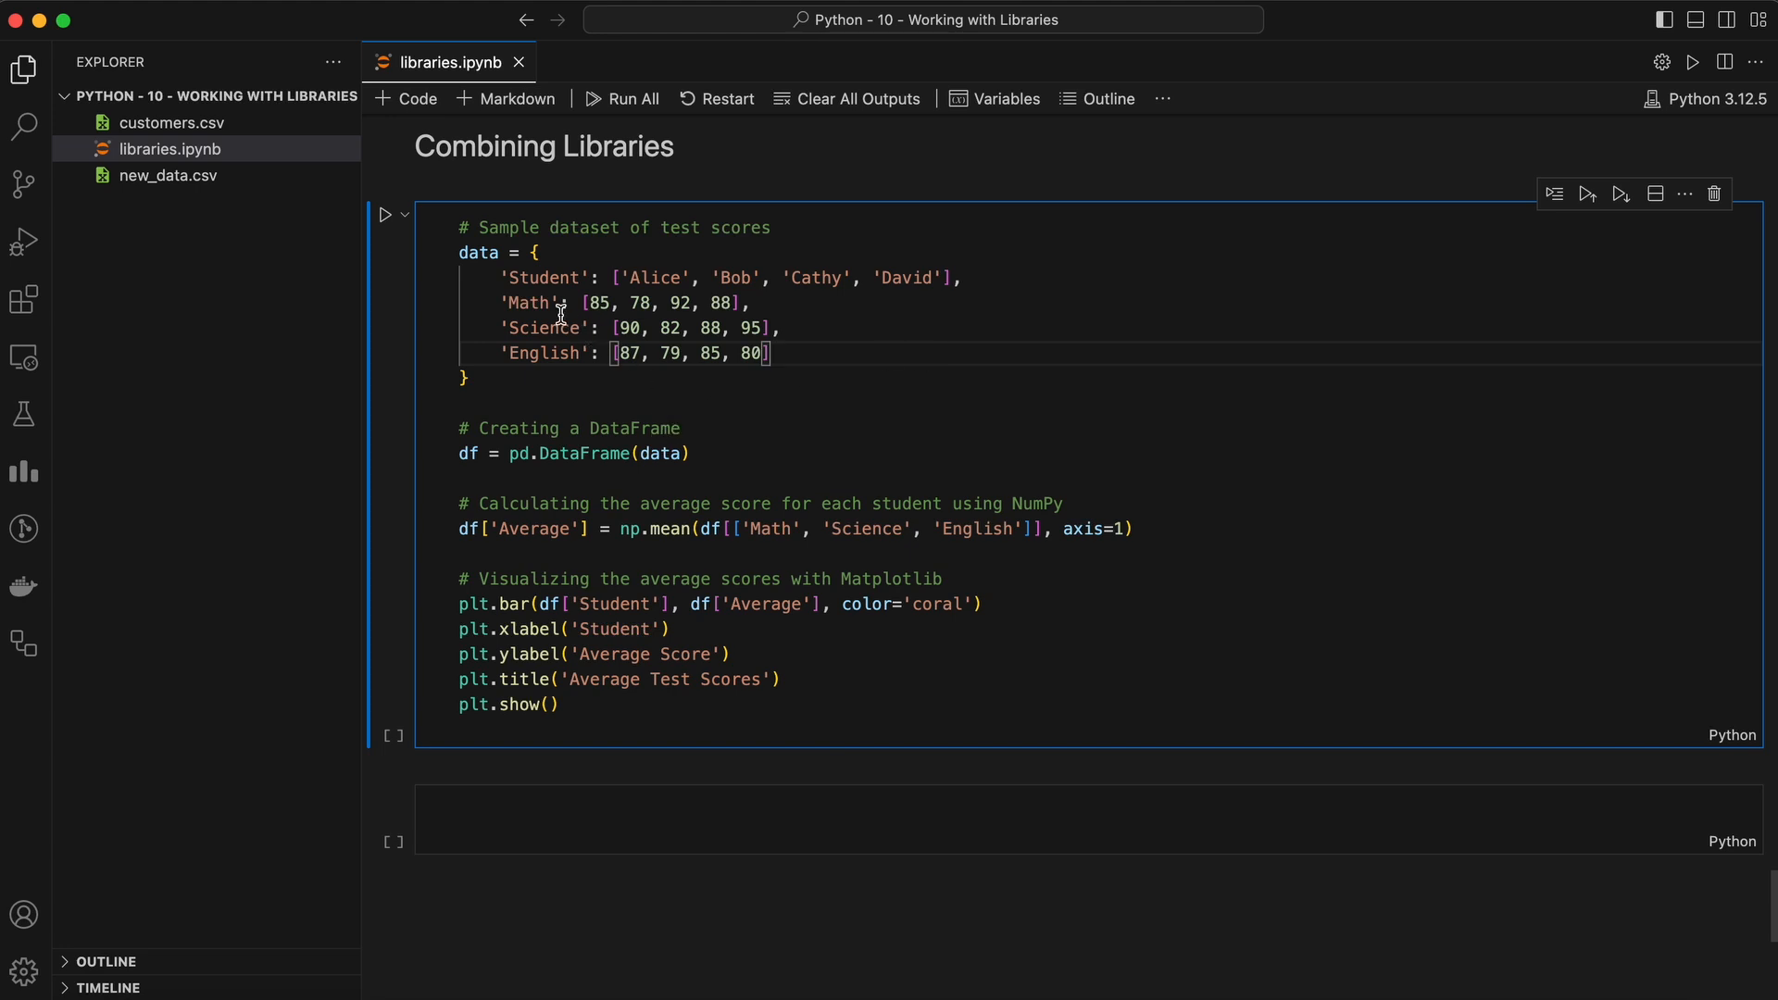
double_click(478, 252)
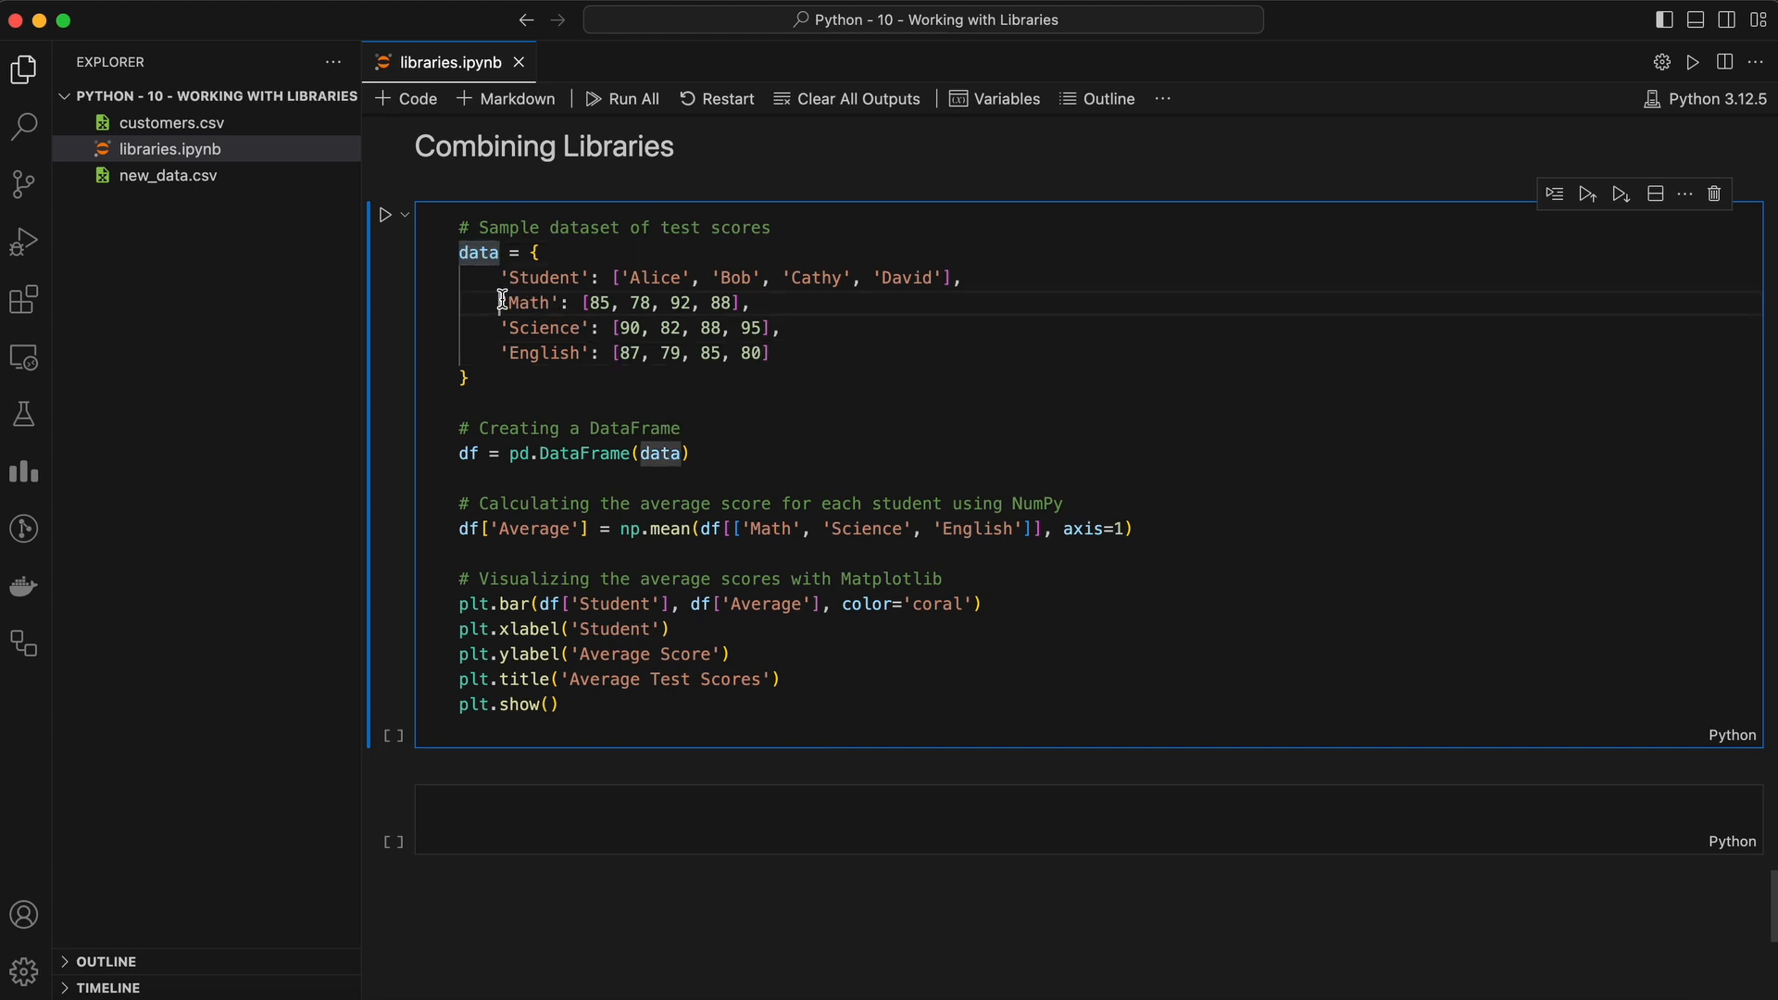
drag(498, 302, 767, 352)
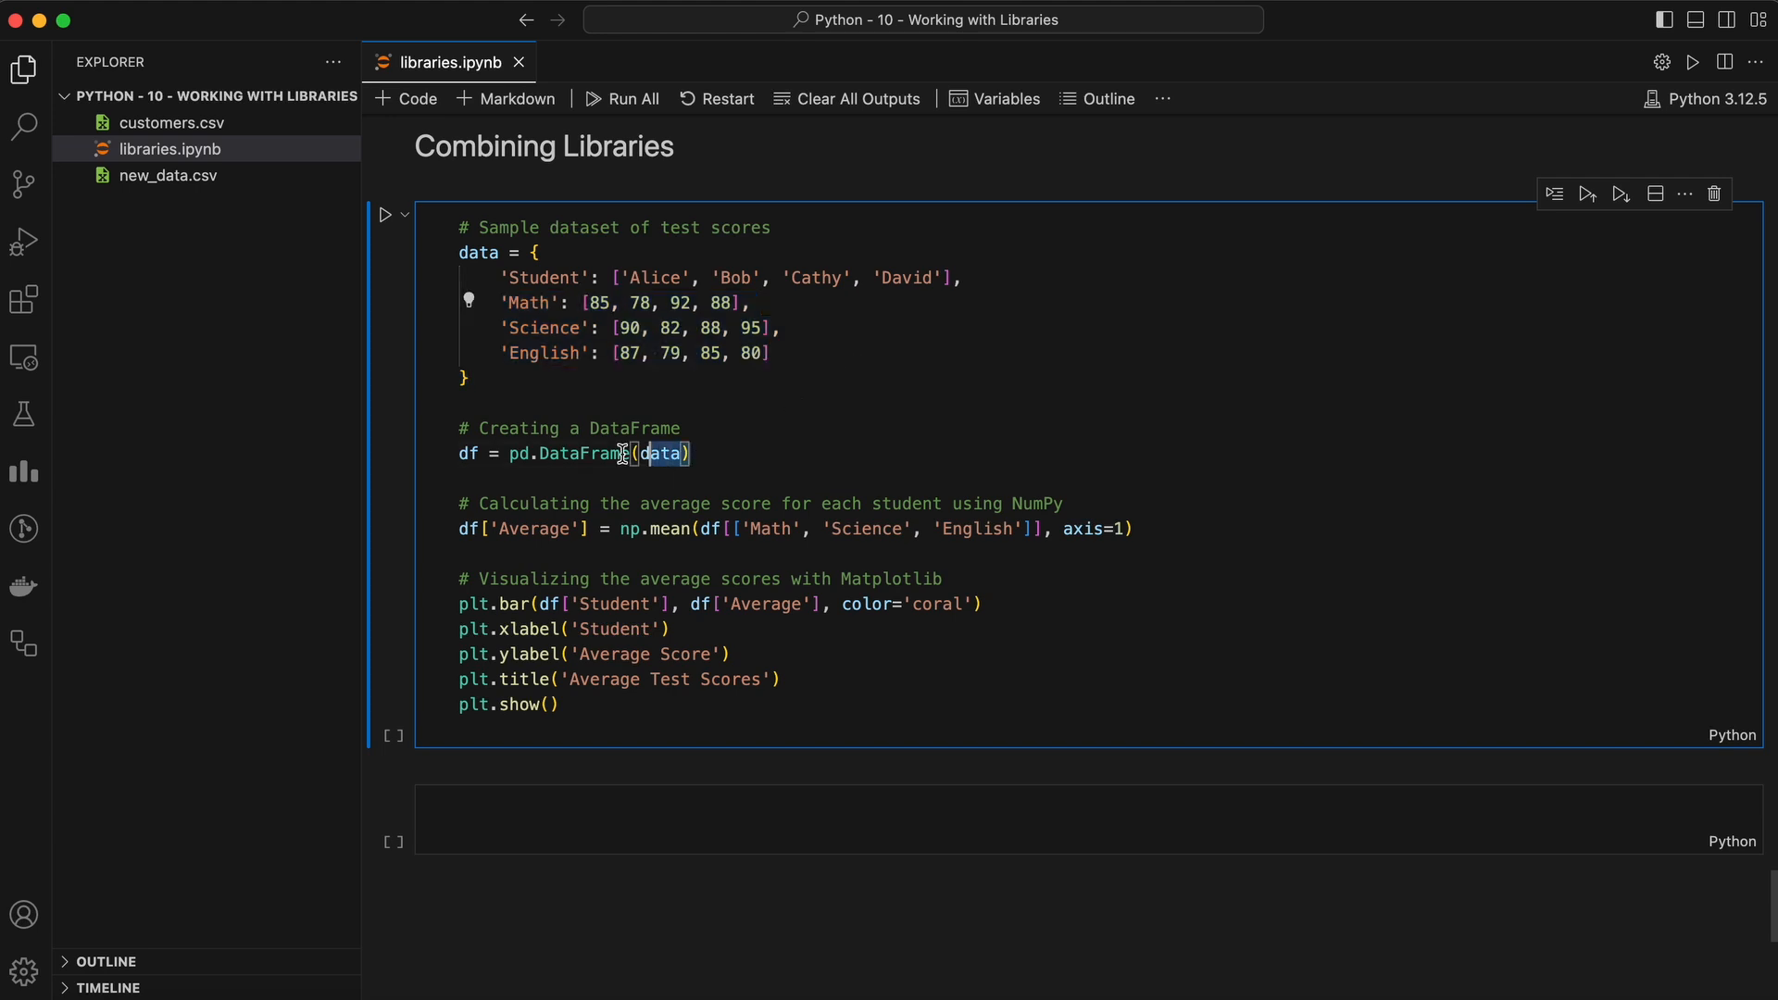
triple_click(572, 454)
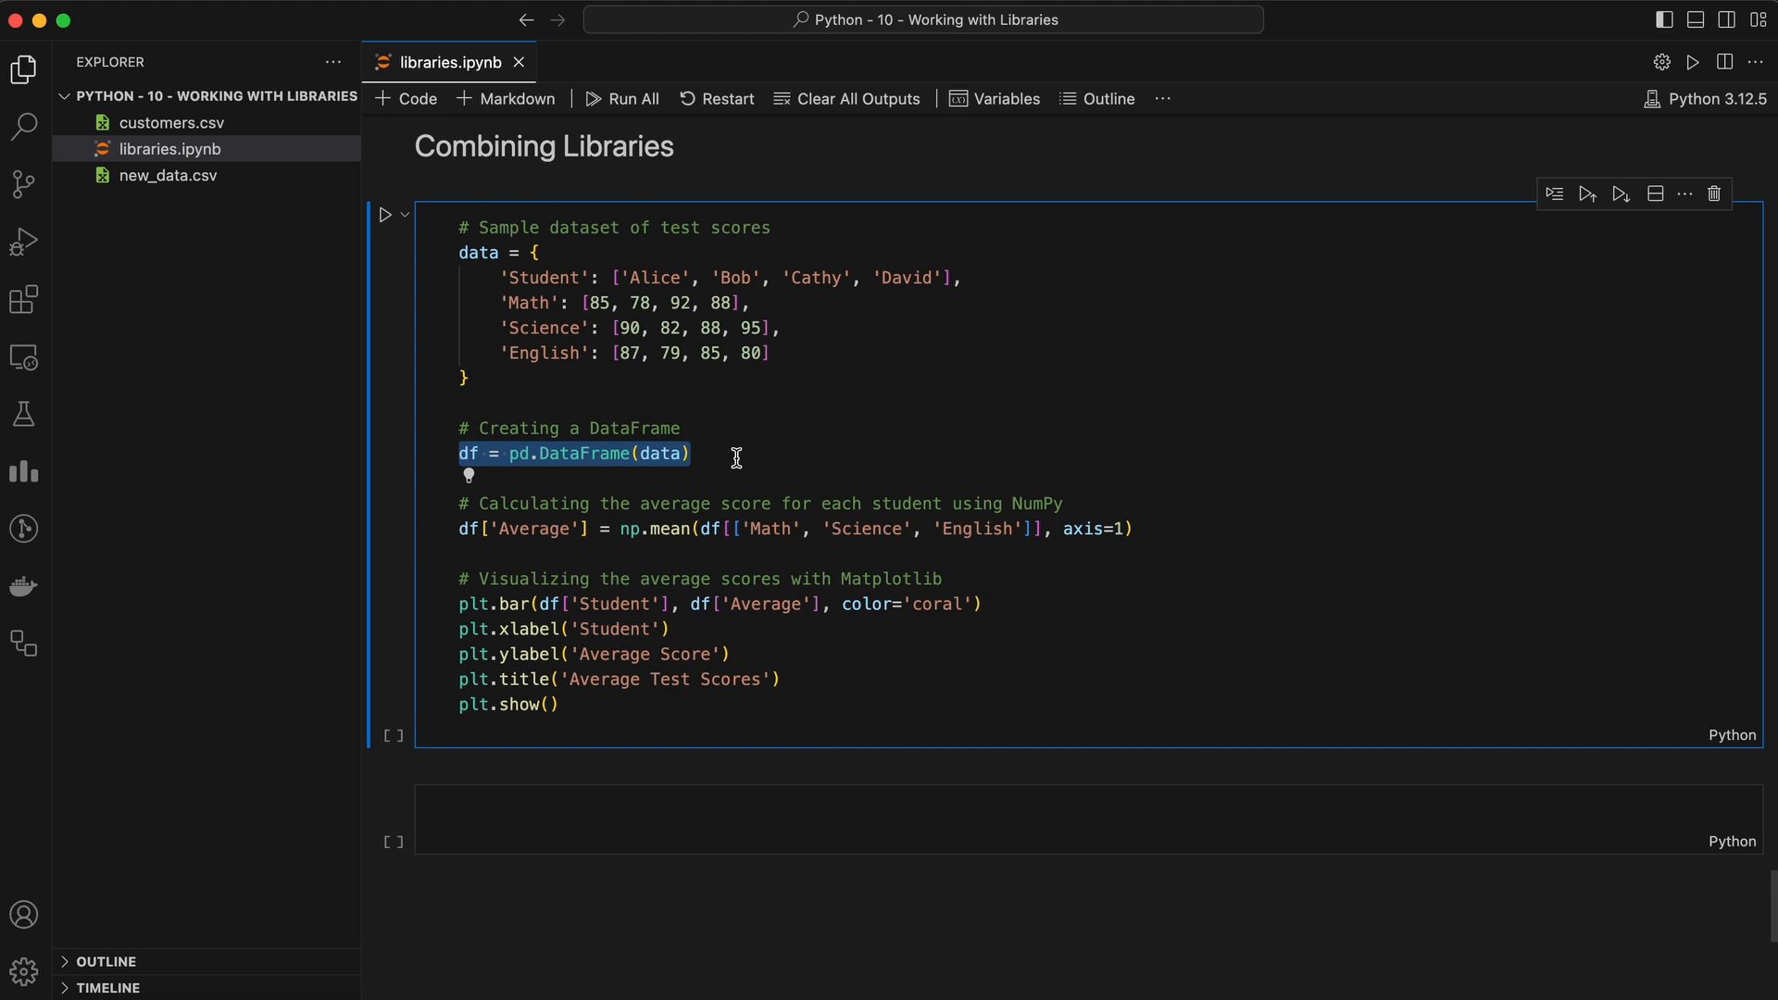
double_click(669, 528)
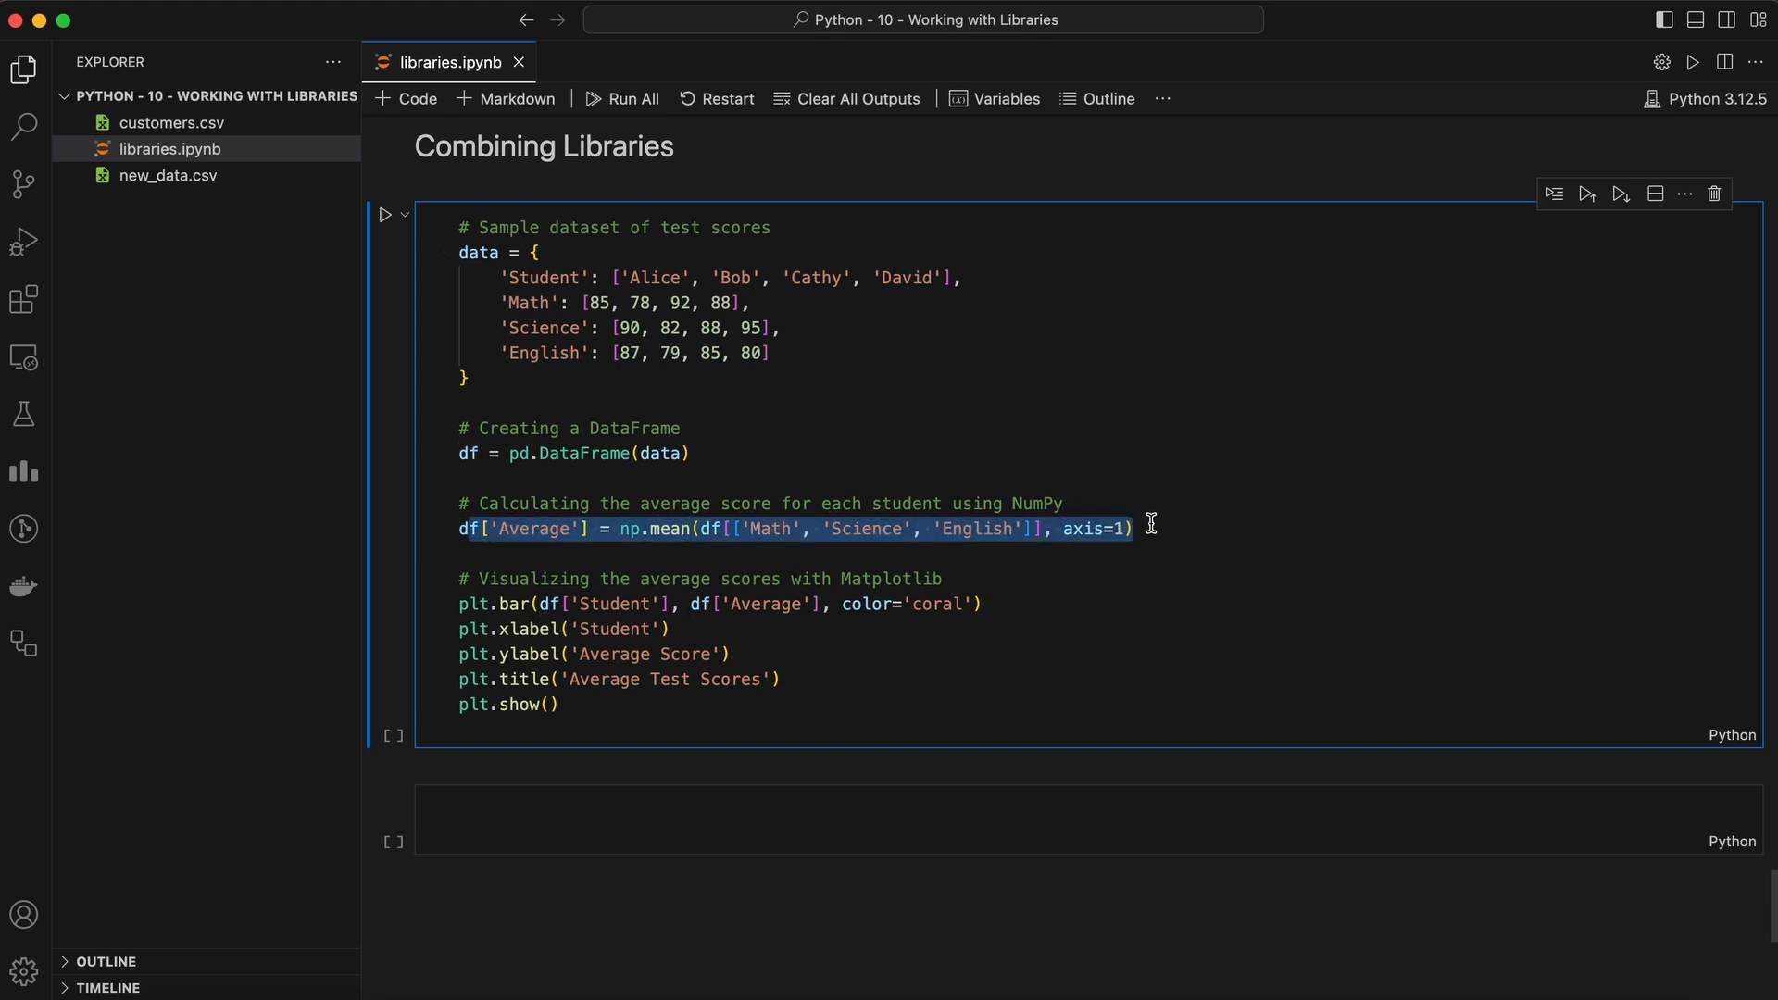
double_click(534, 528)
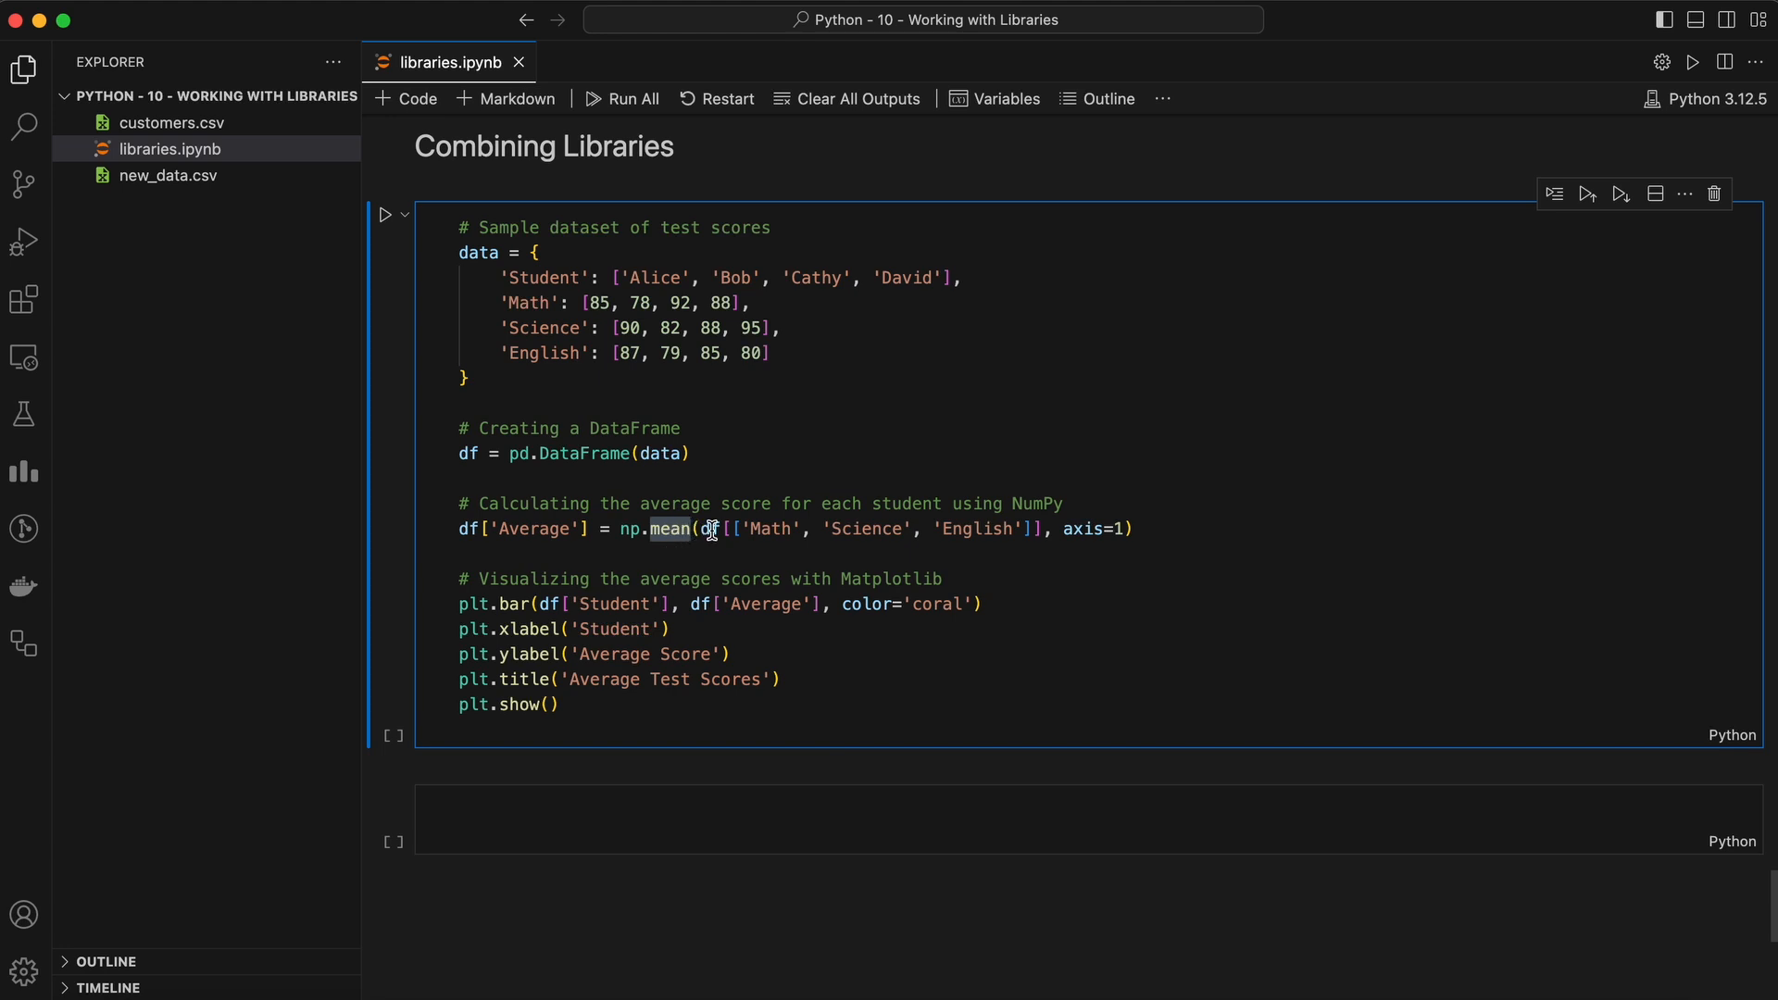
drag(704, 528, 1049, 528)
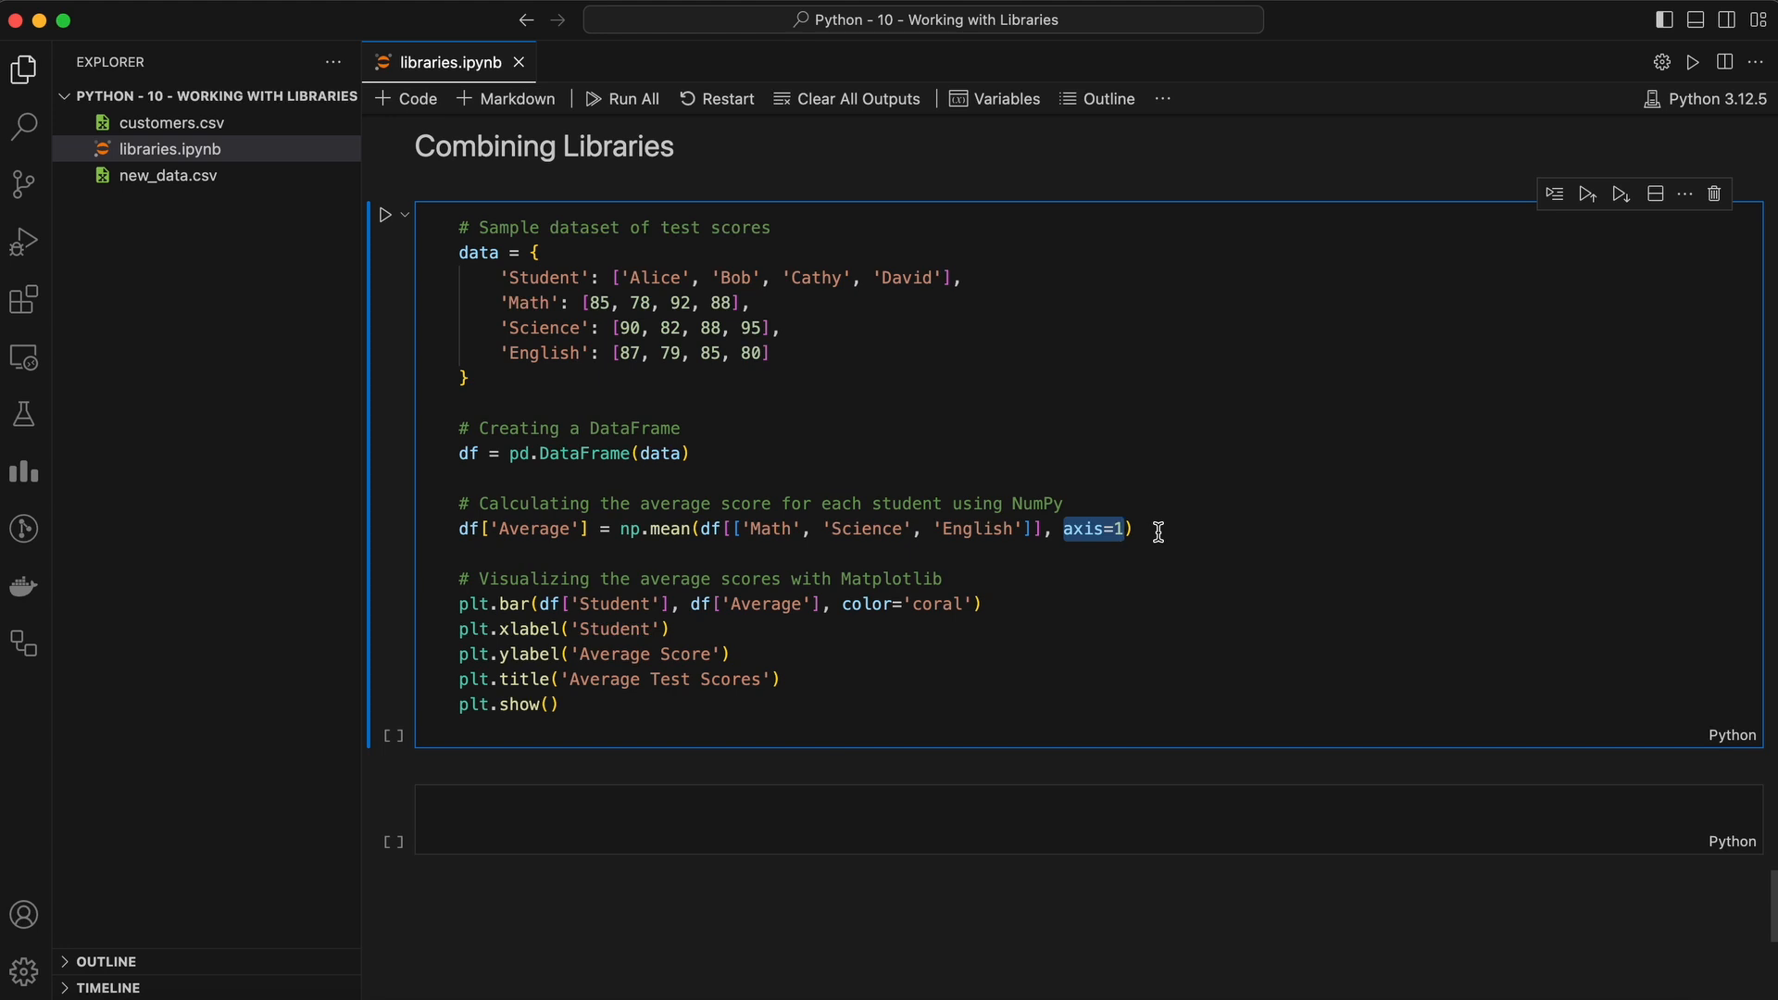
drag(458, 629, 558, 704)
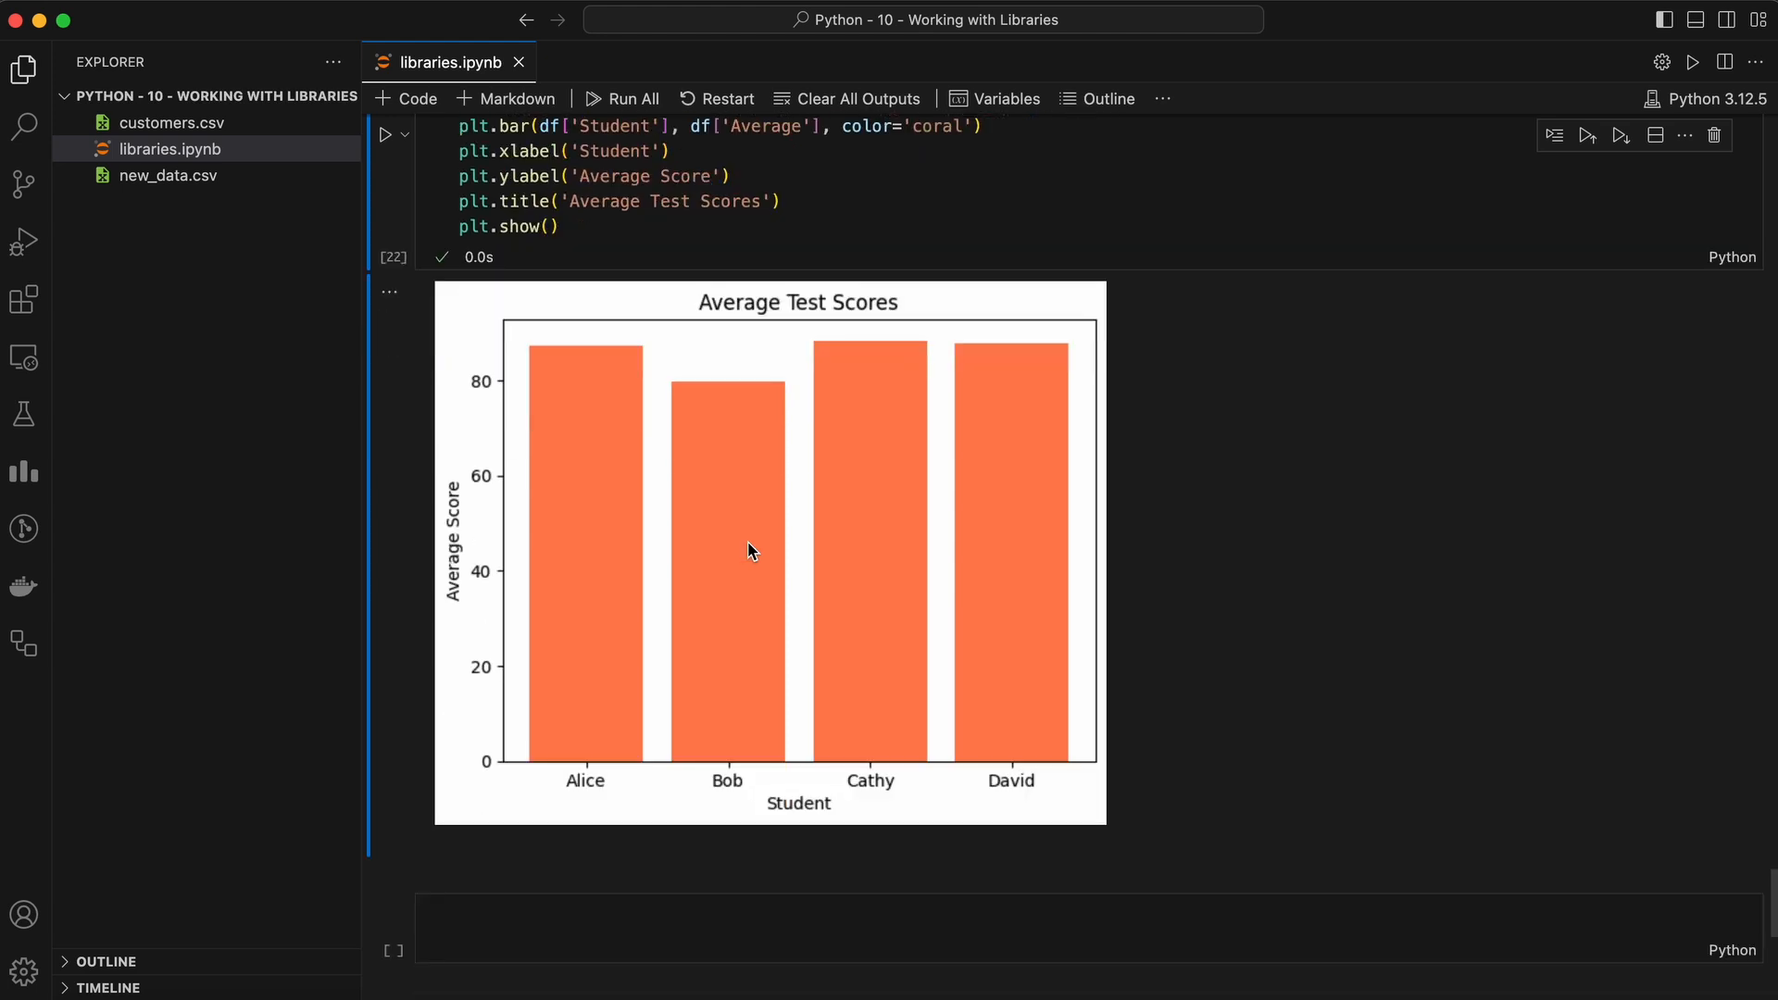
mouse_move(719, 306)
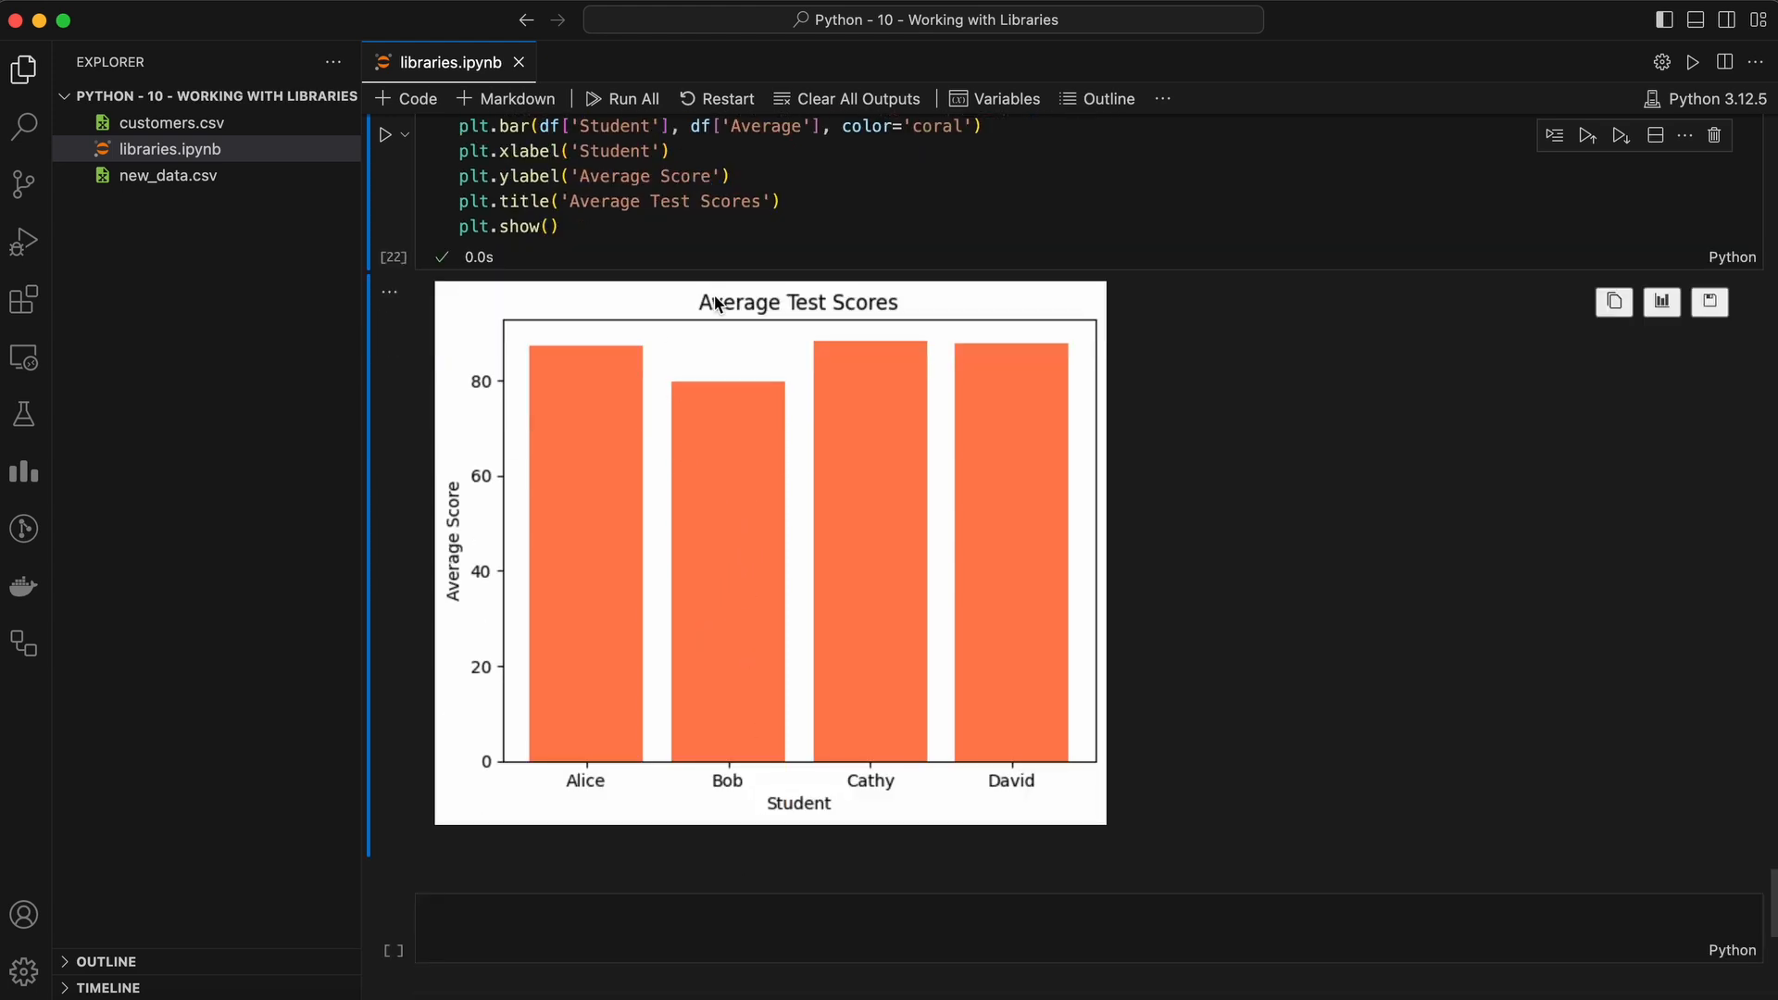
mouse_move(739, 810)
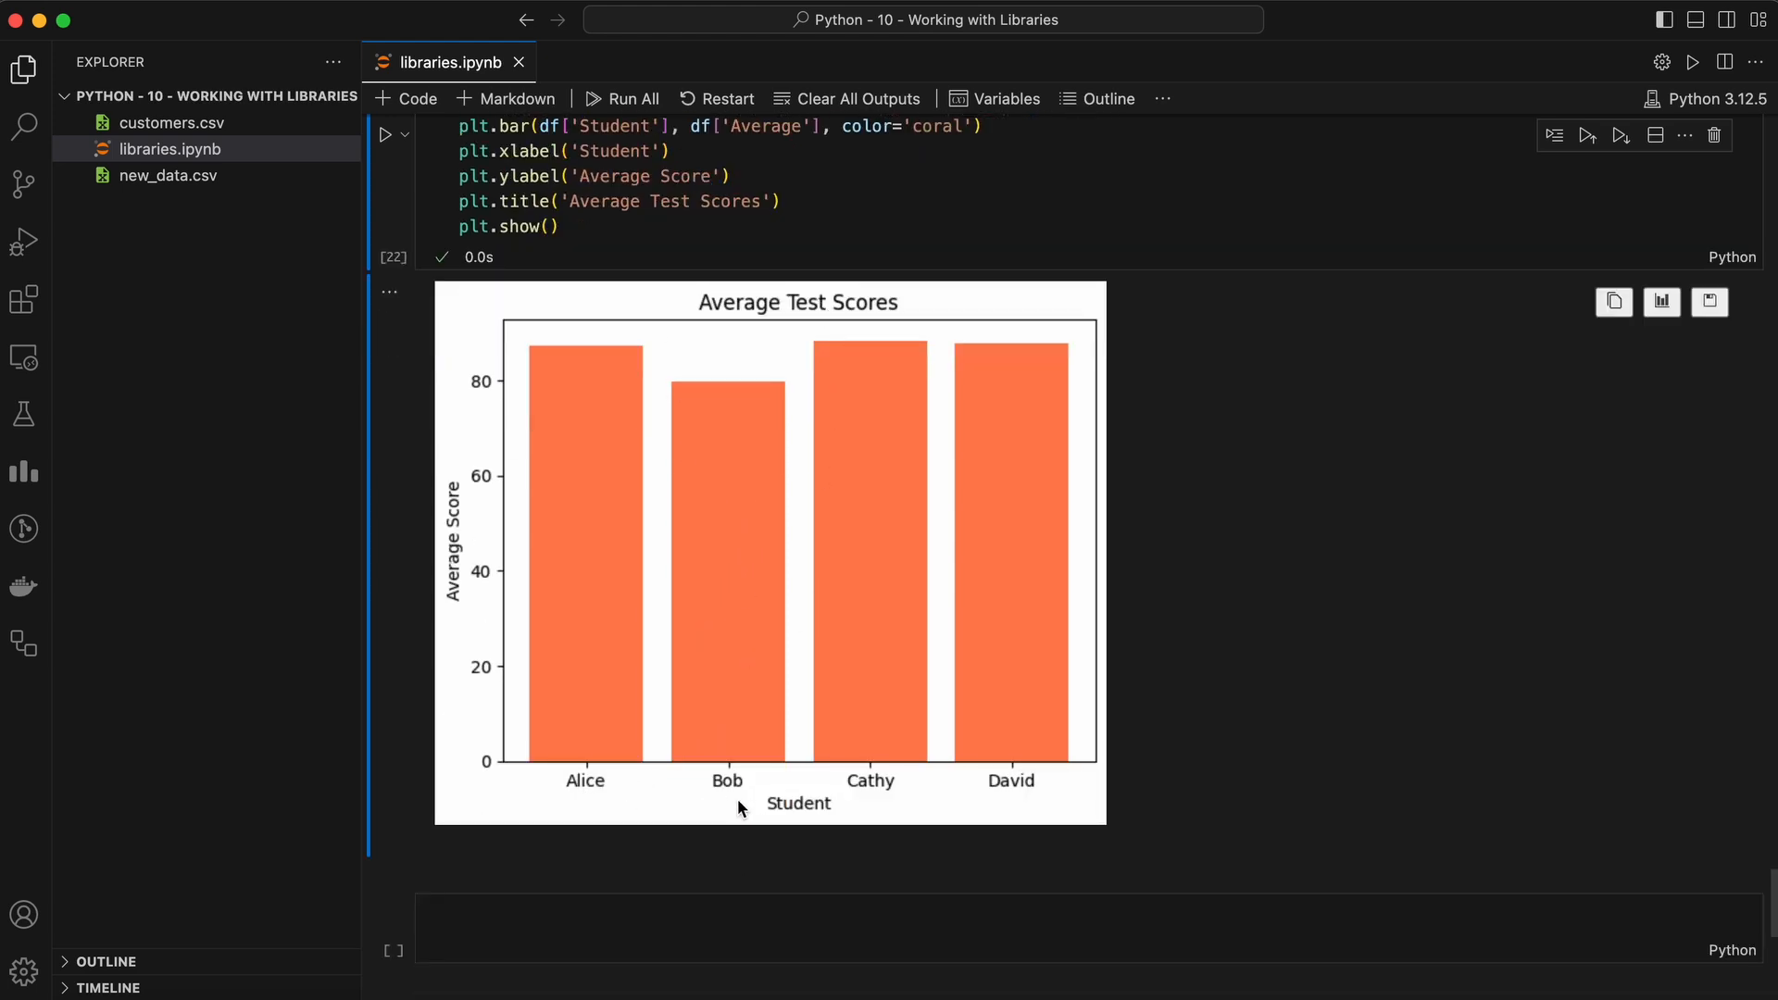
mouse_move(845, 810)
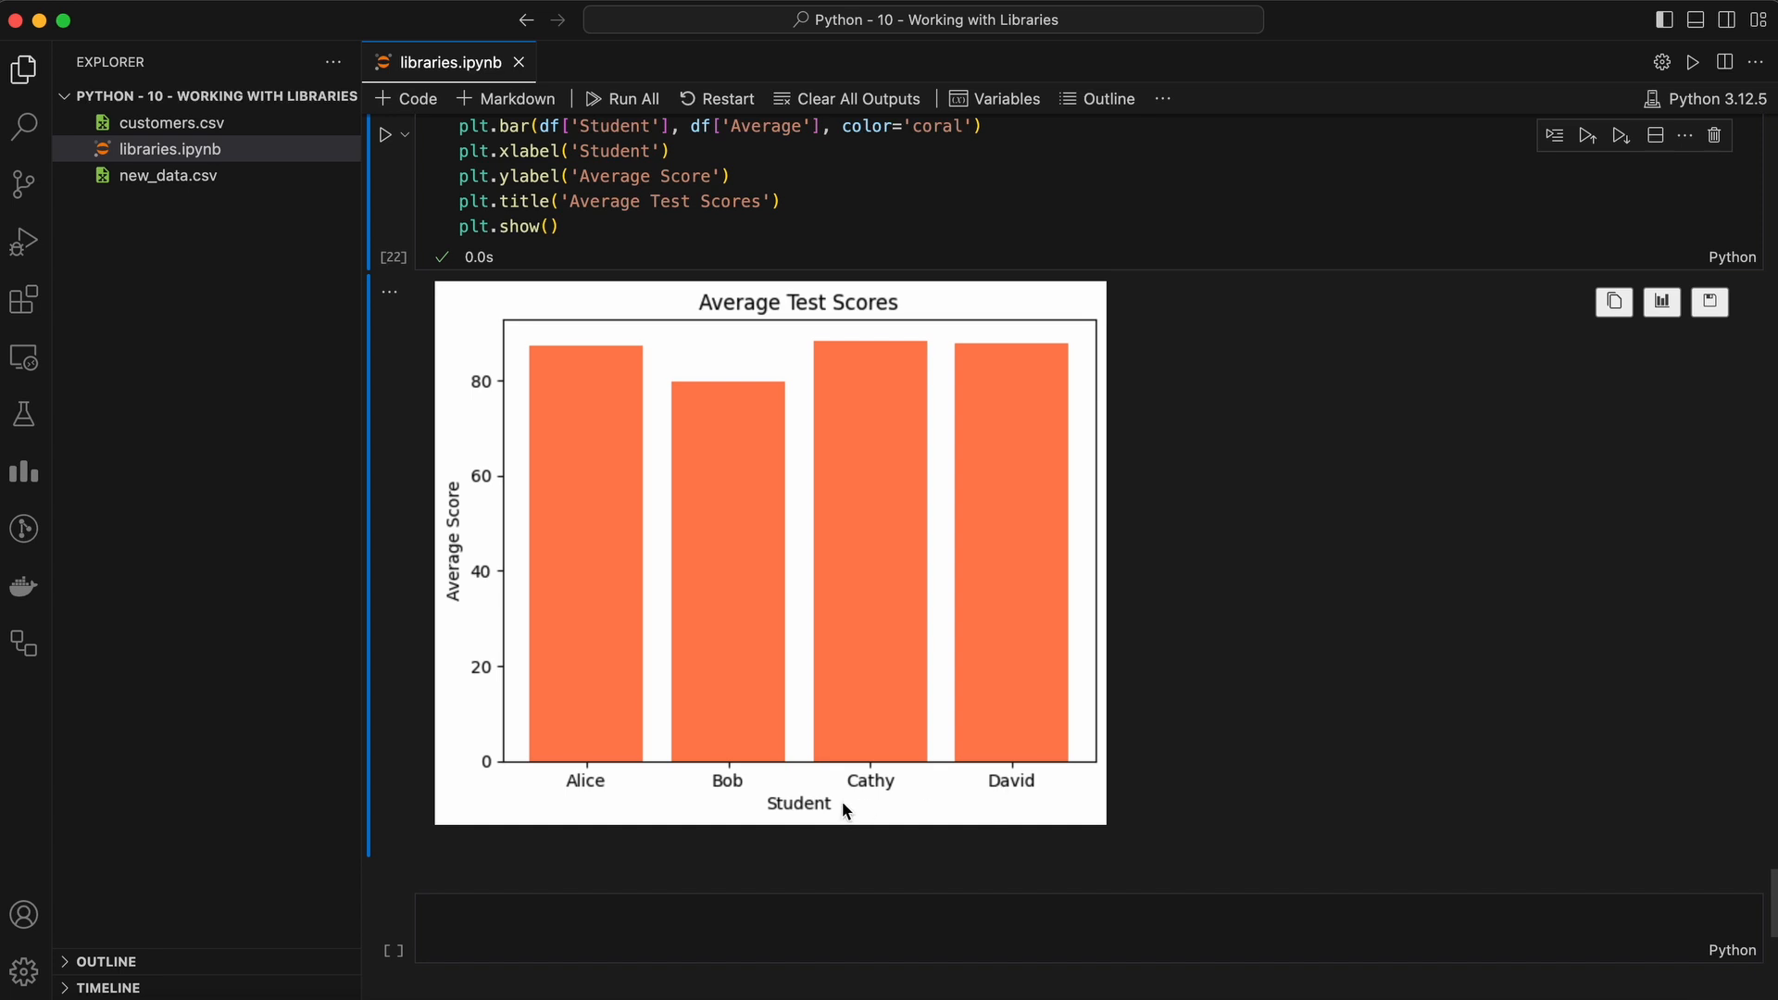
mouse_move(452, 676)
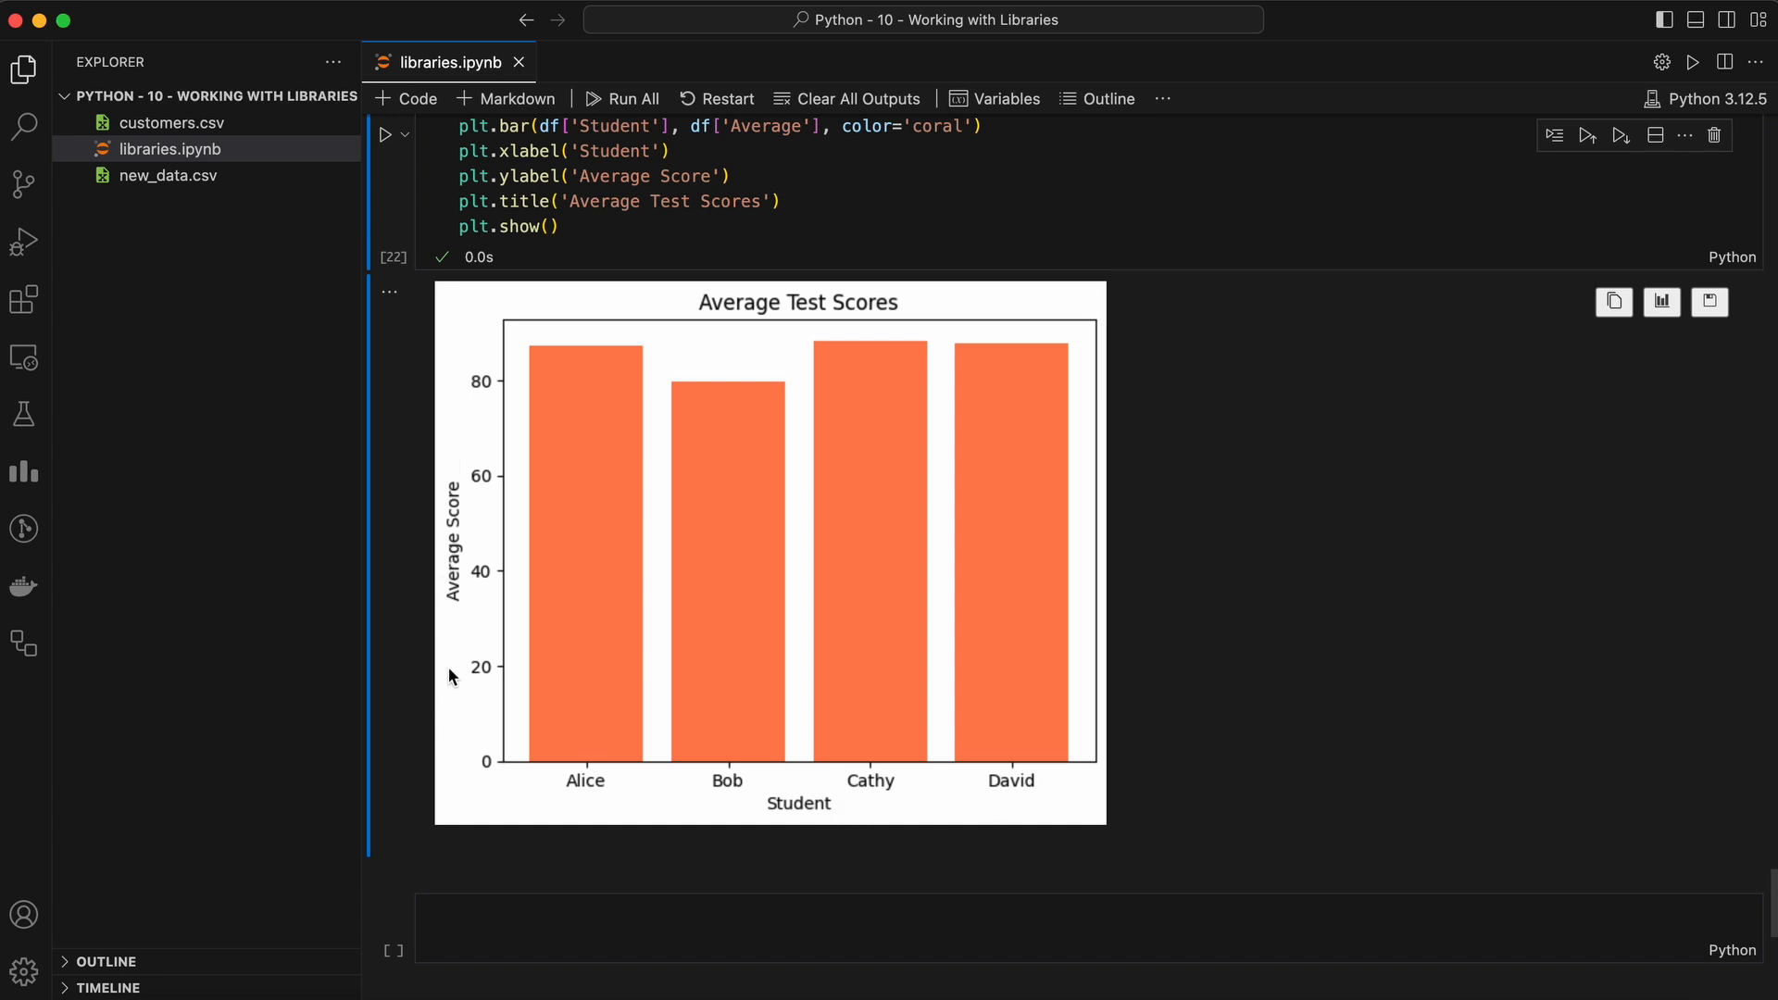
mouse_move(589, 558)
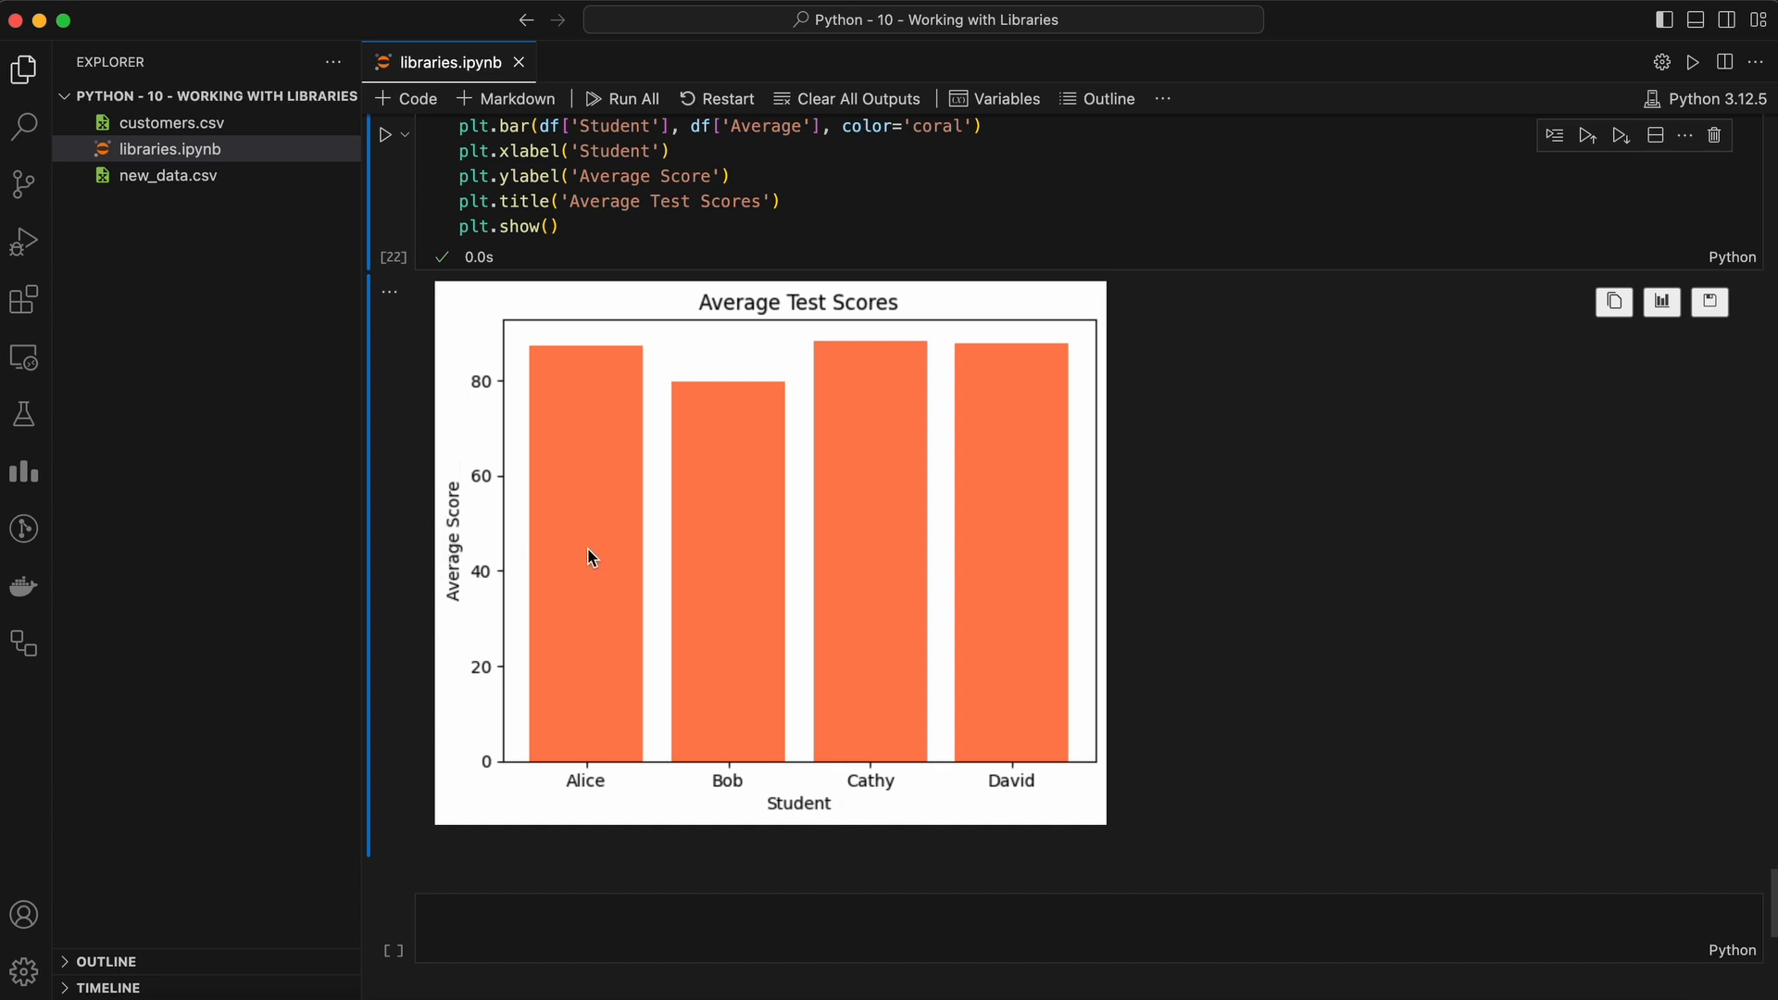
mouse_move(1266, 598)
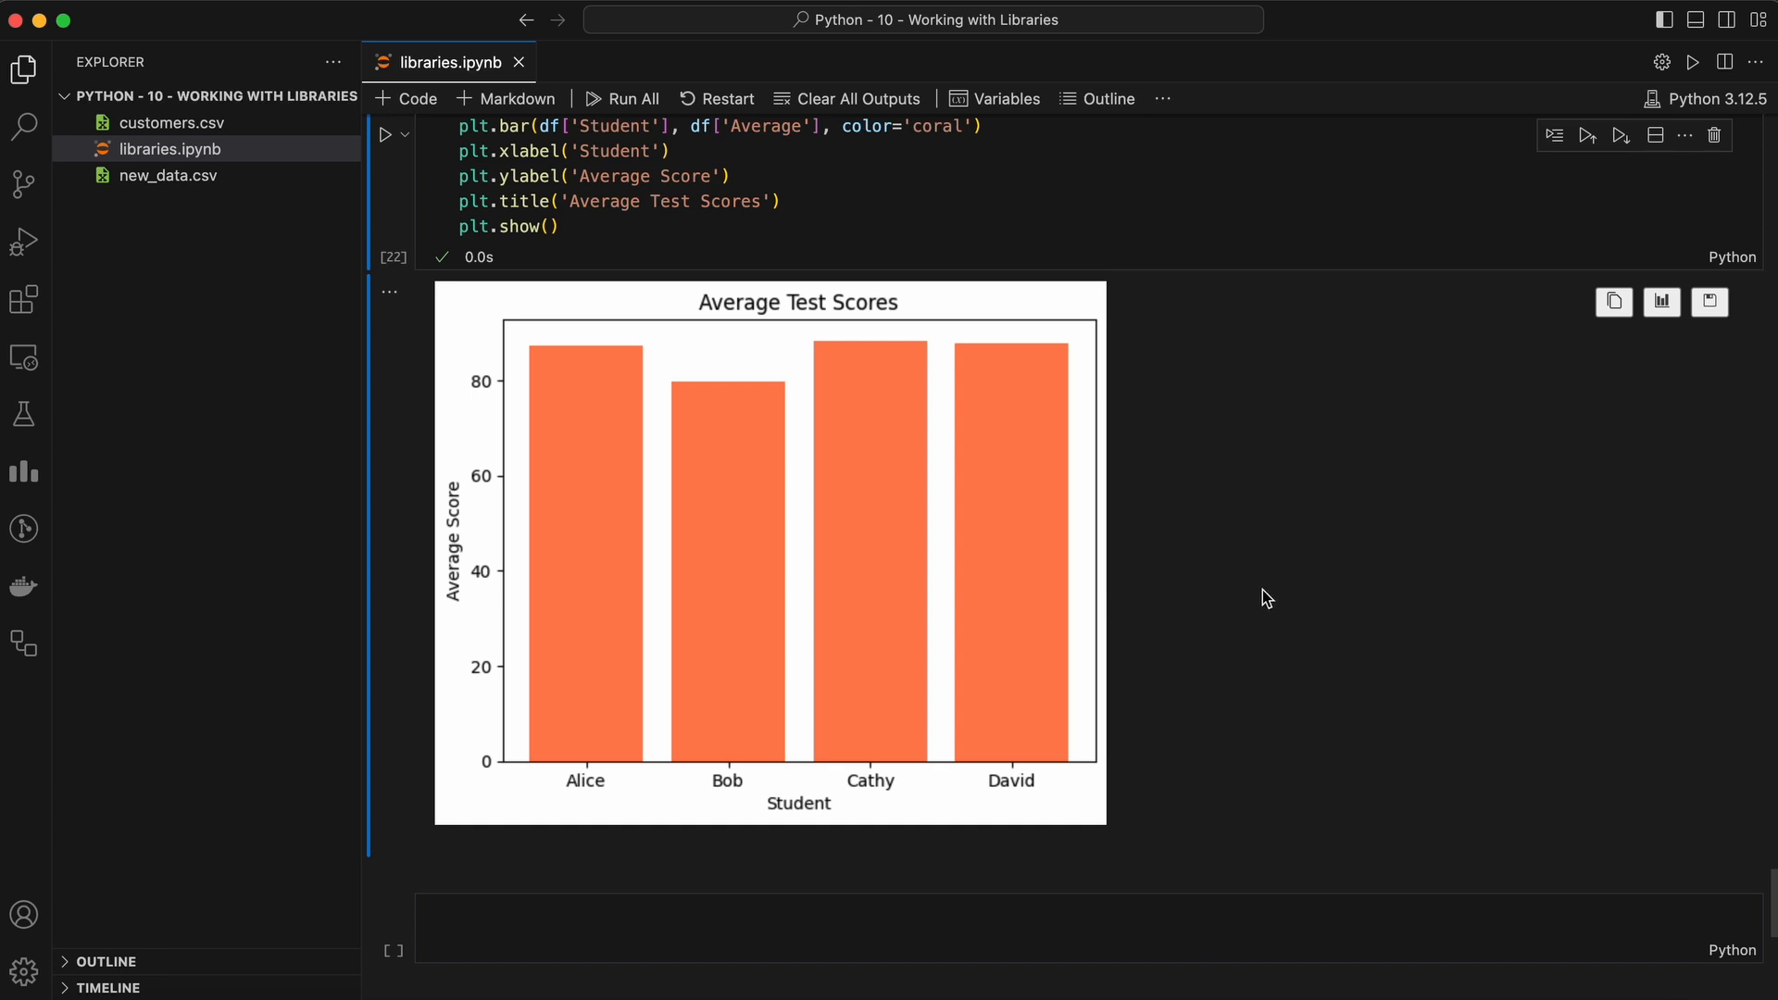
mouse_move(834, 384)
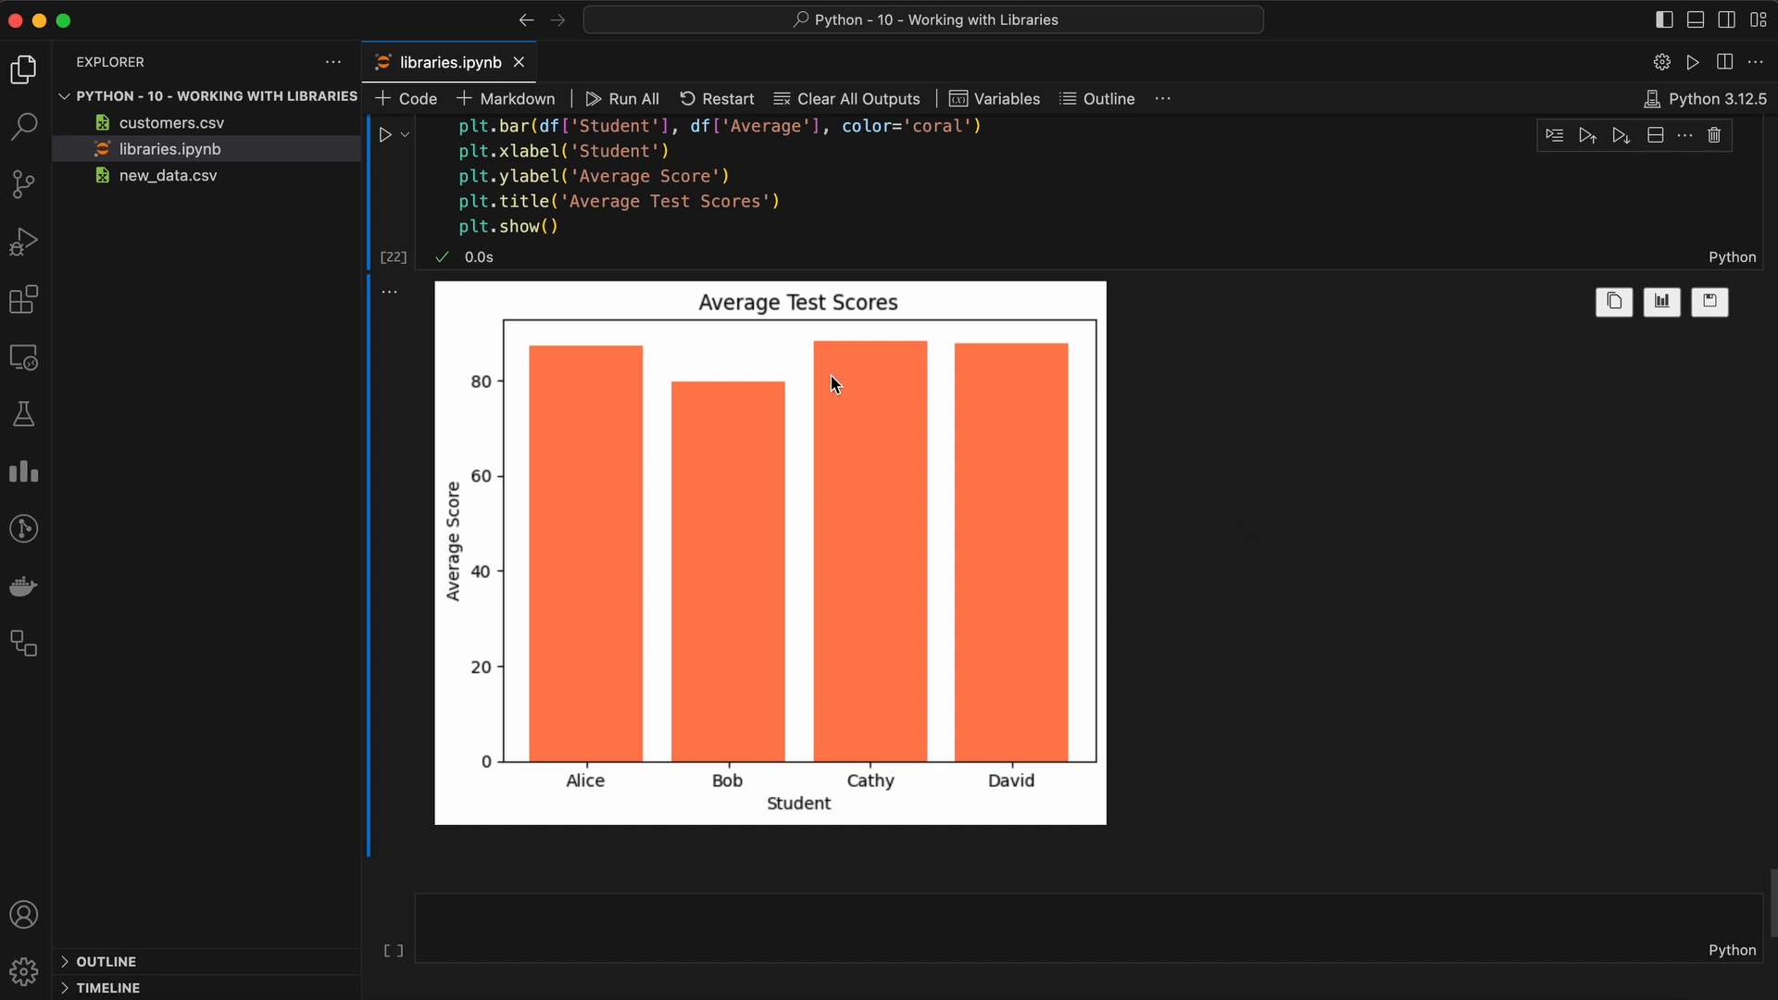
mouse_move(1143, 533)
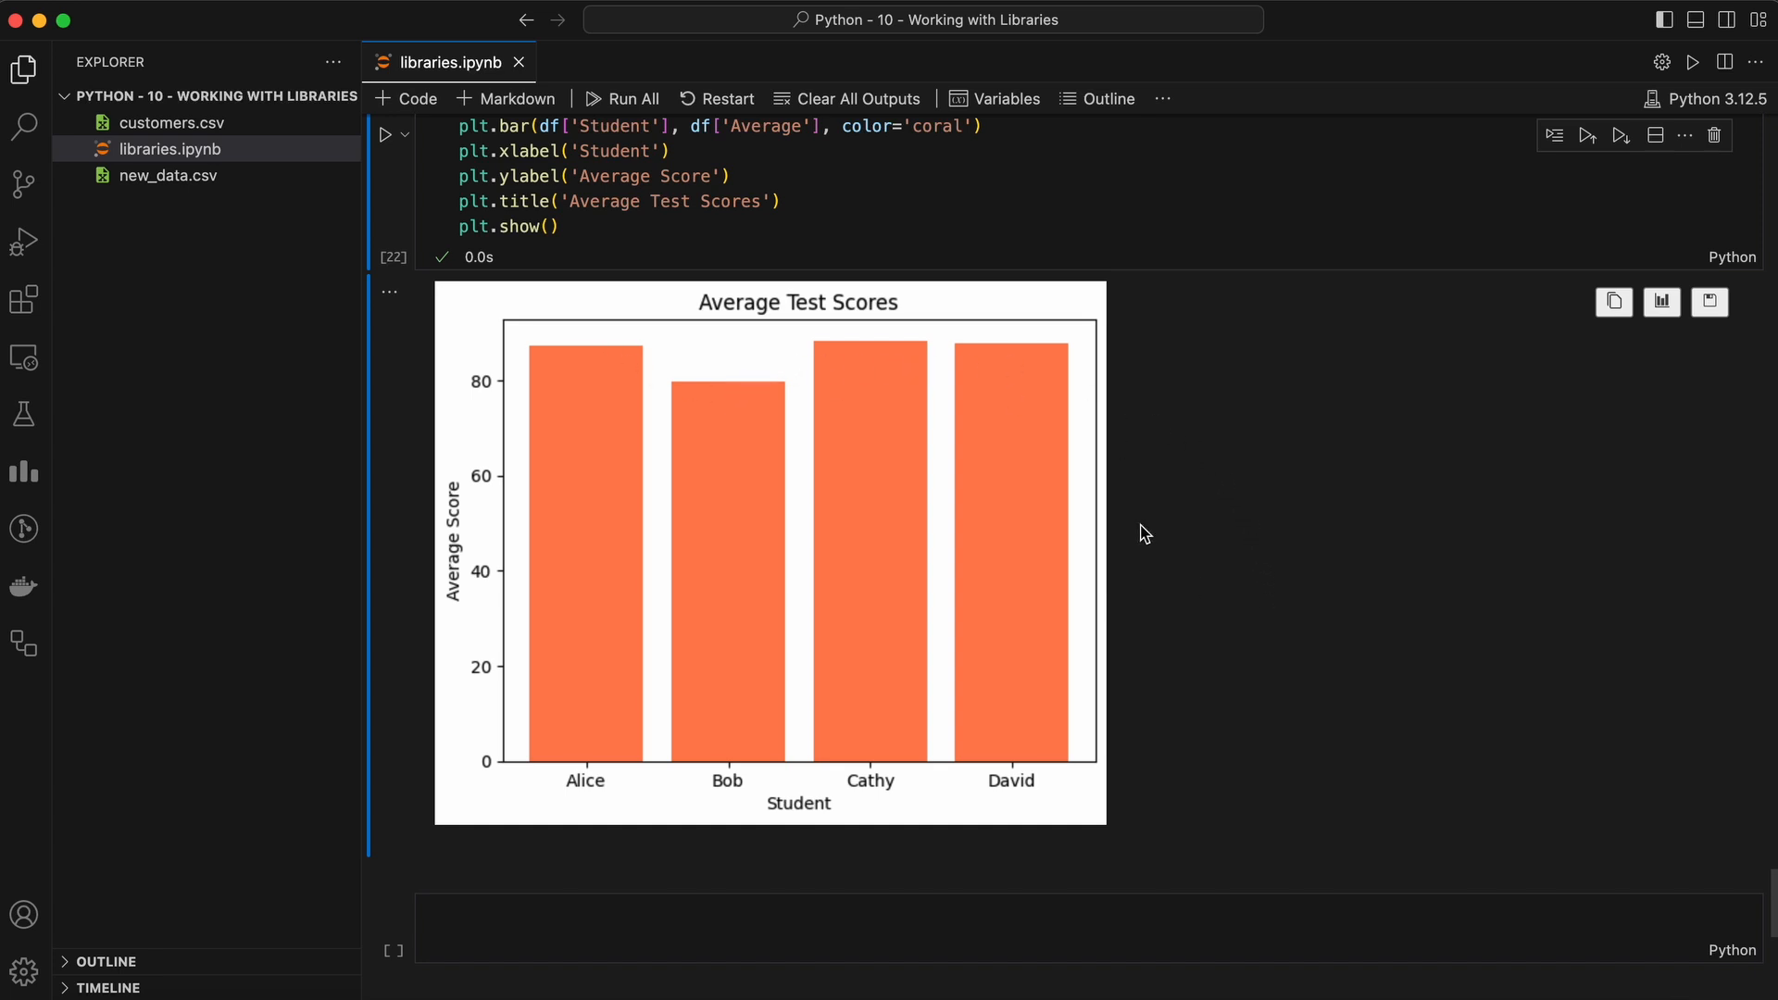
mouse_move(1311, 745)
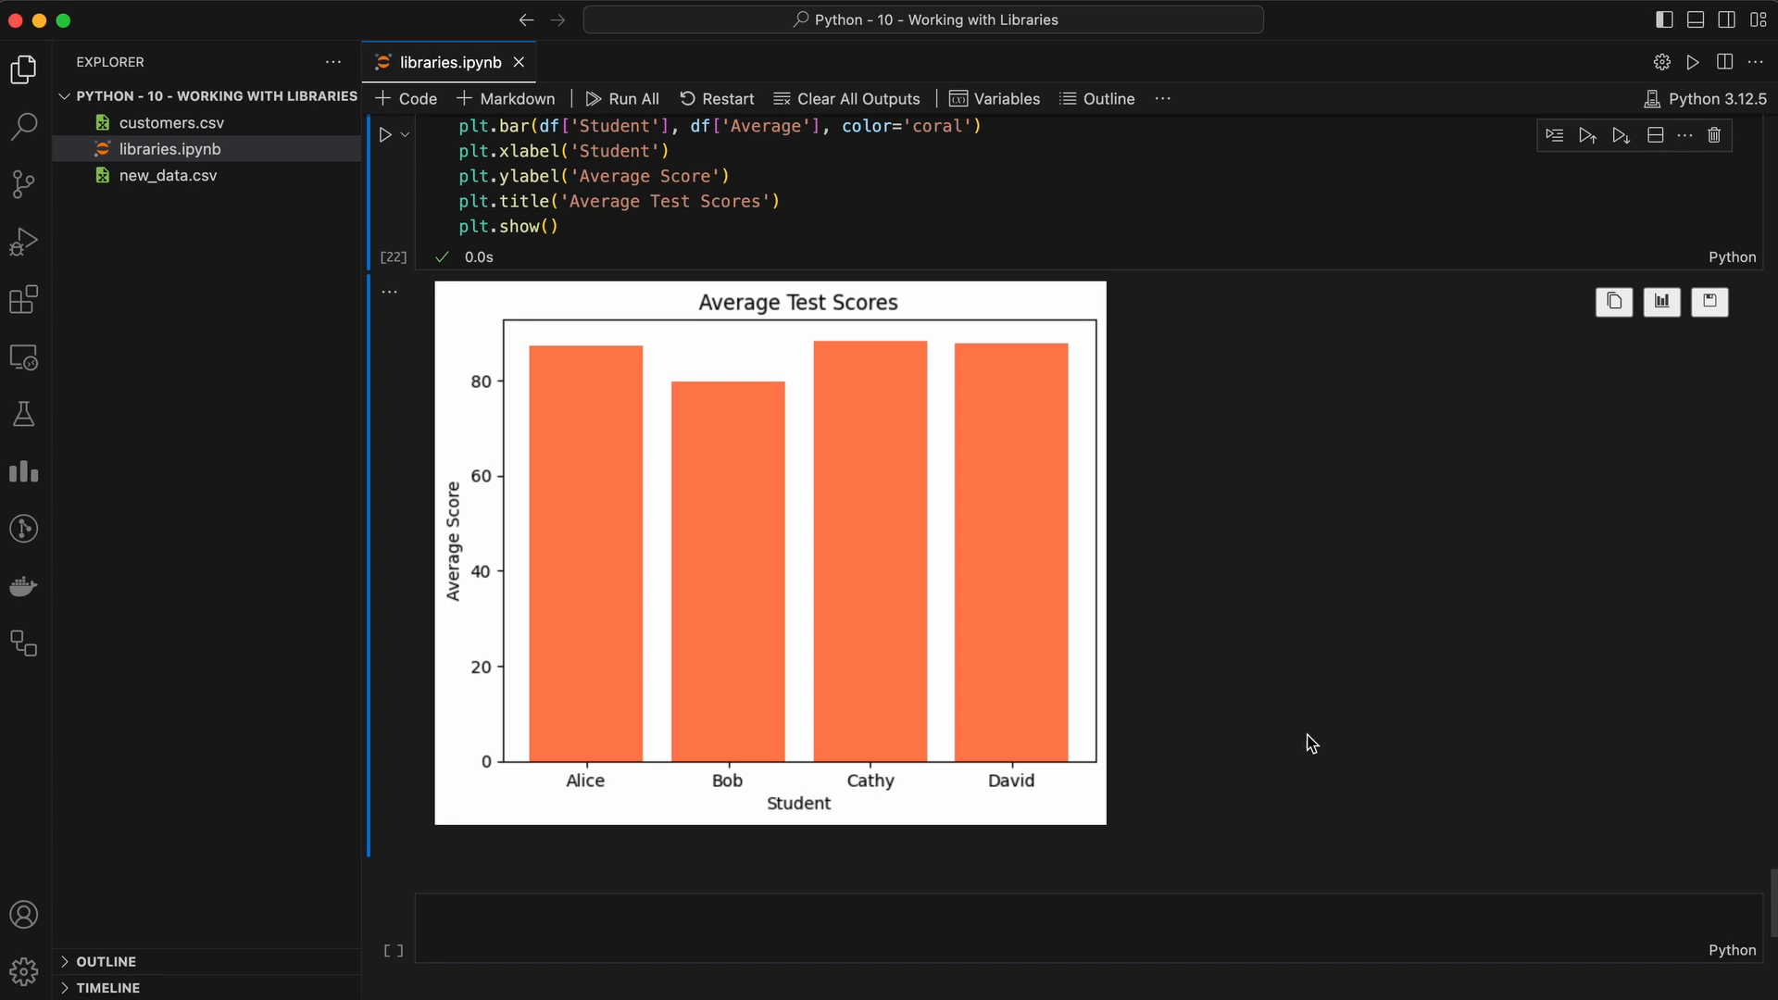
mouse_move(1297, 571)
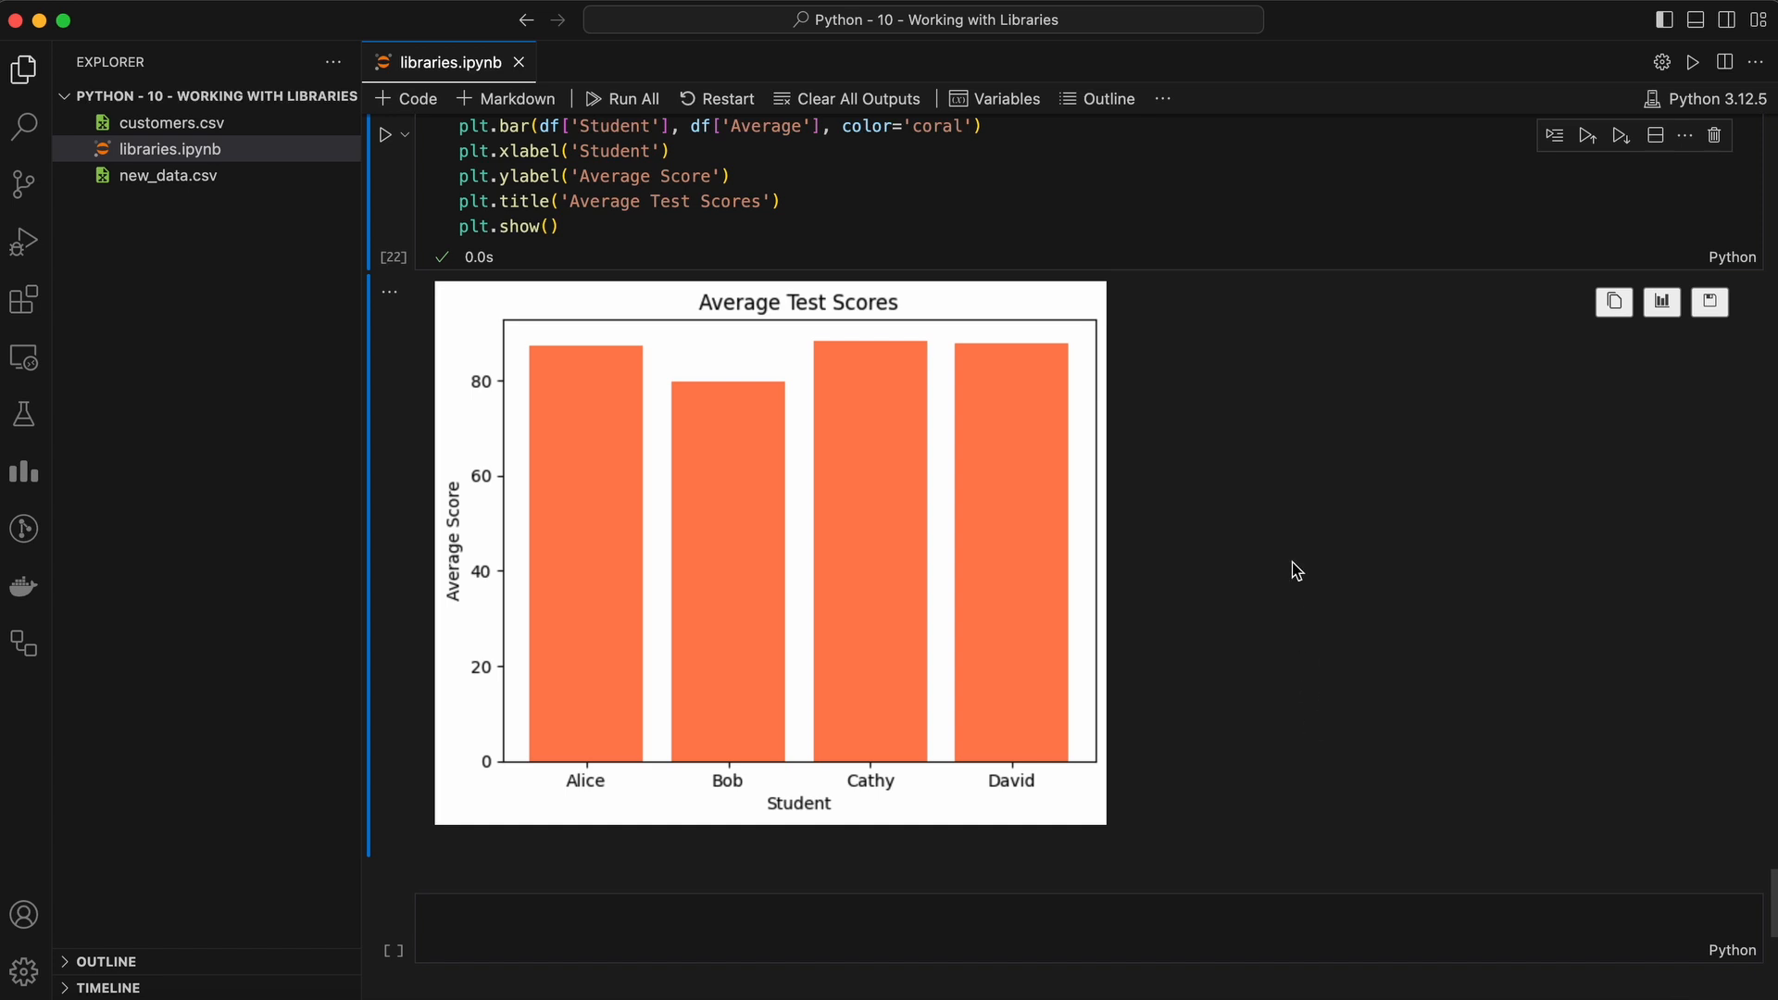